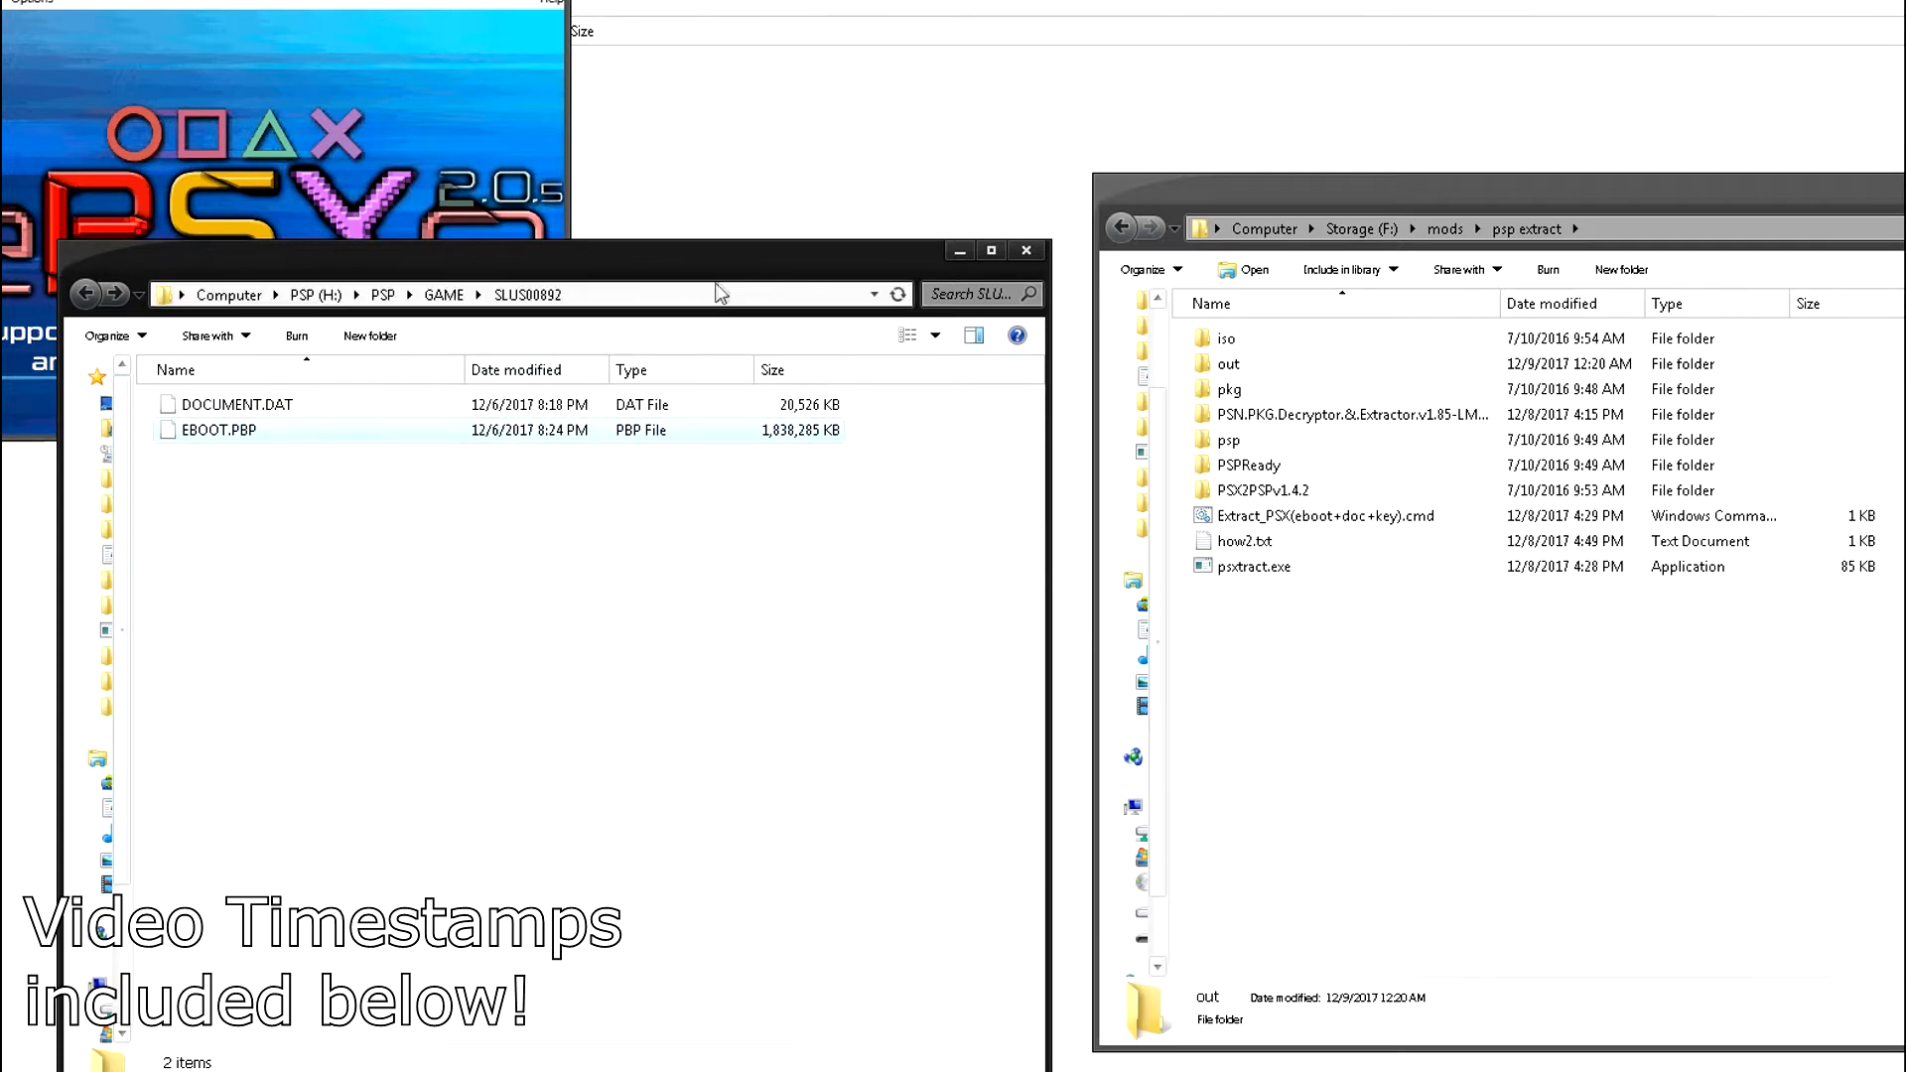
mouse_move(397, 597)
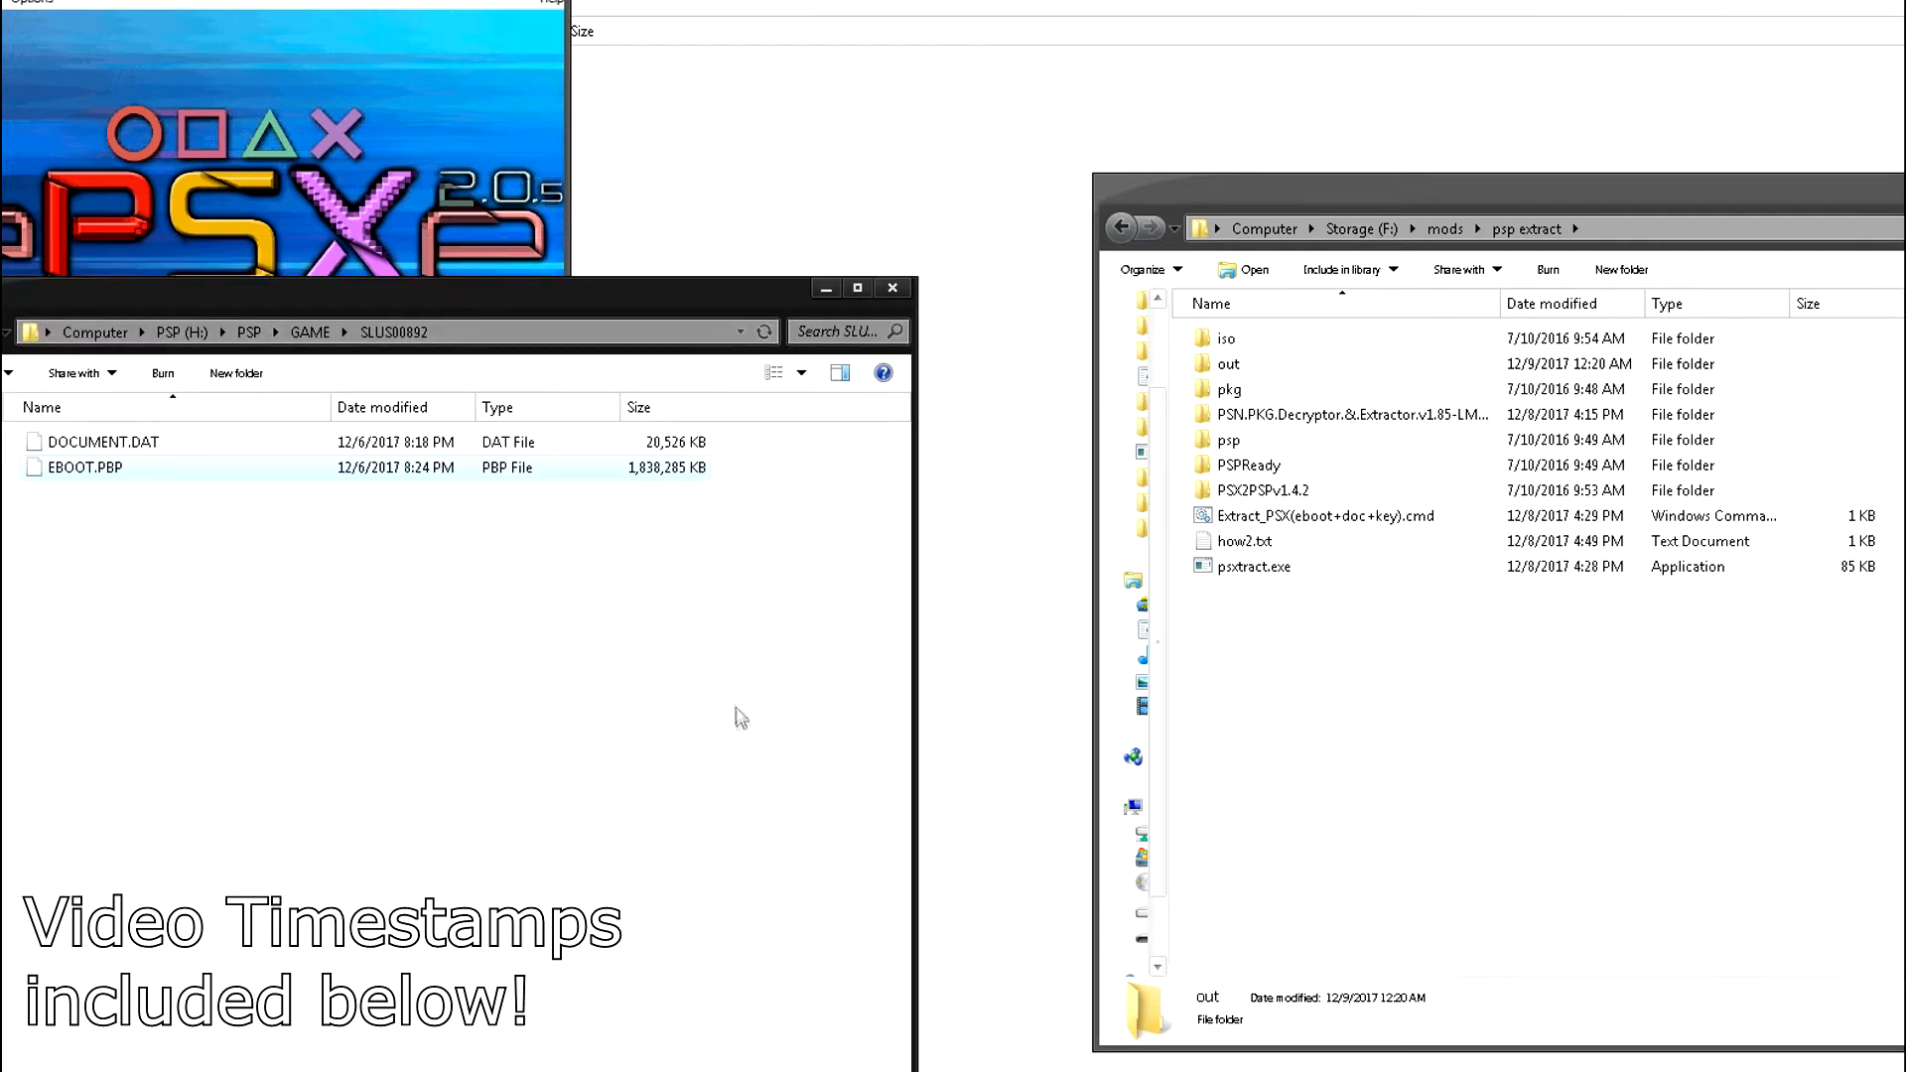
mouse_move(1228, 711)
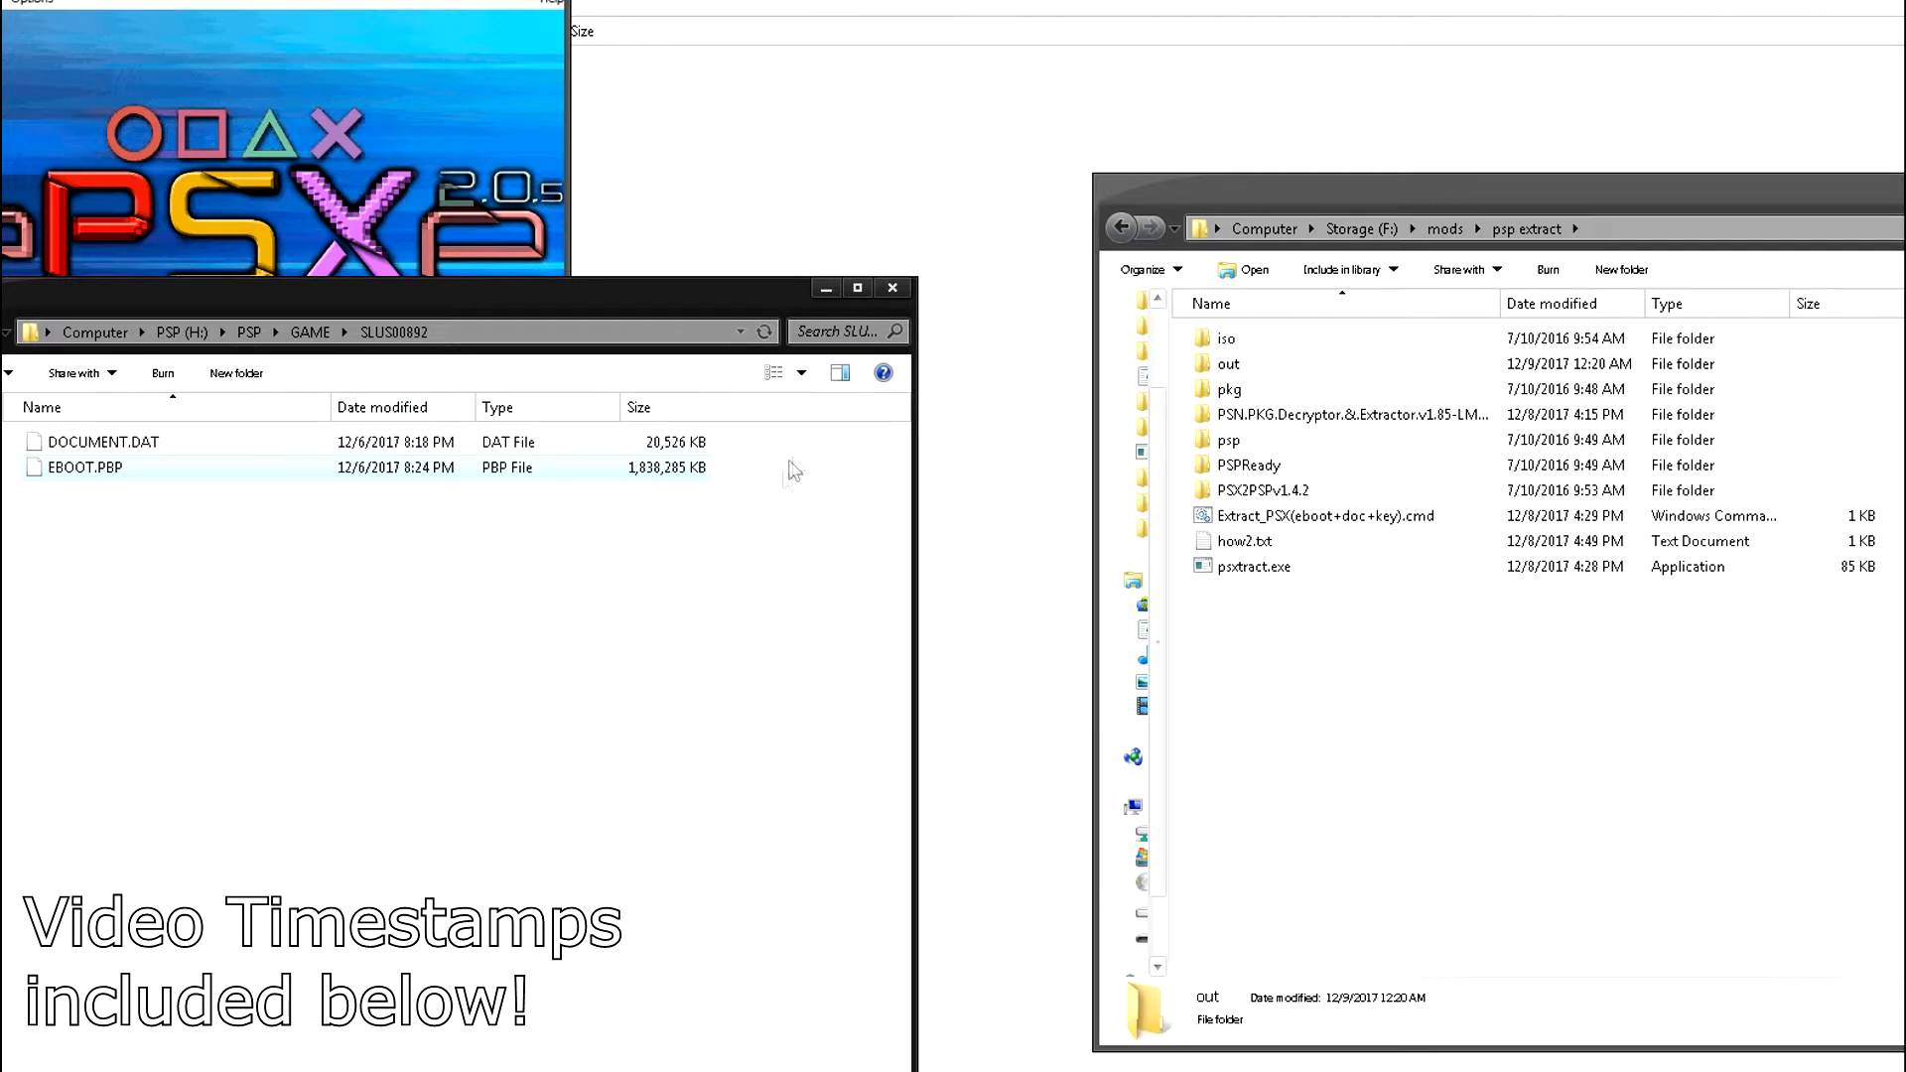
mouse_move(738, 727)
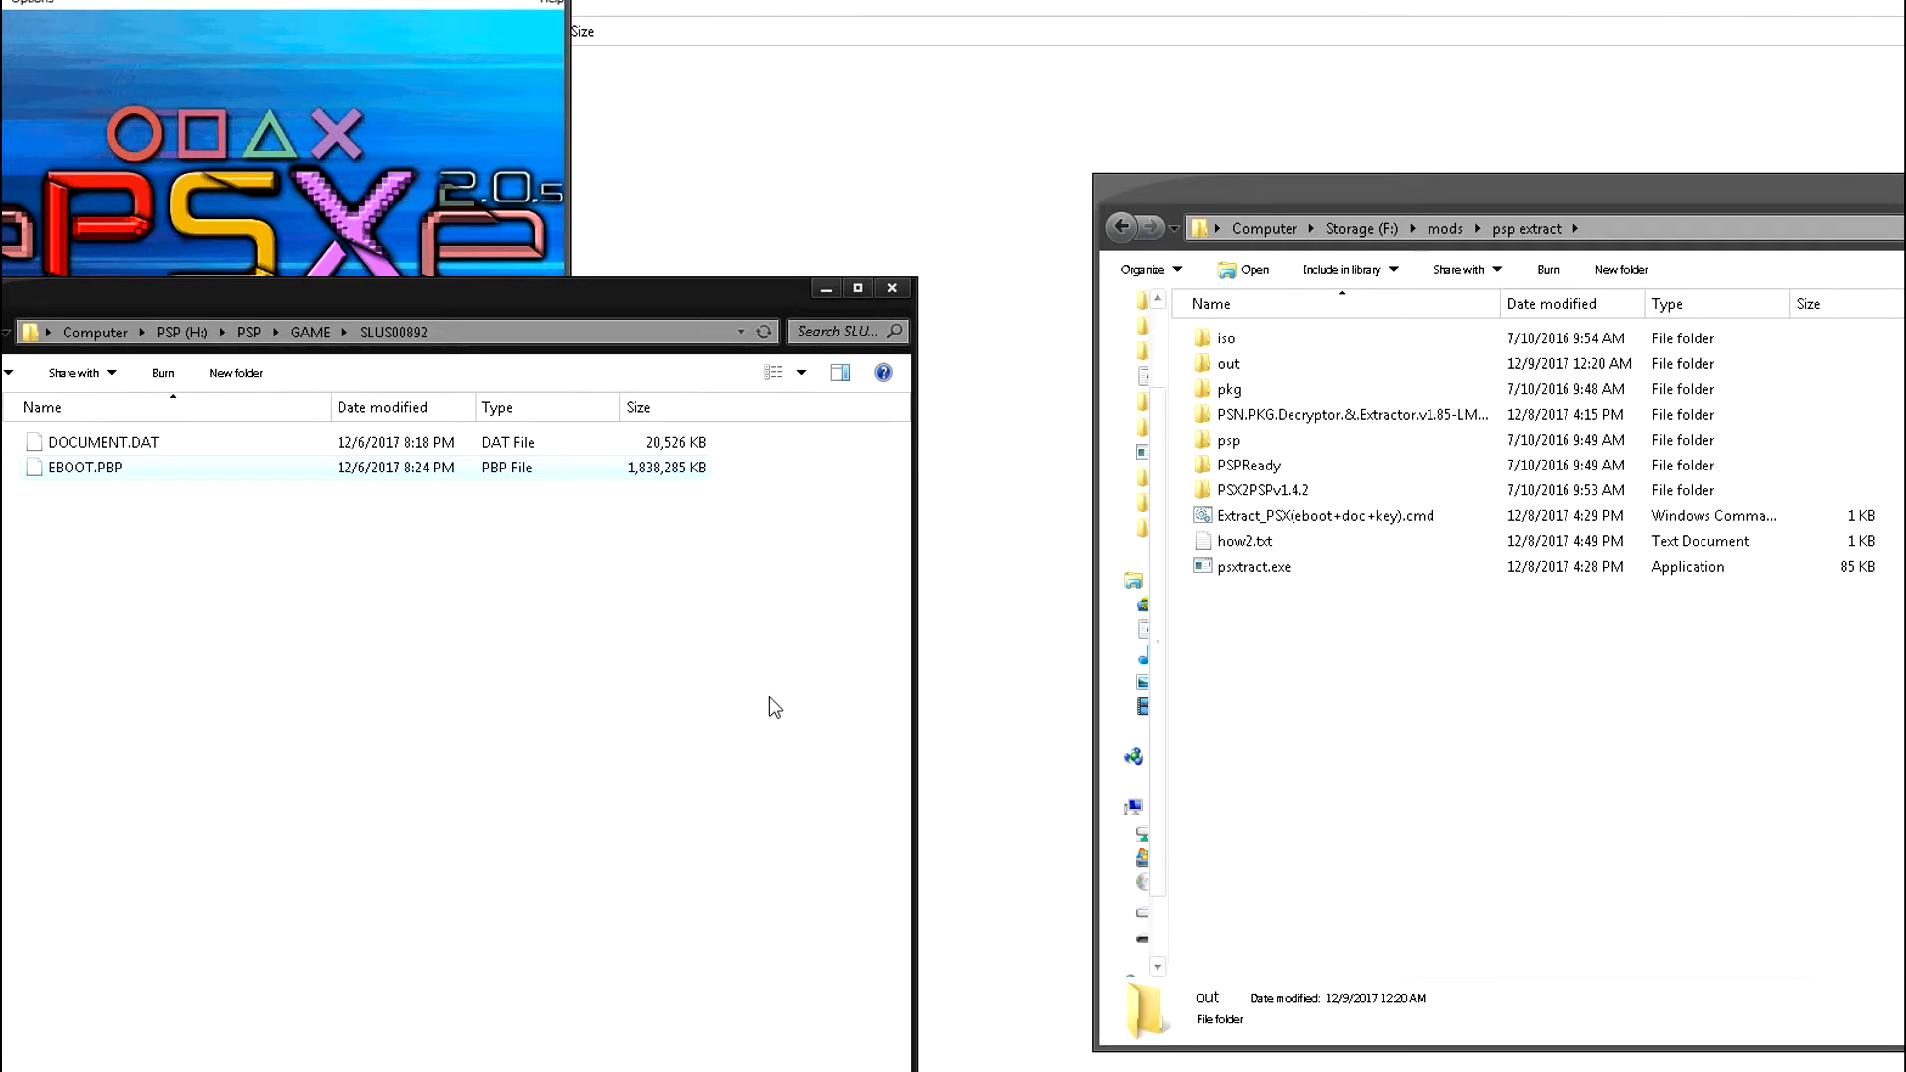
mouse_move(383, 407)
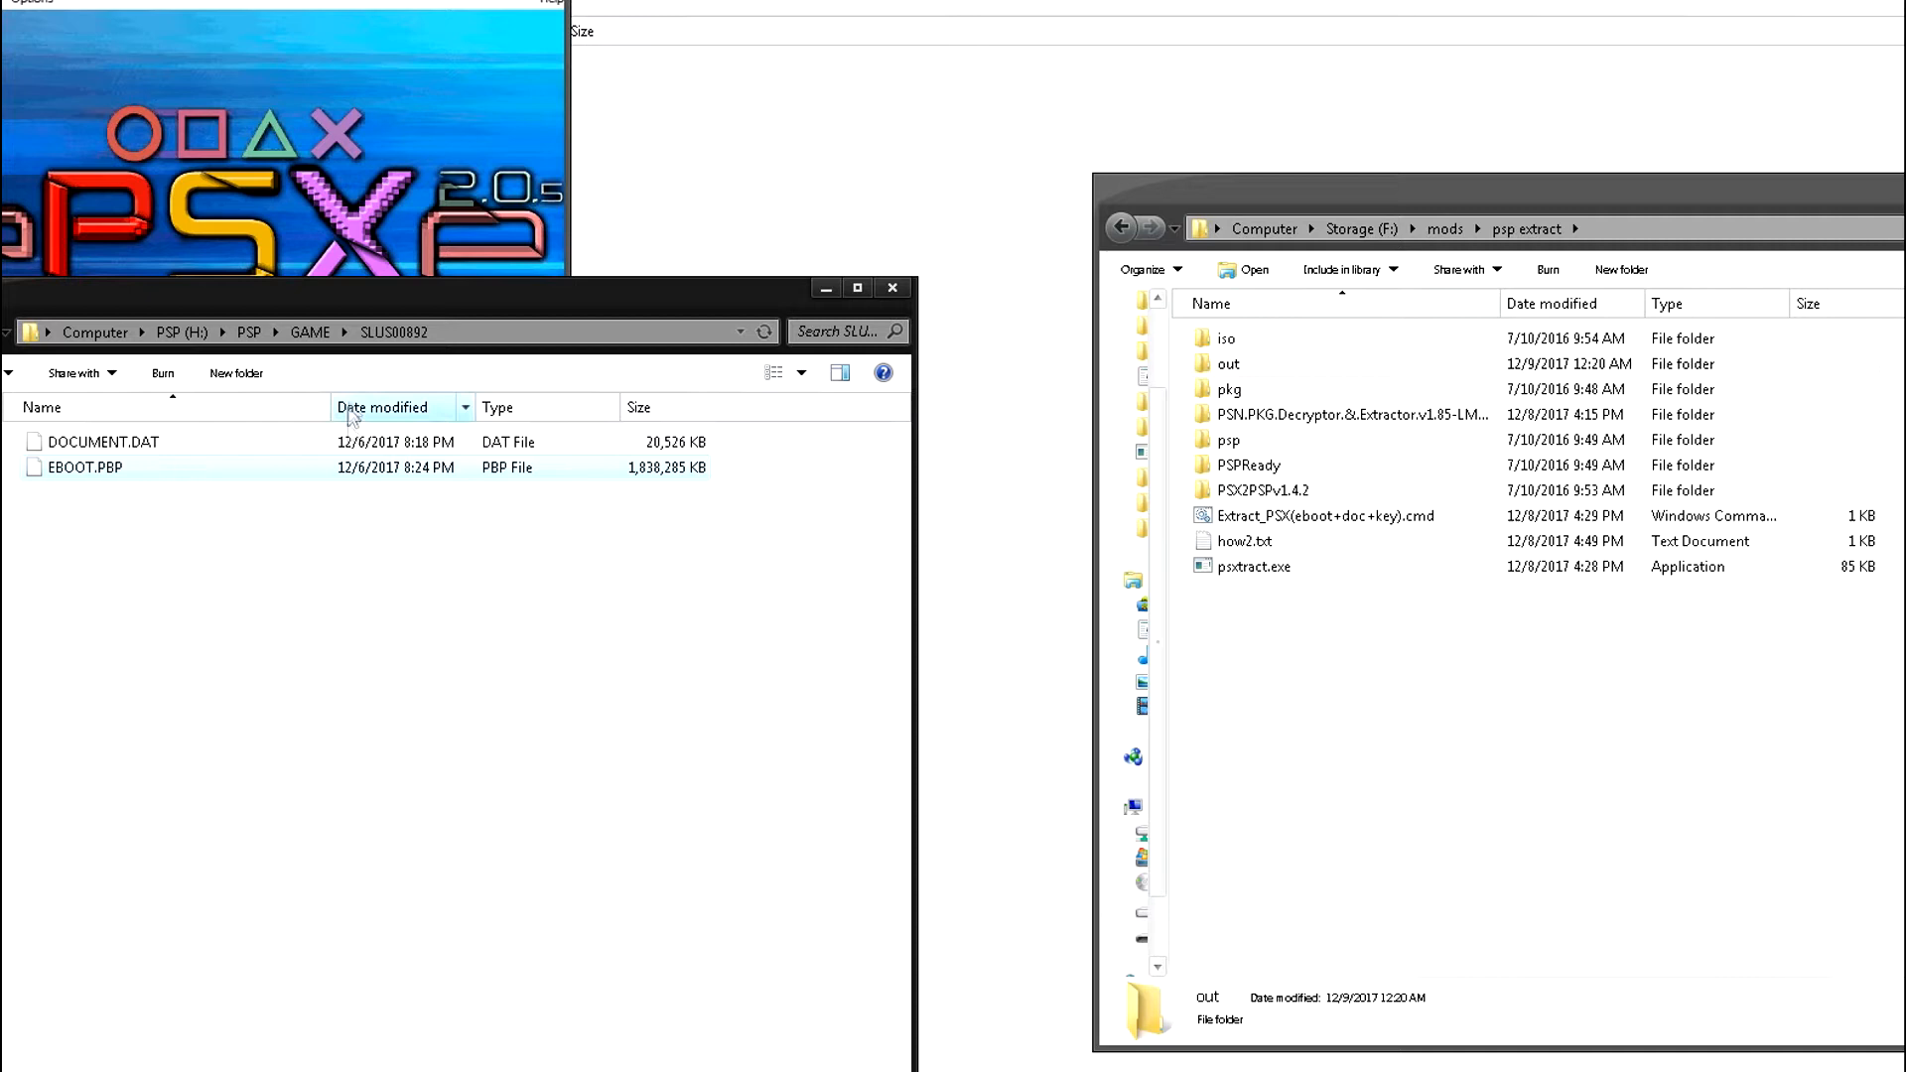
mouse_move(383, 523)
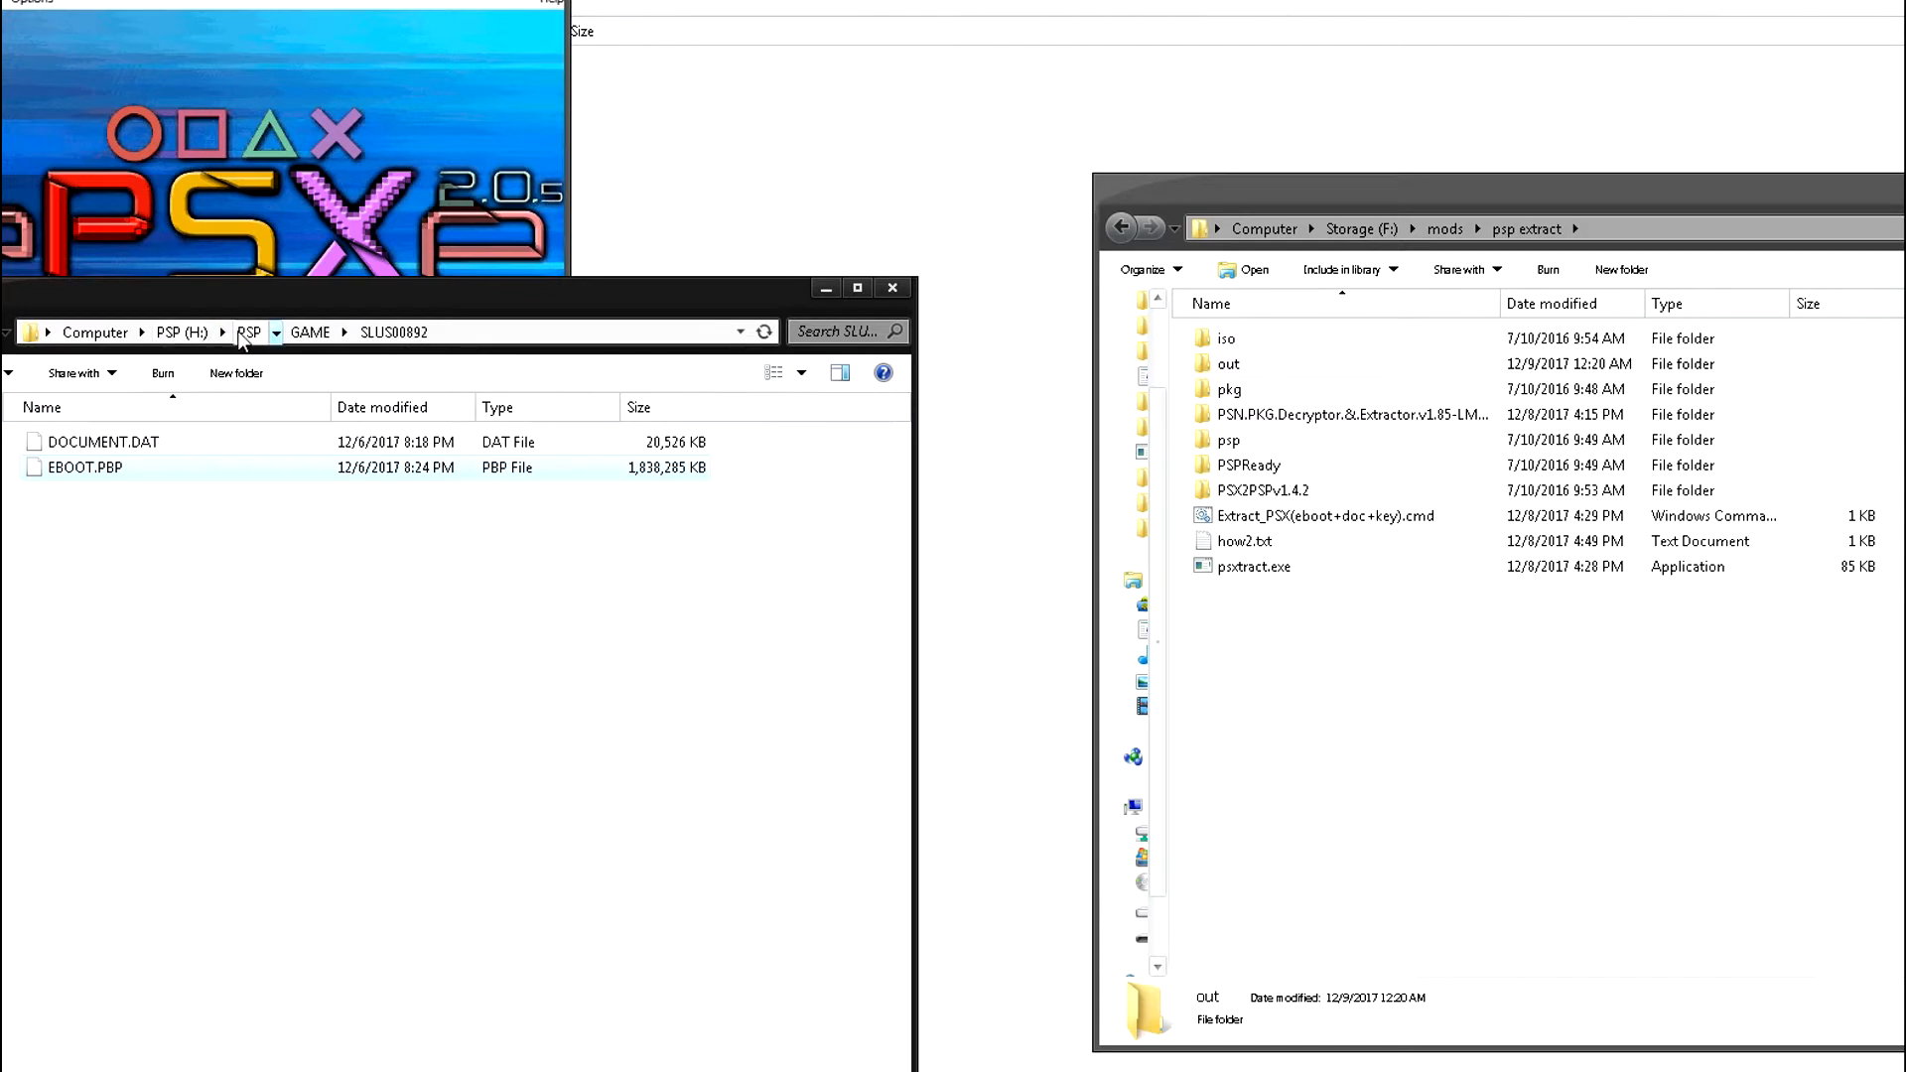
mouse_move(310, 332)
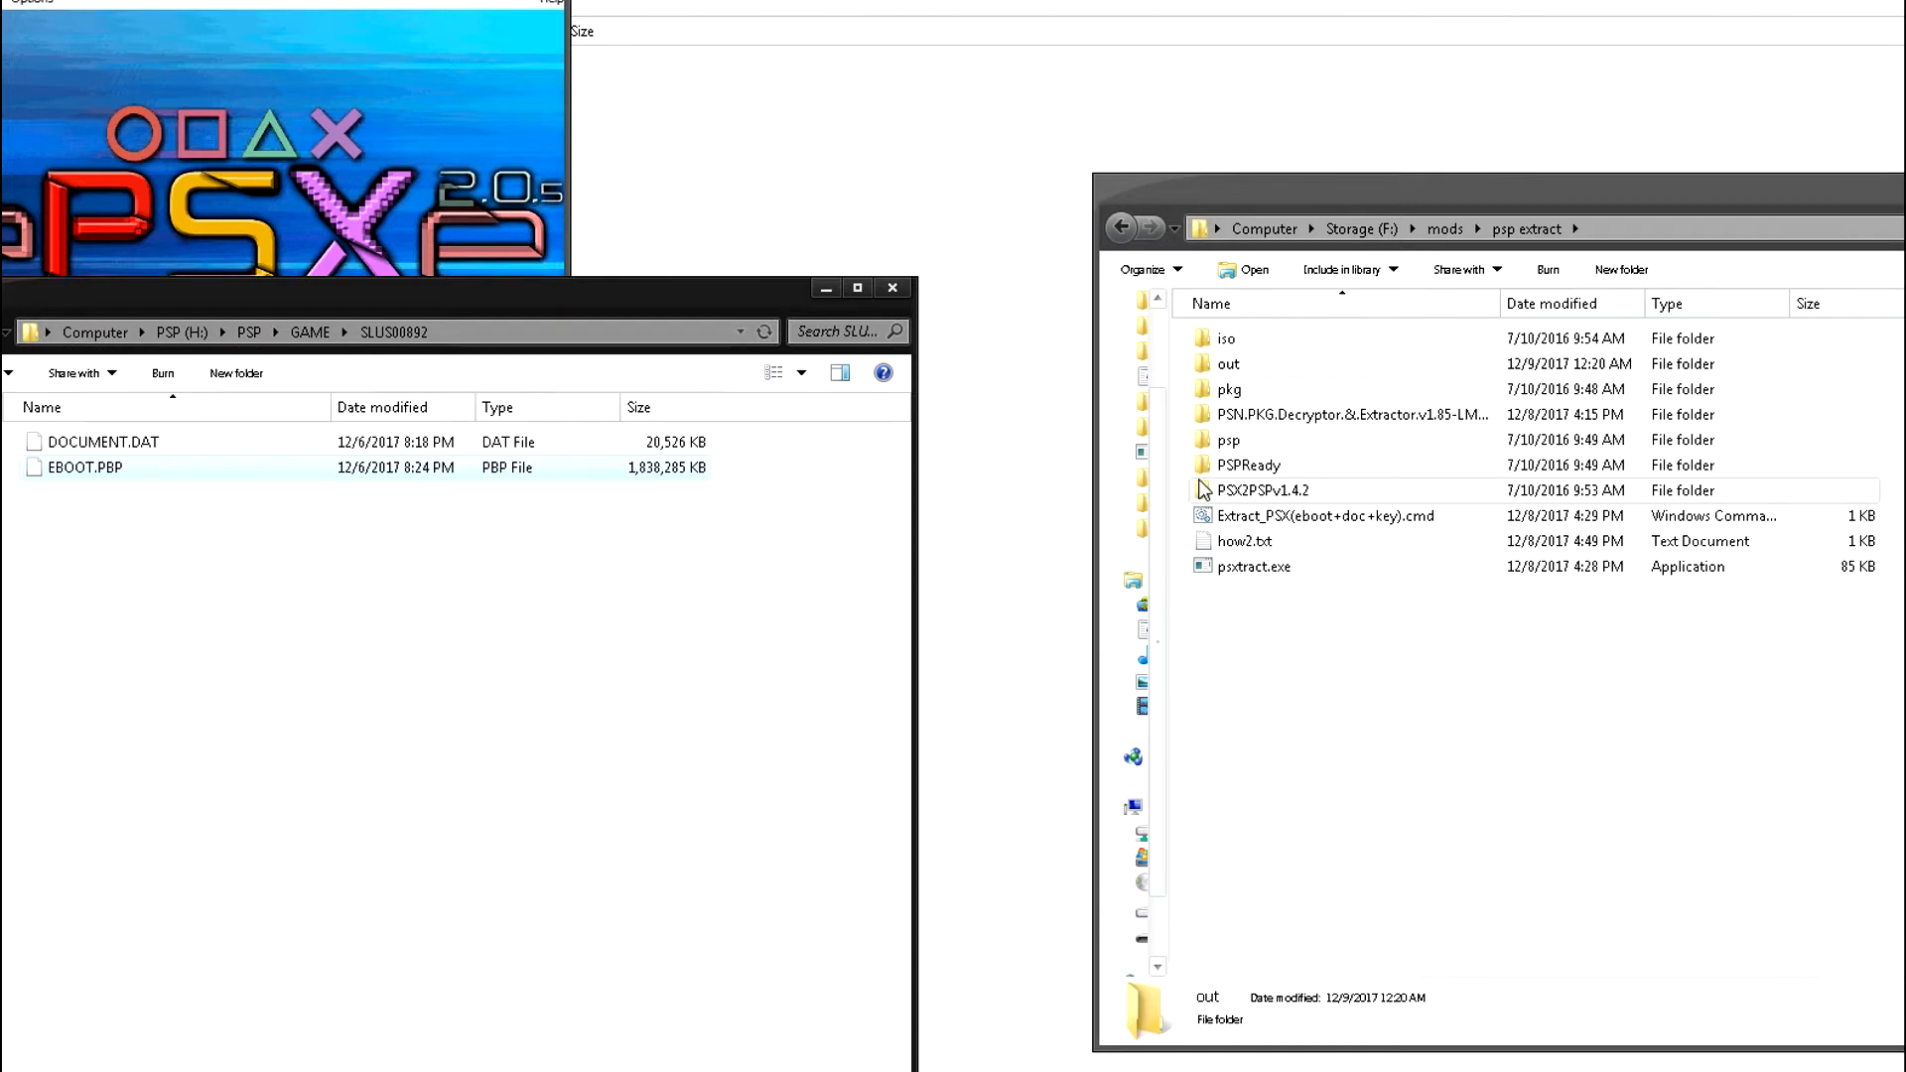
Launch PSX2PSP v1.4.2, search titles for 'final fantasy', and load the game's EBOOT.PBP
double_click(1264, 489)
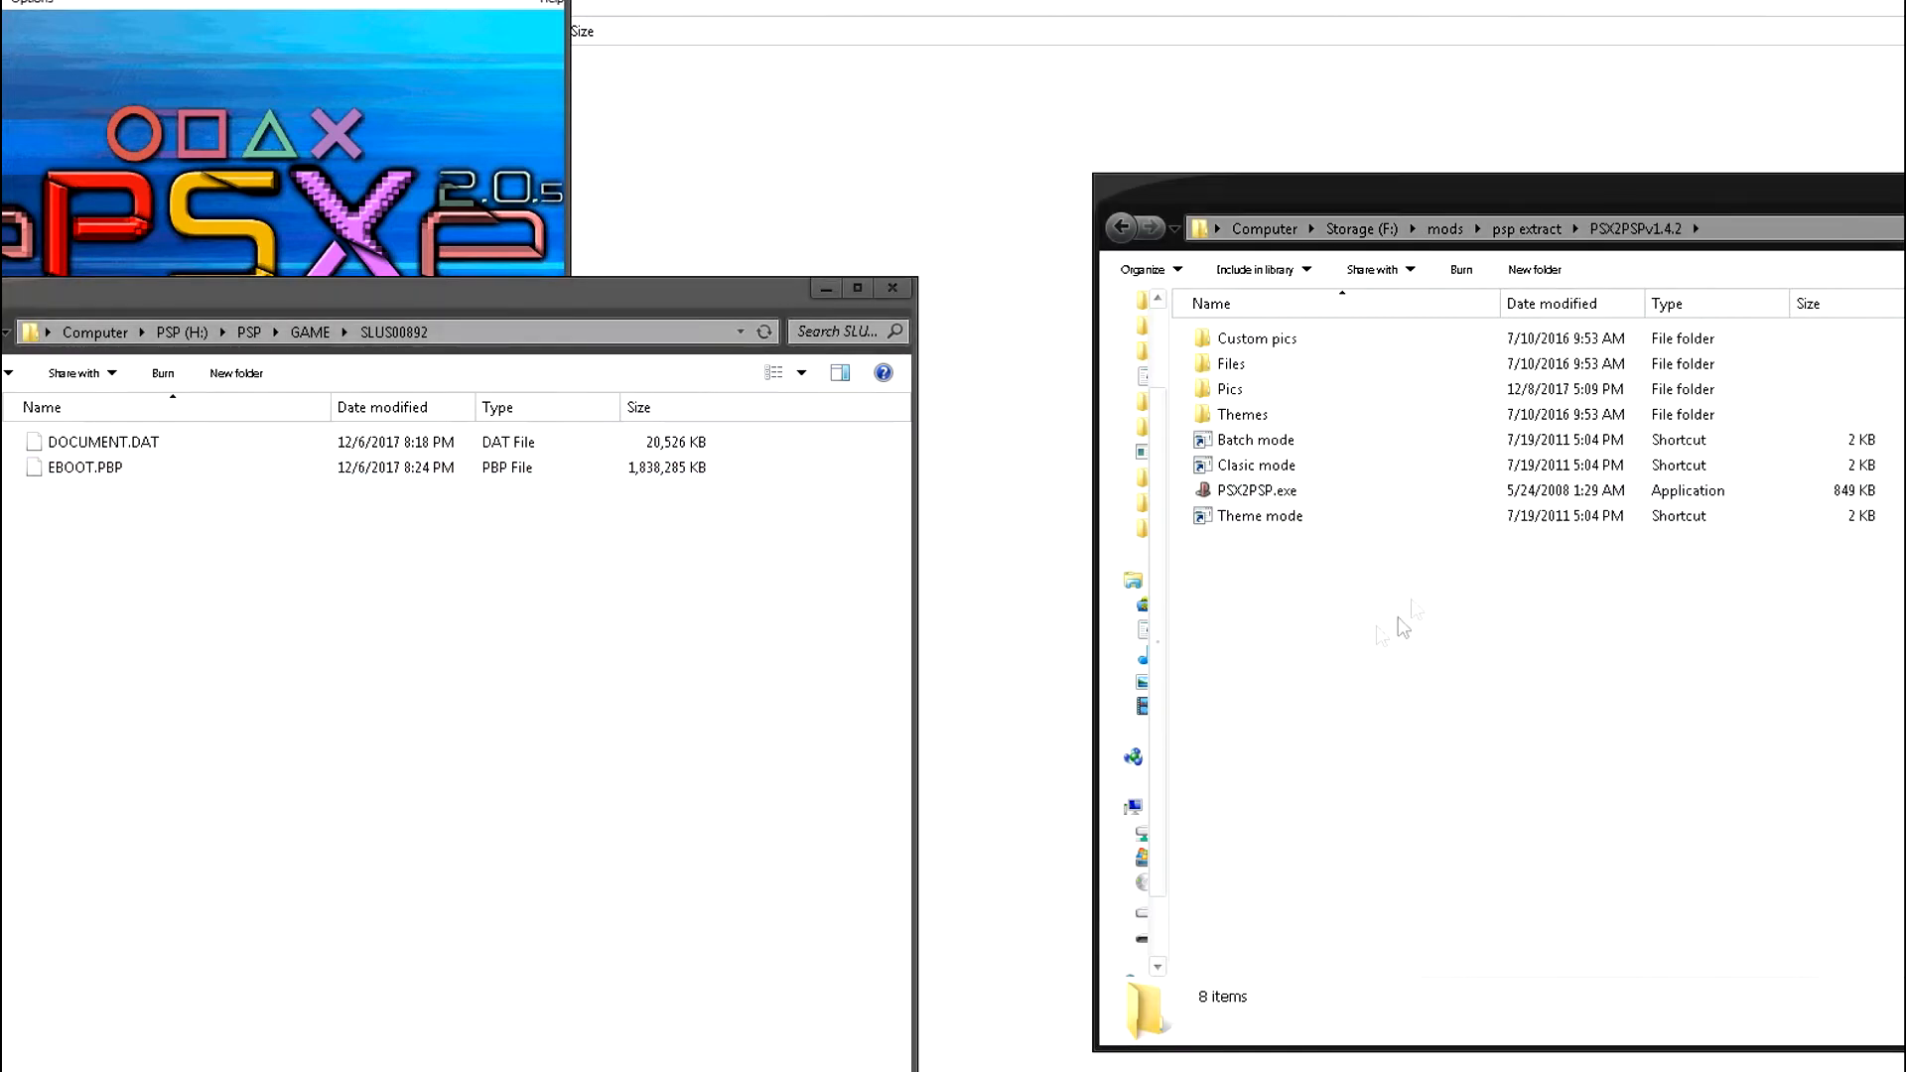
mouse_move(1276, 498)
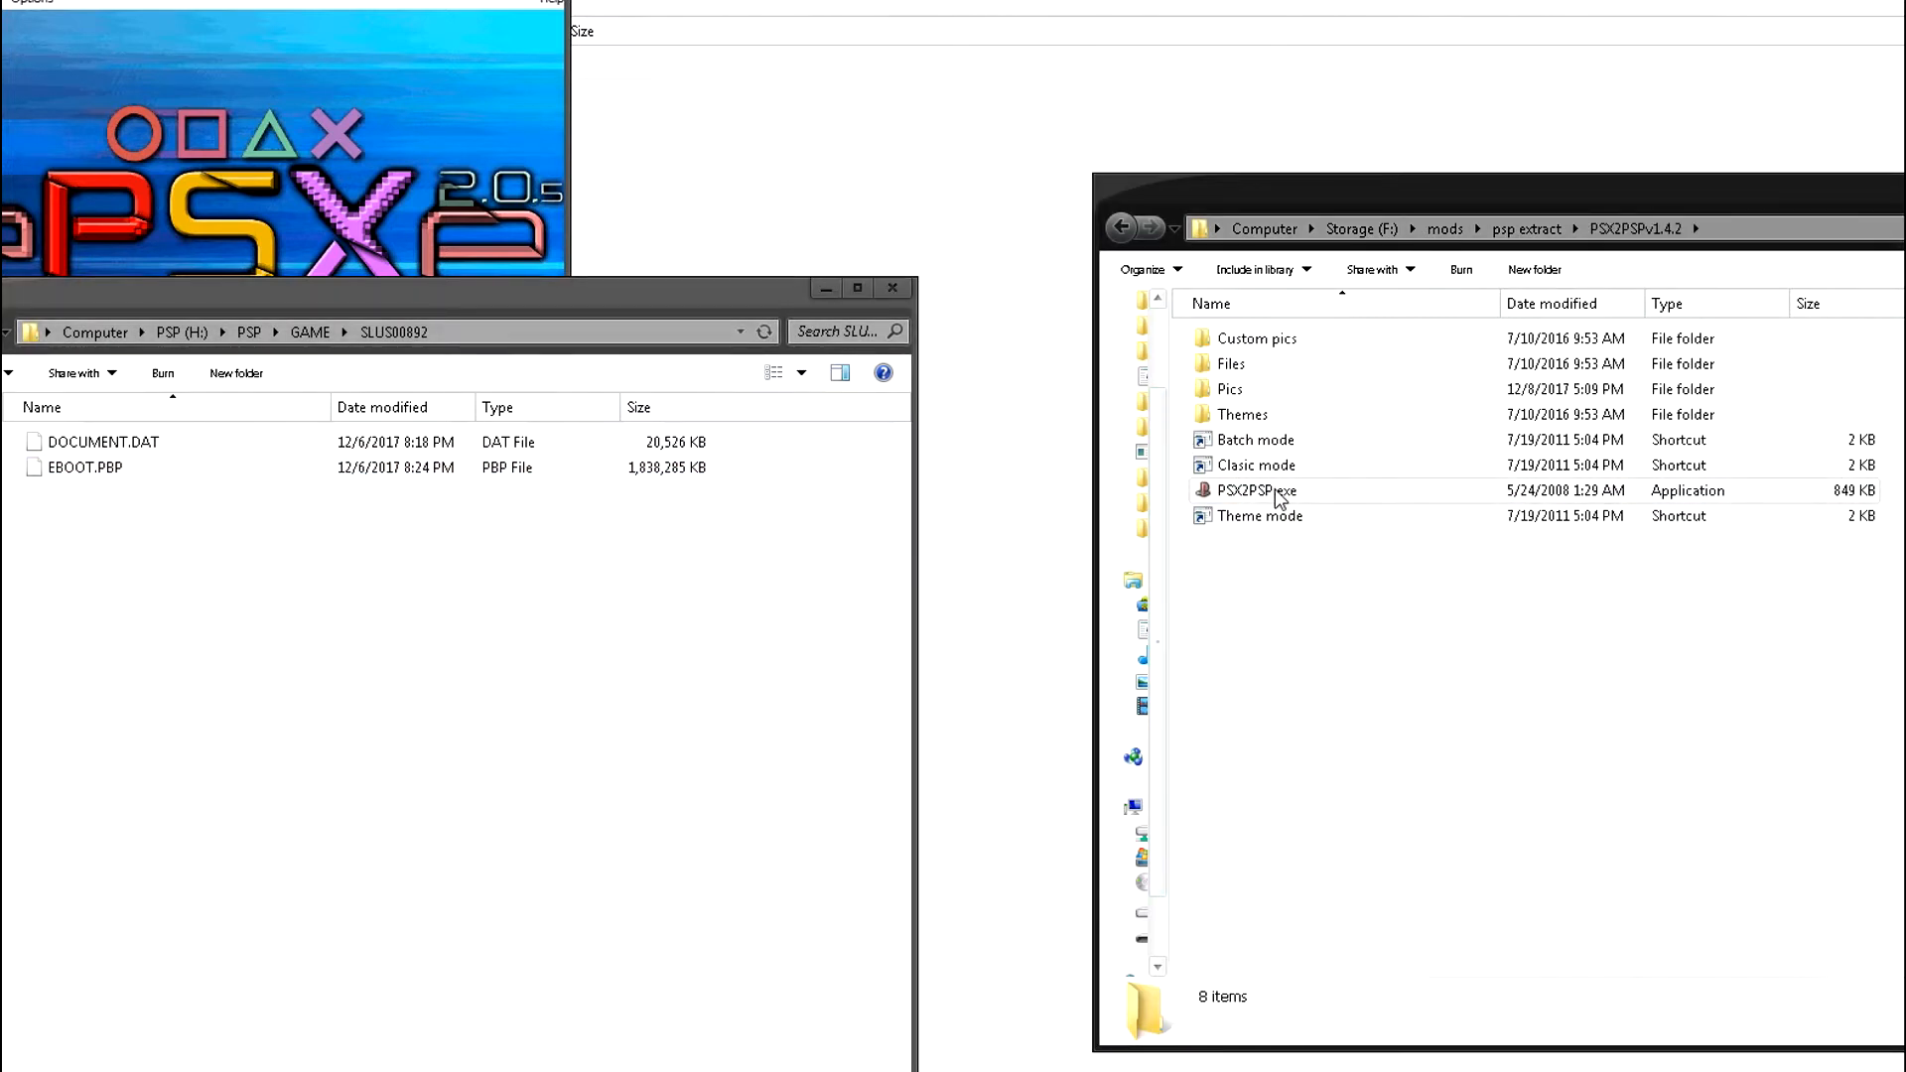
double_click(1255, 489)
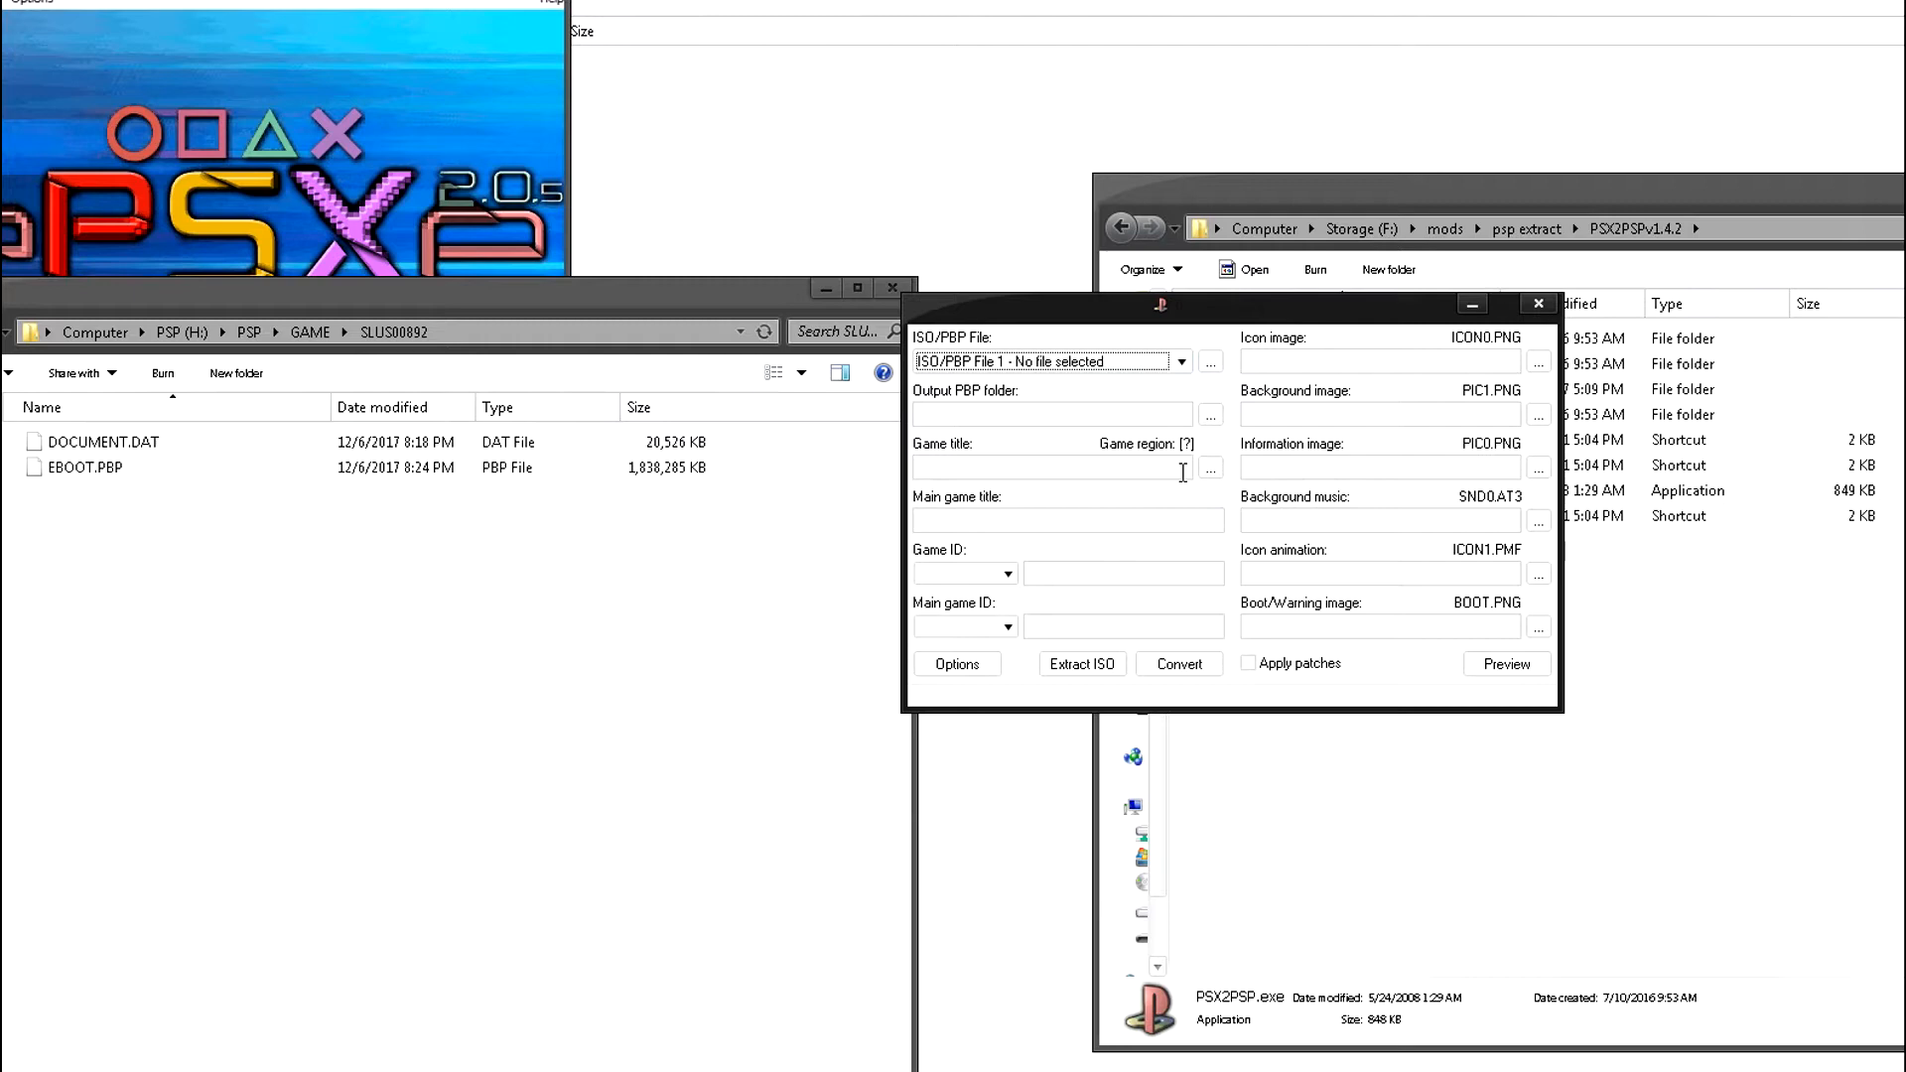
click(1207, 465)
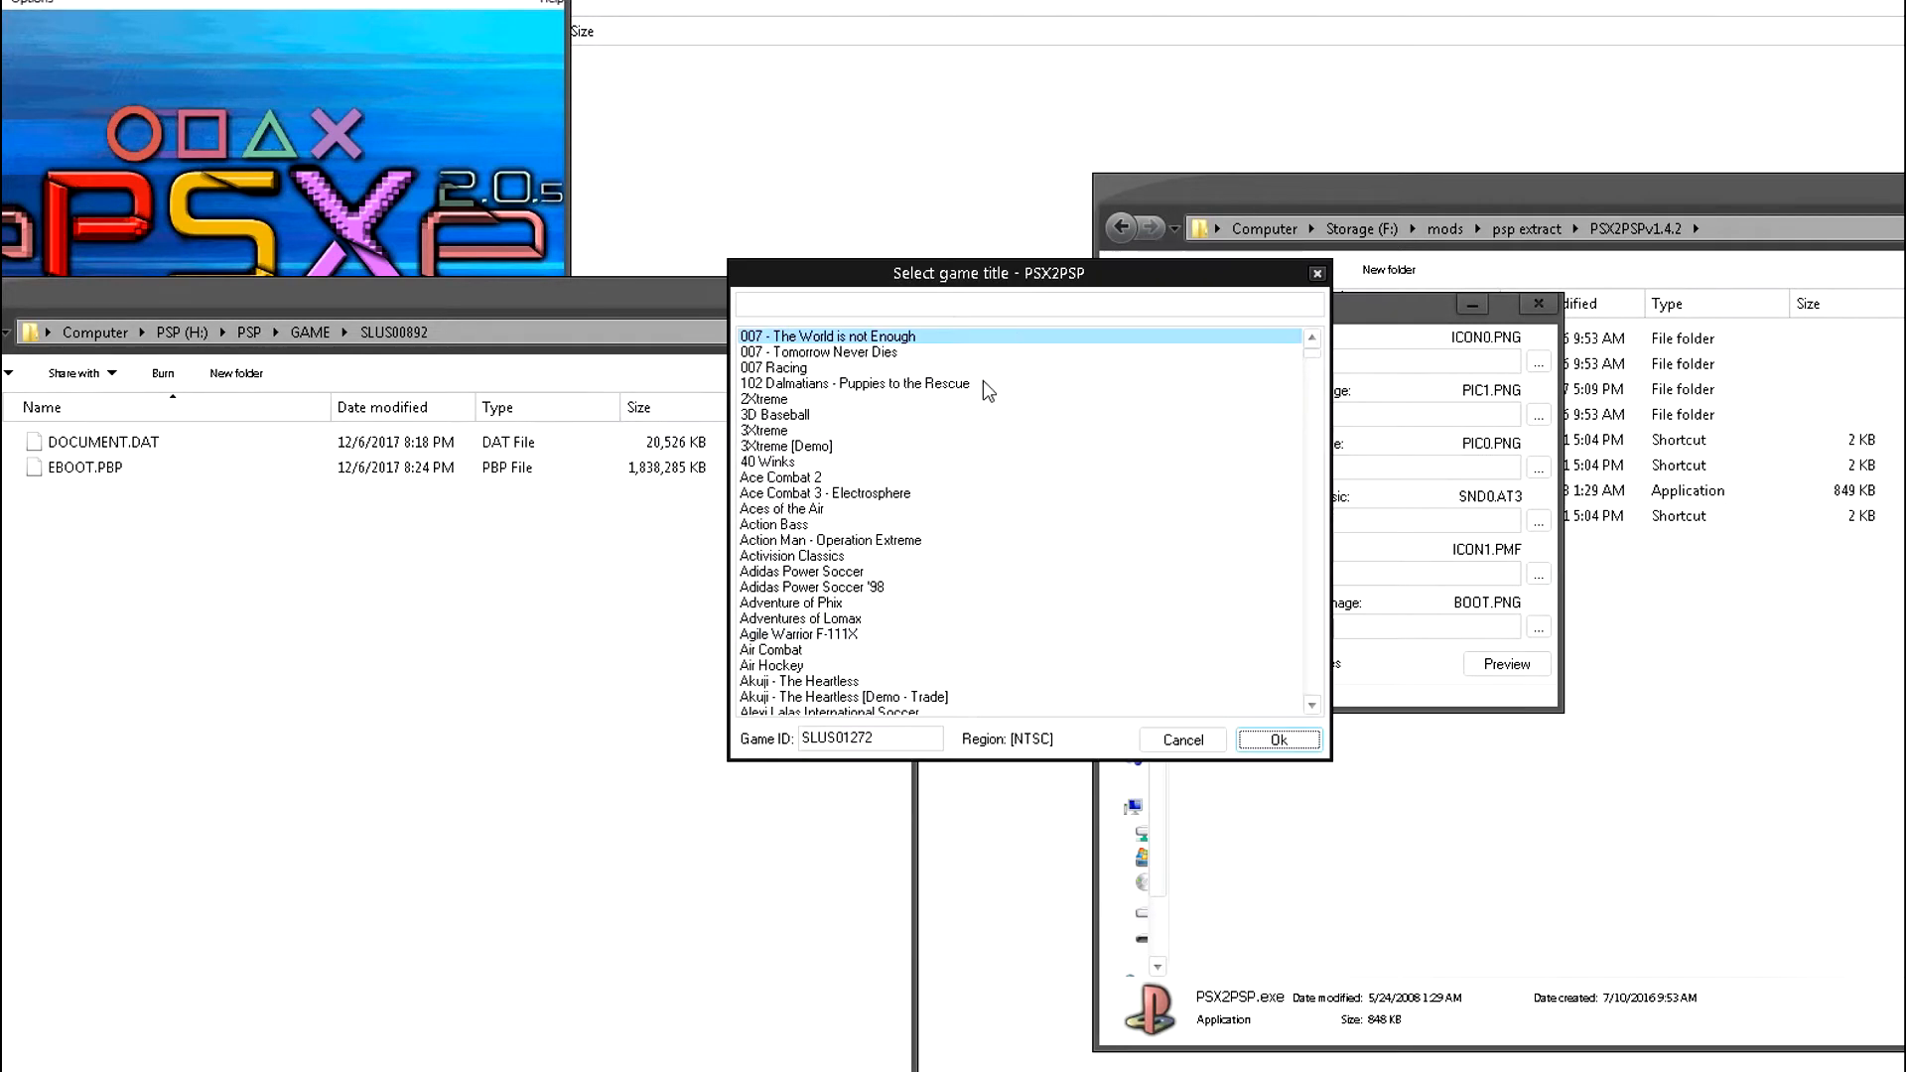
text(final)
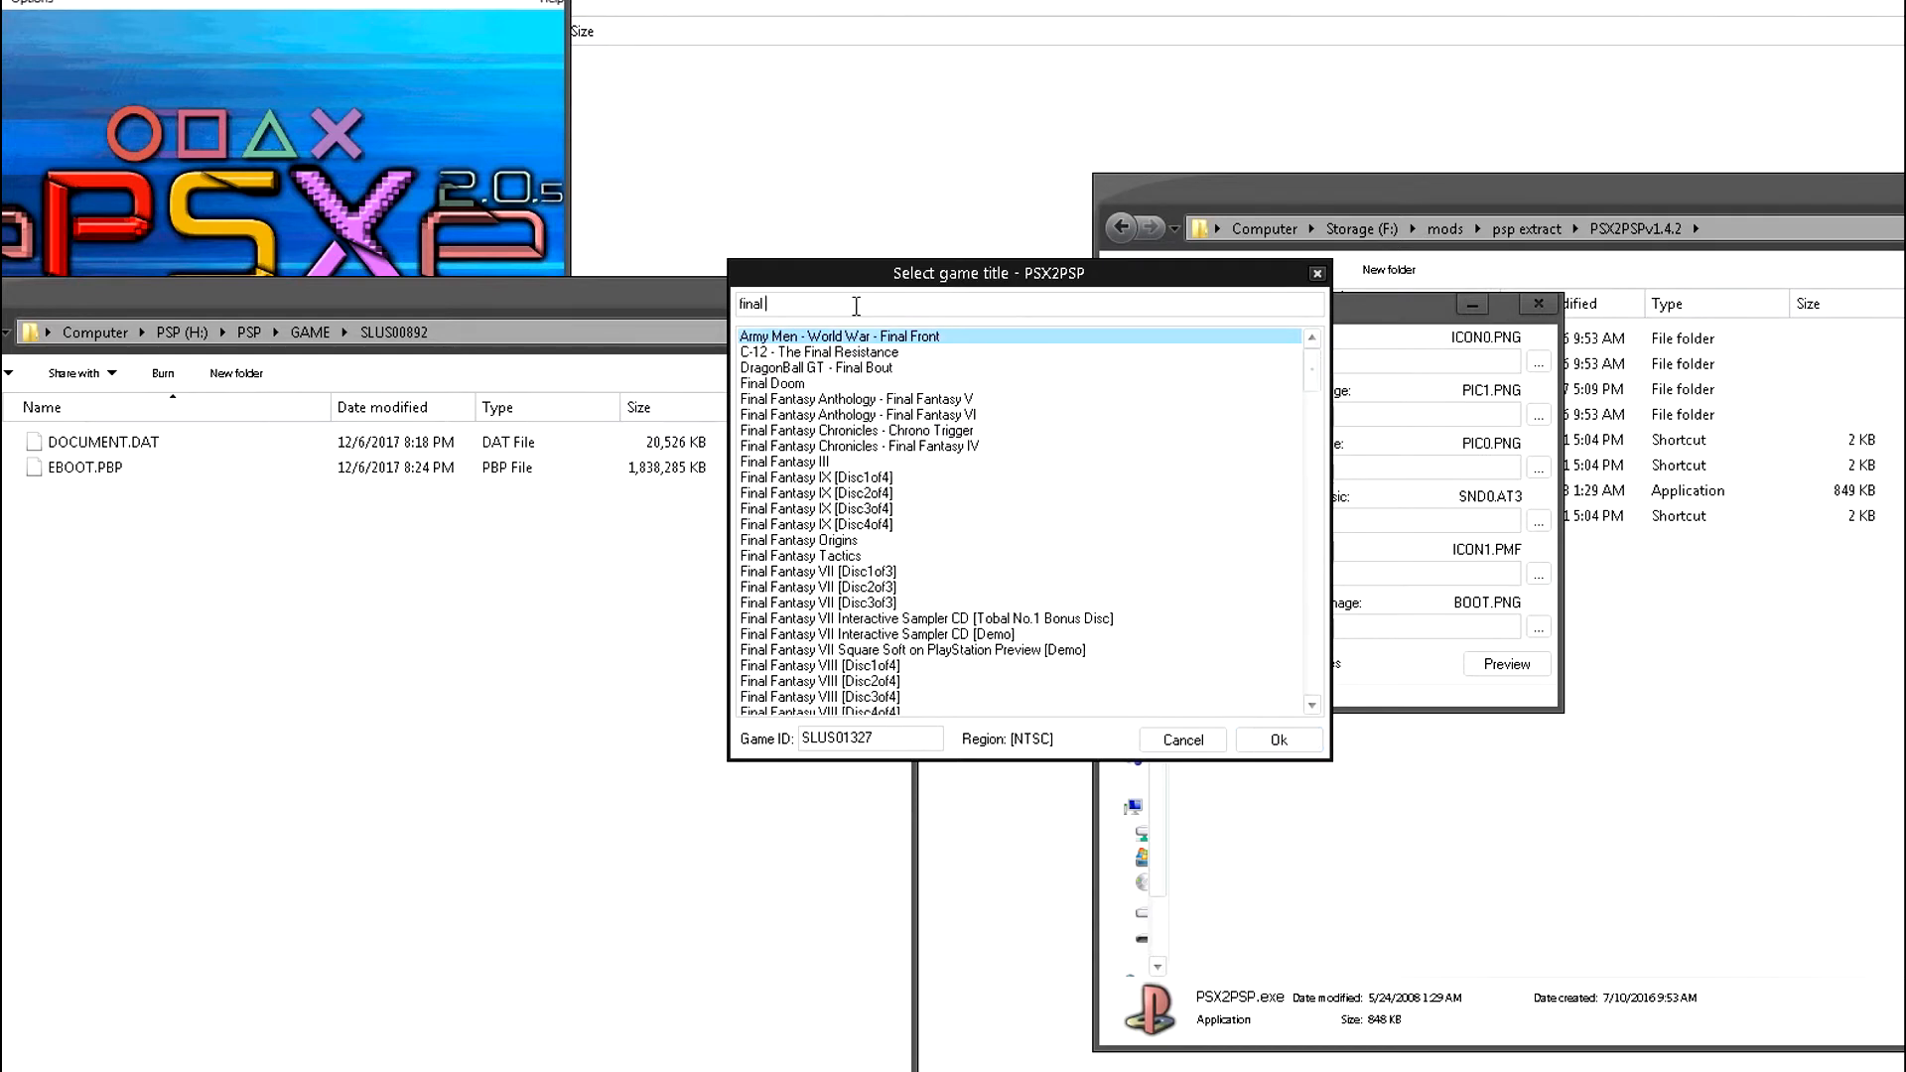
text(fantasy)
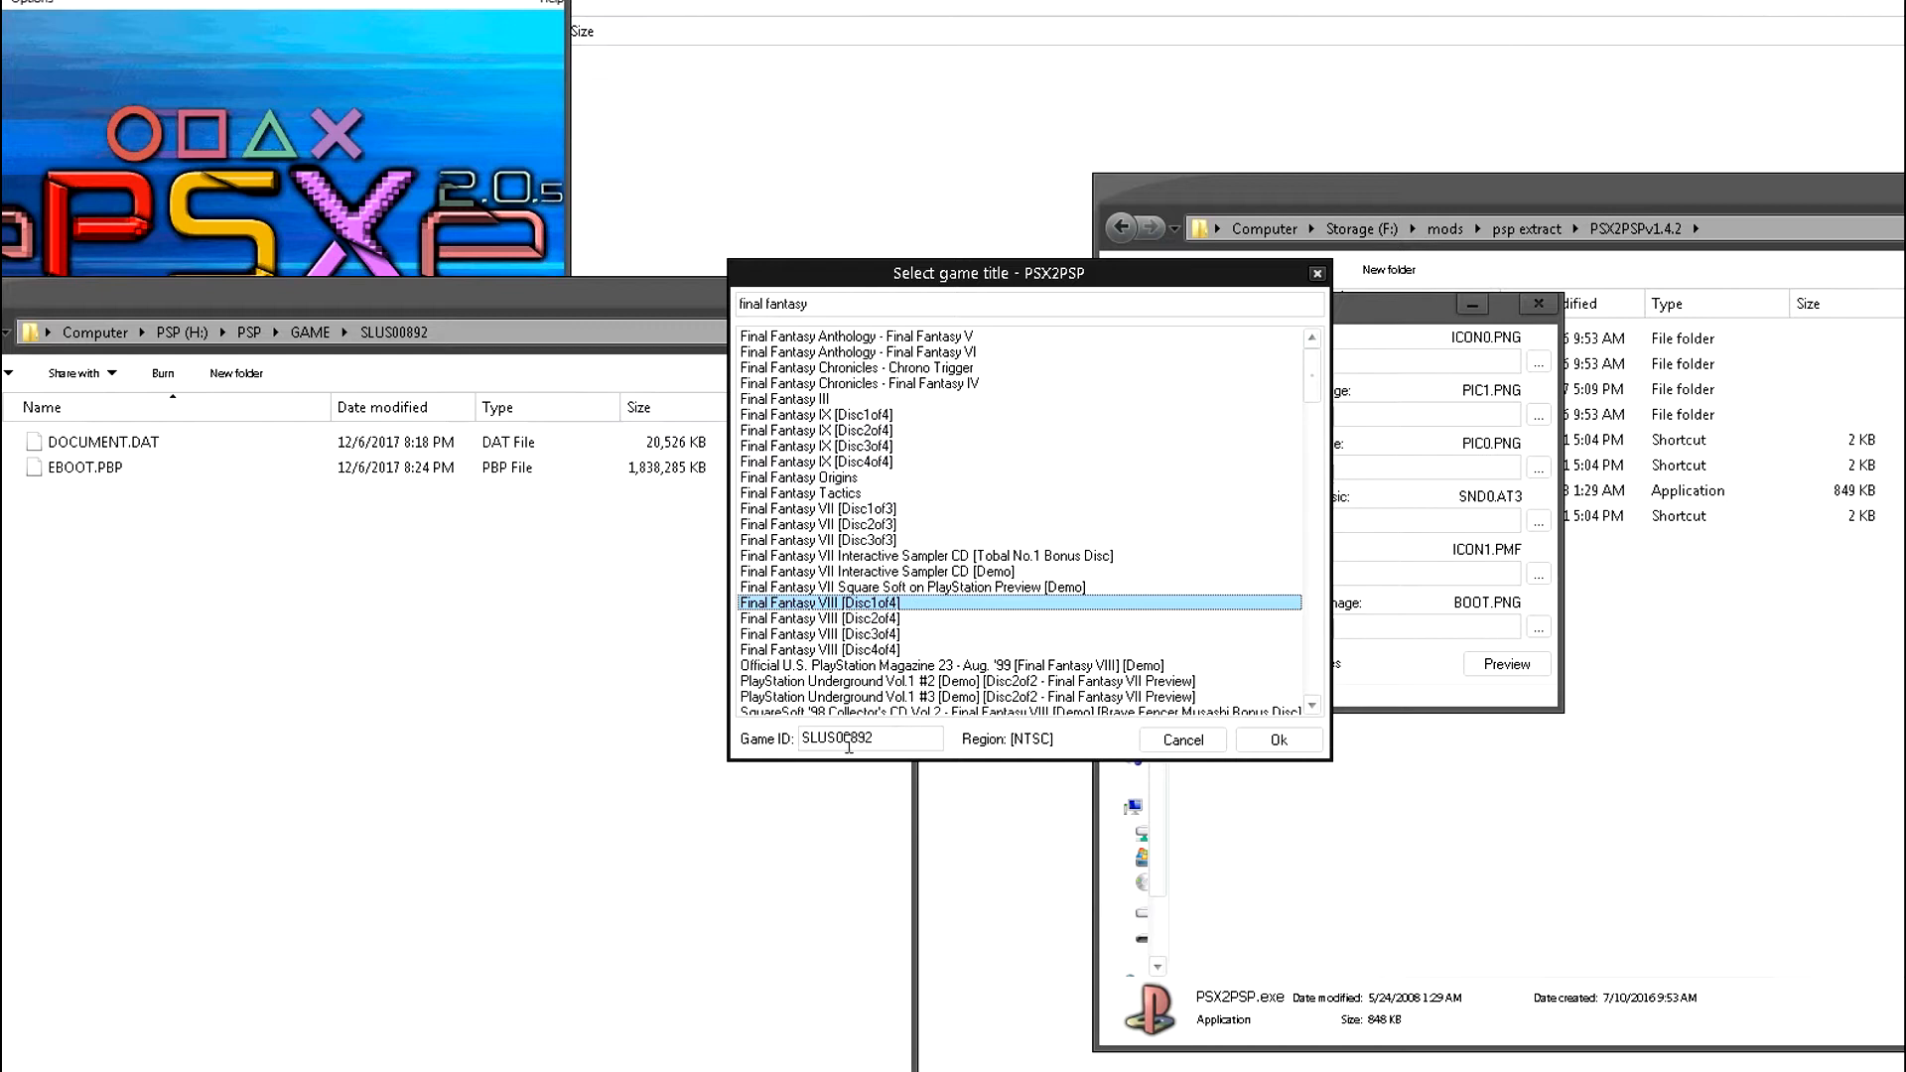
mouse_move(325, 407)
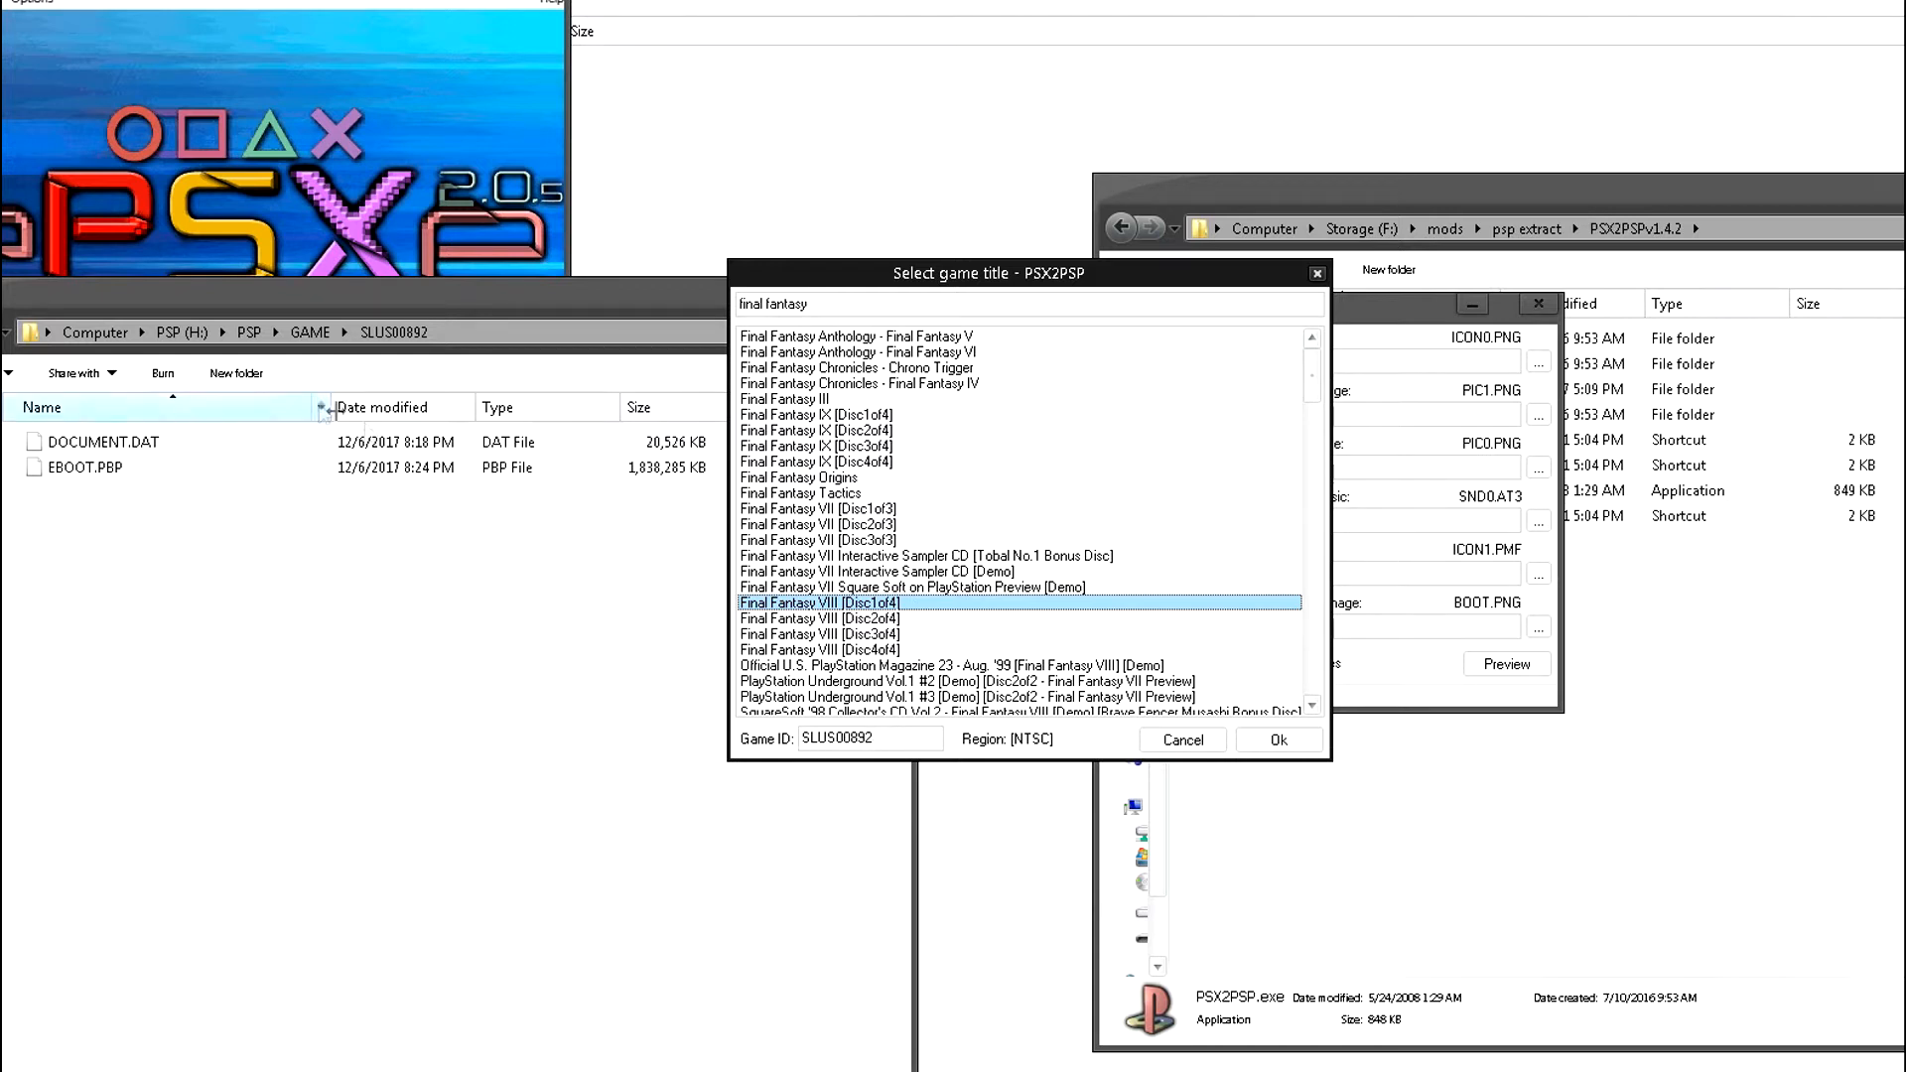
mouse_move(383, 358)
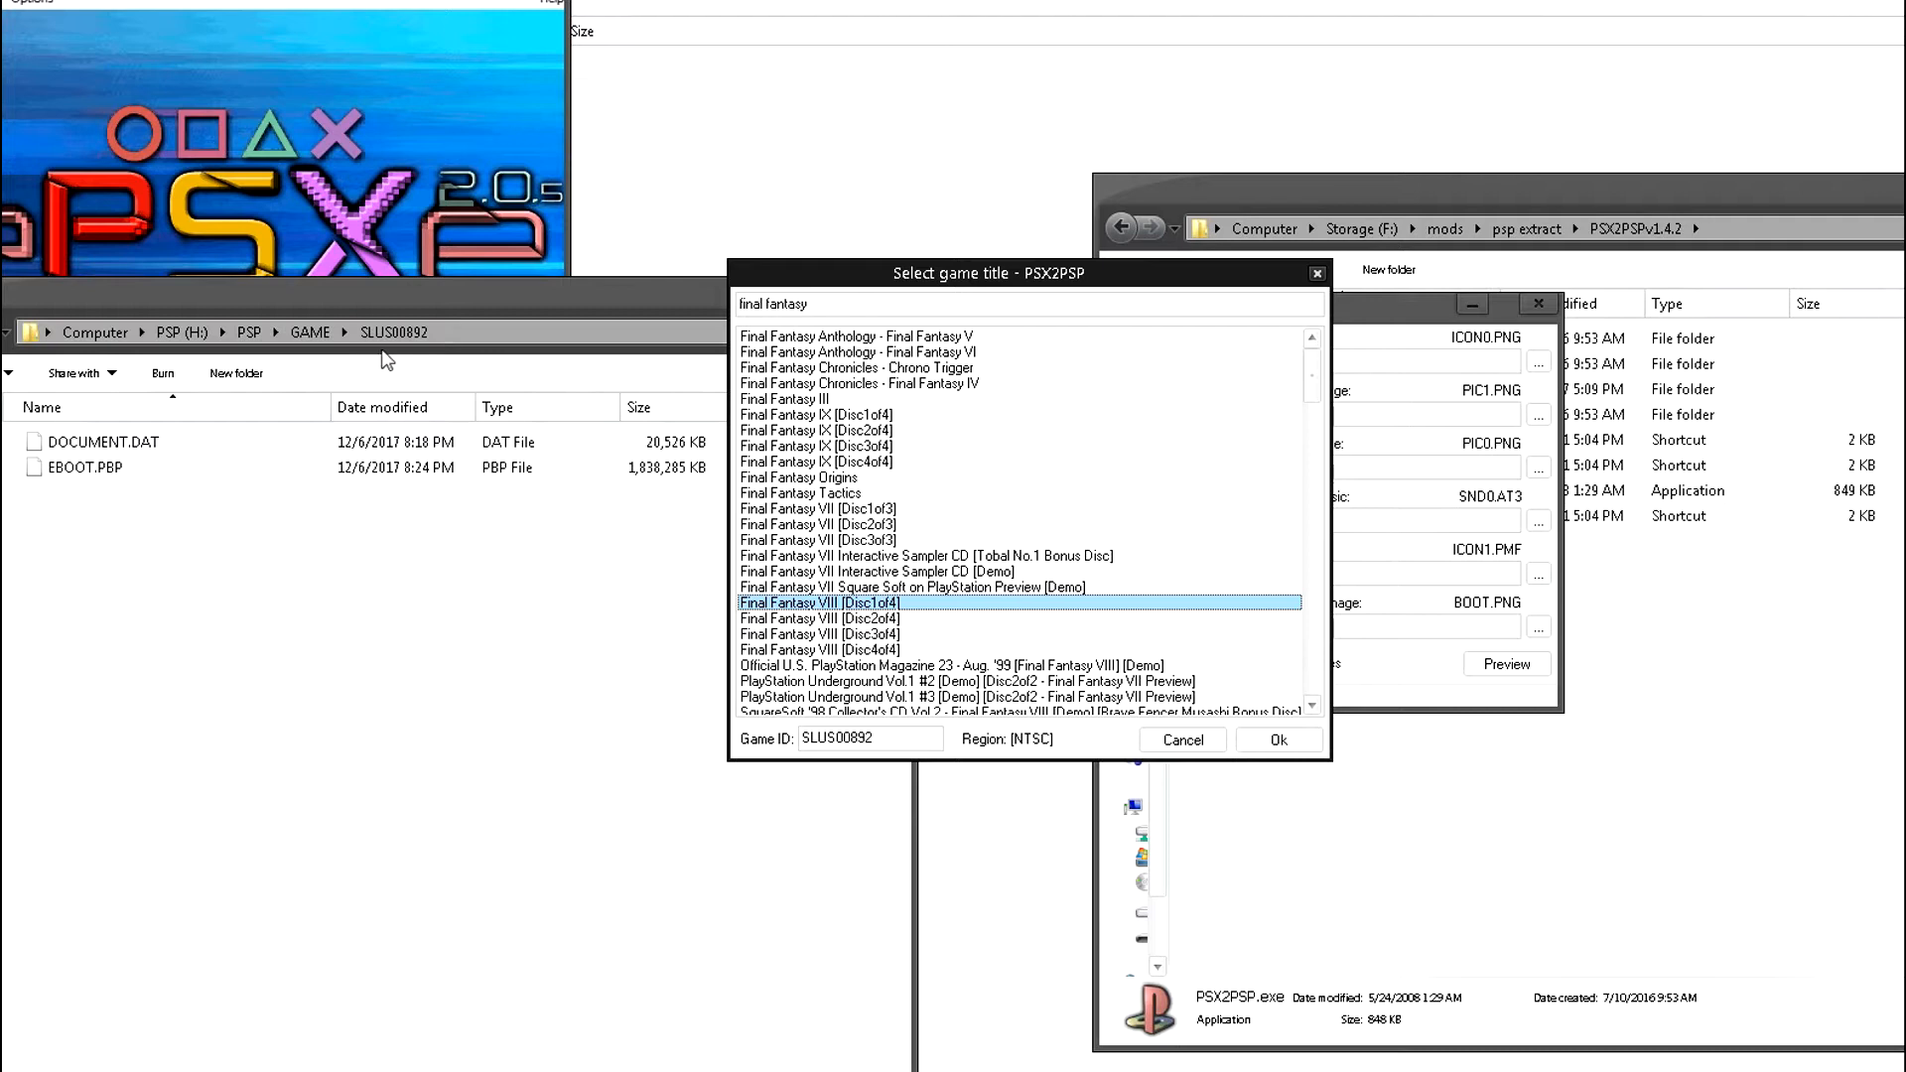
mouse_move(146, 527)
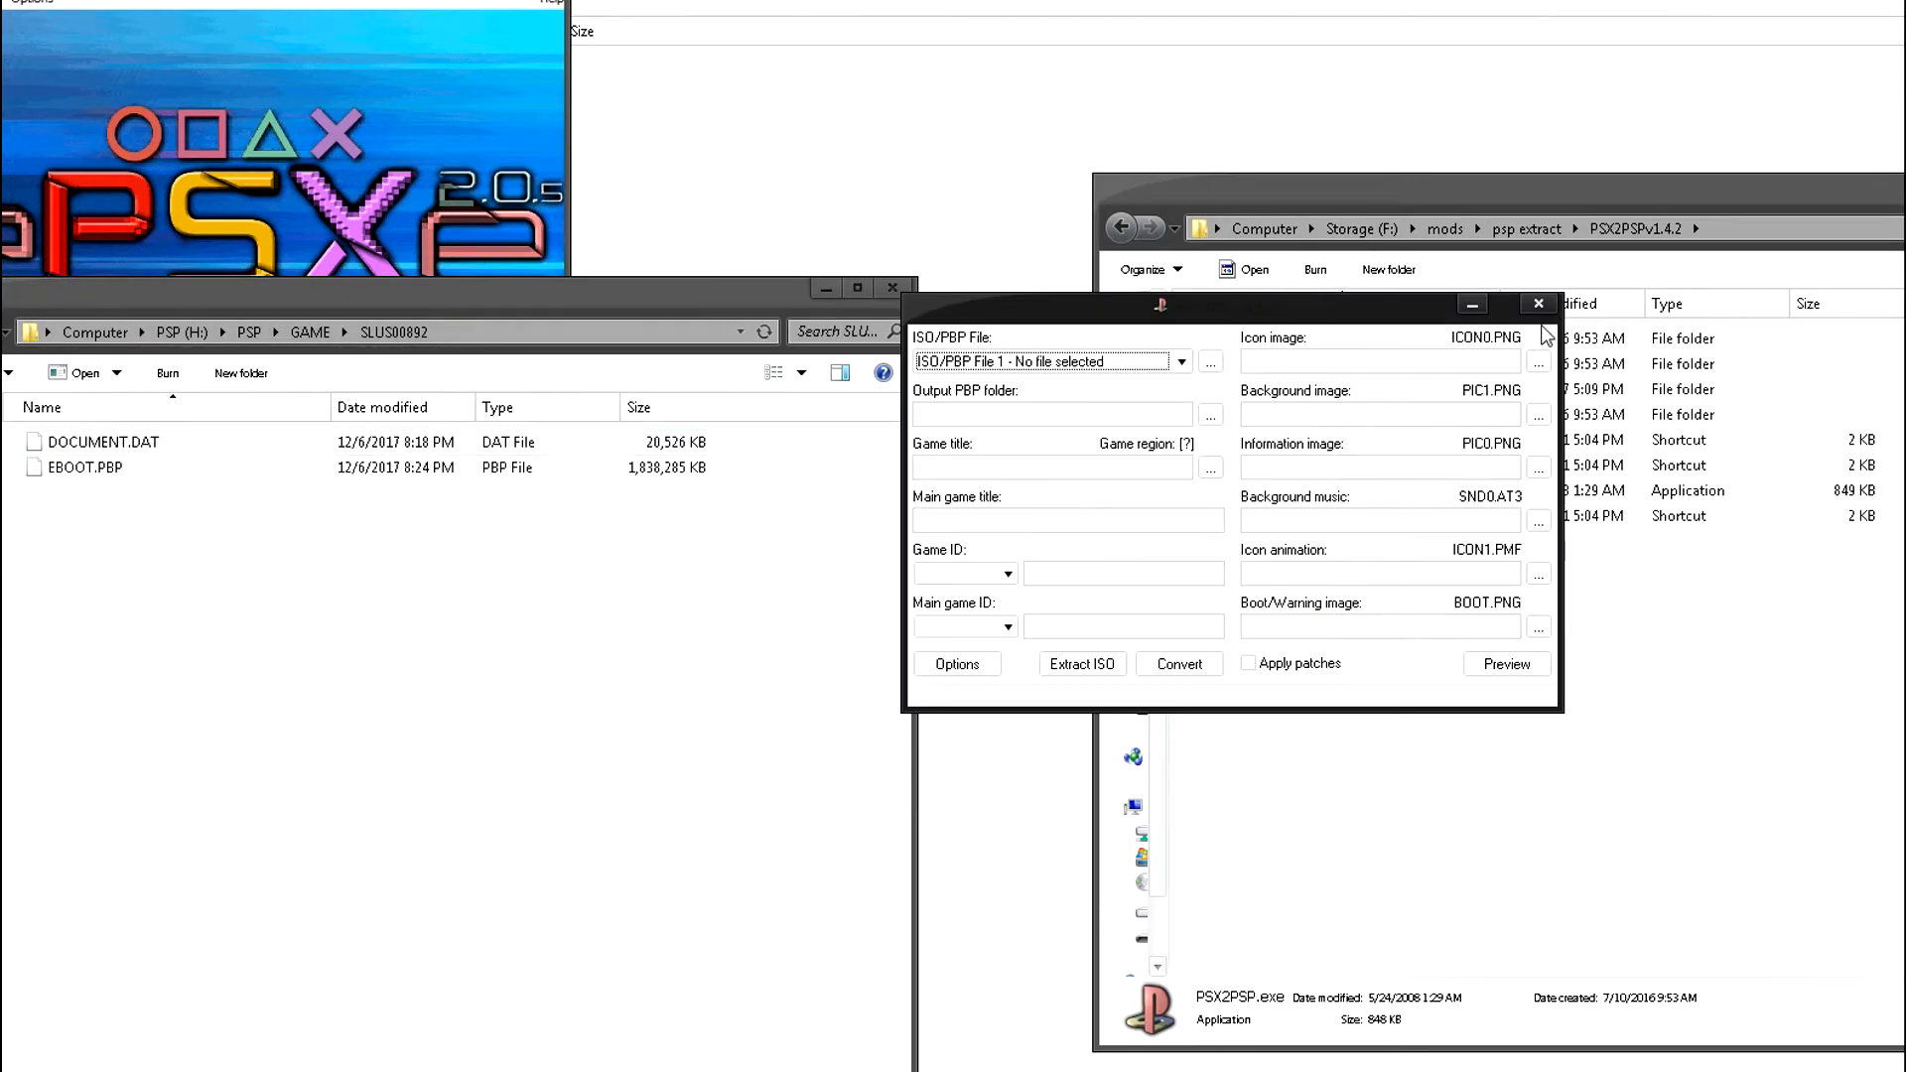
mouse_move(709, 653)
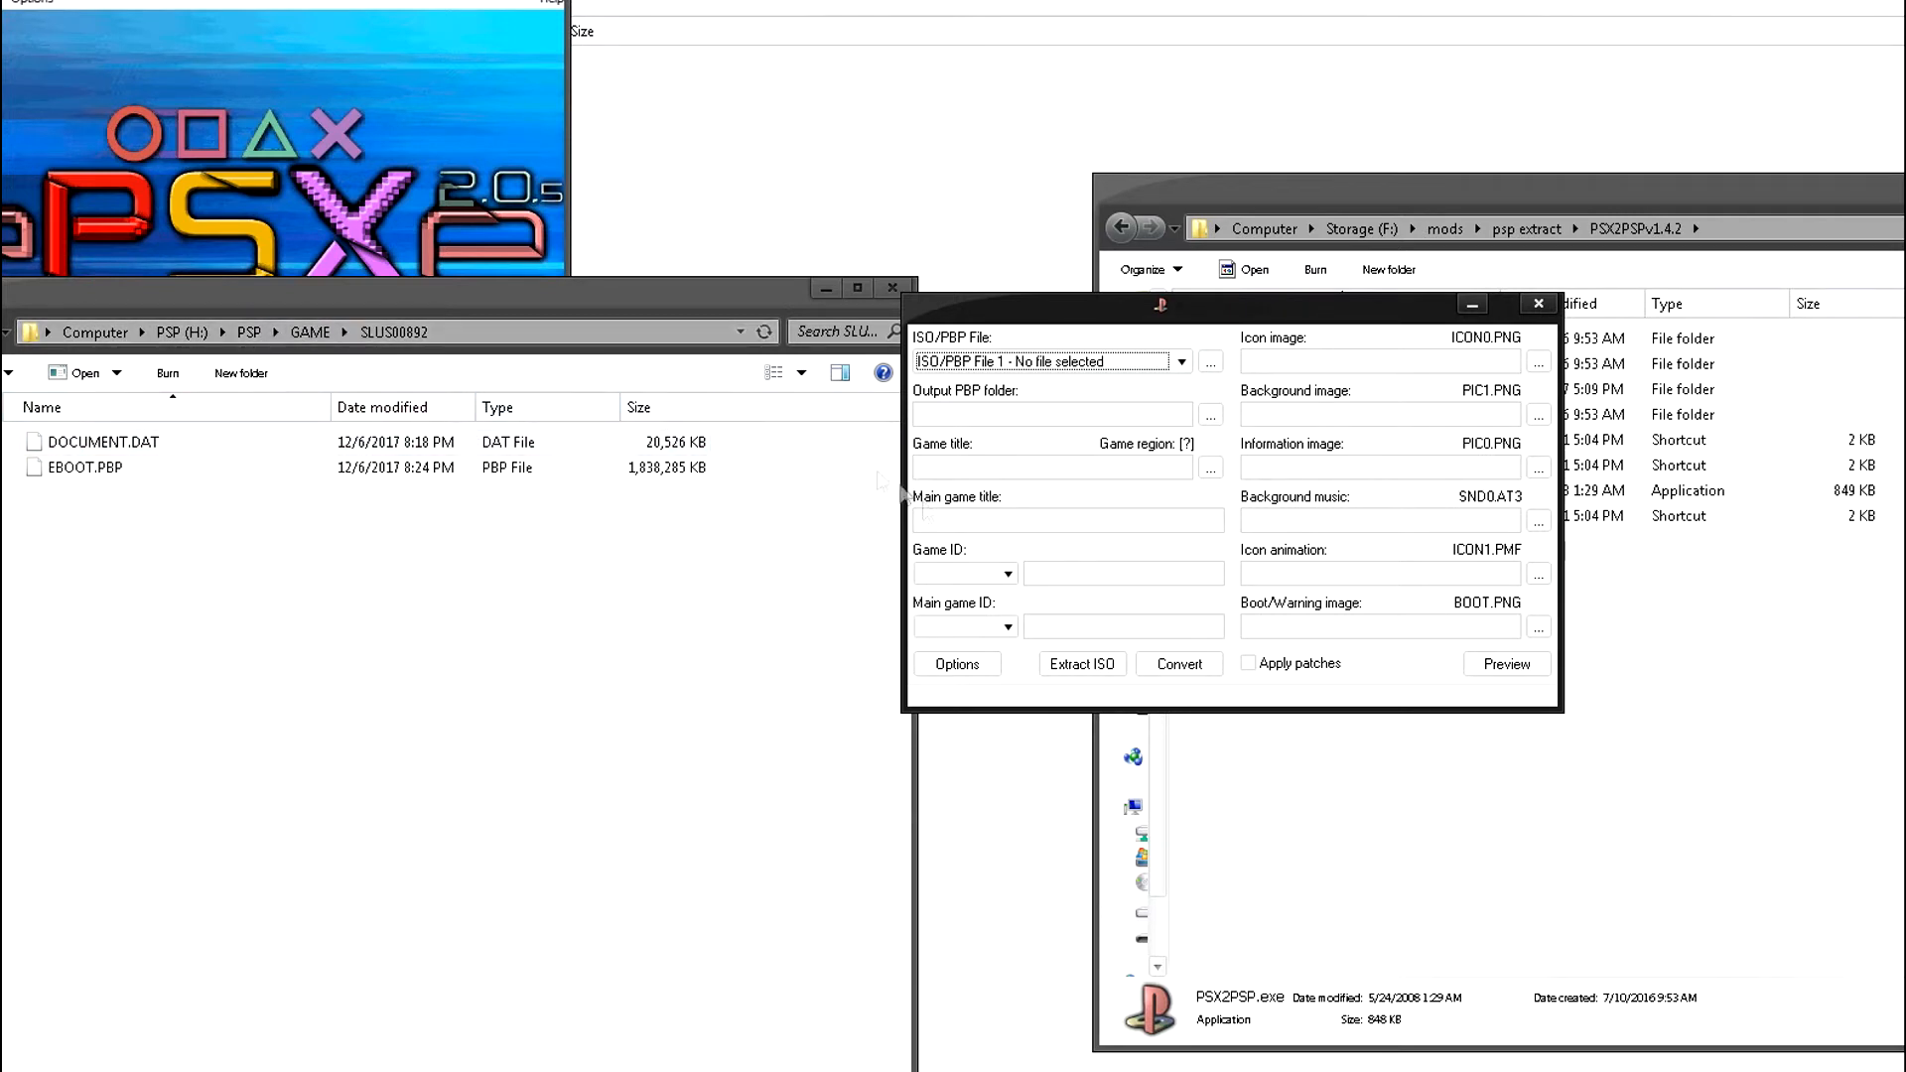
mouse_move(1085, 654)
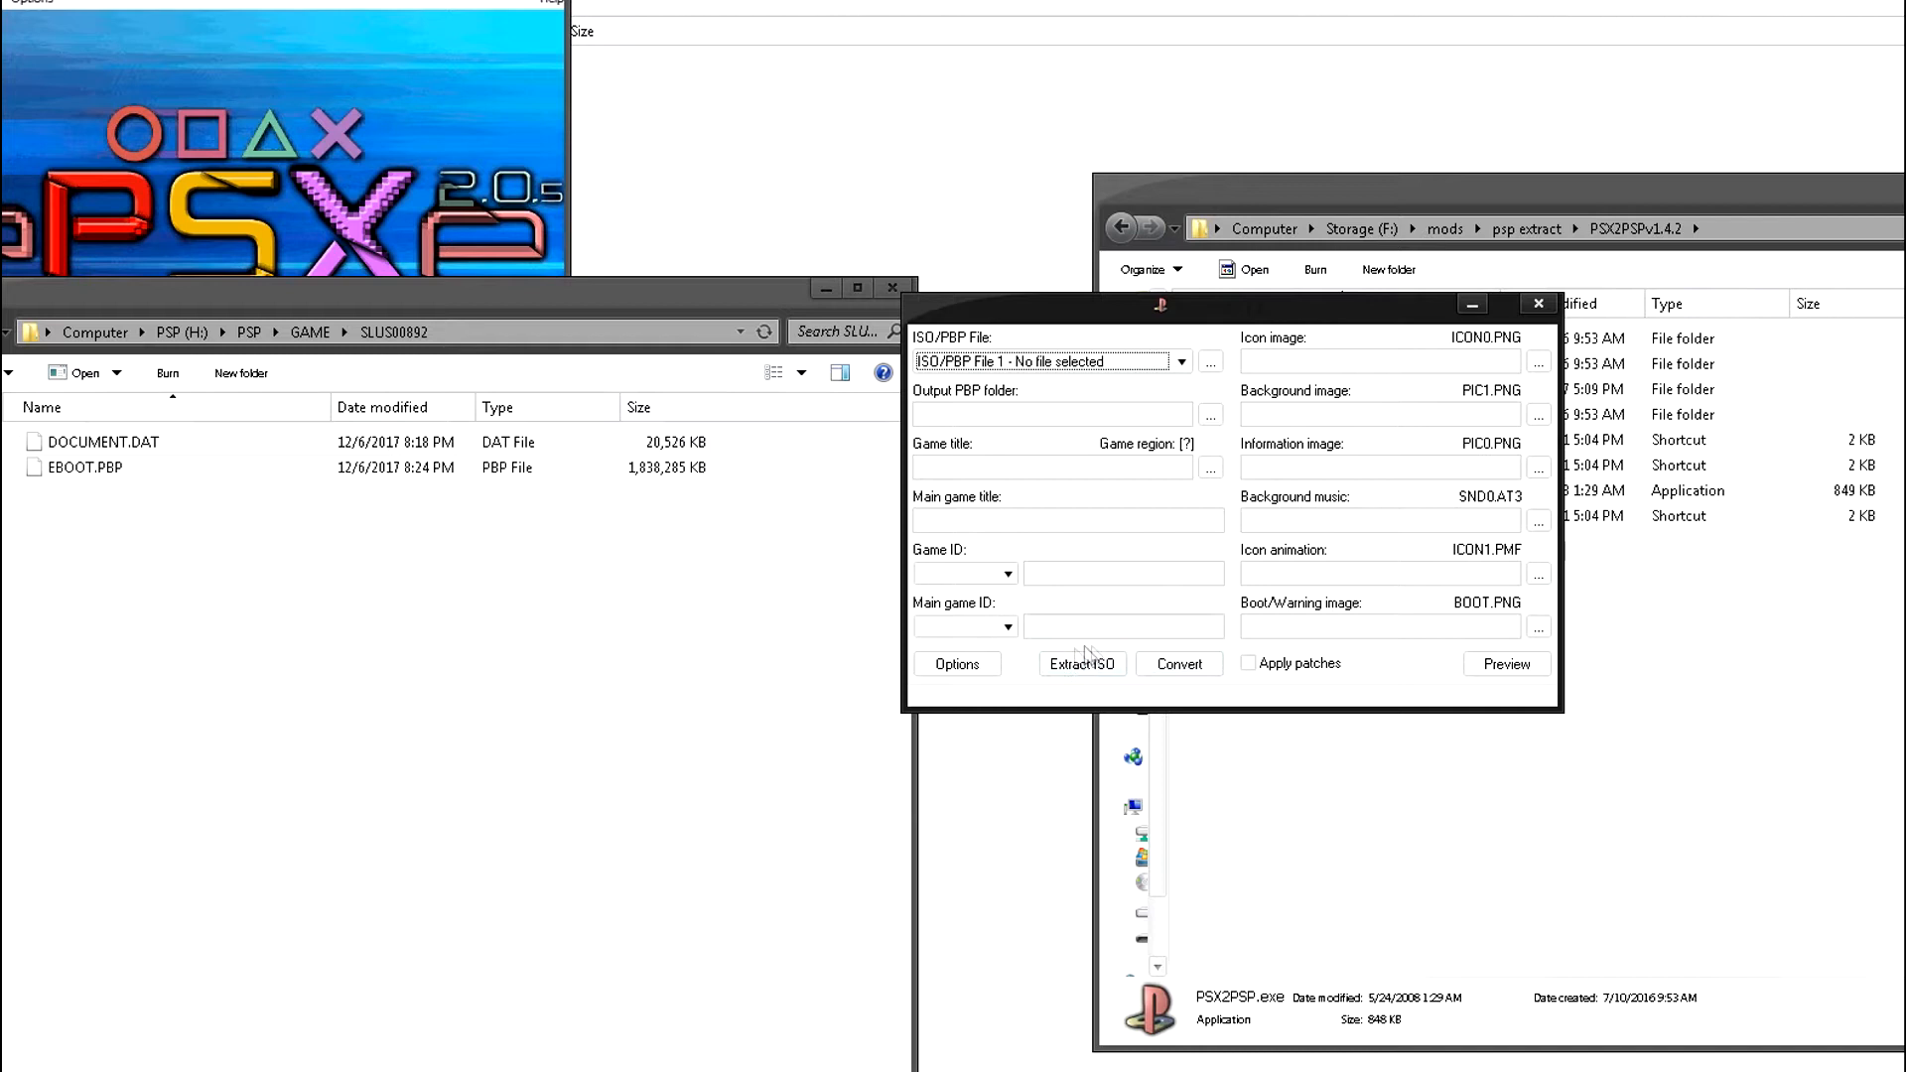
click(1208, 361)
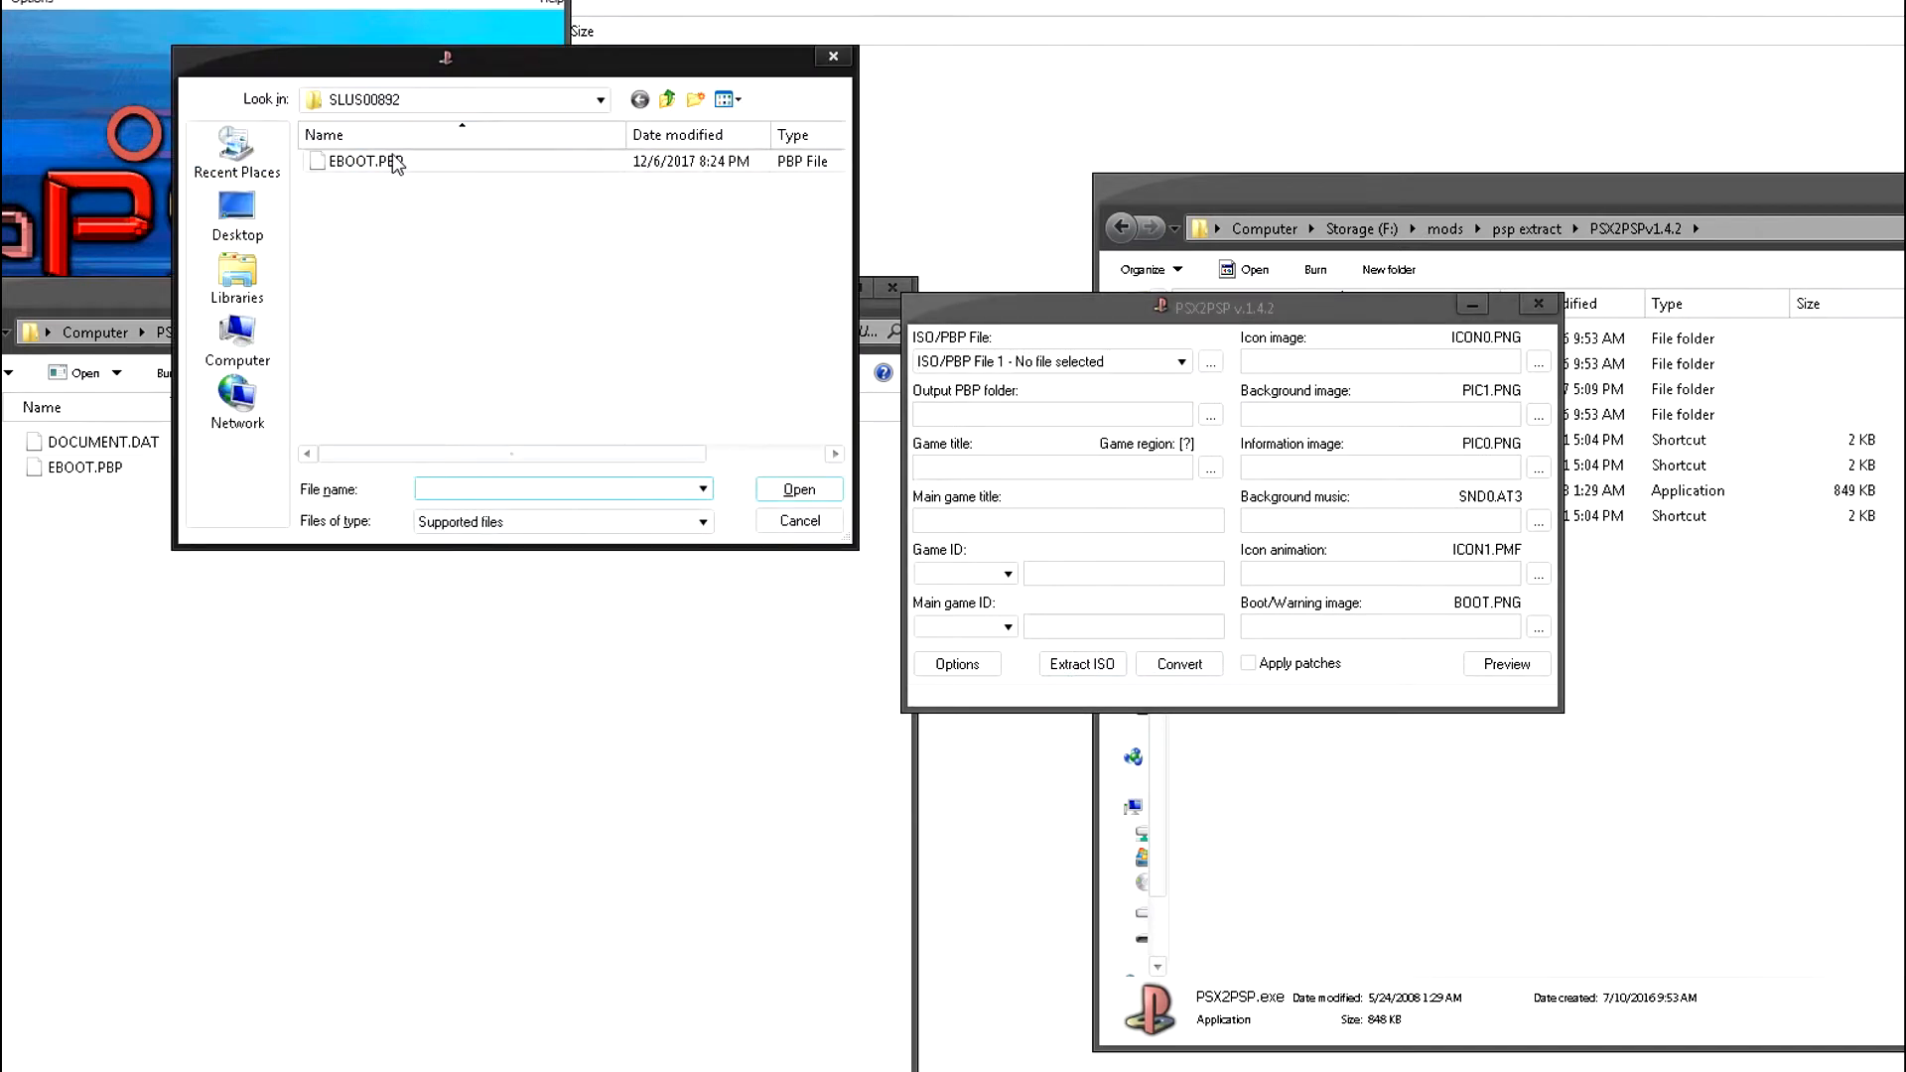
click(797, 488)
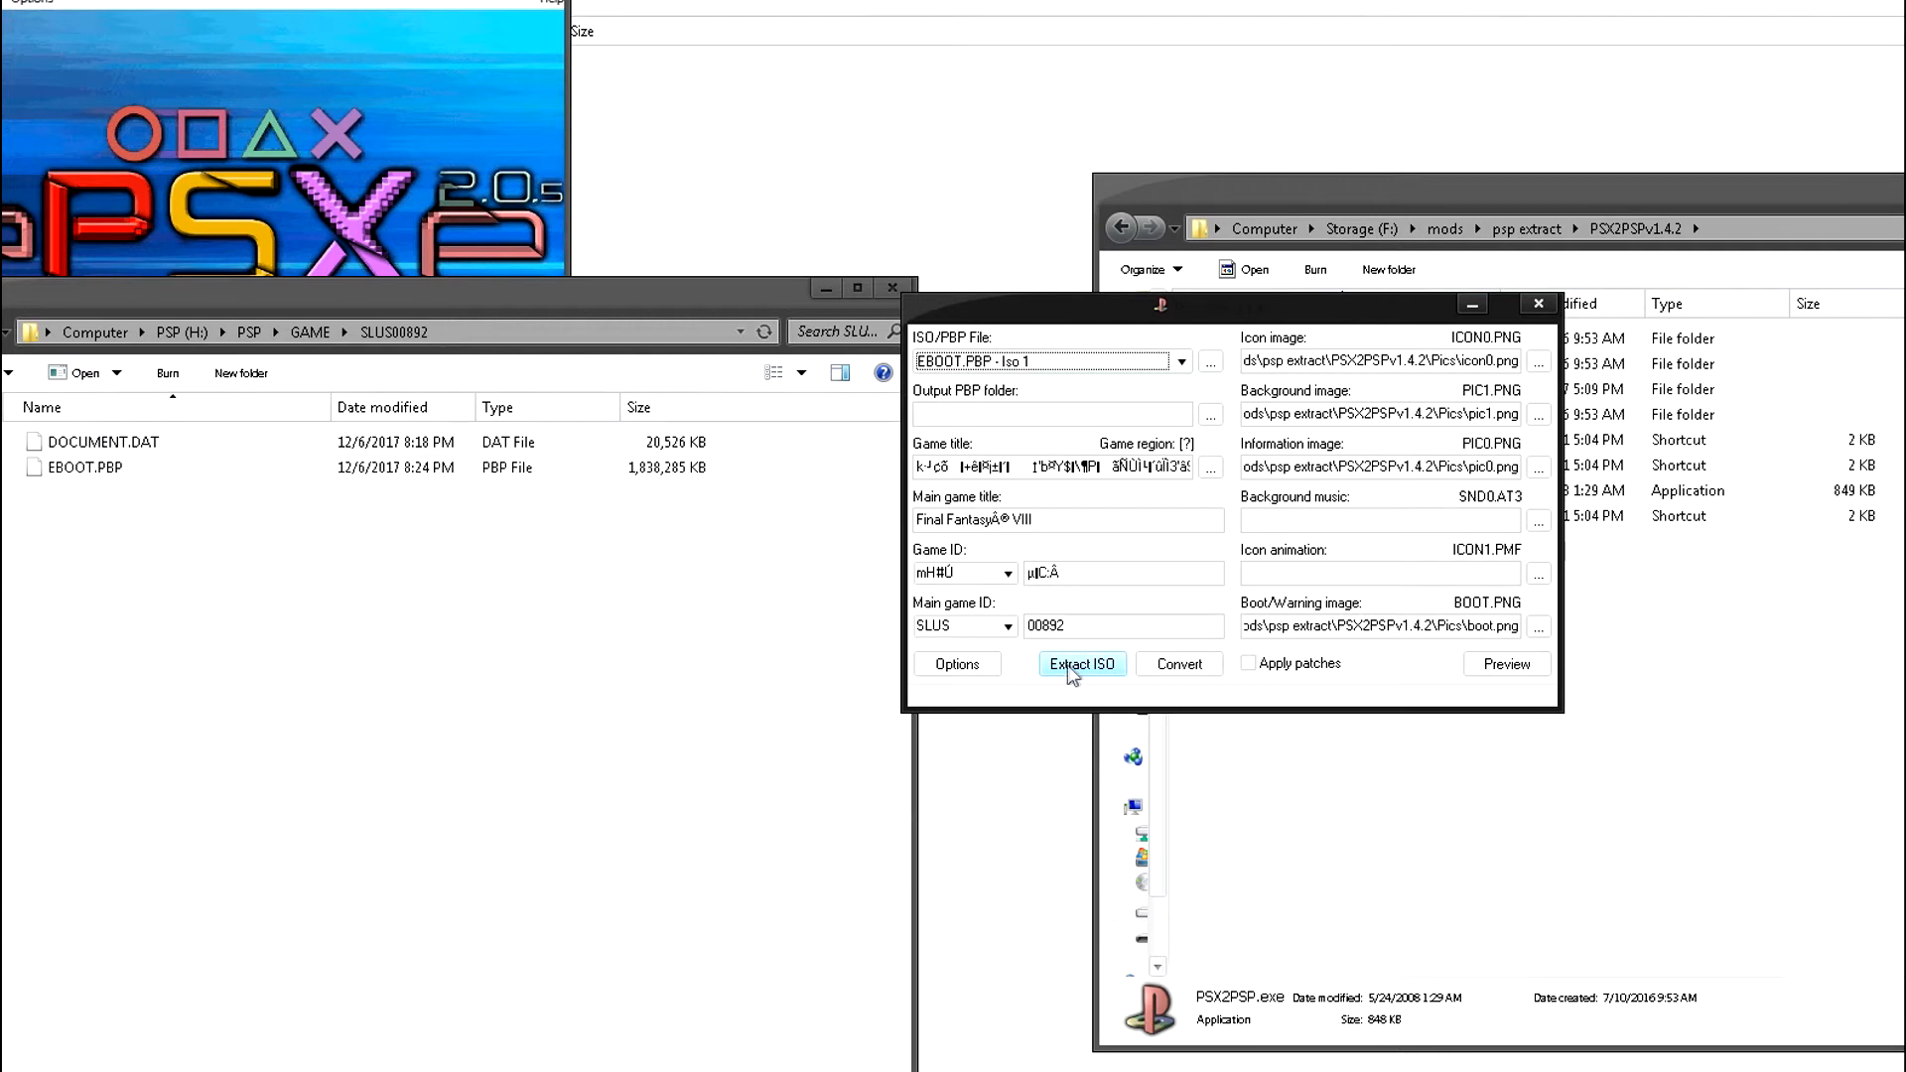
mouse_move(1061, 668)
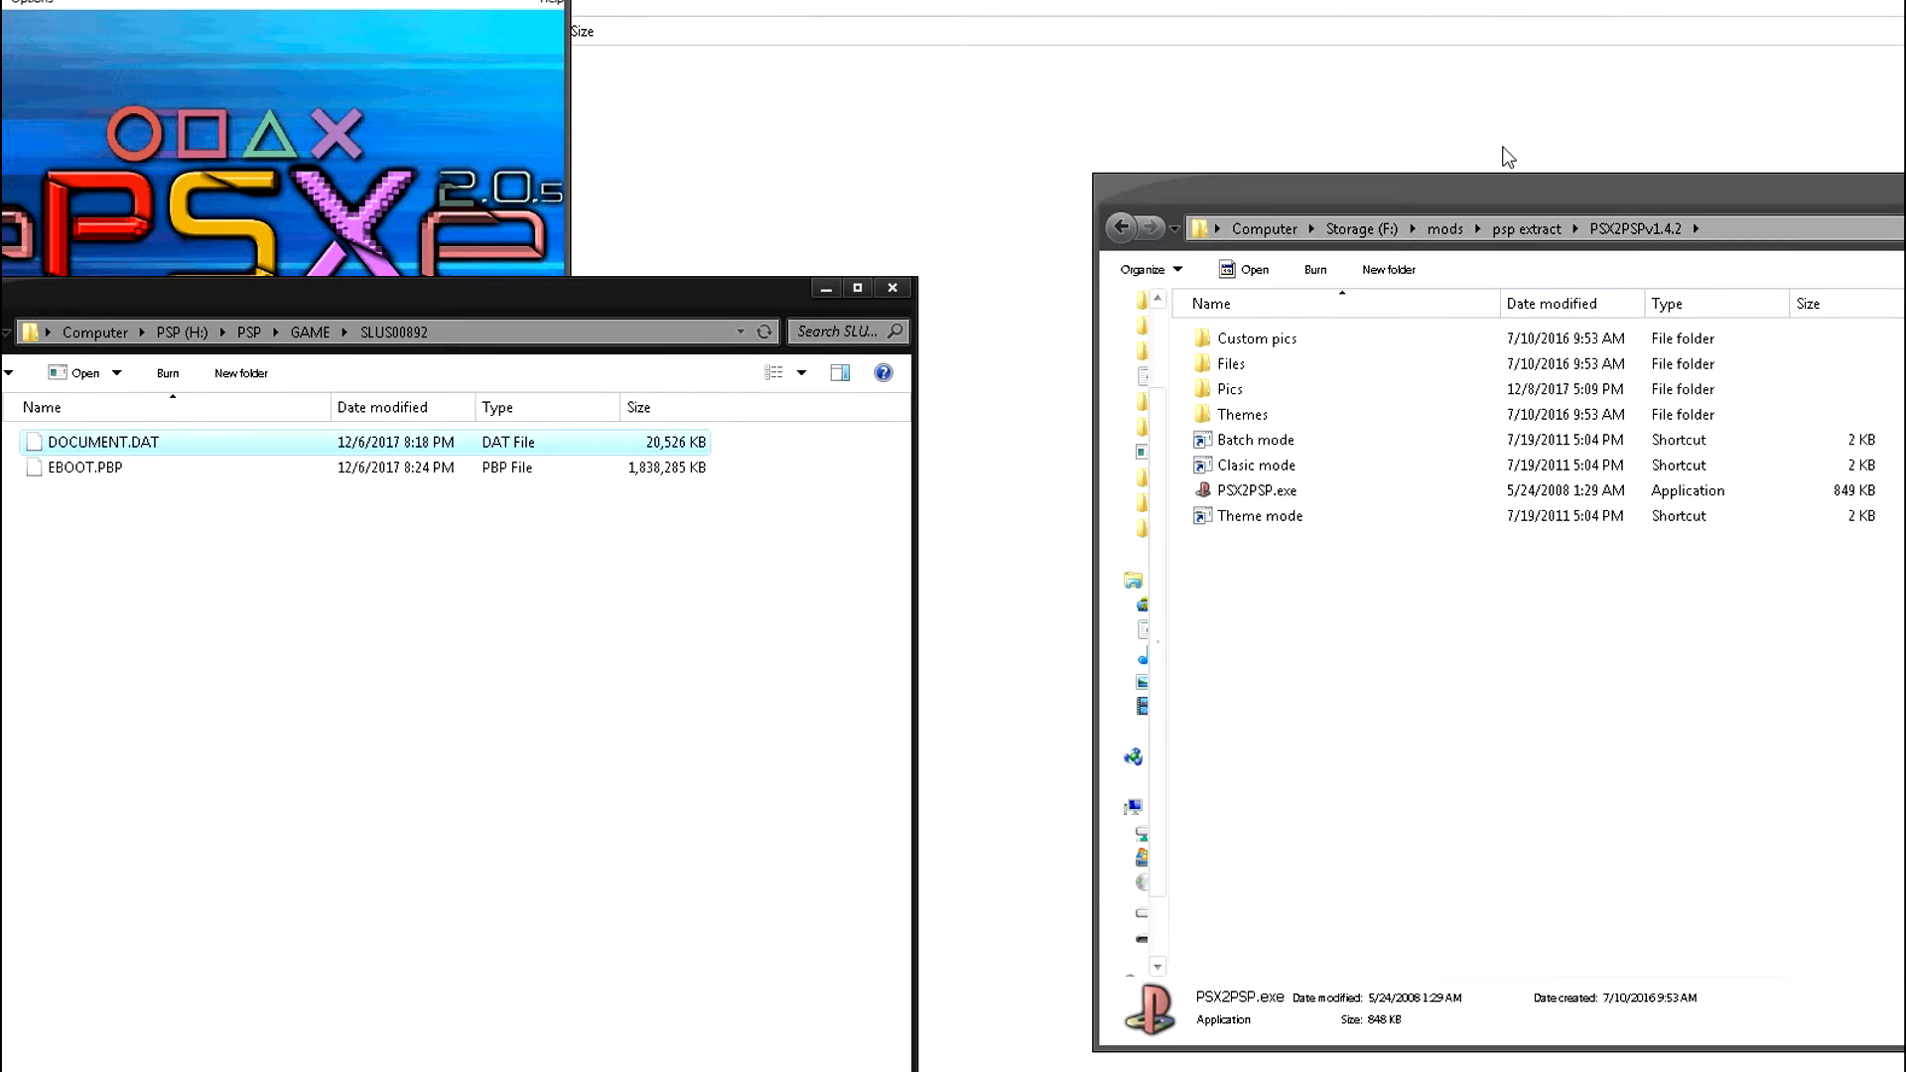
mouse_move(1336, 688)
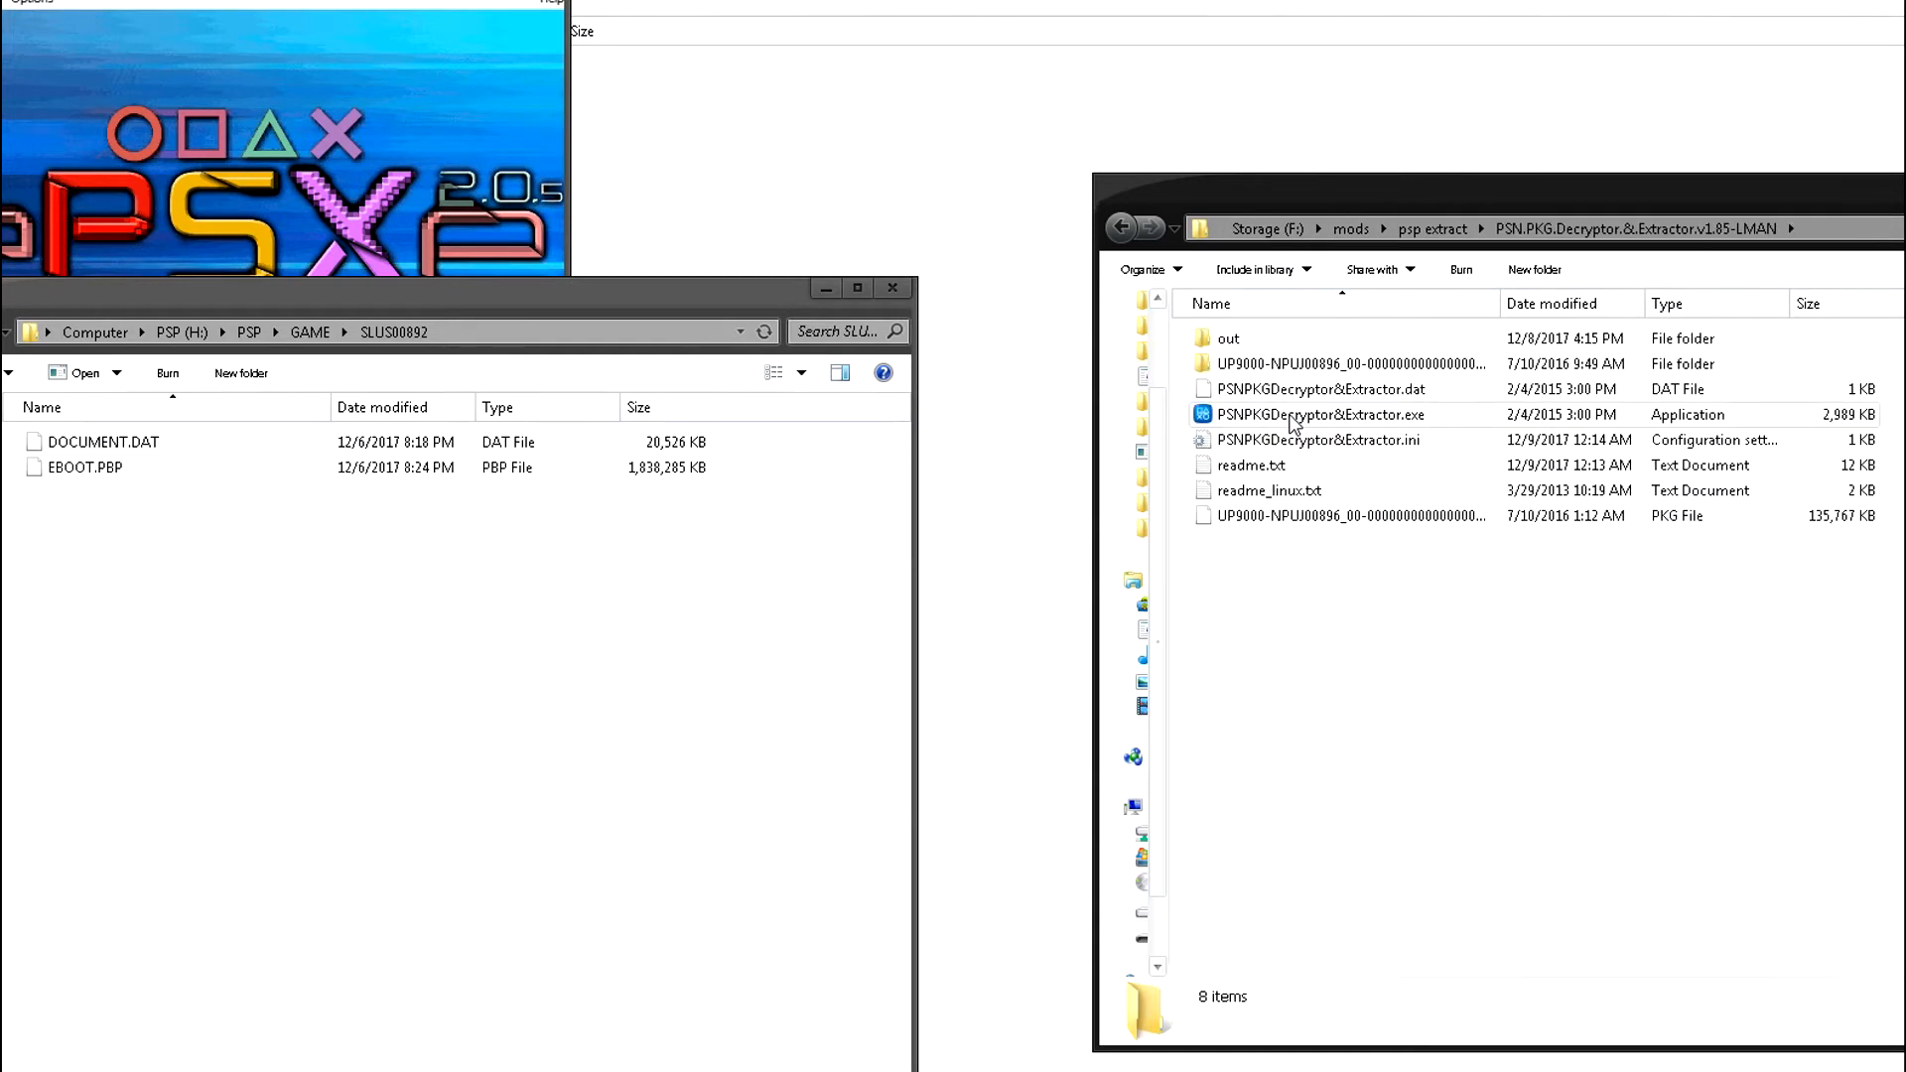
Feed EBOOT.PBP to PSN PKG Decryptor and accept the KEYS.BIN success message
double_click(1317, 415)
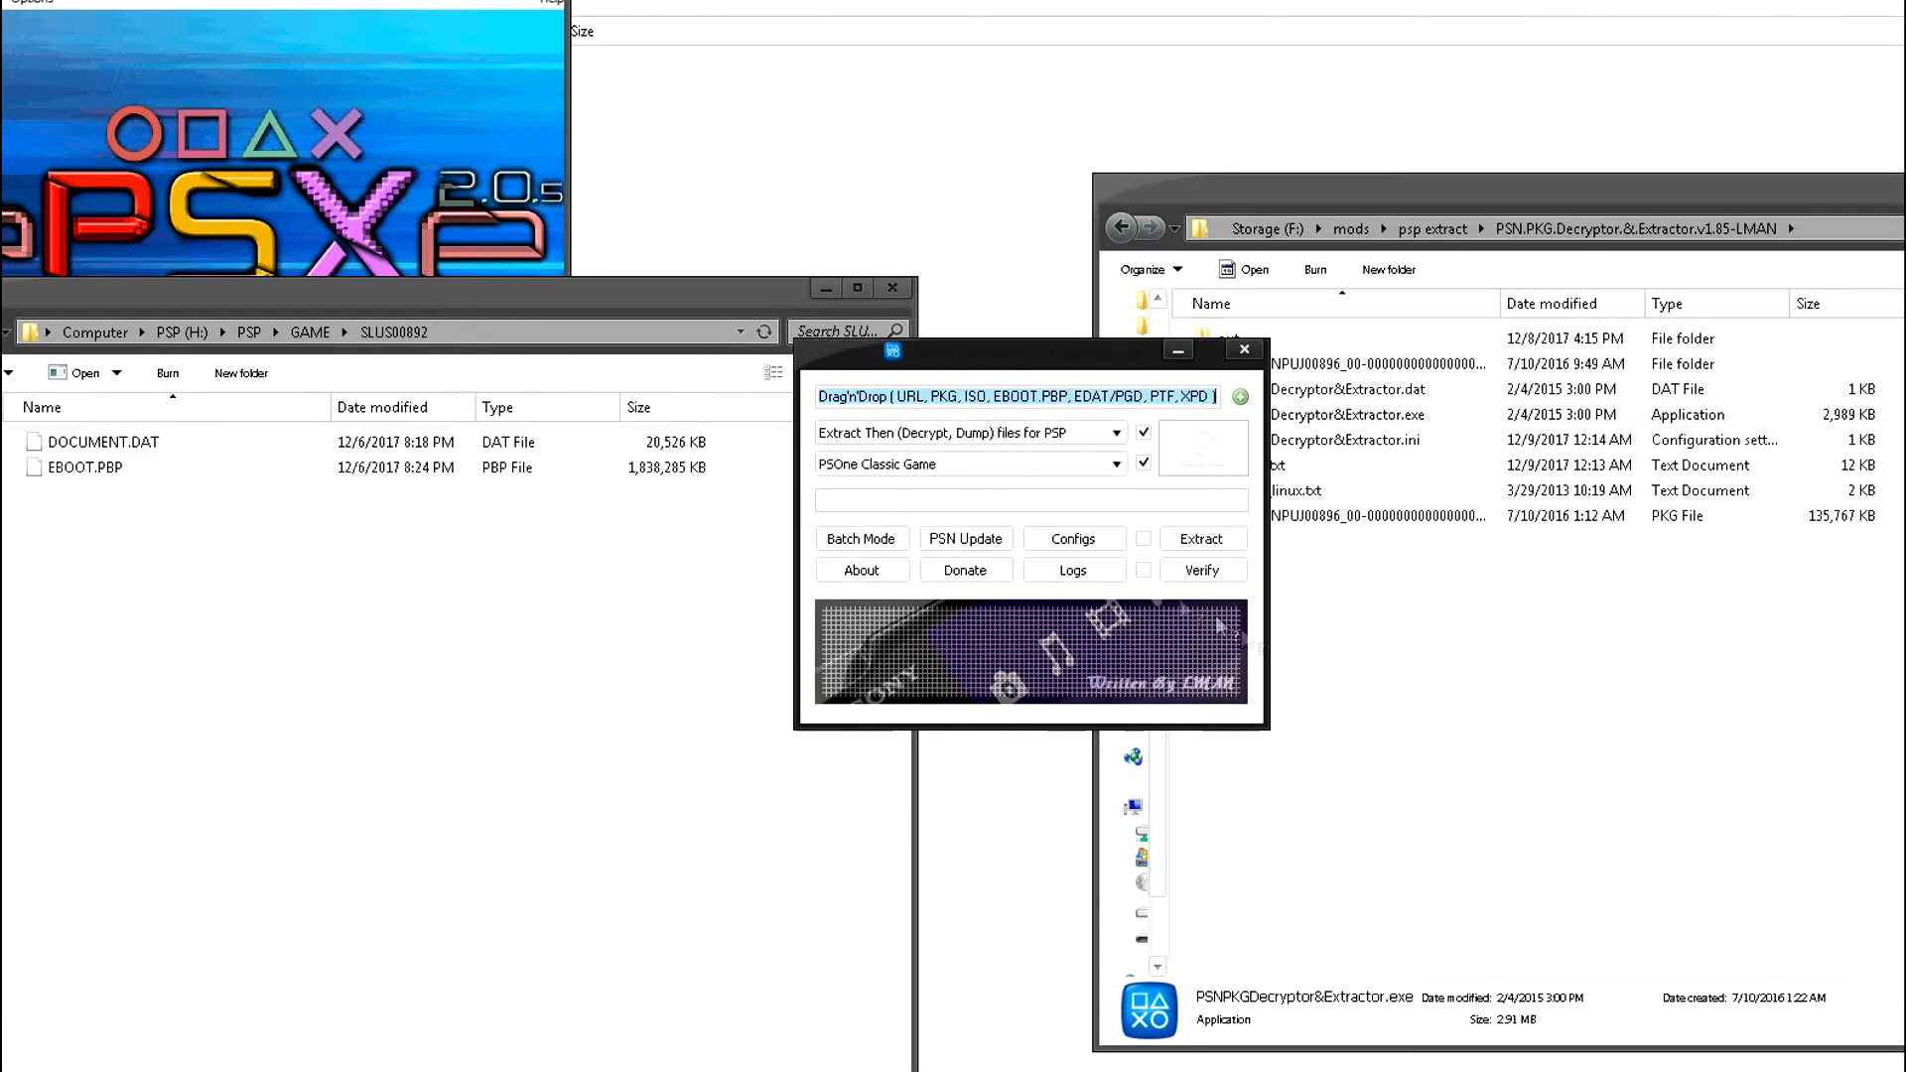
mouse_move(1006, 378)
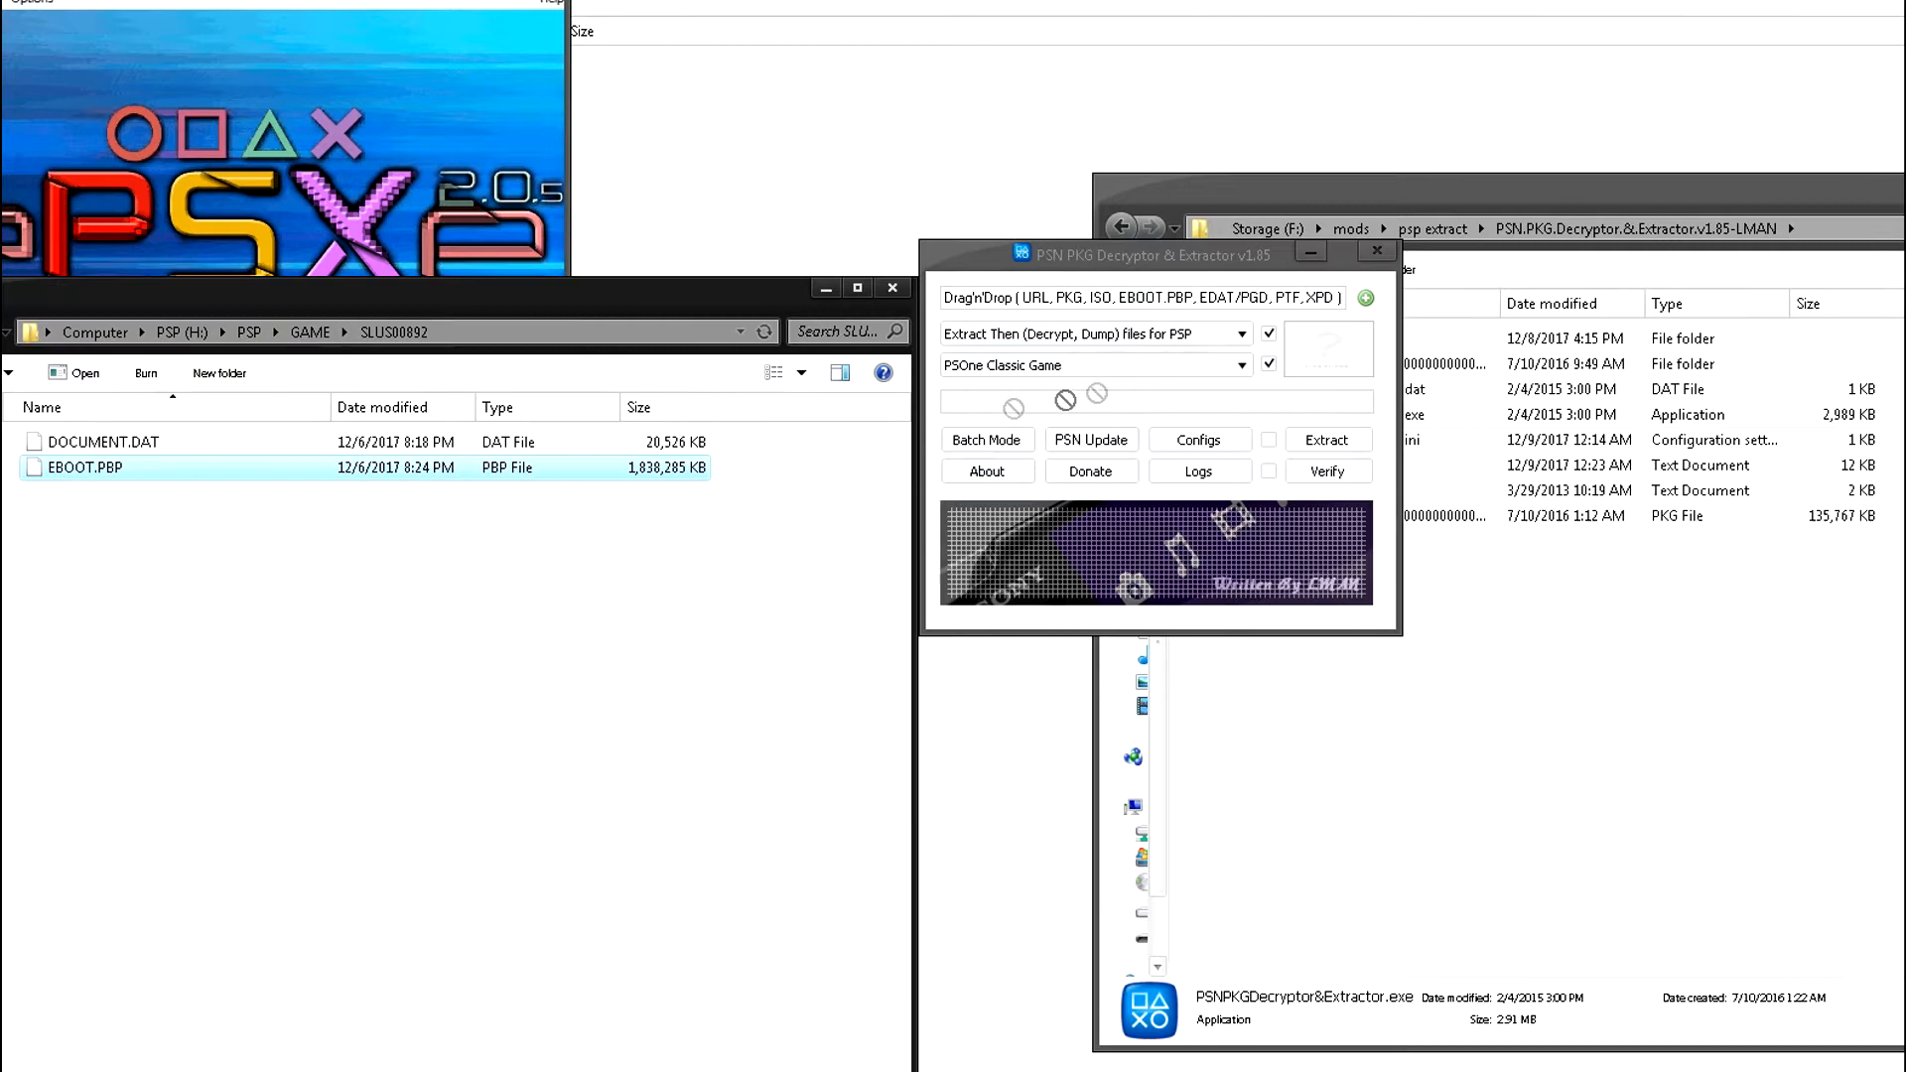
click(1327, 439)
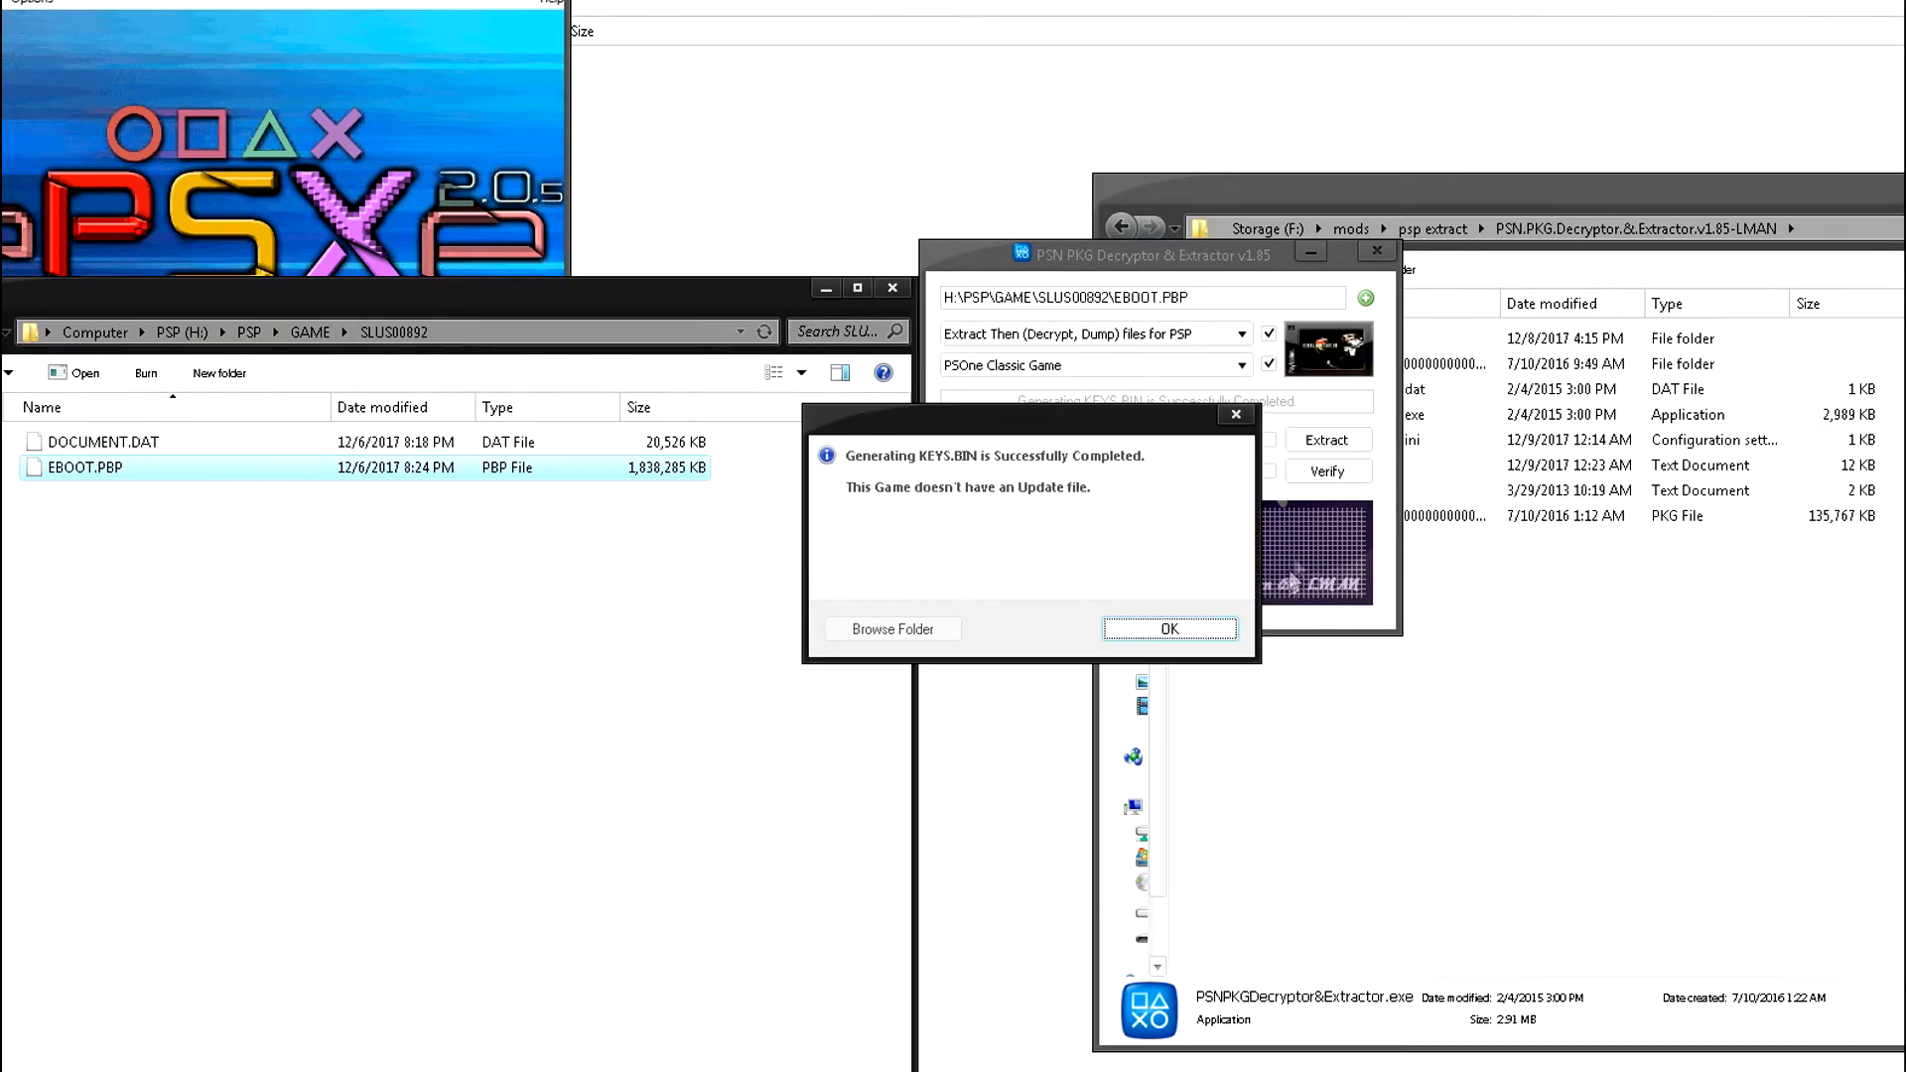
click(1168, 628)
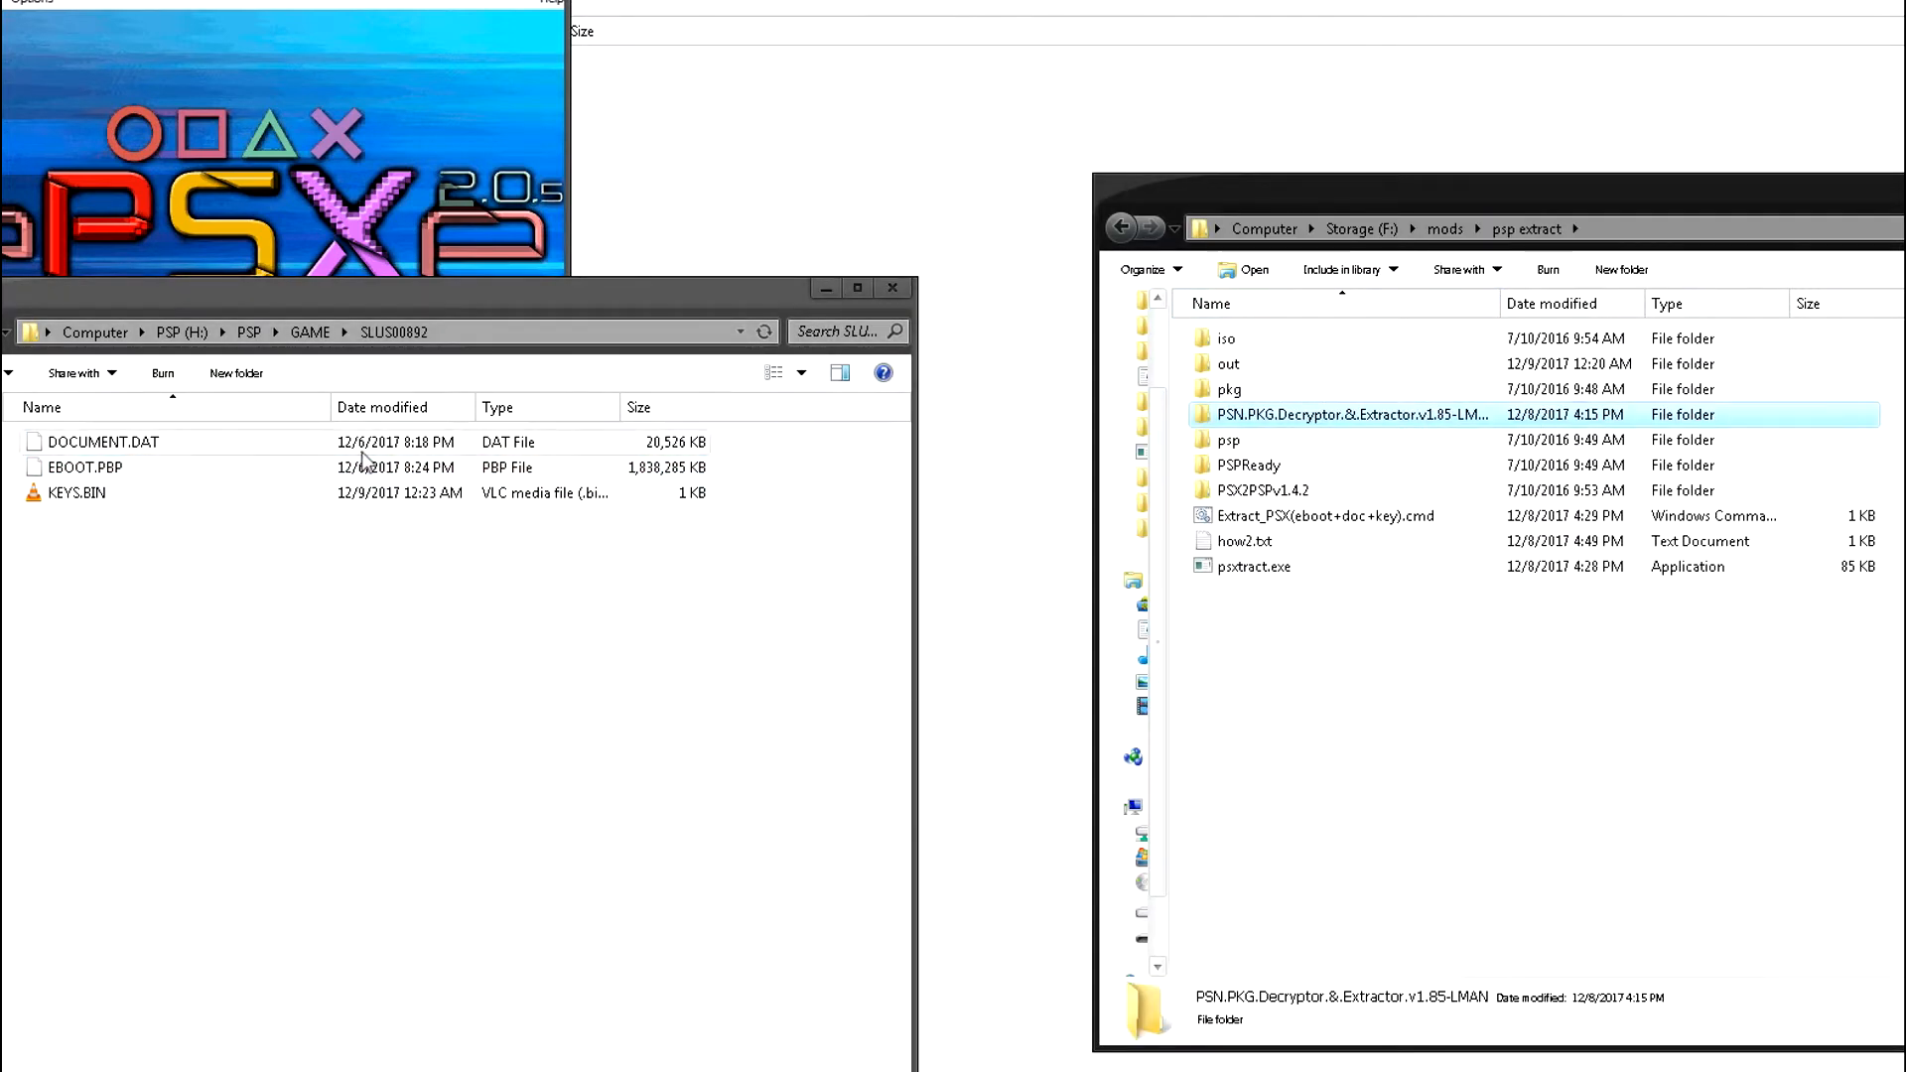
mouse_move(225, 635)
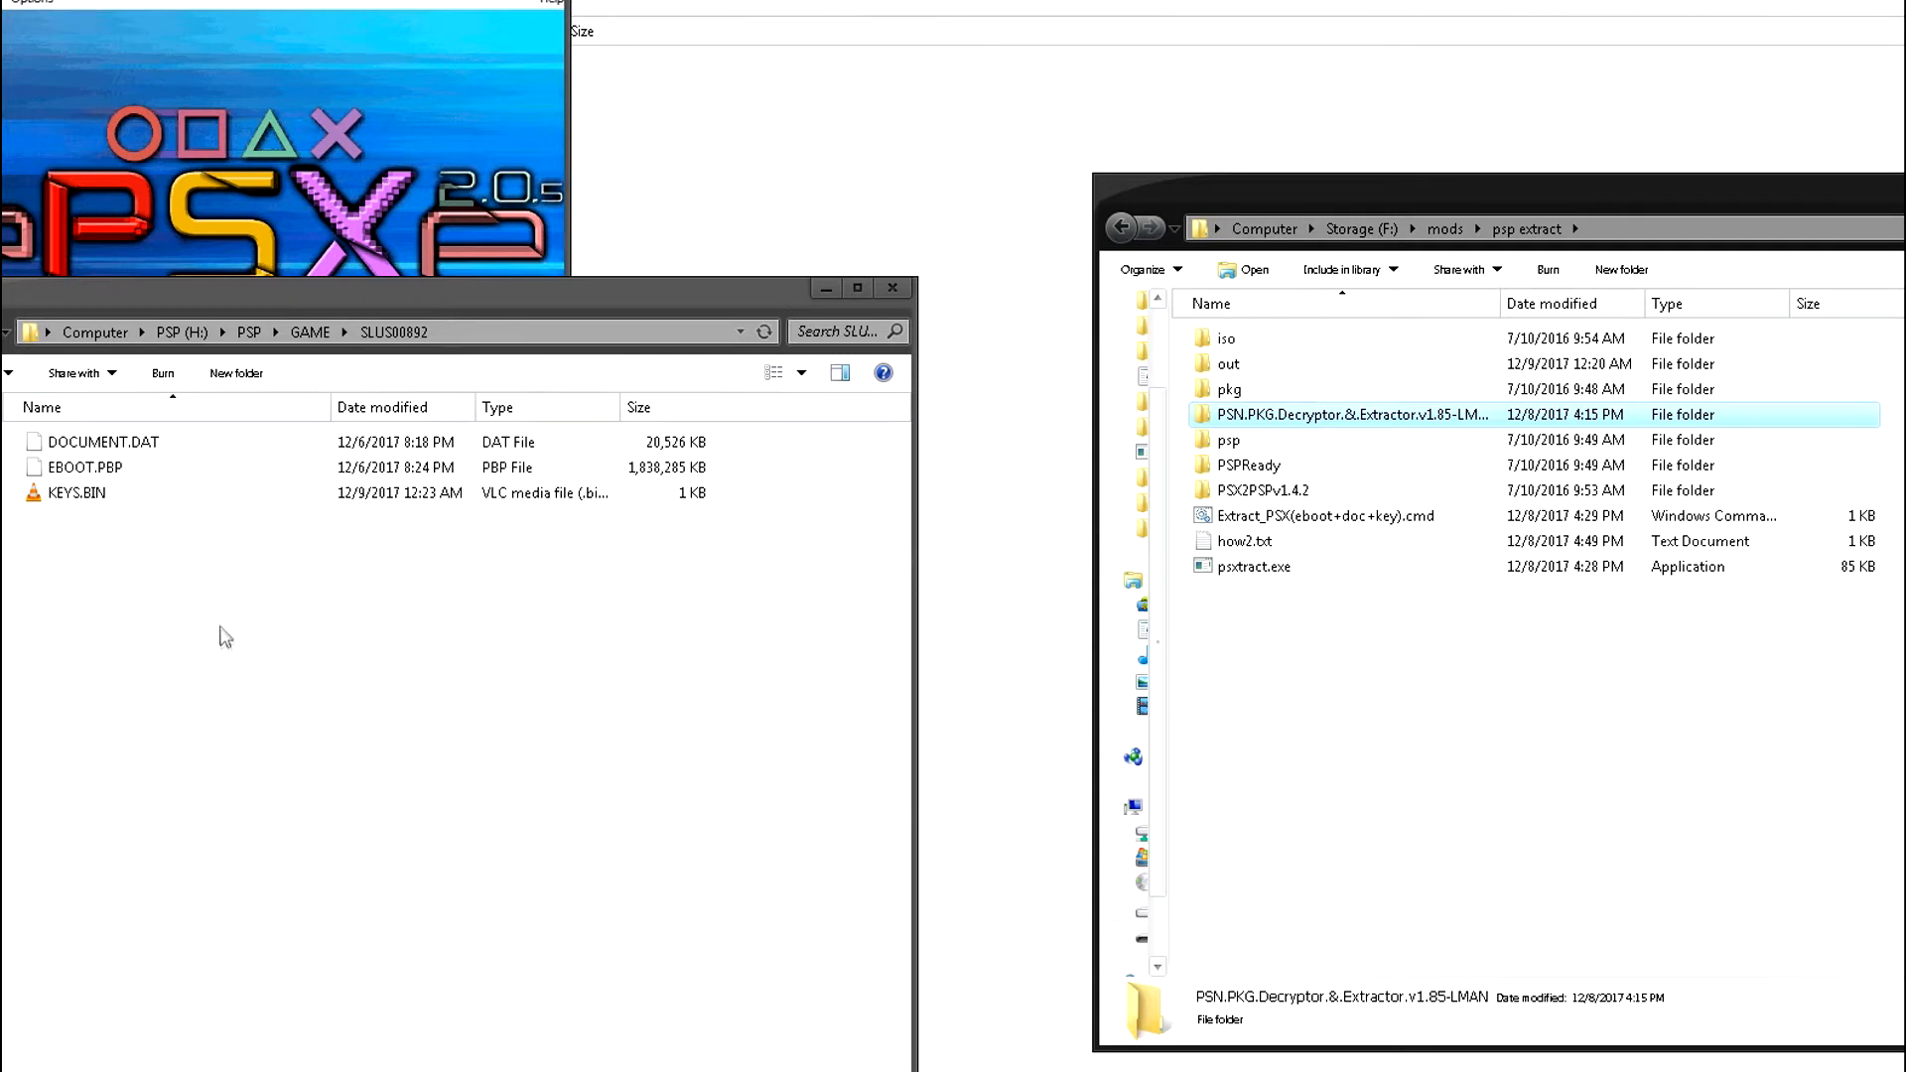
Select EBOOT.PBP, then create a new folder in psp extract
click(85, 467)
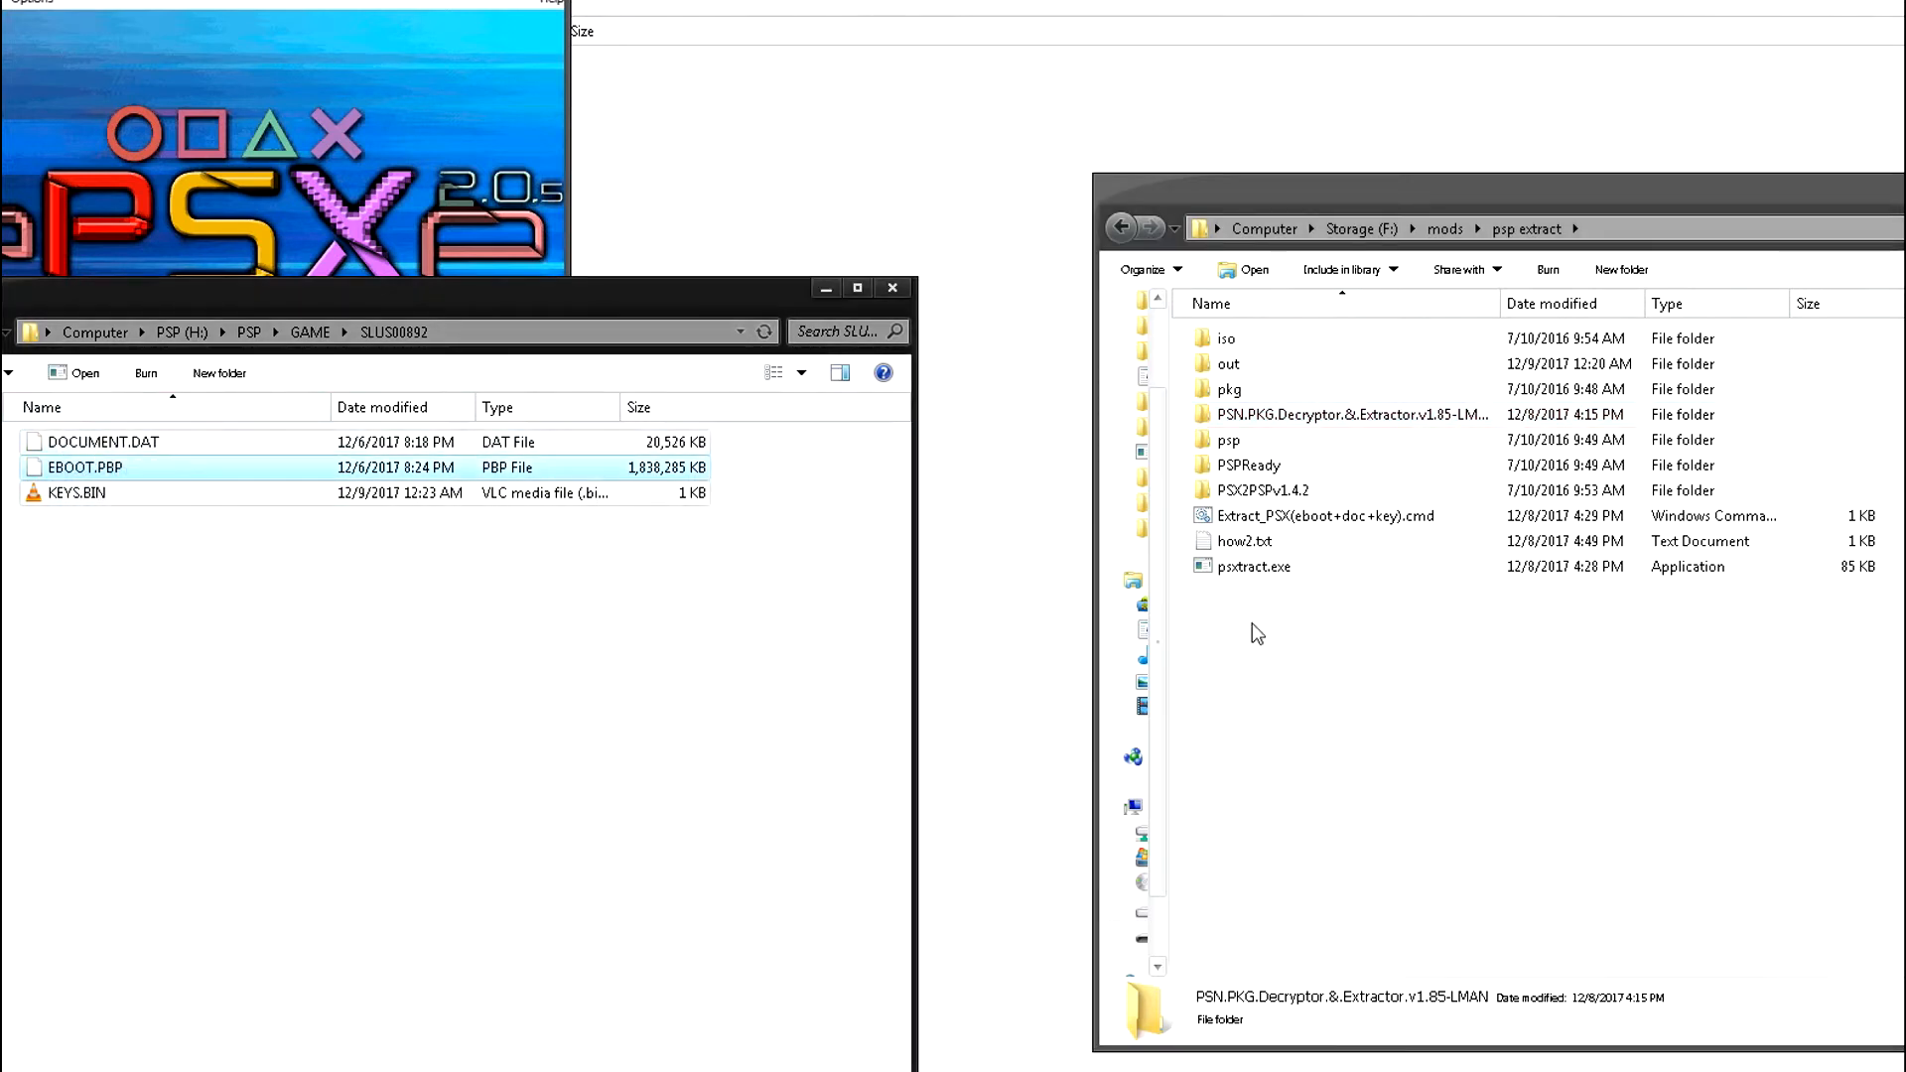
right_click(1256, 632)
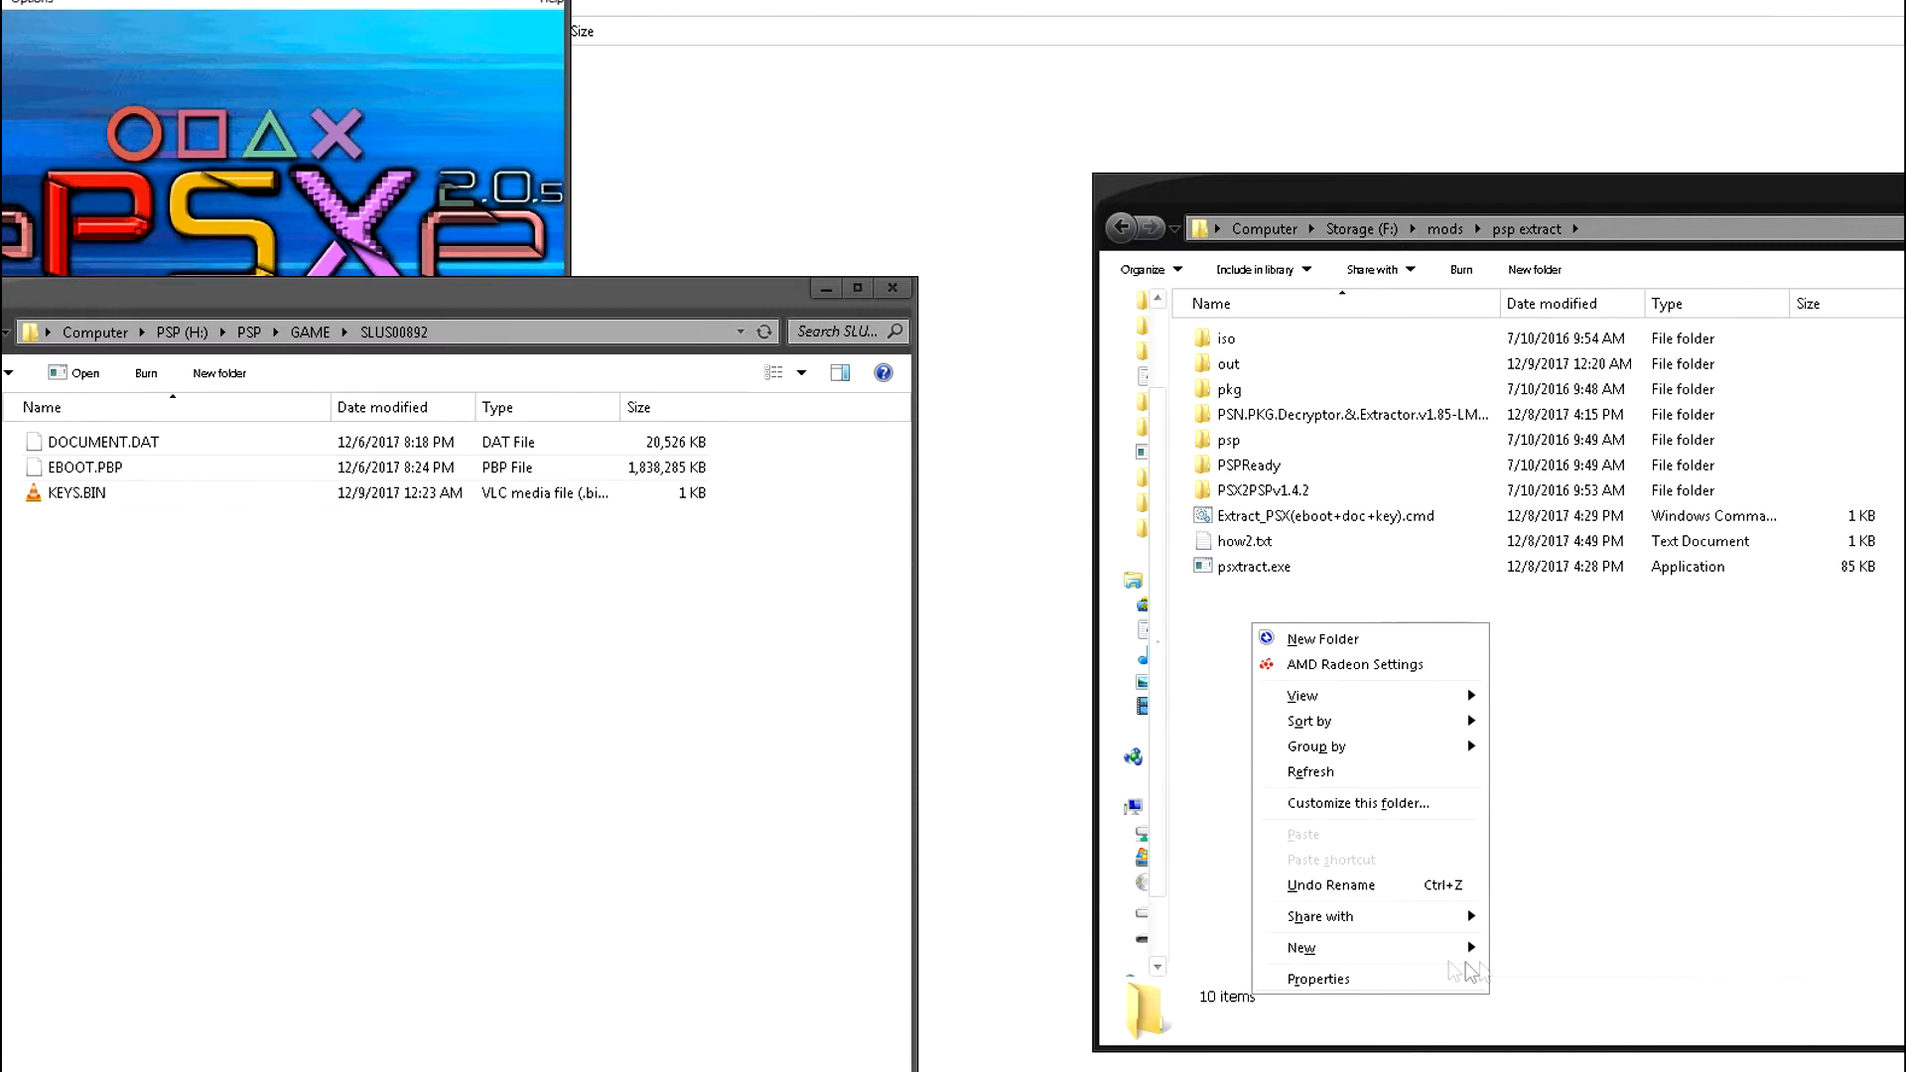
click(1322, 638)
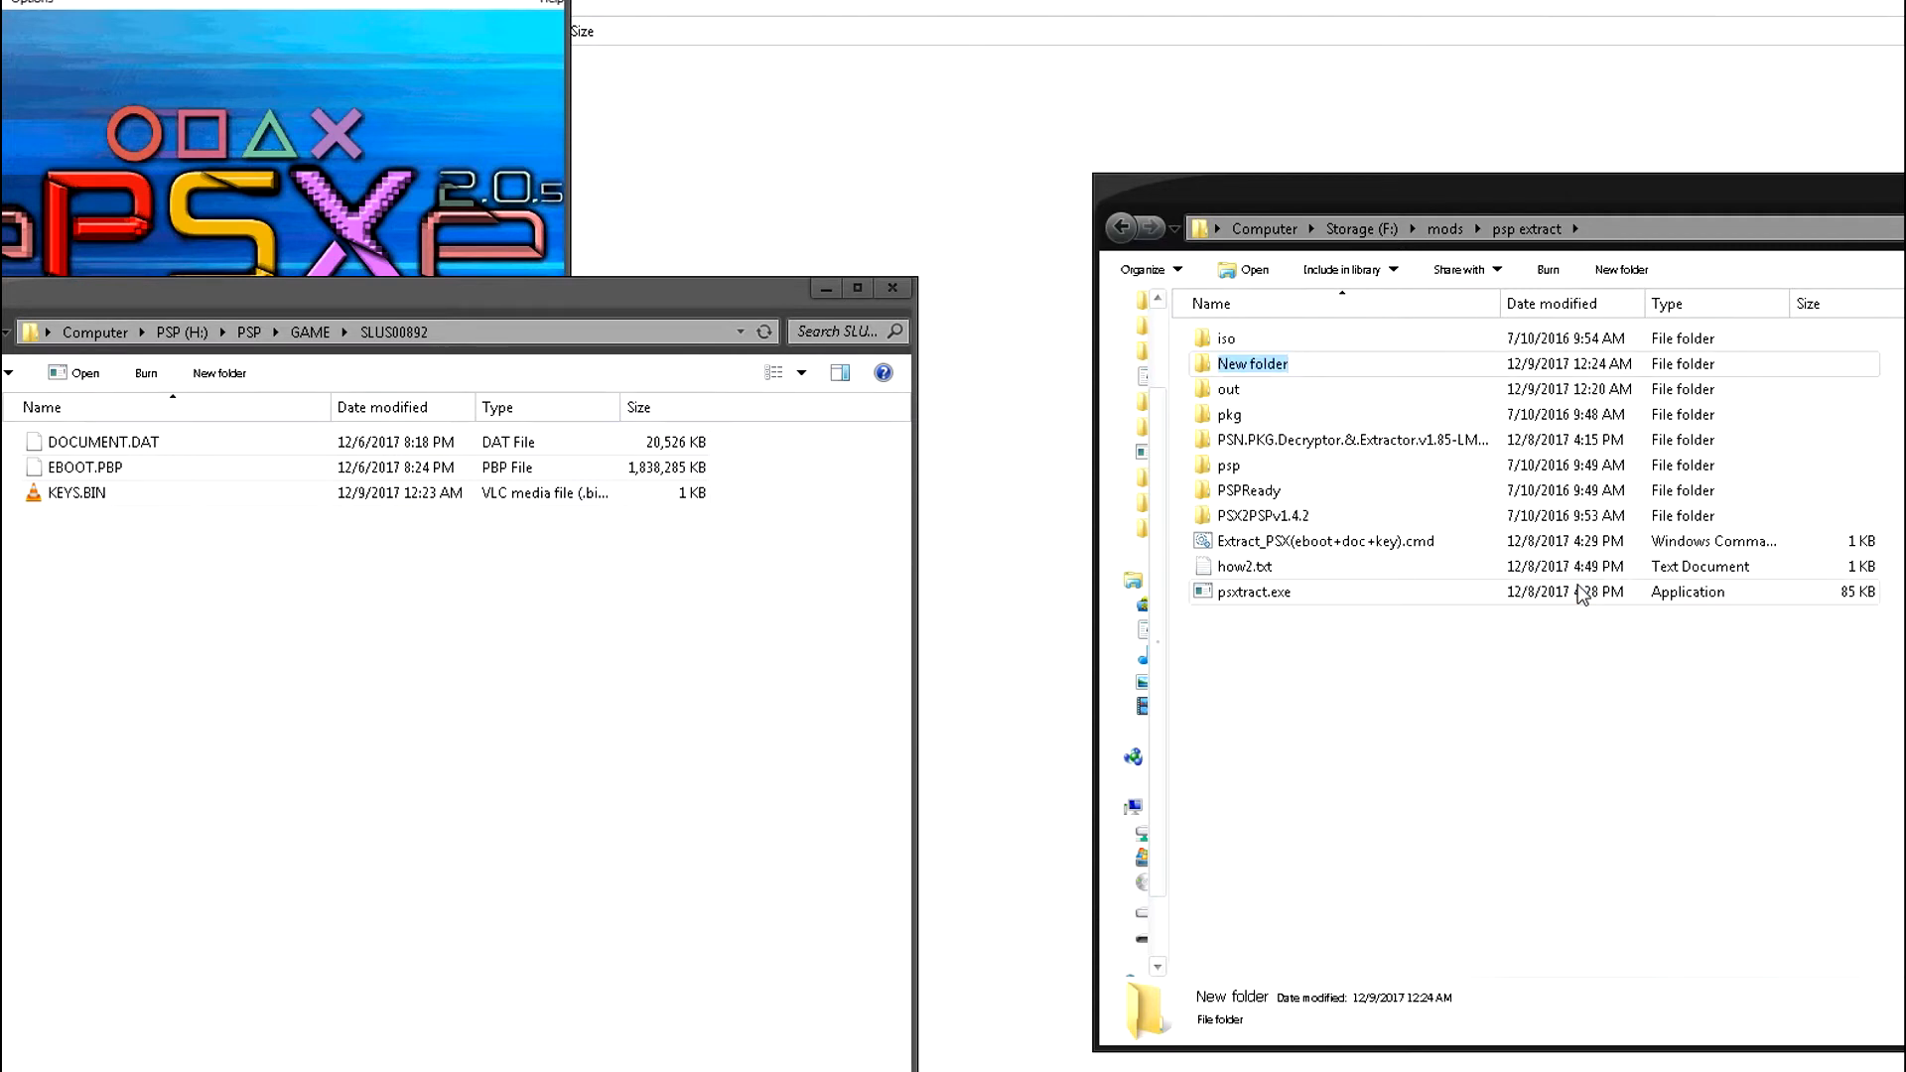
right_click(1458, 656)
text(cmd)
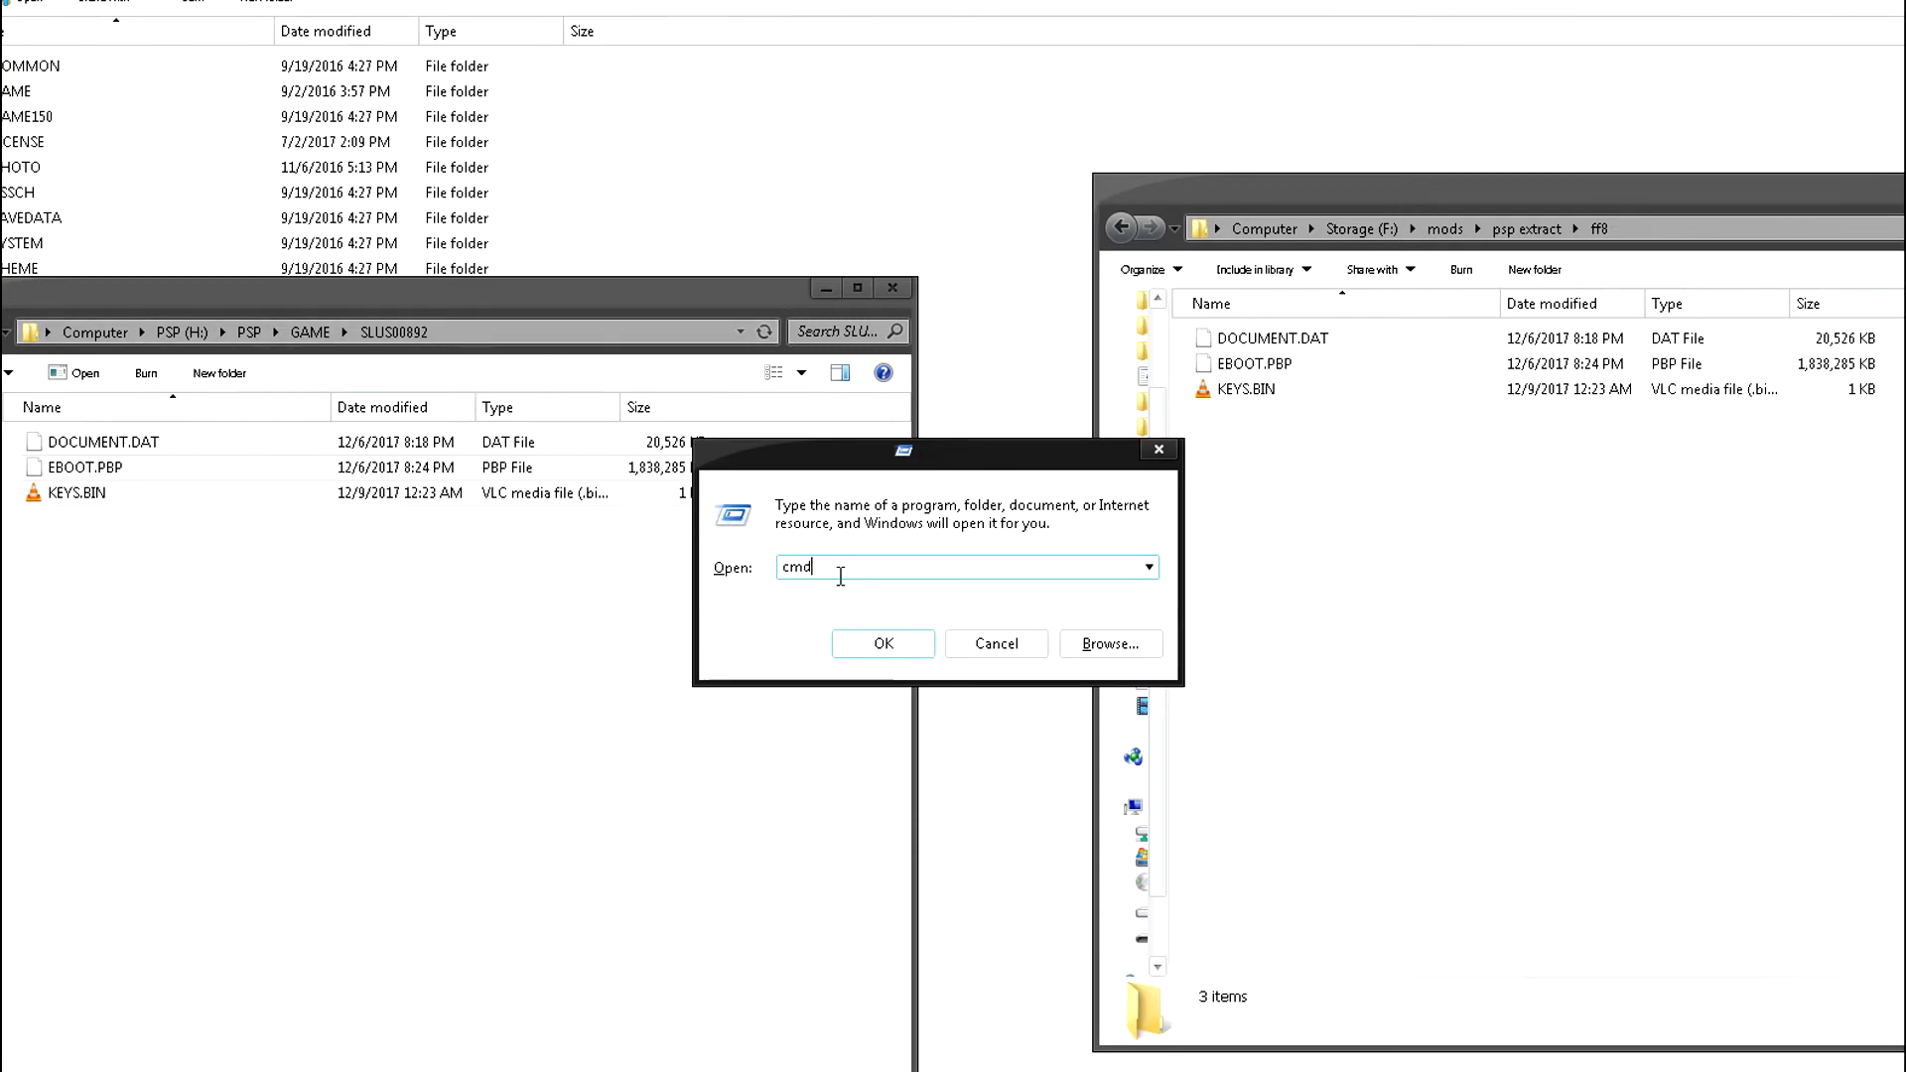
Open Command Prompt and move it to F:\mods\psp extract\ff8 using cd and F:
click(883, 643)
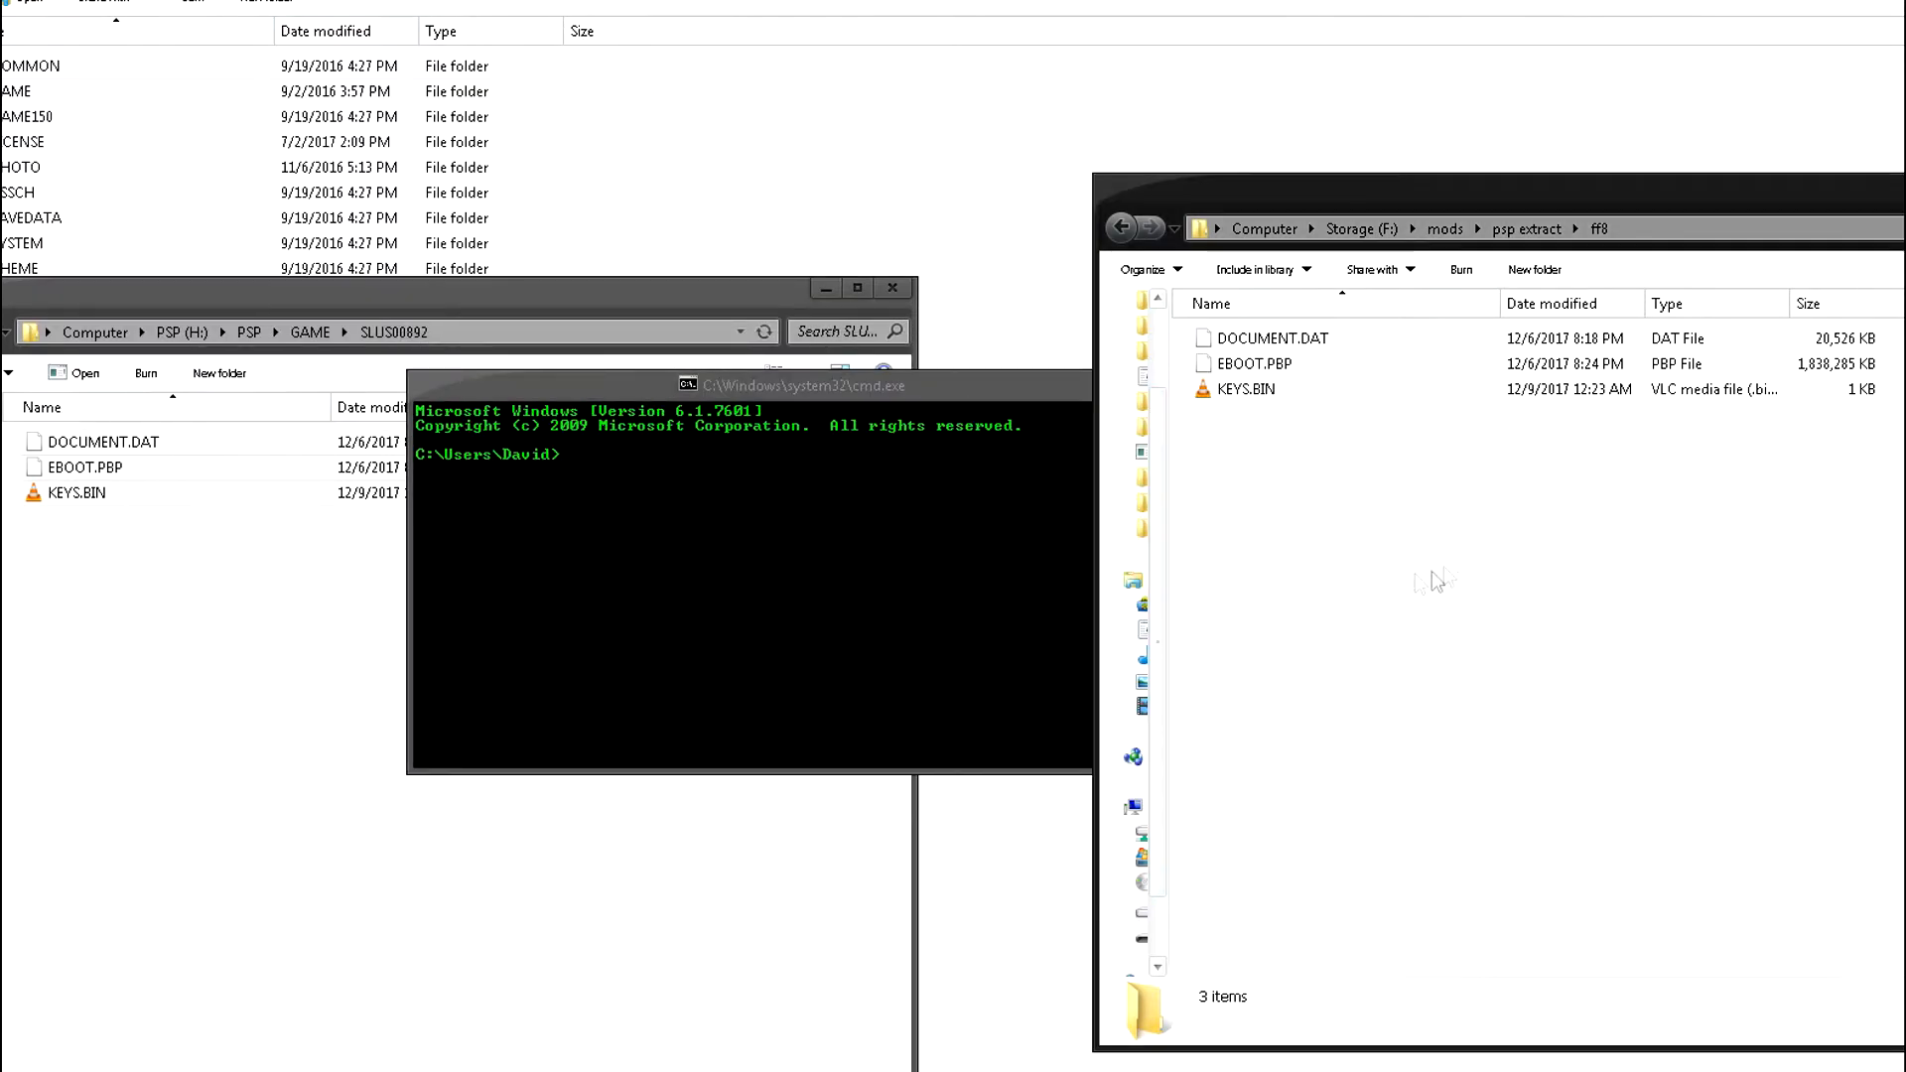
mouse_move(1377, 593)
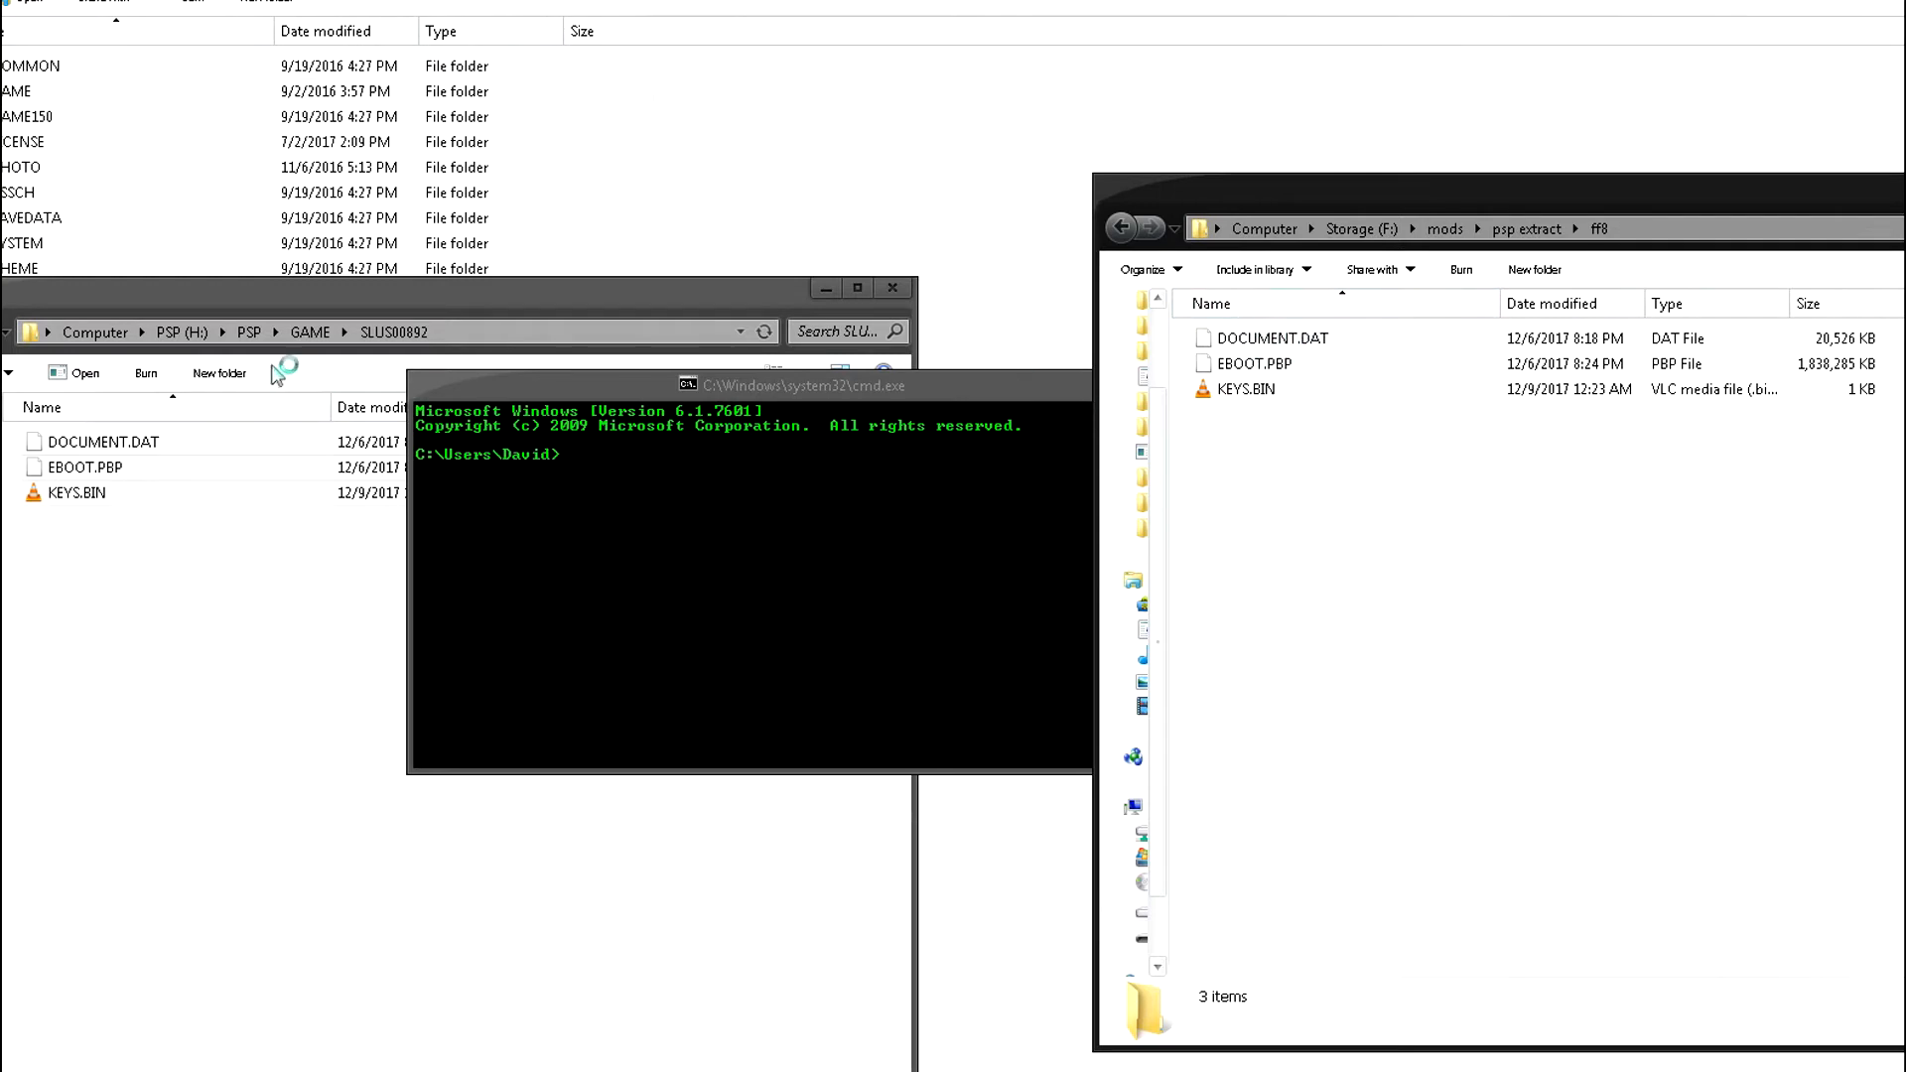
mouse_move(1616, 280)
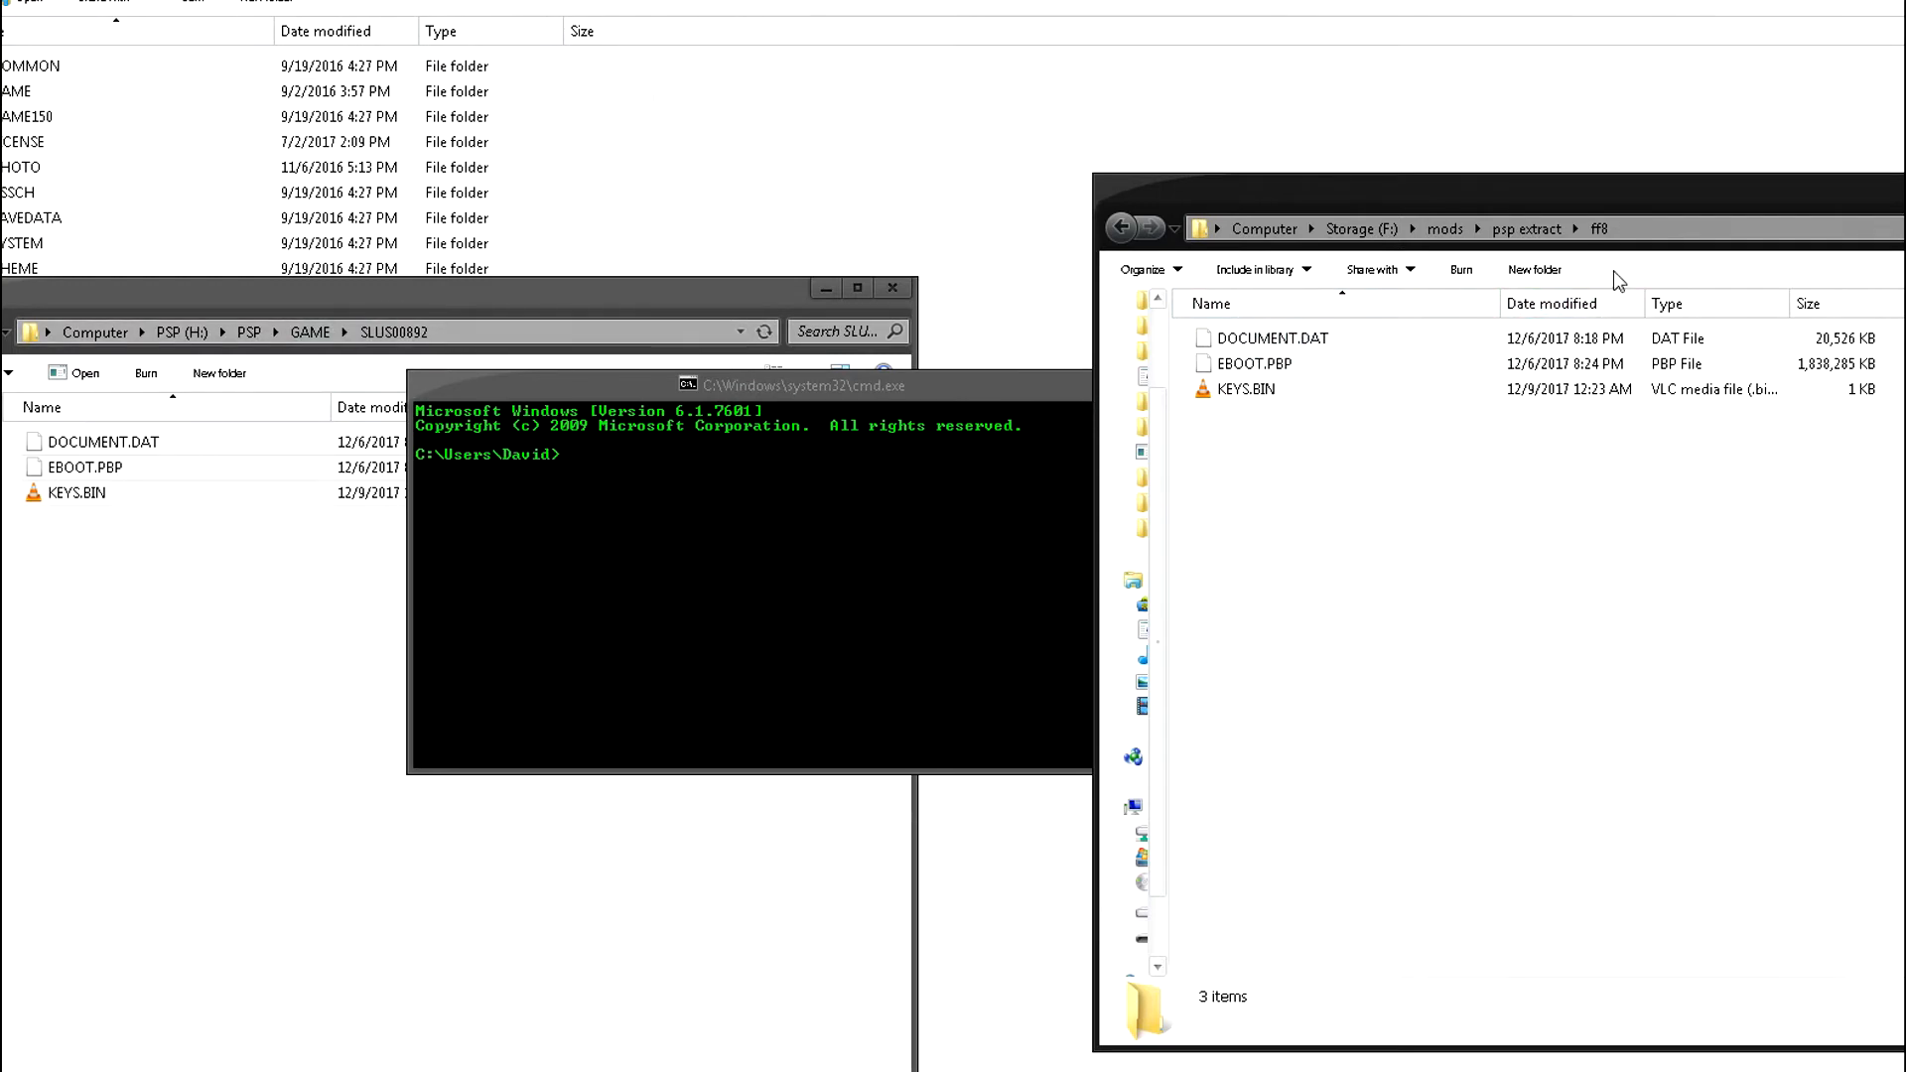
click(1397, 229)
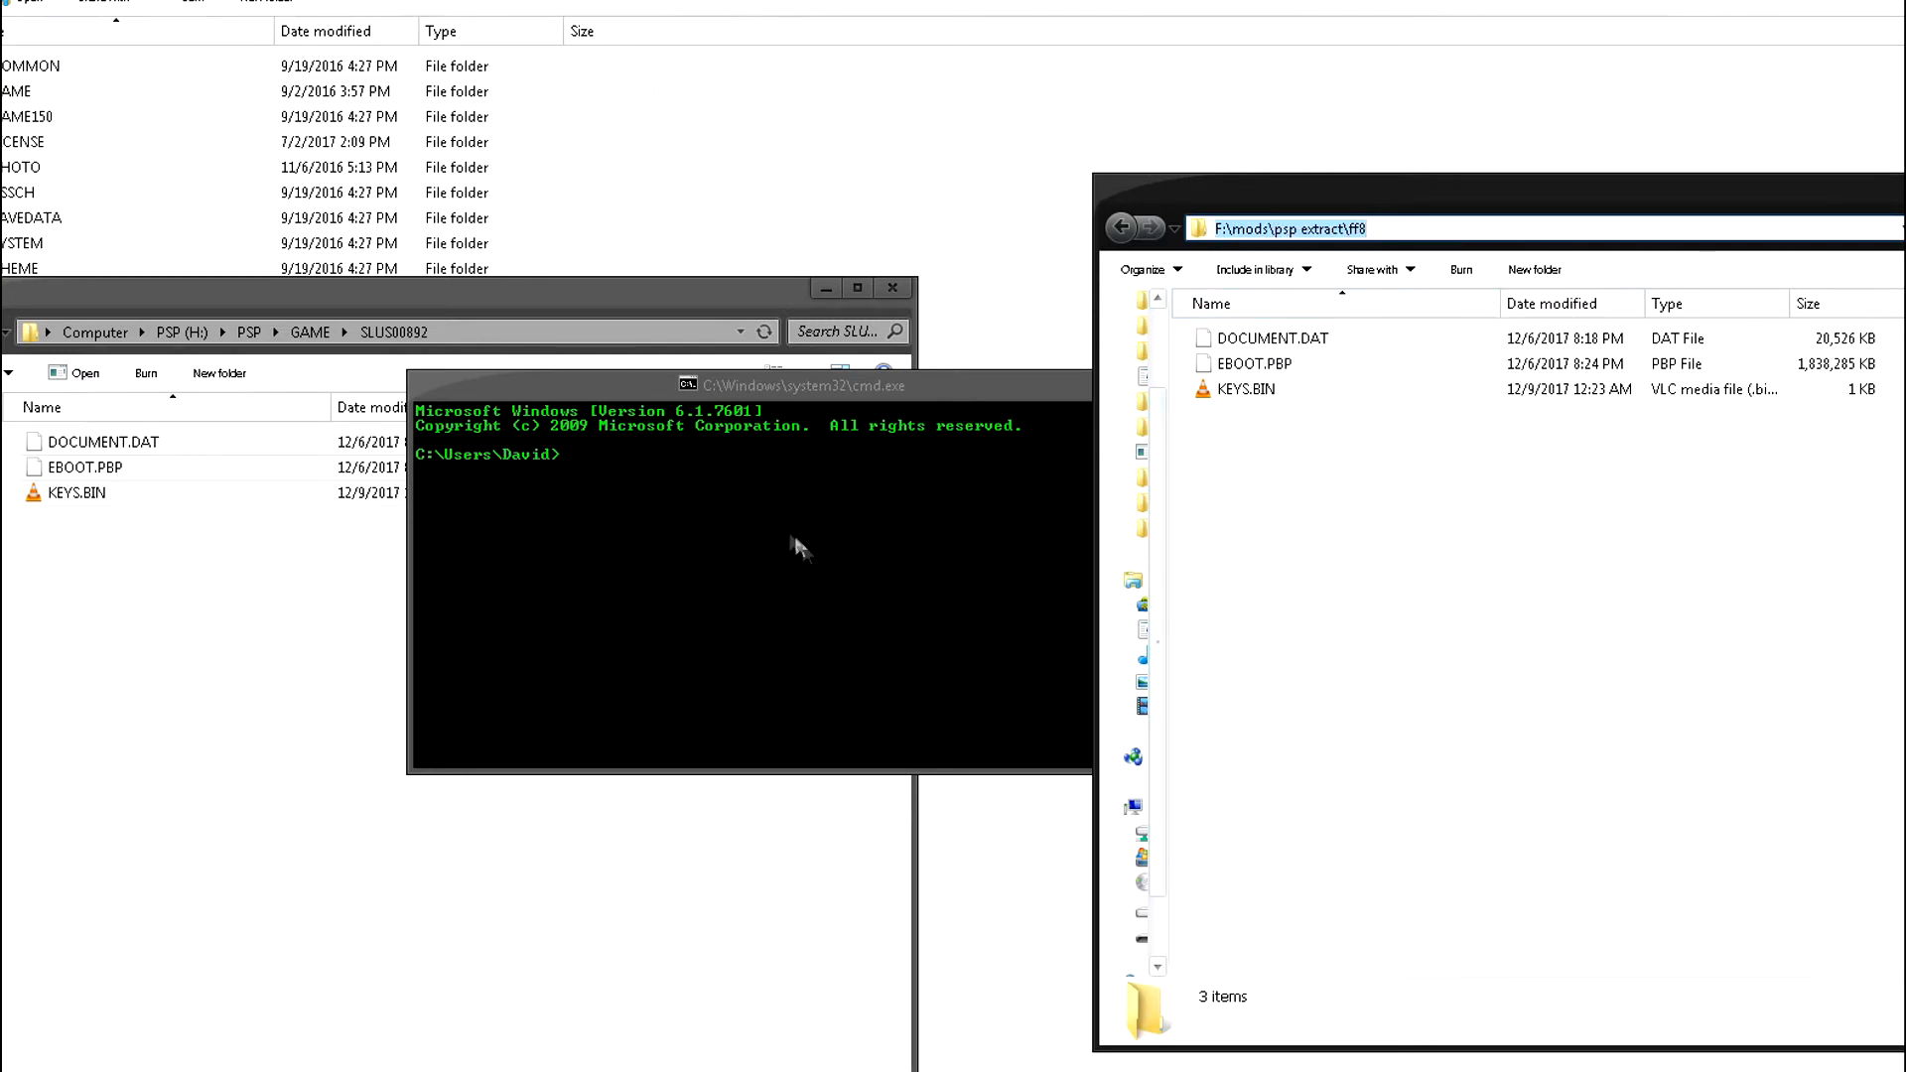
text(F:\mods\psp extract\ff8)
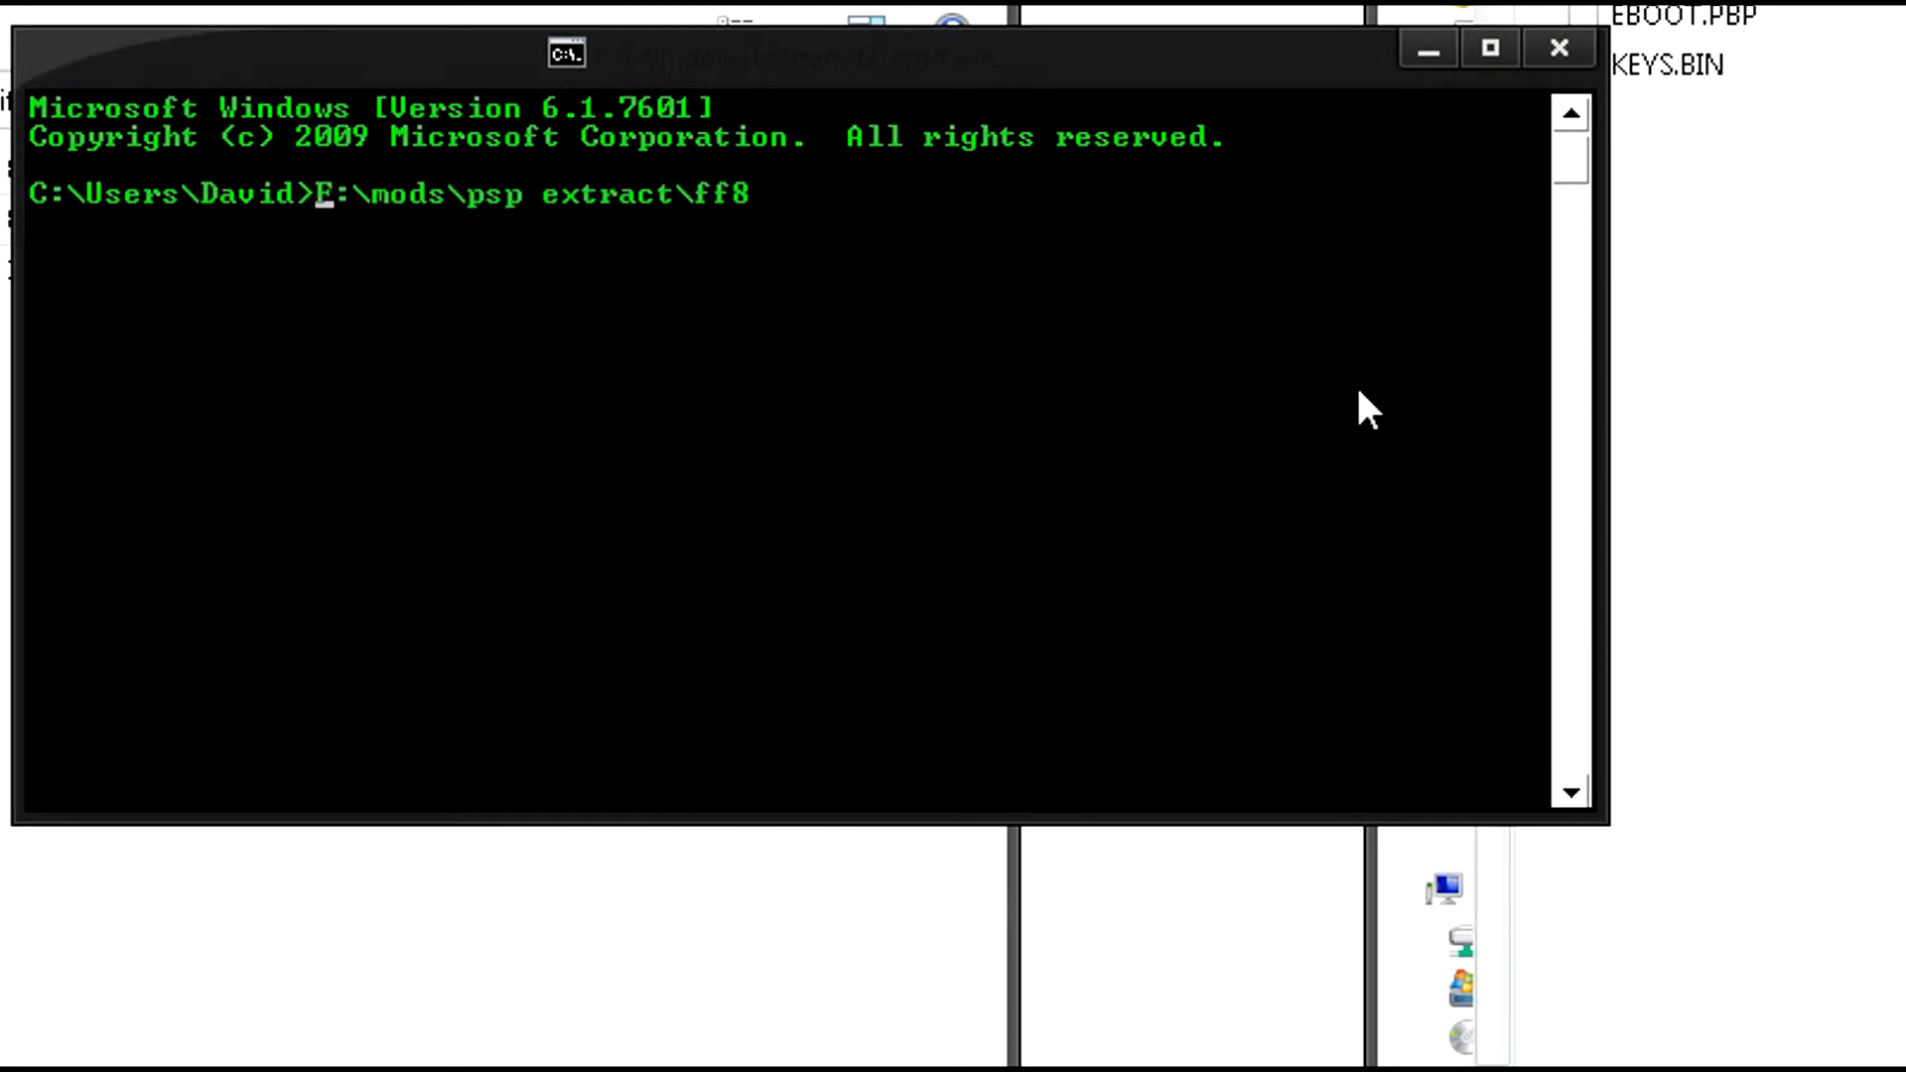
text(cd)
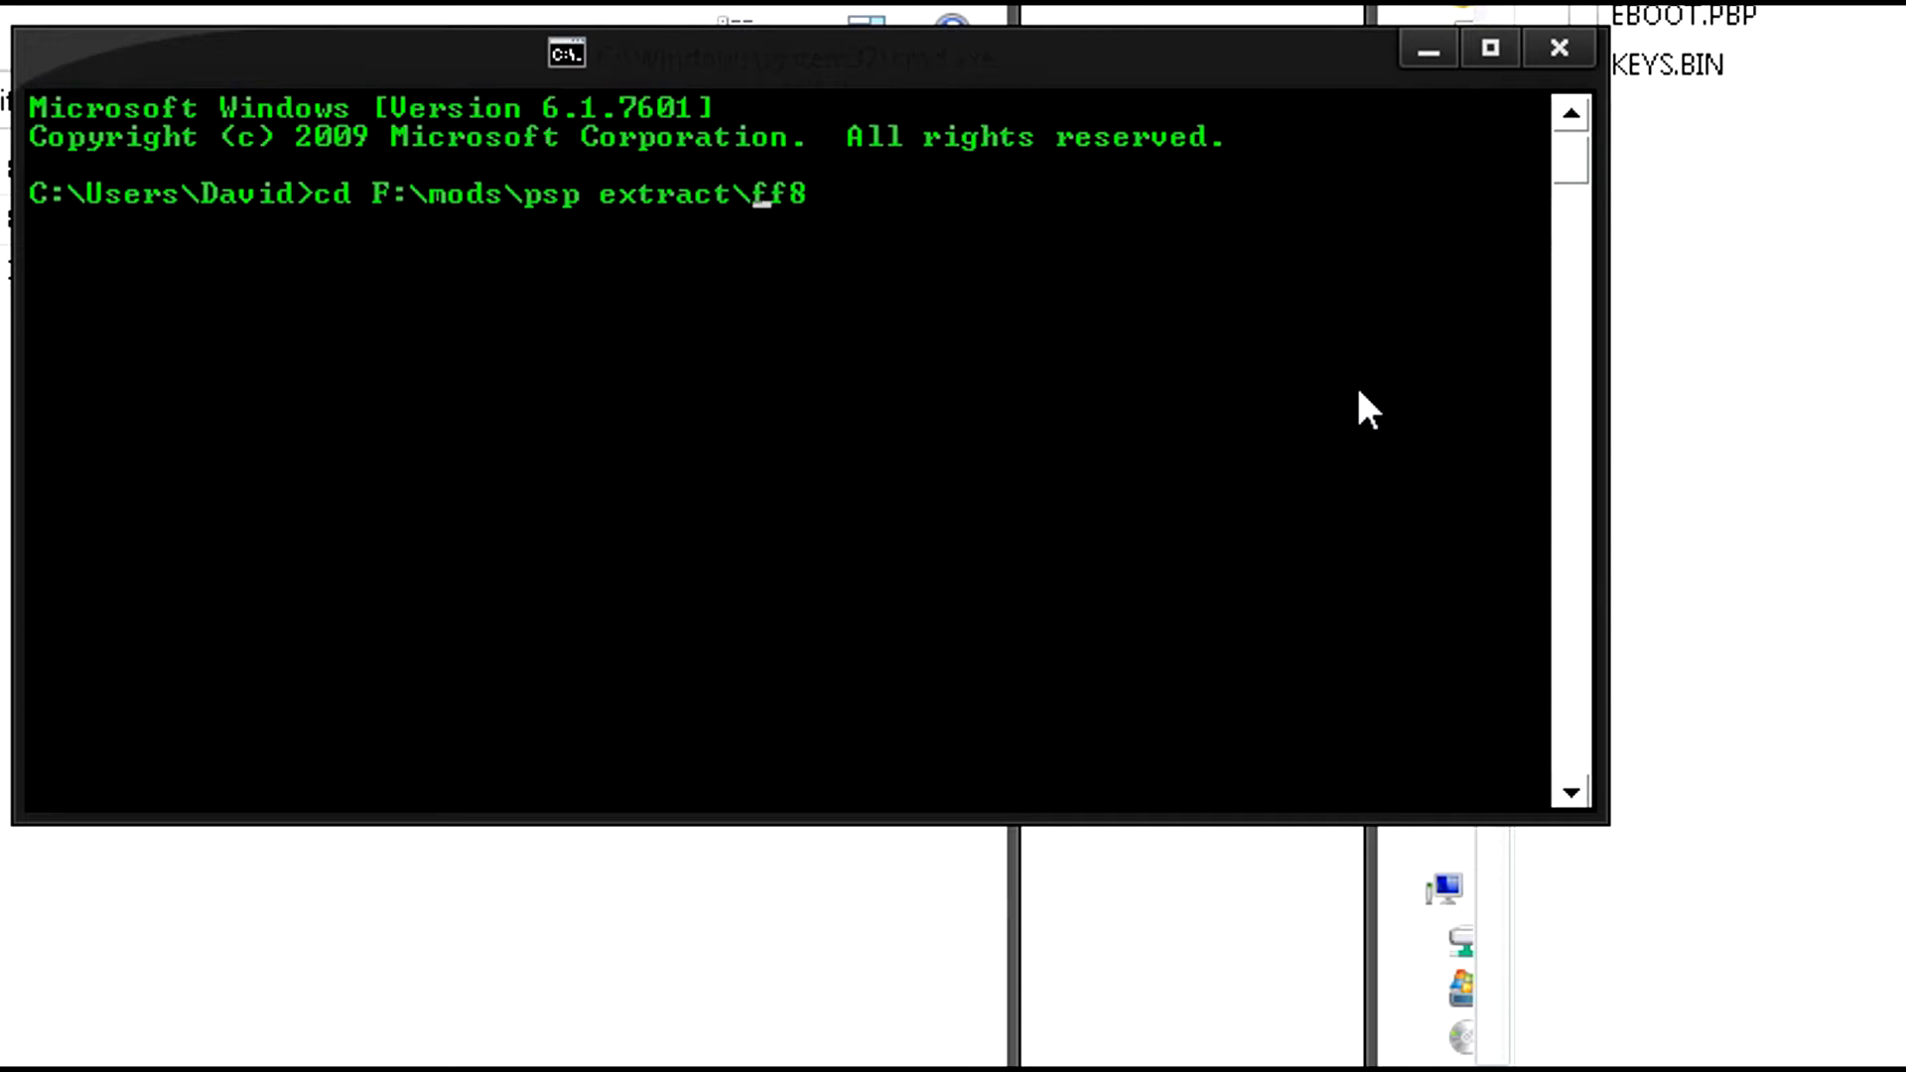
key(Return)
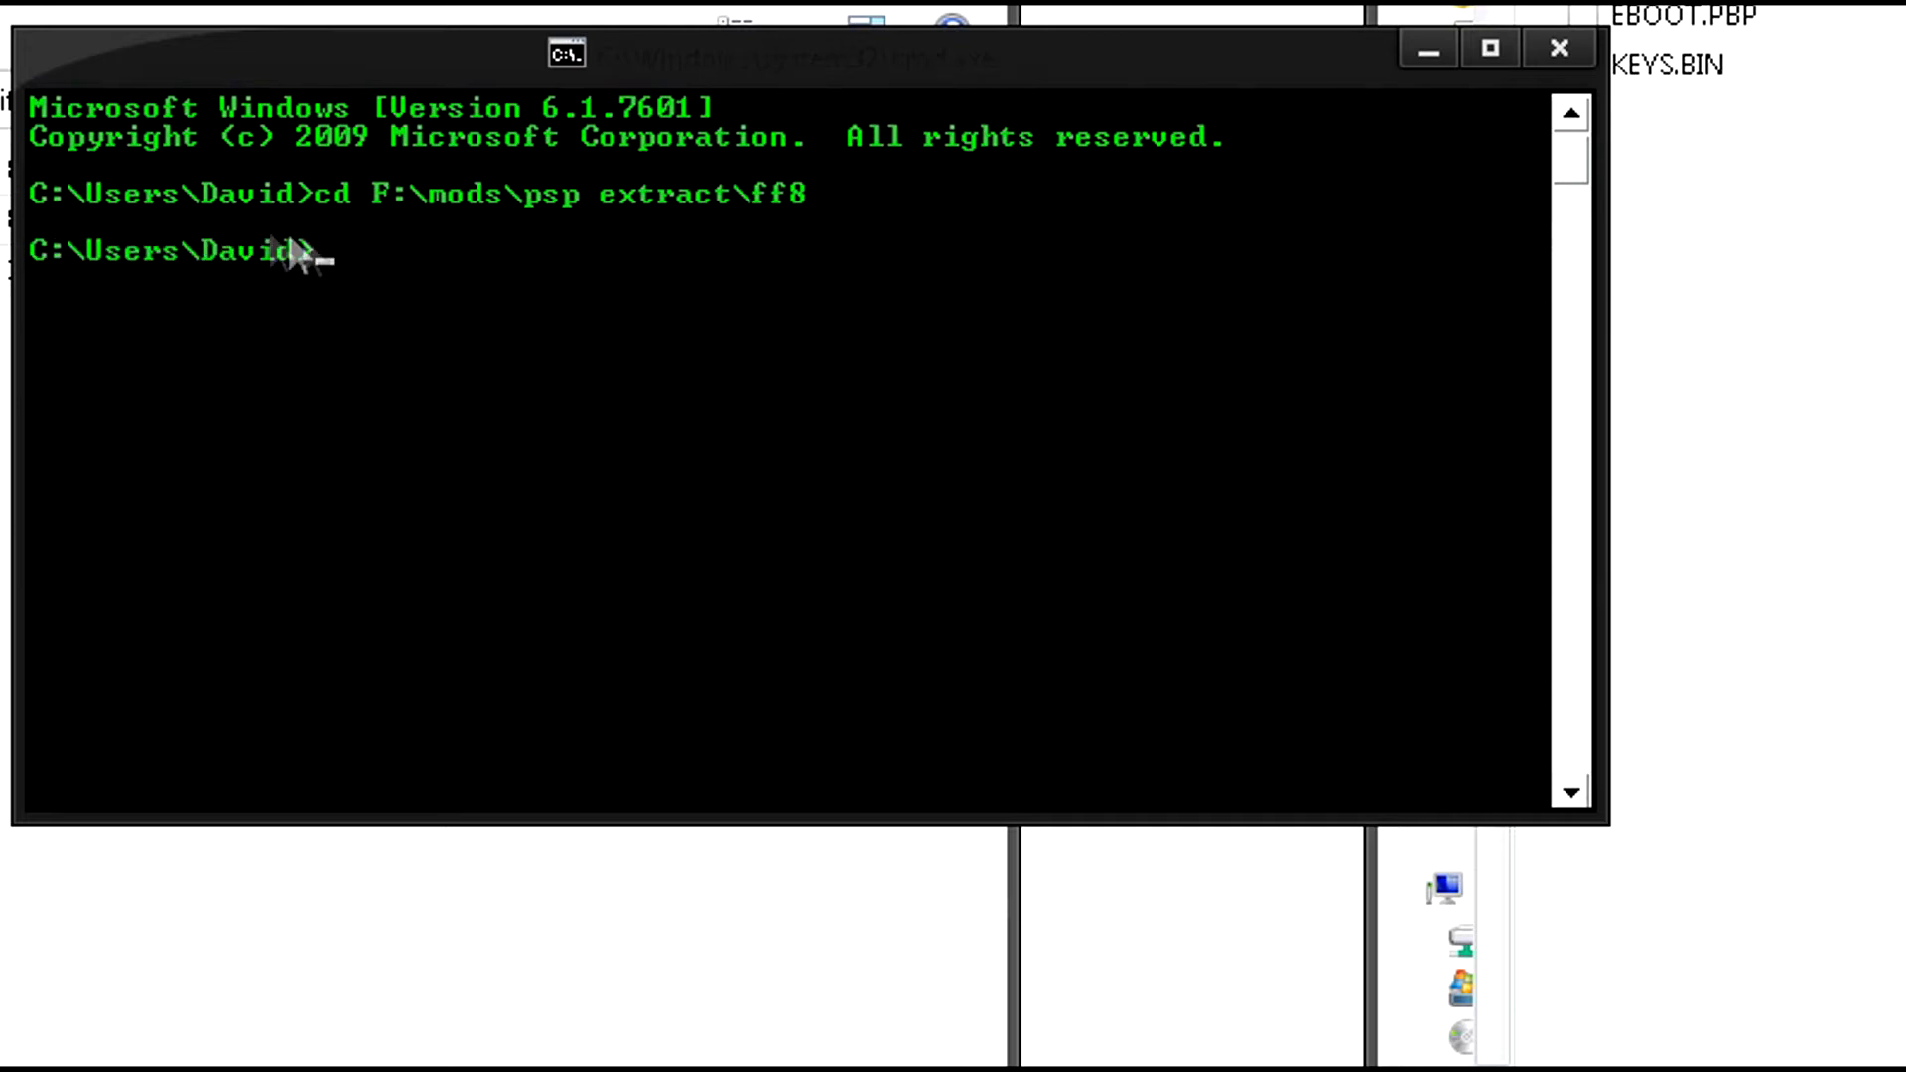
mouse_move(411, 234)
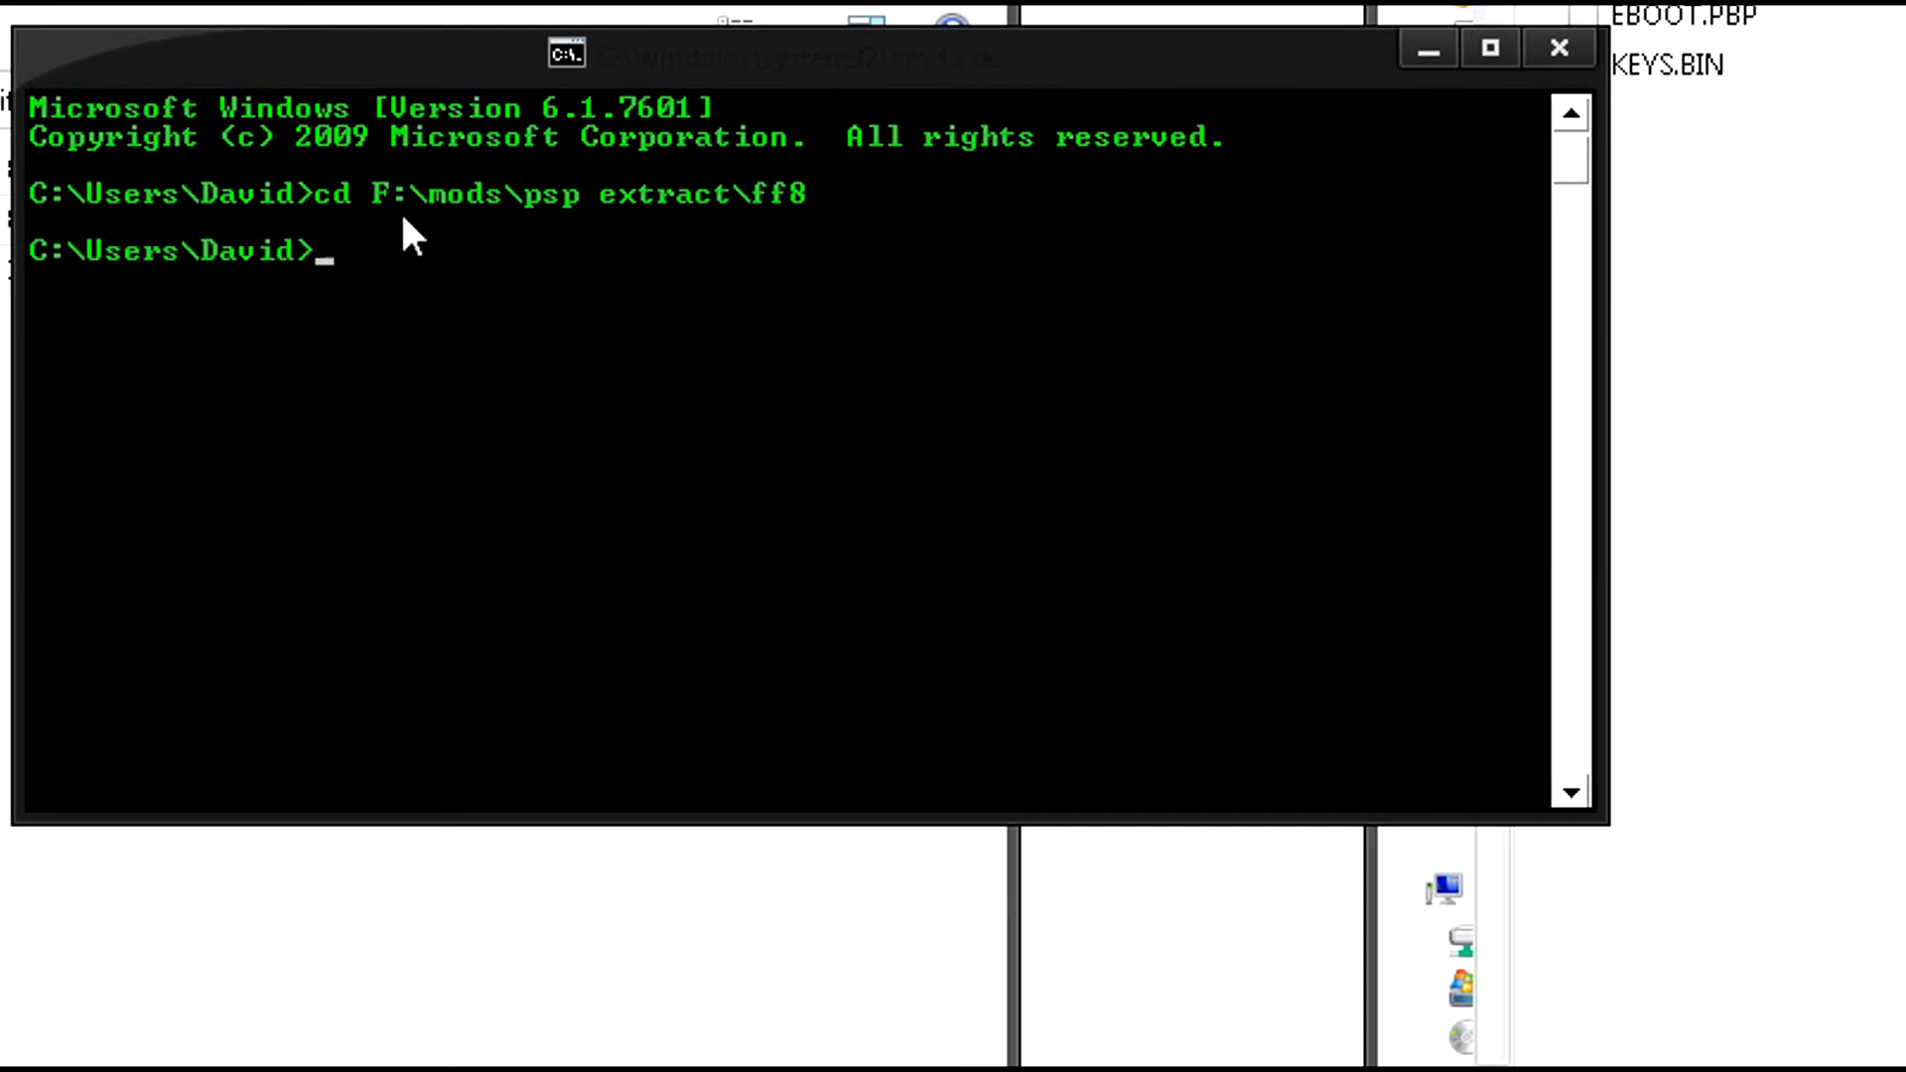
mouse_move(49, 225)
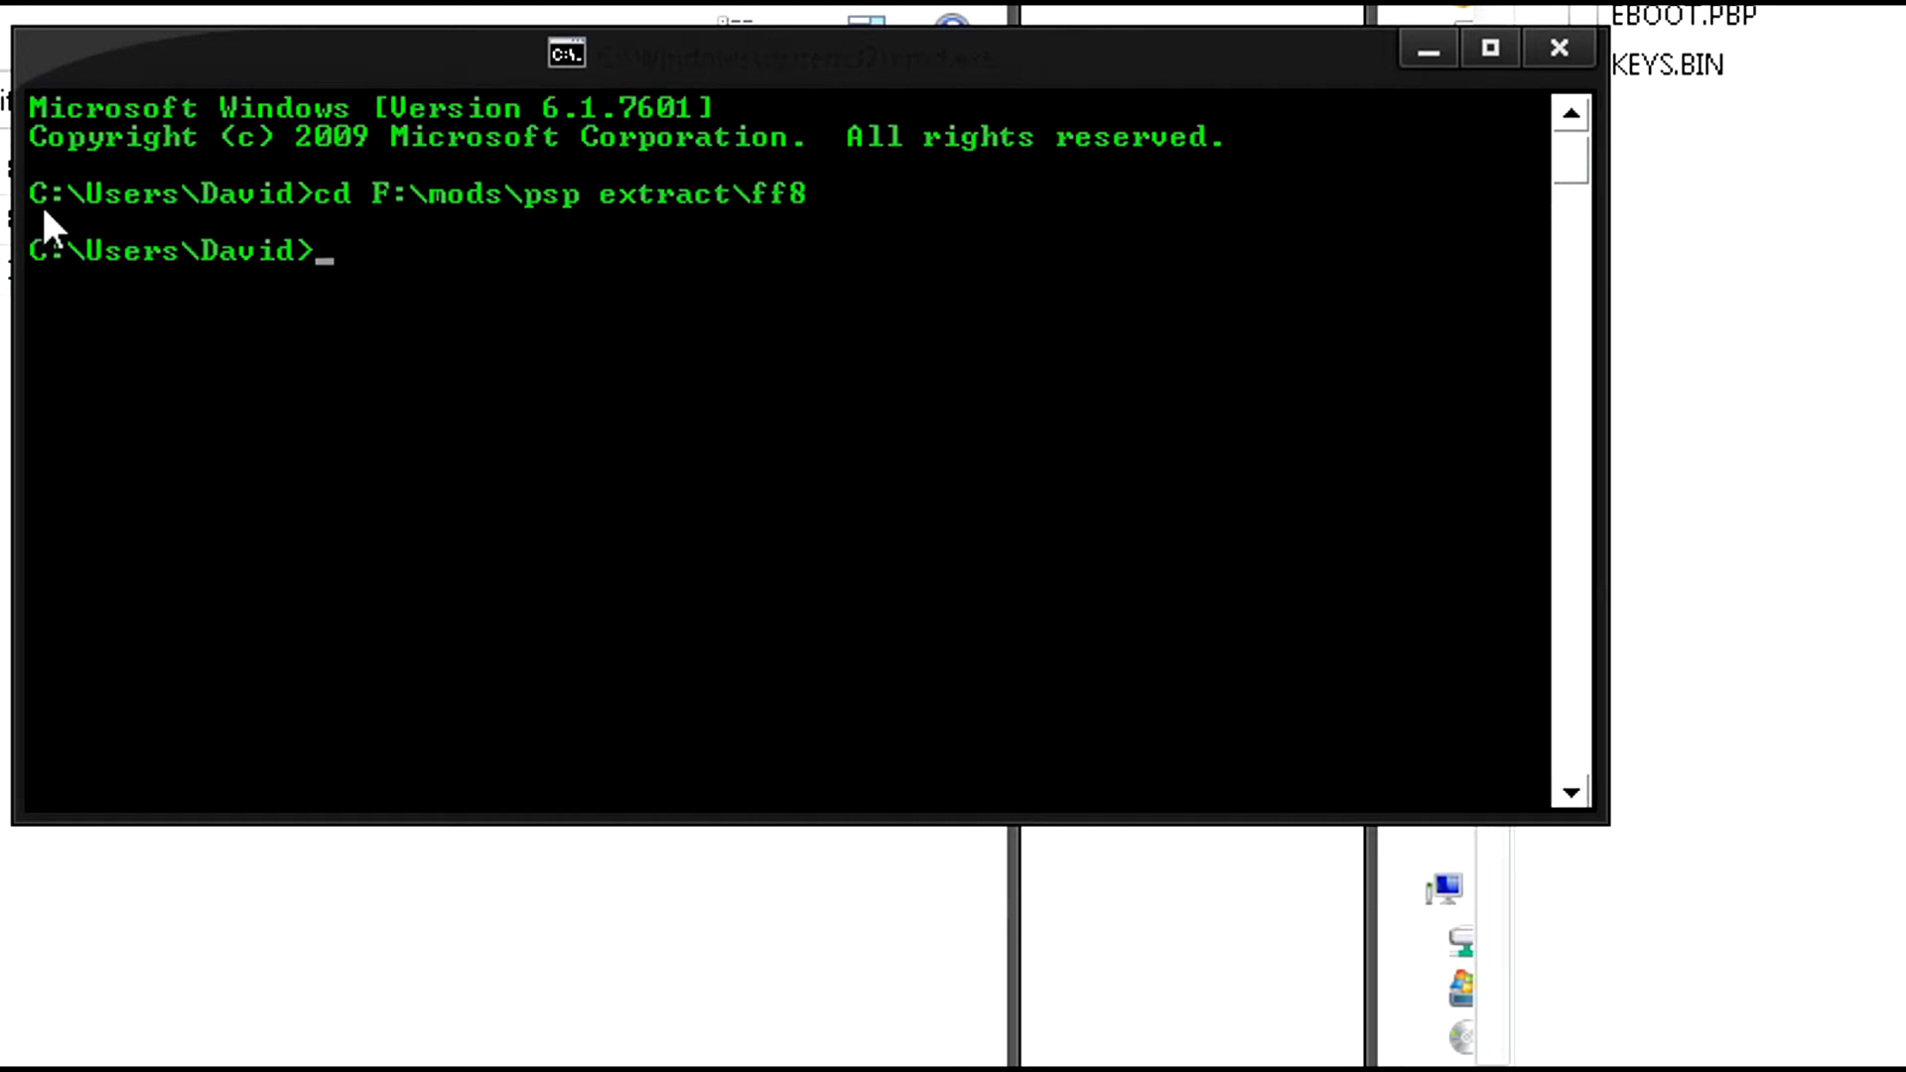
mouse_move(370, 267)
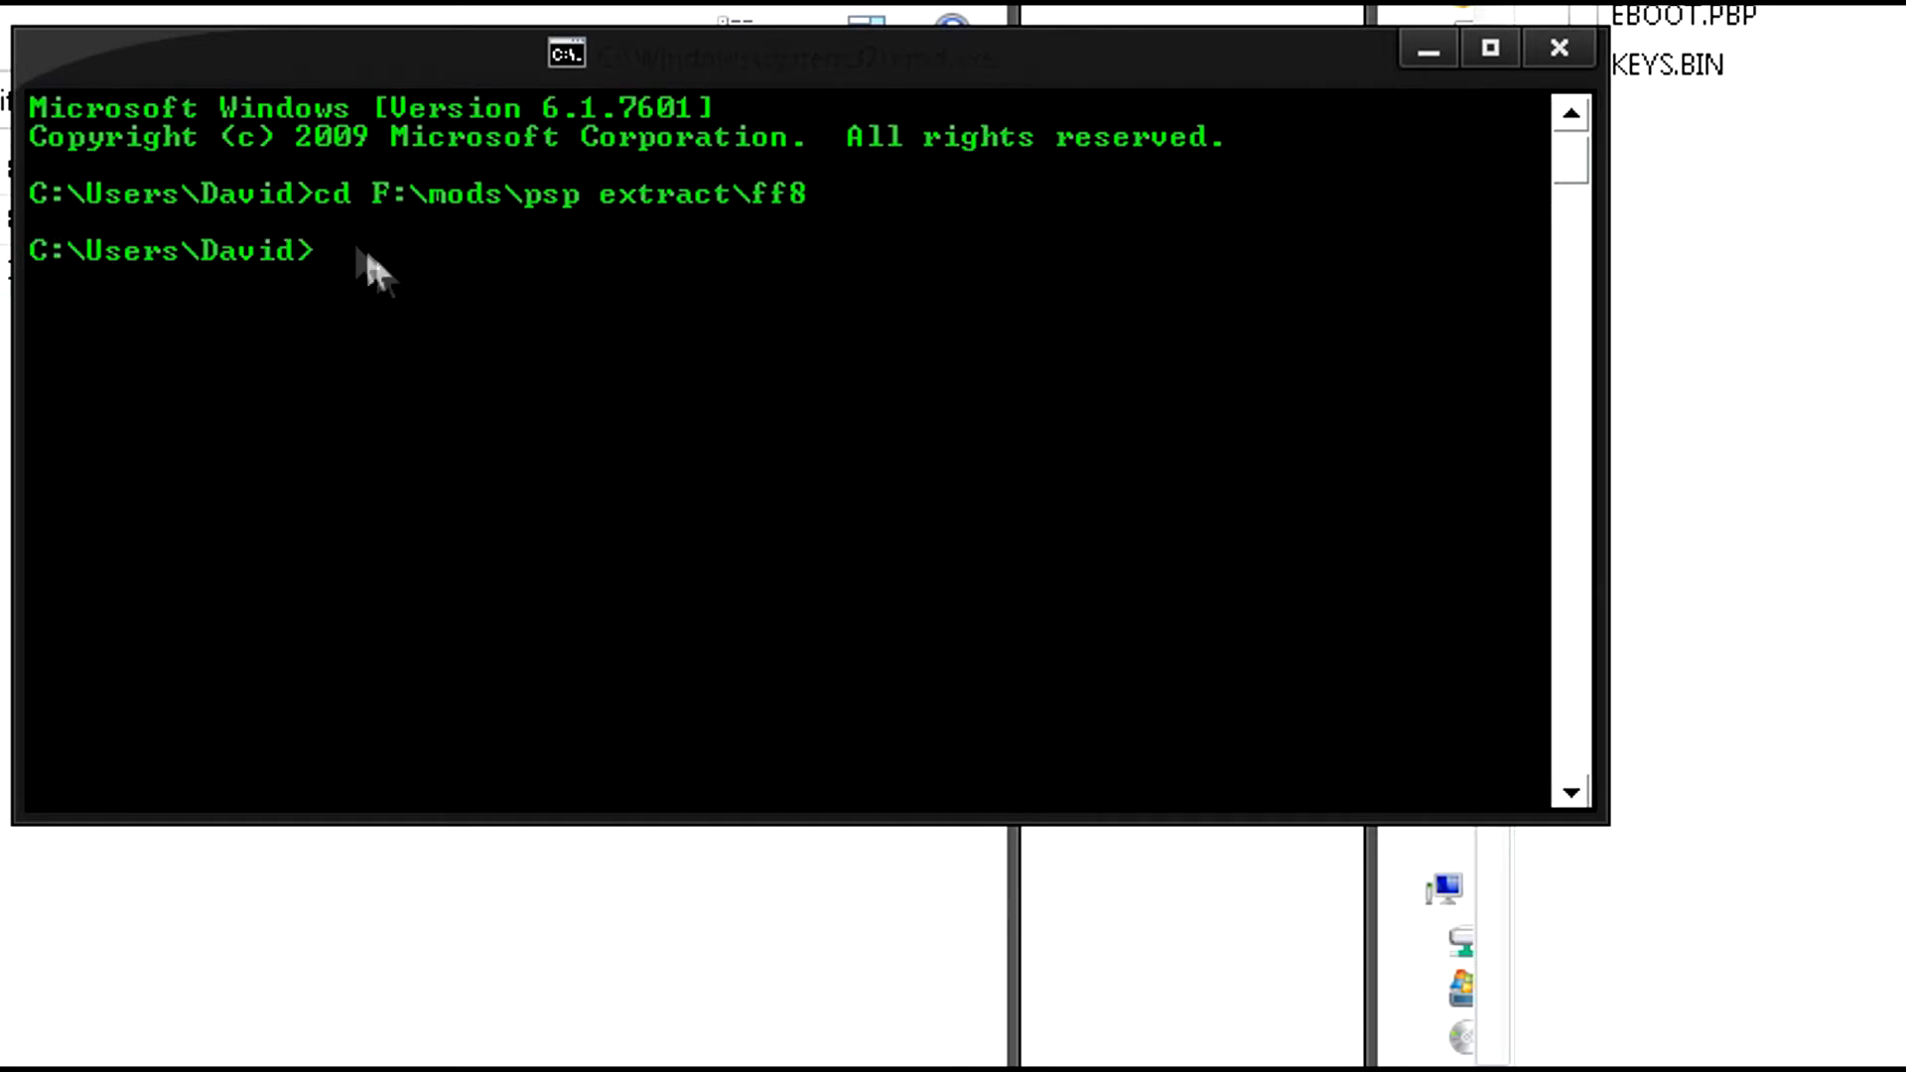
mouse_move(413, 231)
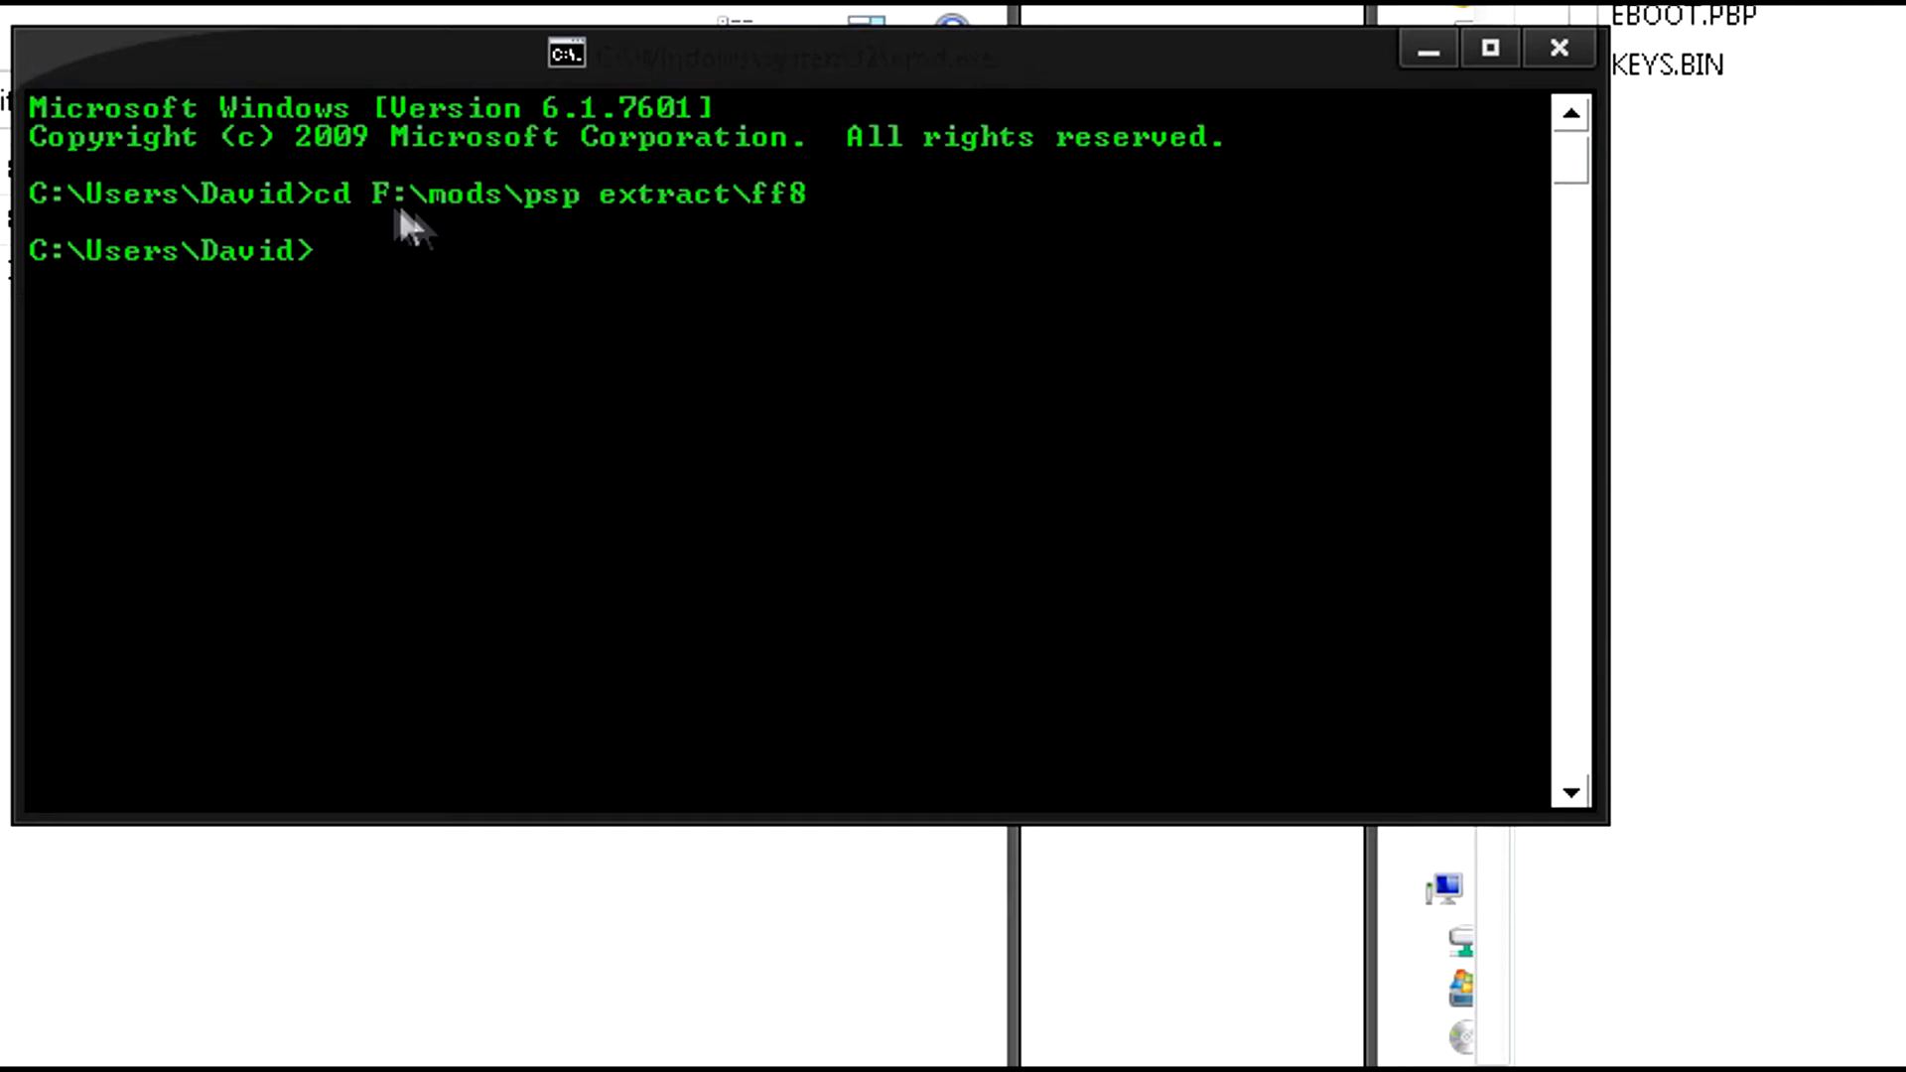
mouse_move(72, 243)
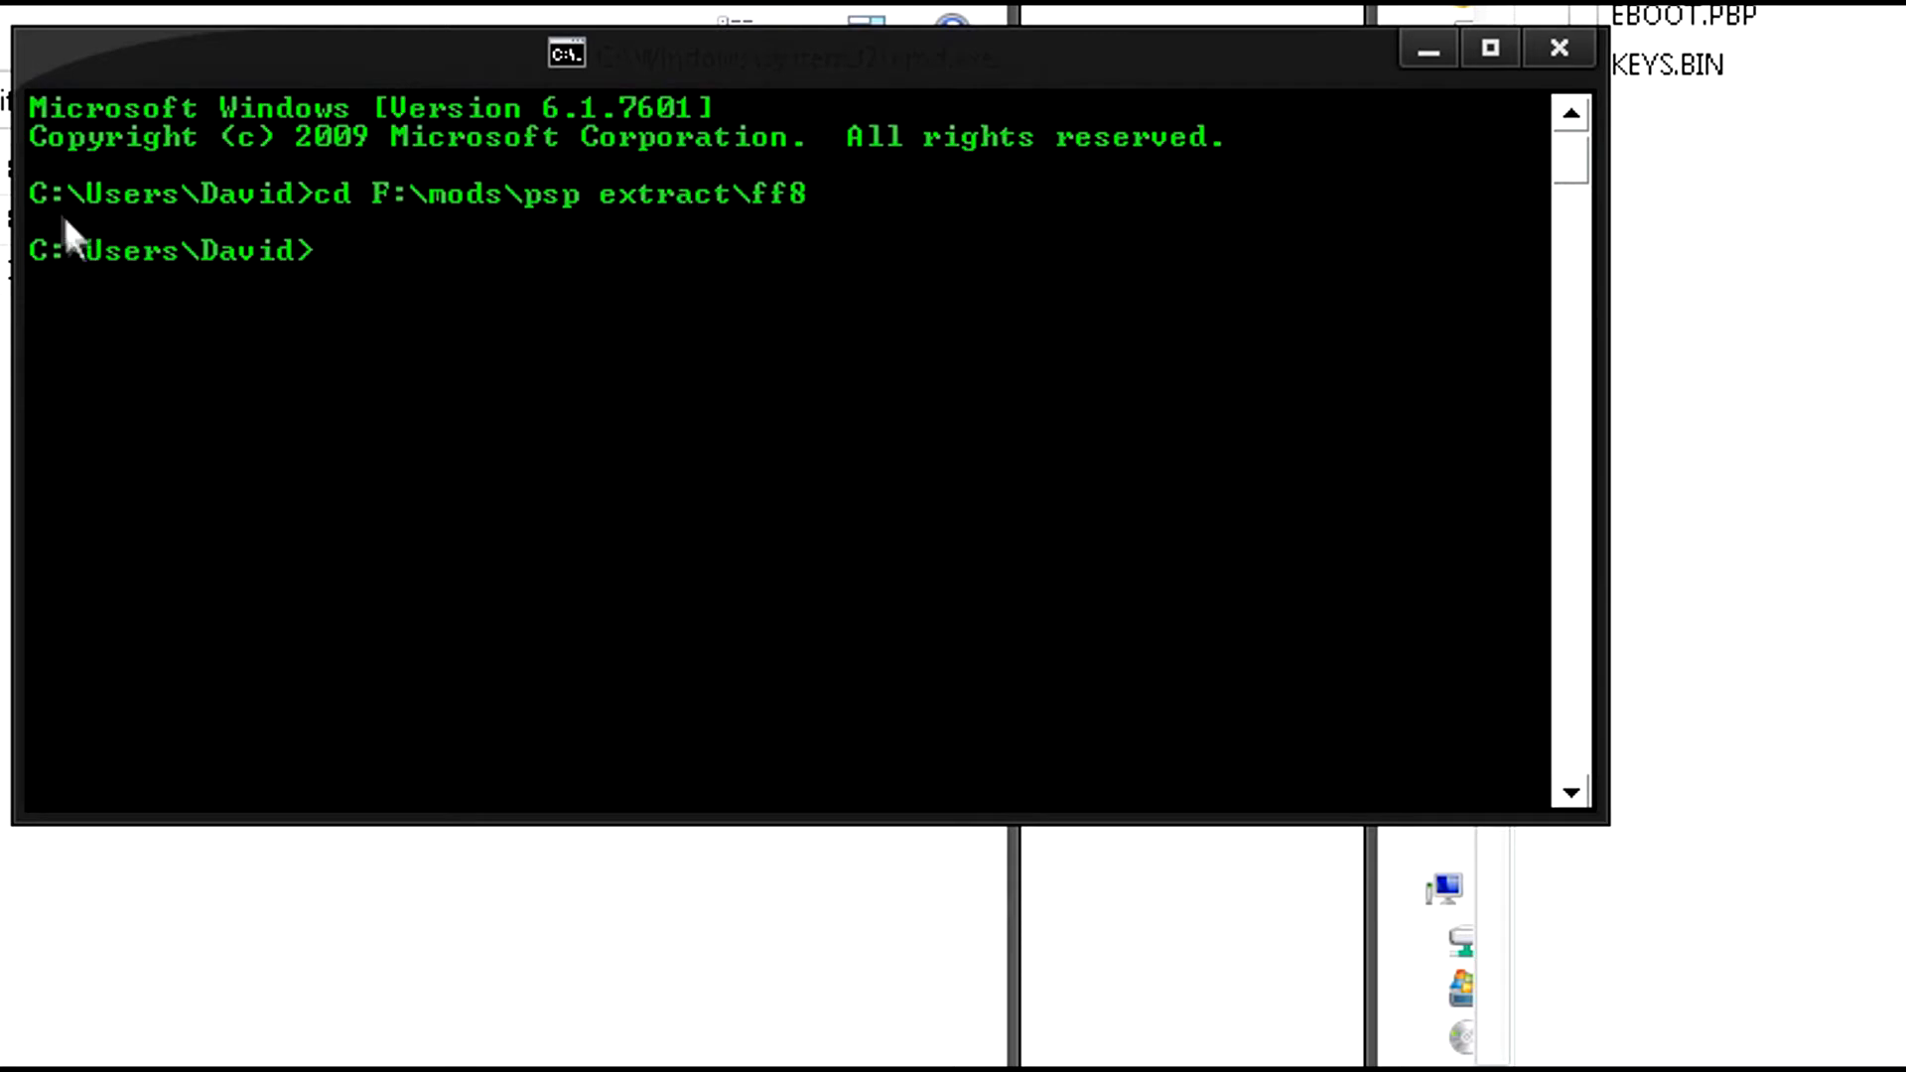
mouse_move(605, 884)
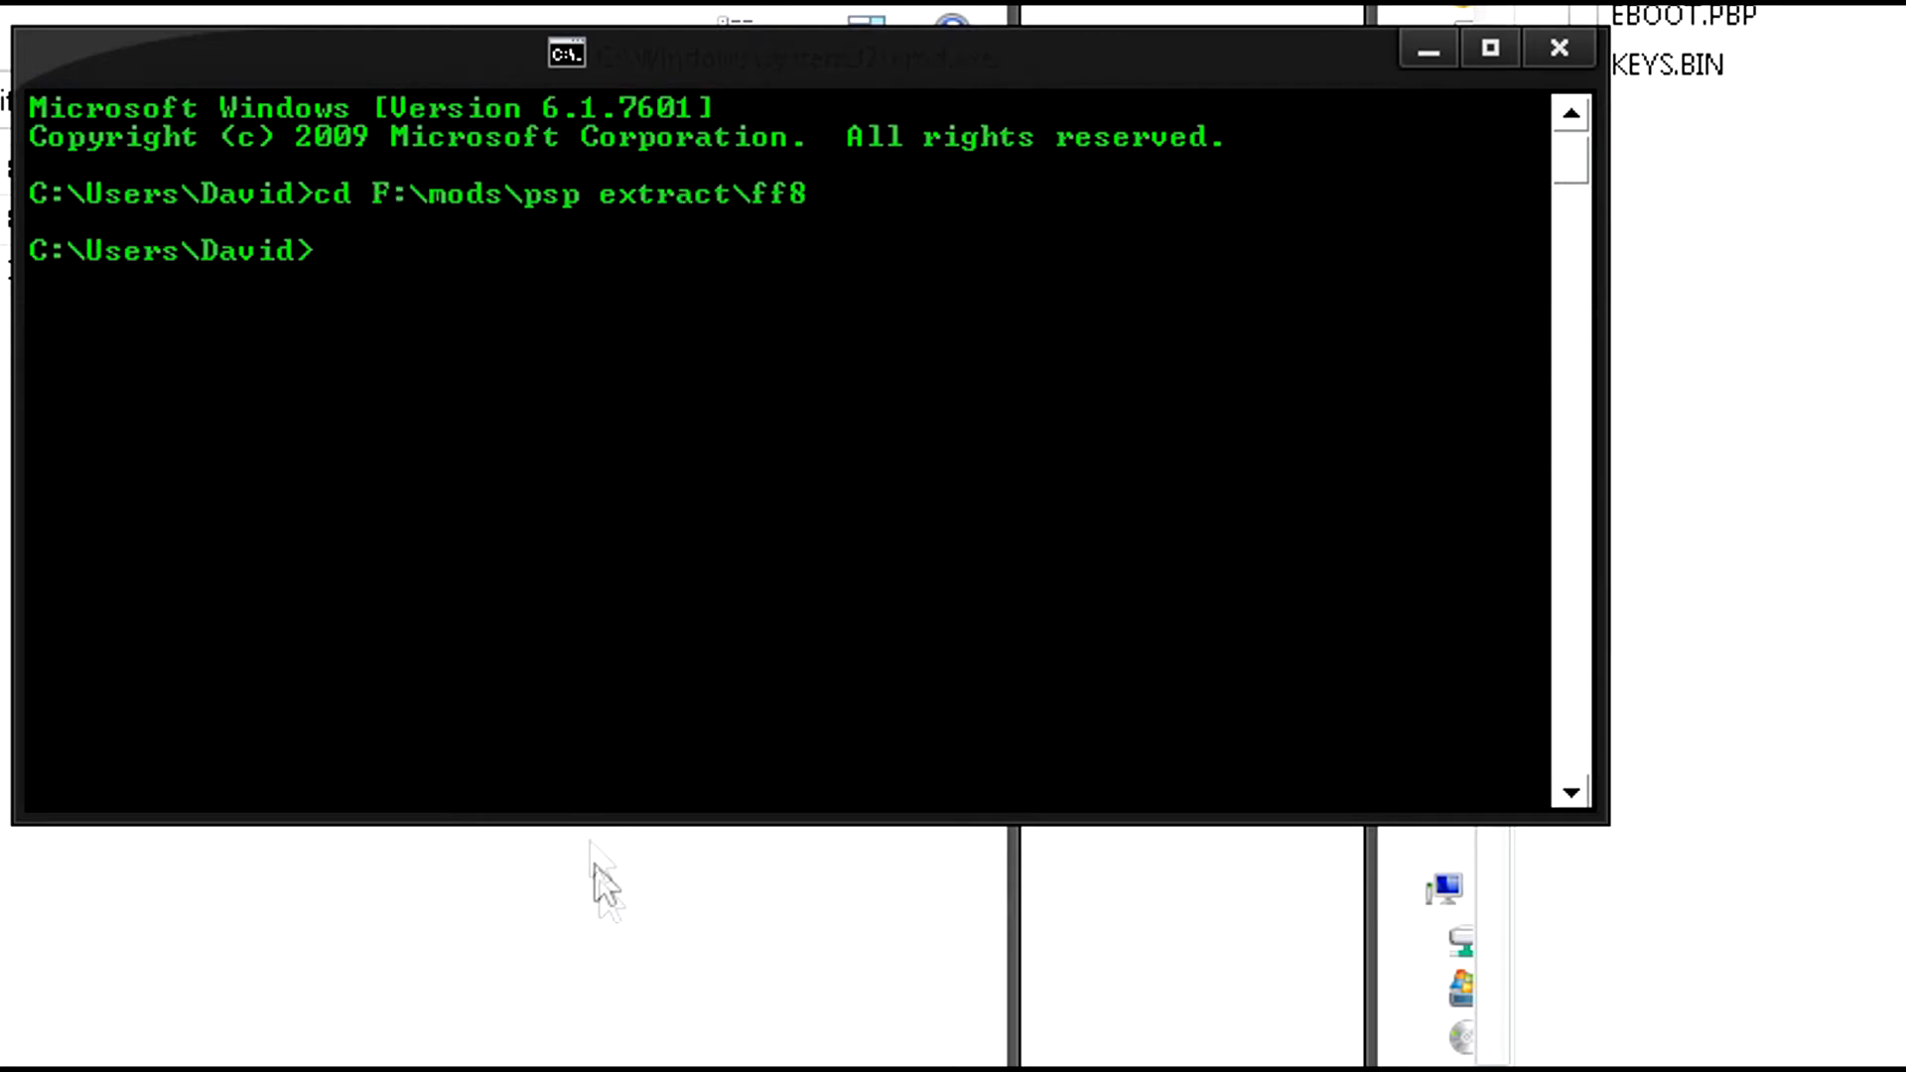
mouse_move(584, 417)
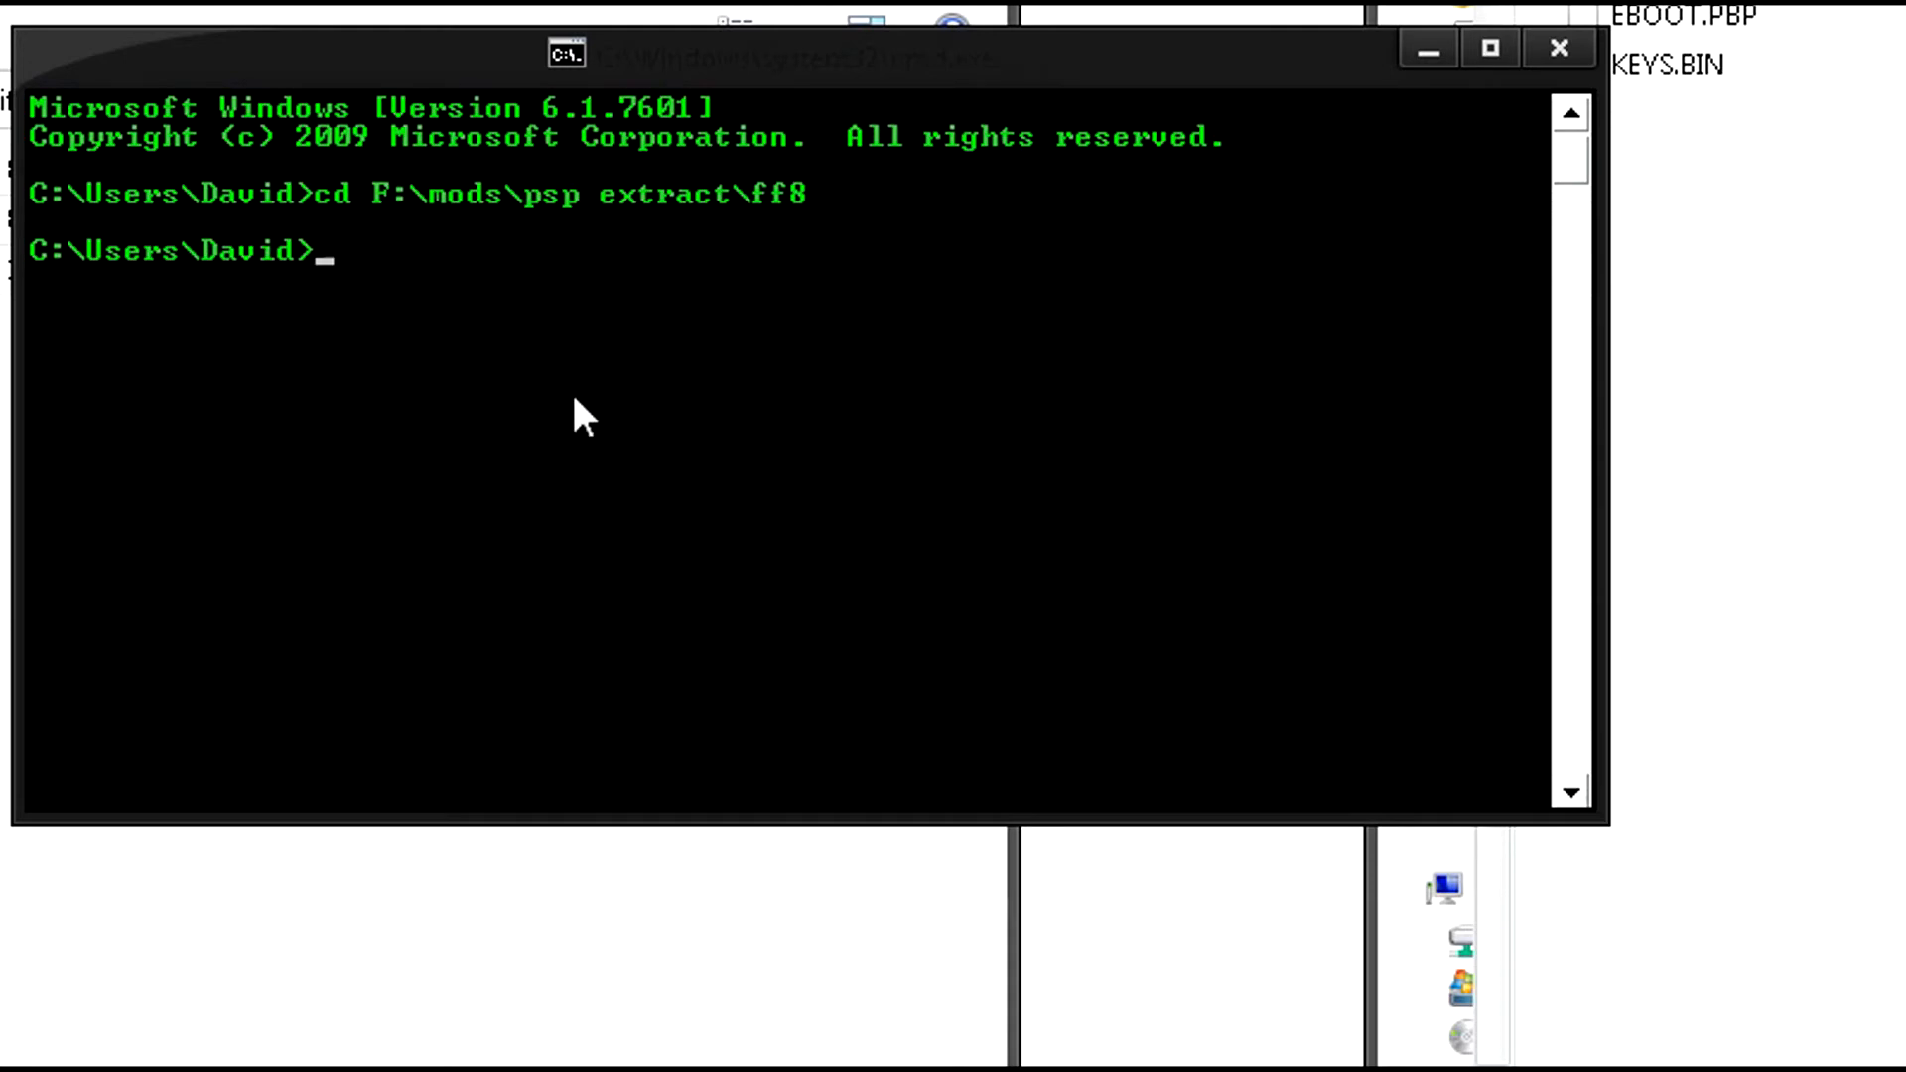
text(F:)
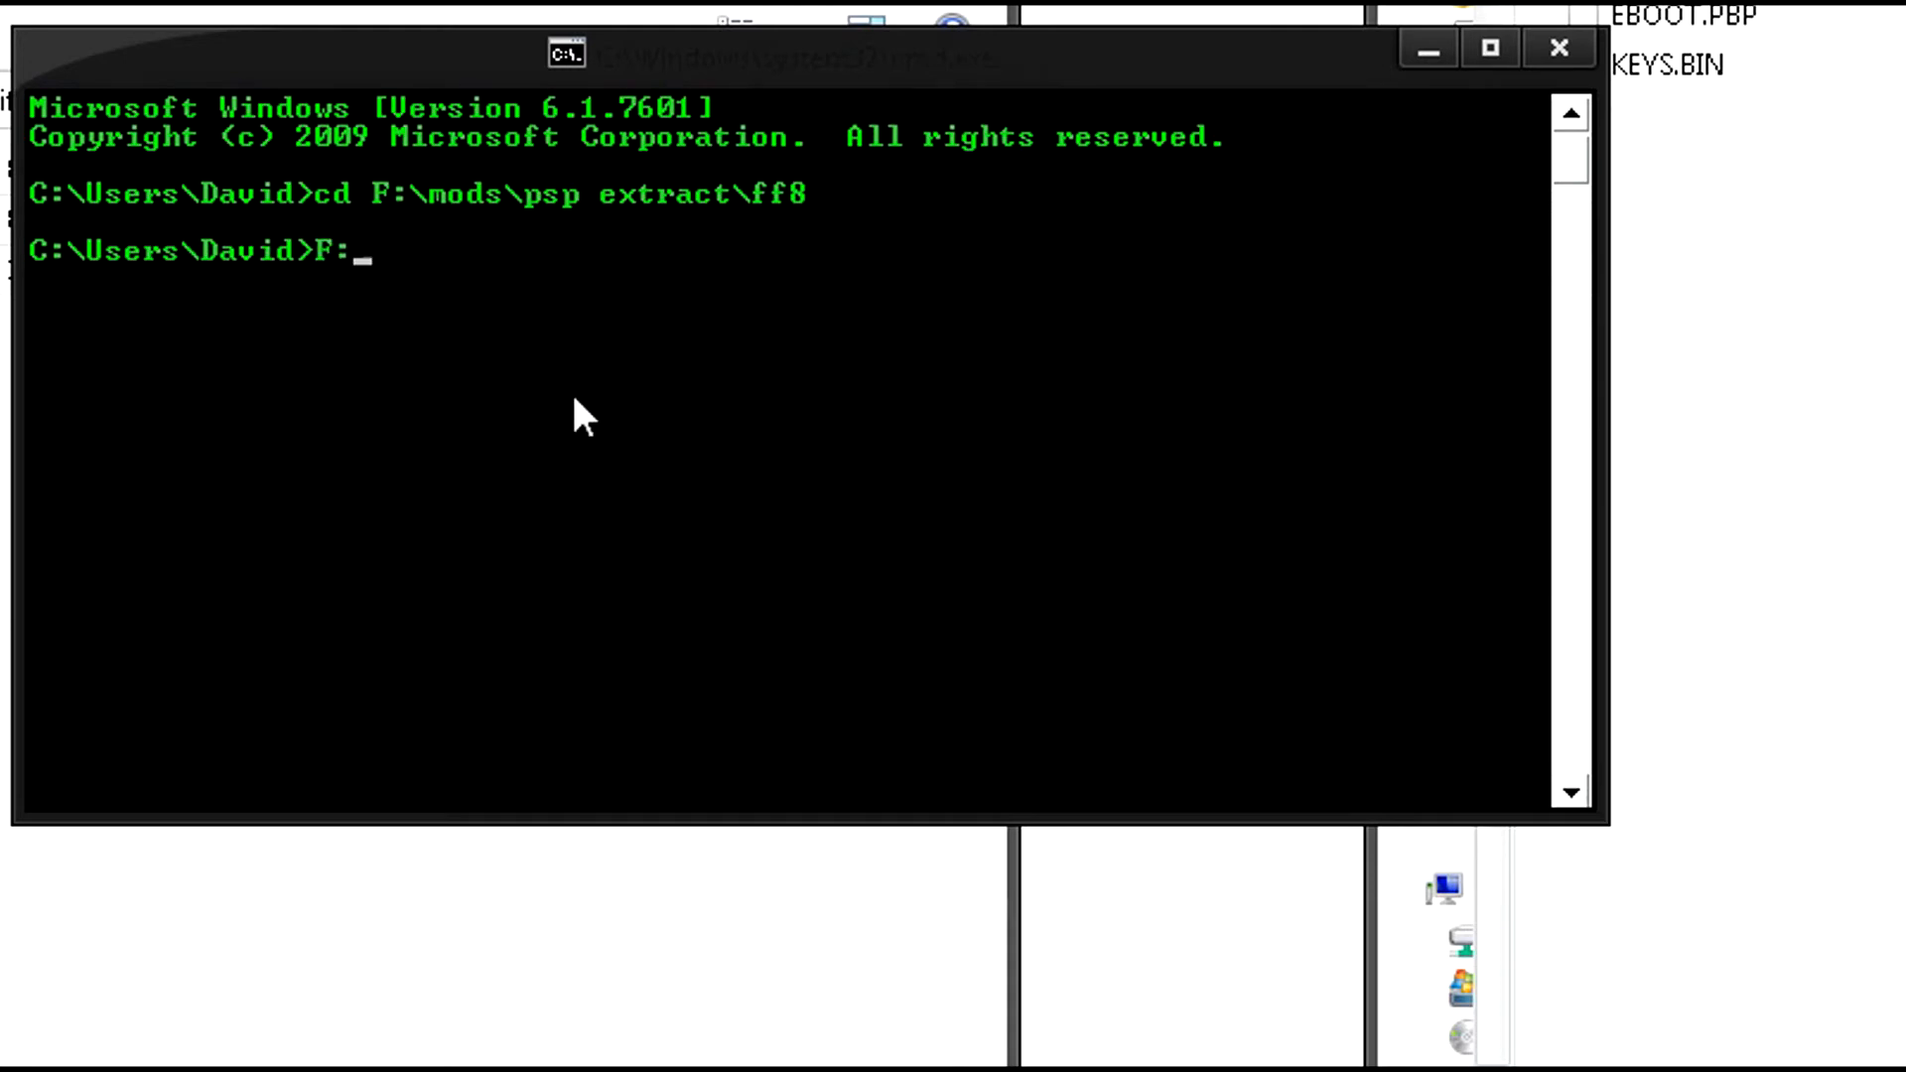
key(Return)
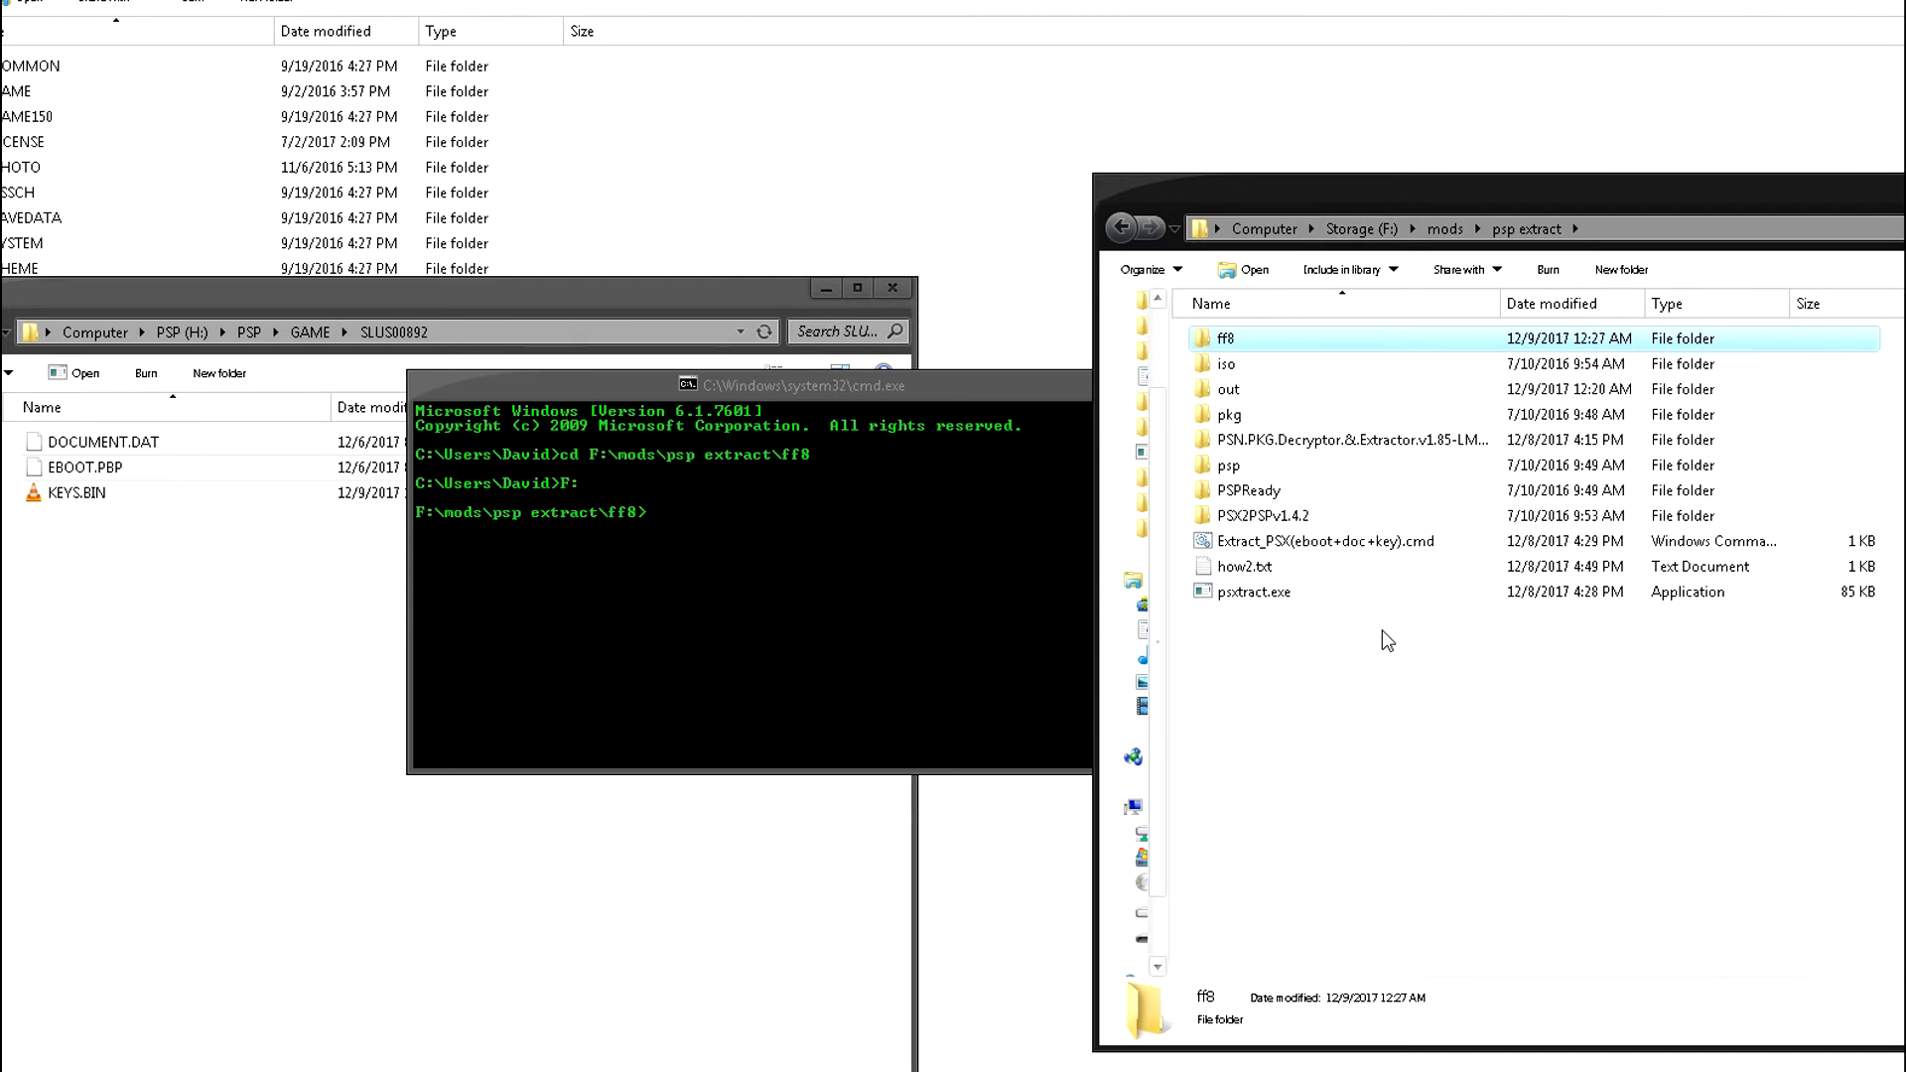
mouse_move(1268, 611)
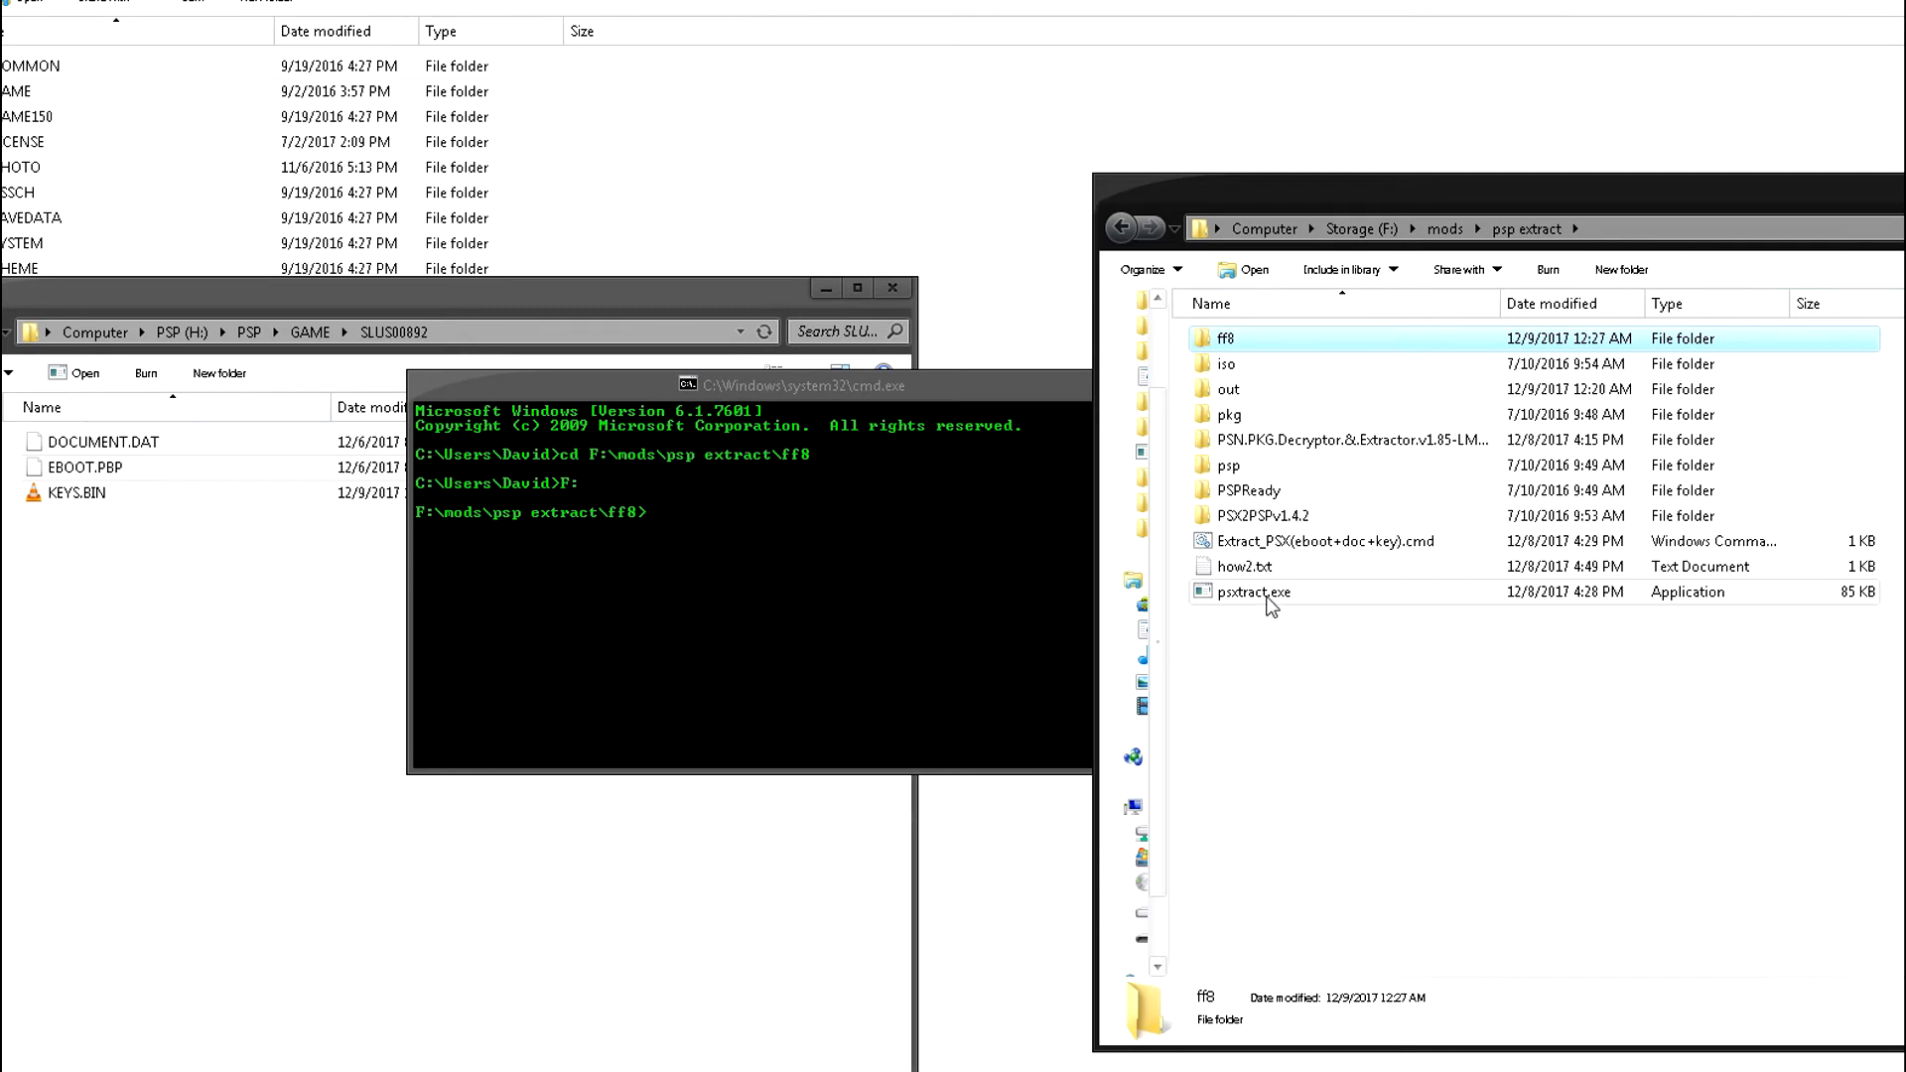
Insert psxtract.exe's quoted path at the ff8 prompt followed by the -c option
click(1253, 591)
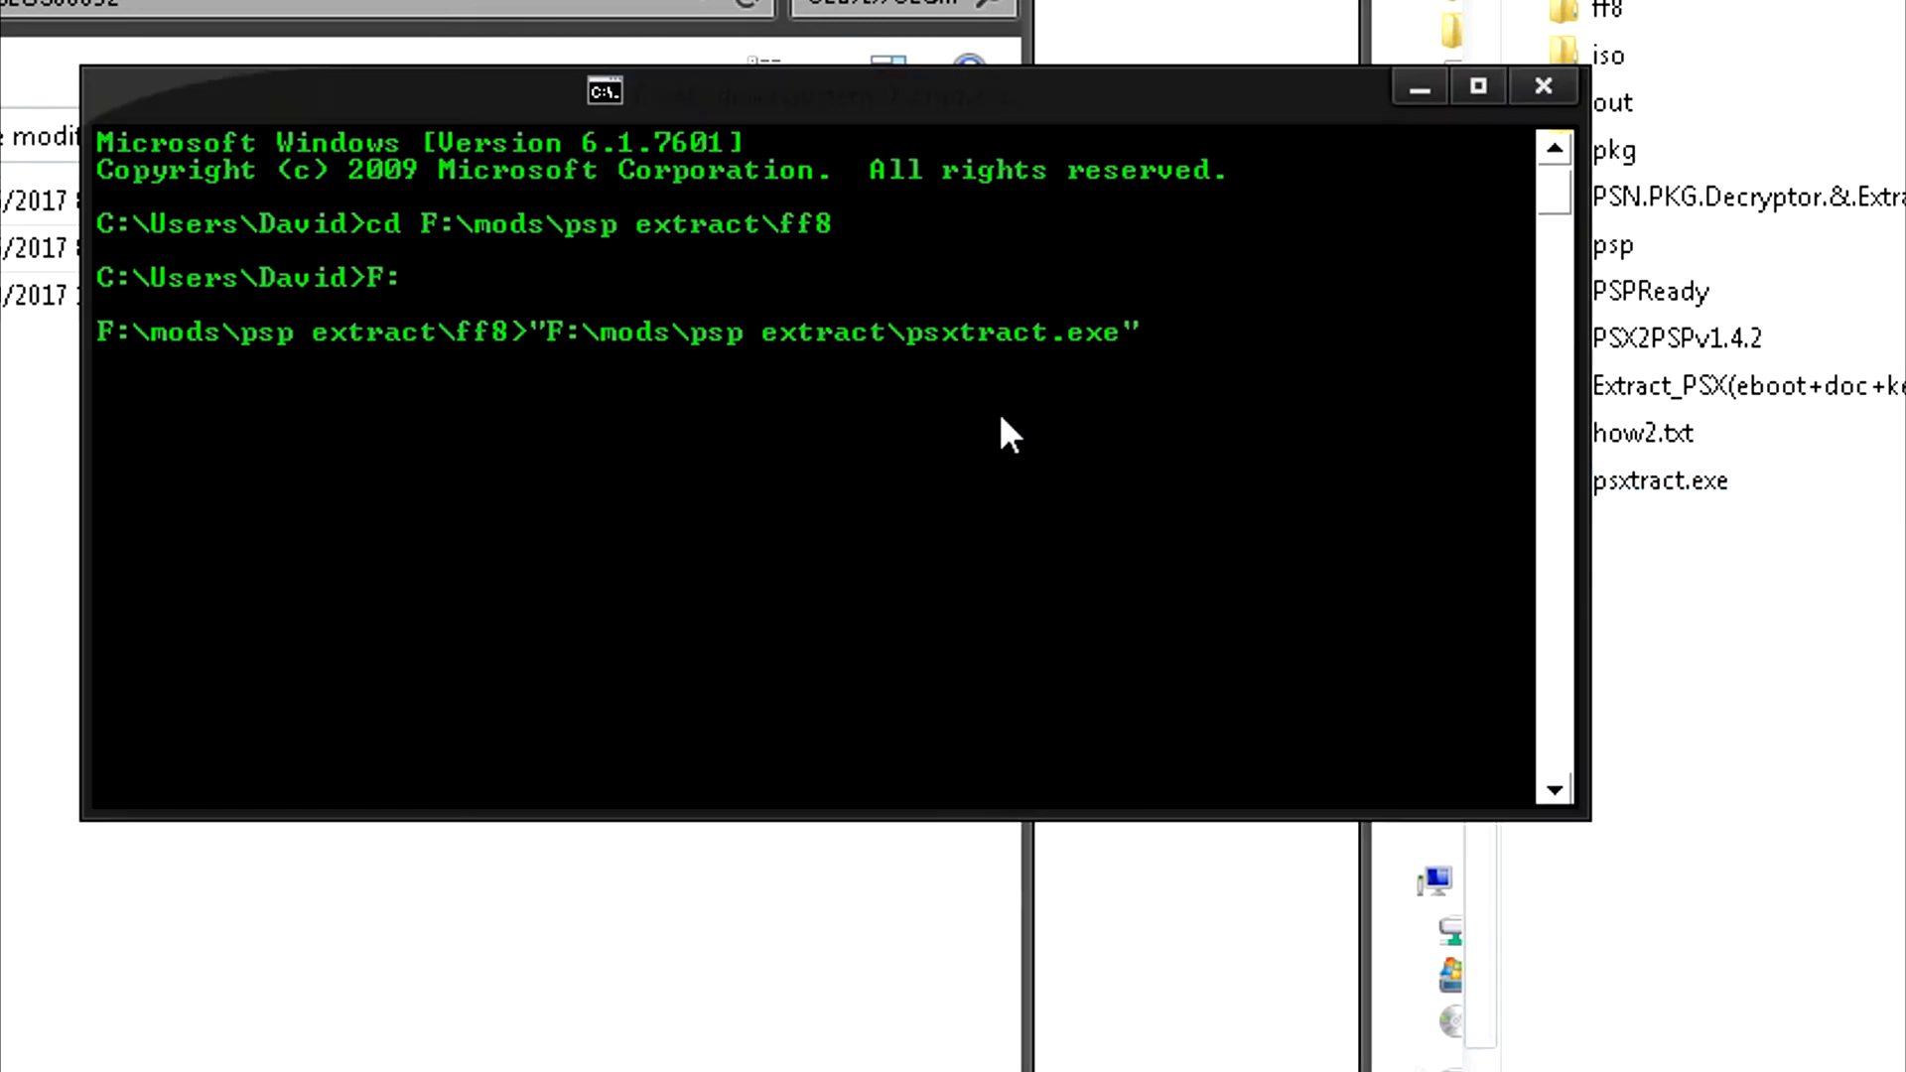
text(-c)
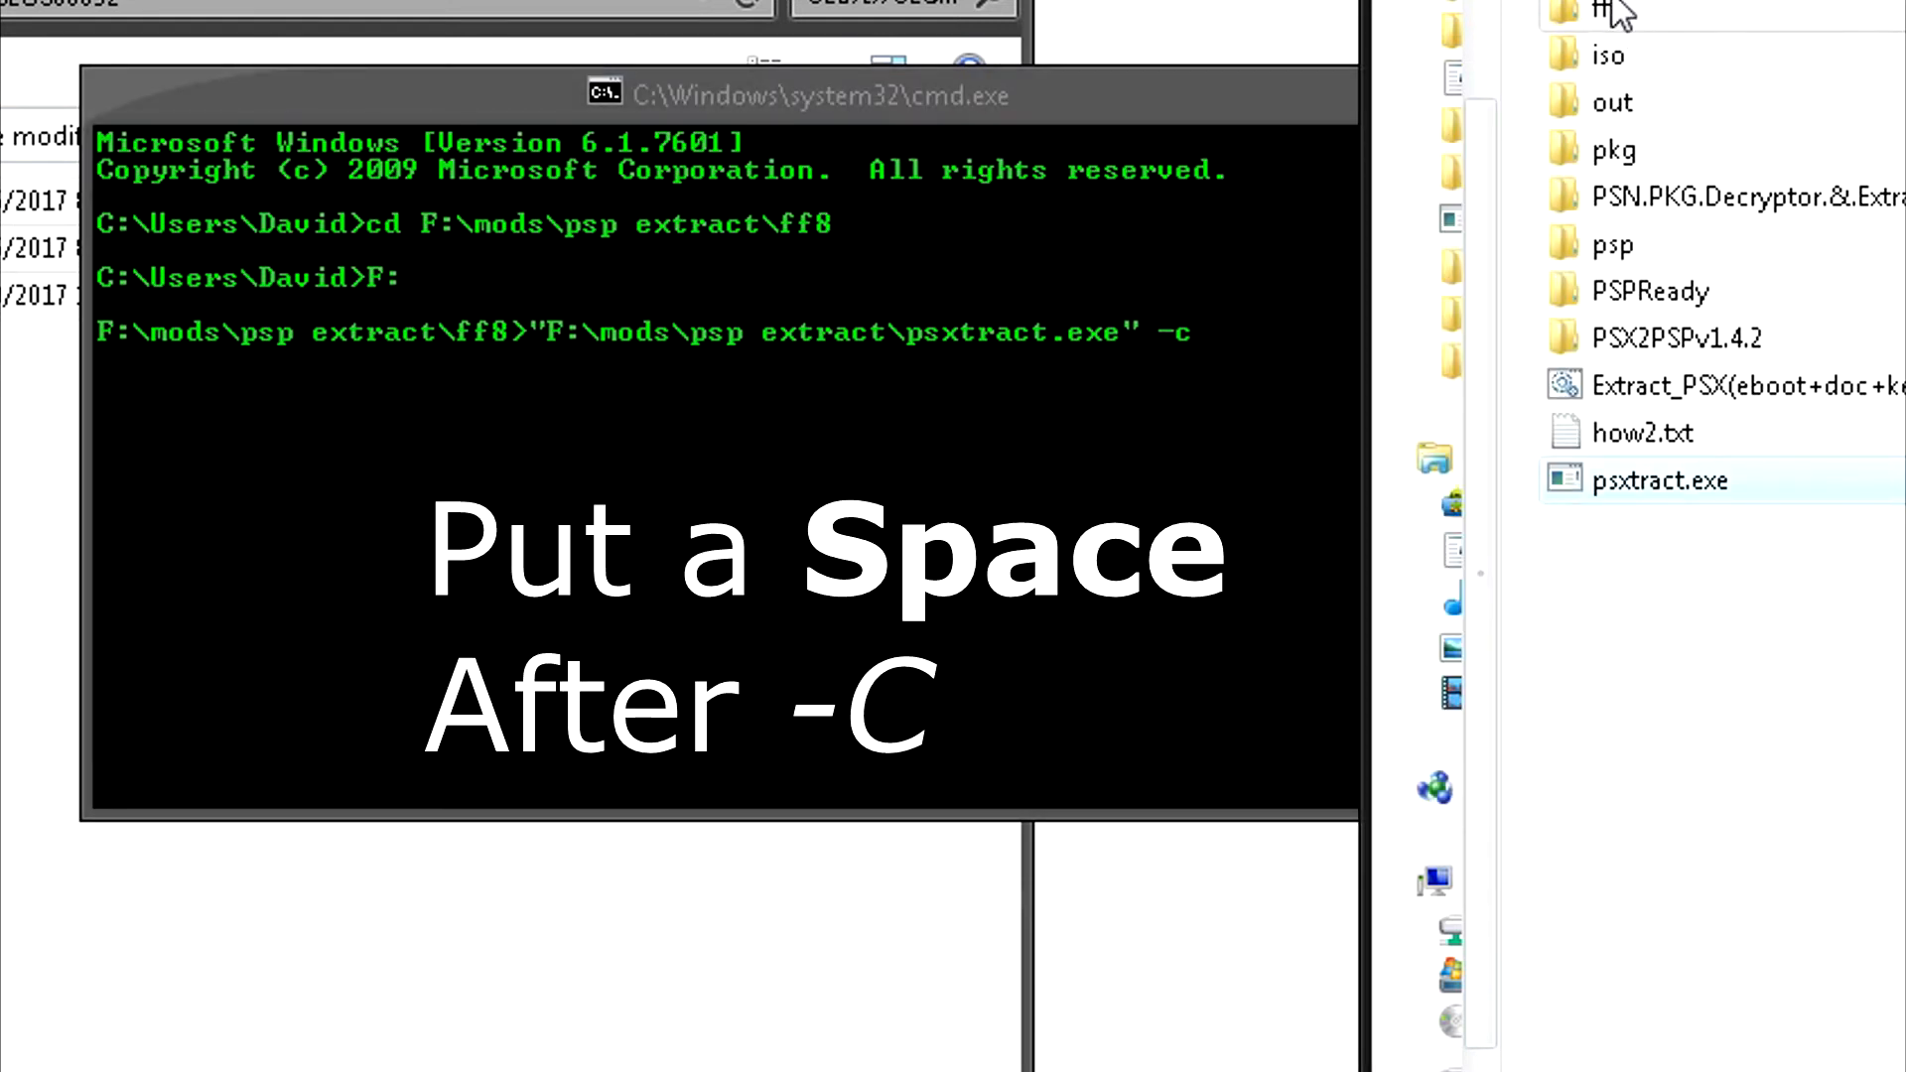
scroll(down, 3)
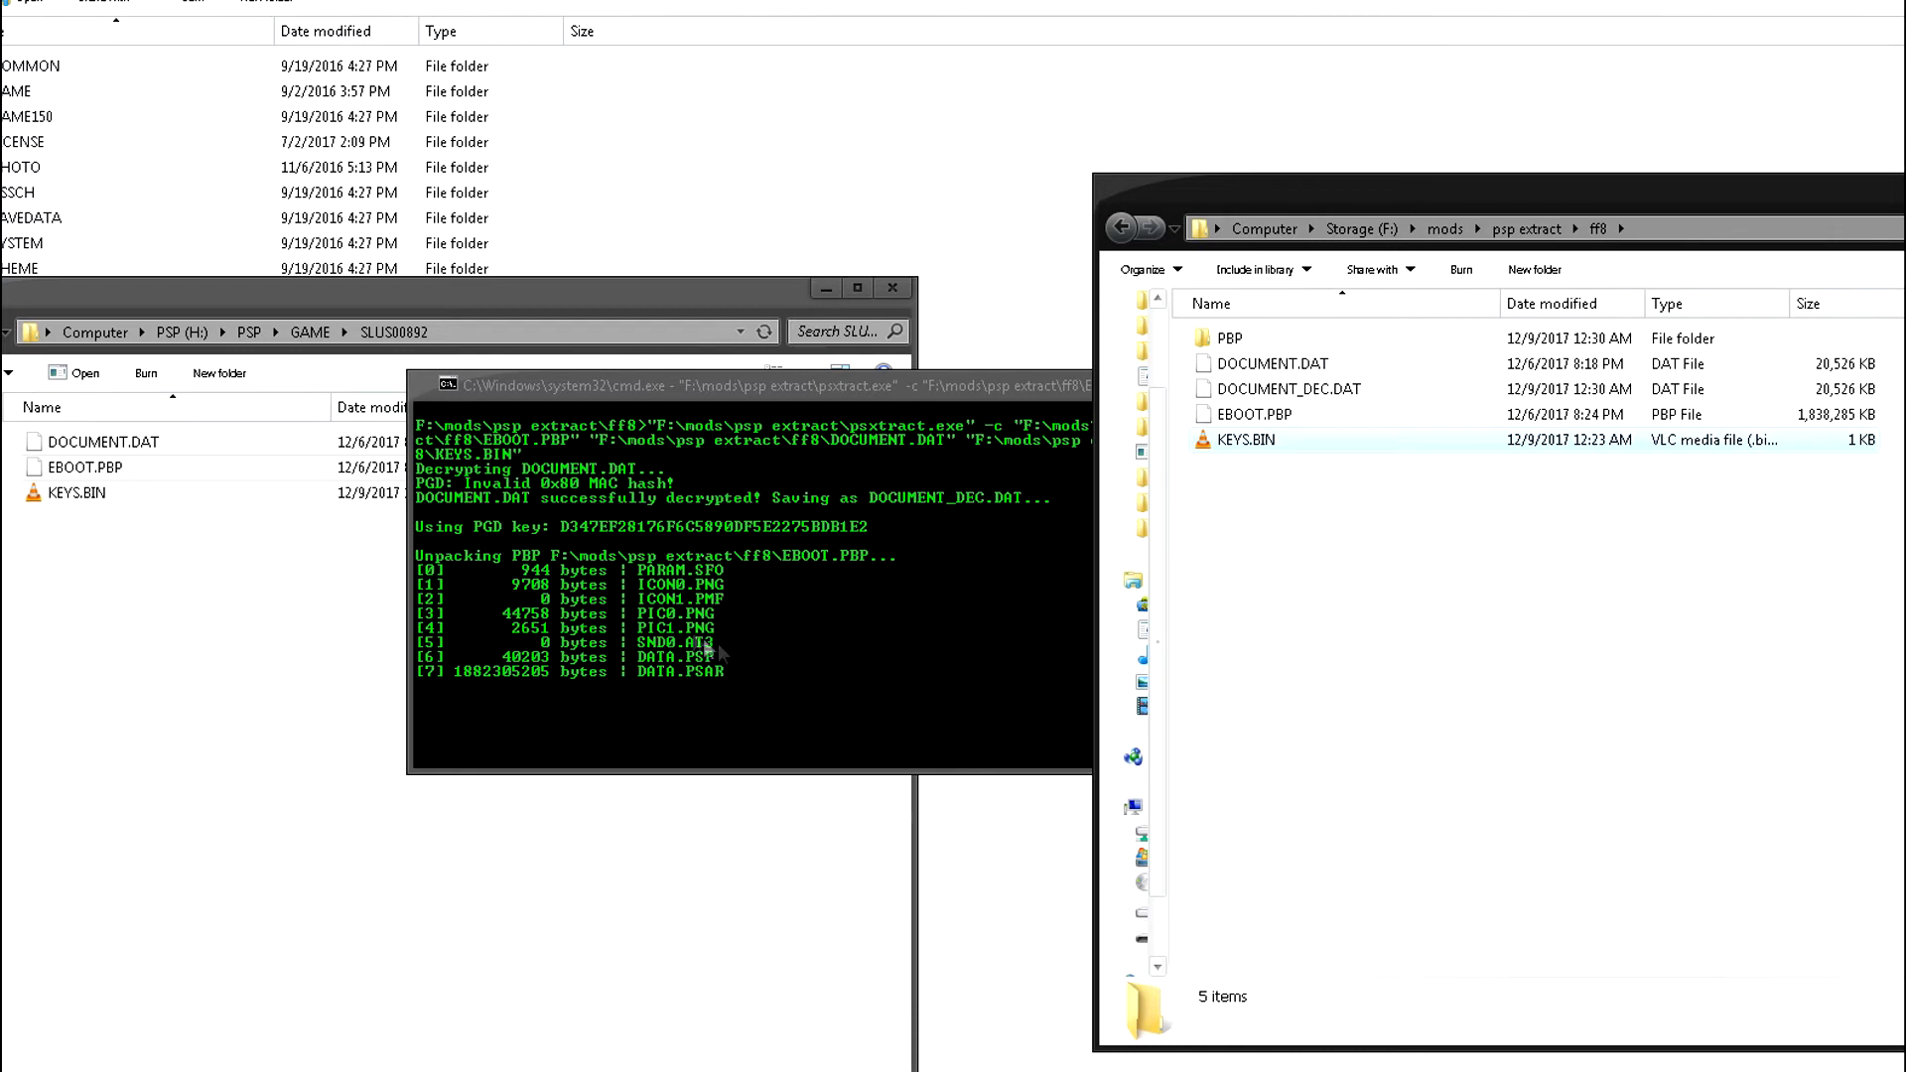
mouse_move(742, 644)
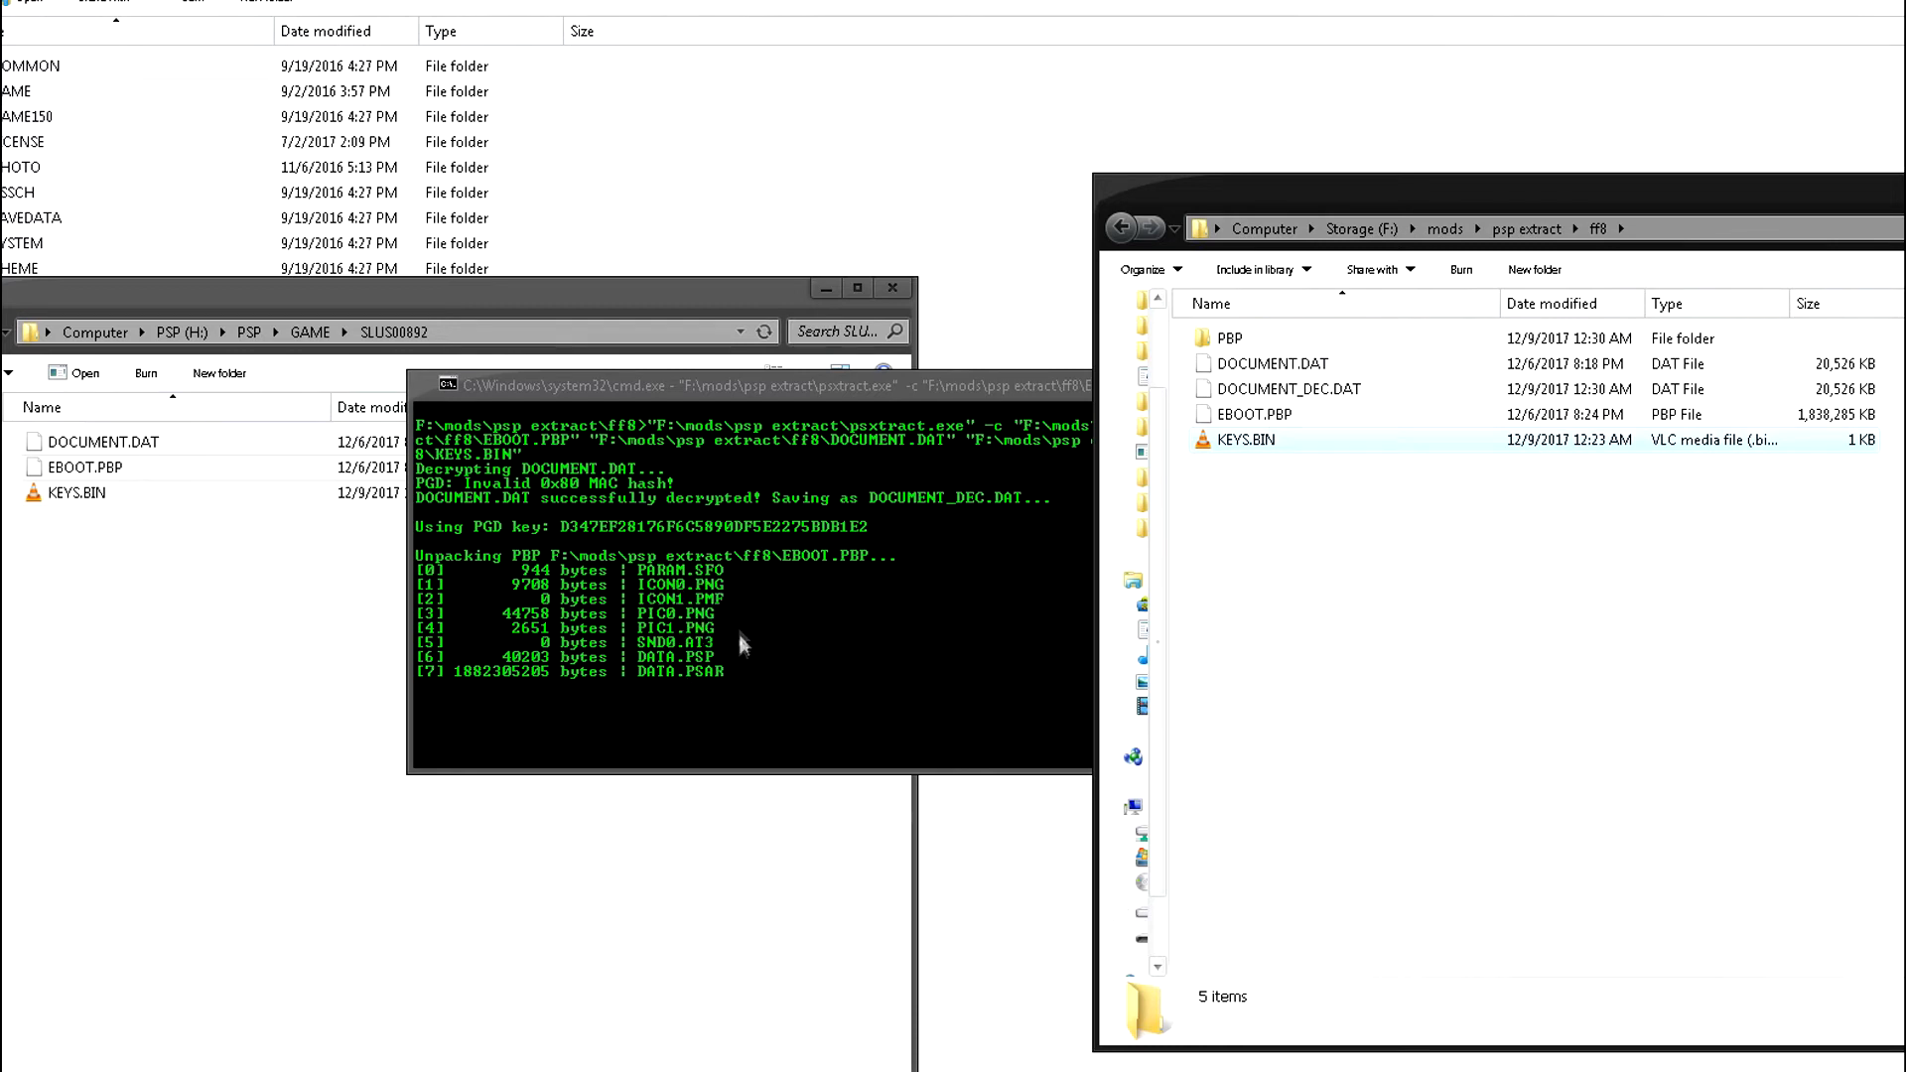
mouse_move(450, 568)
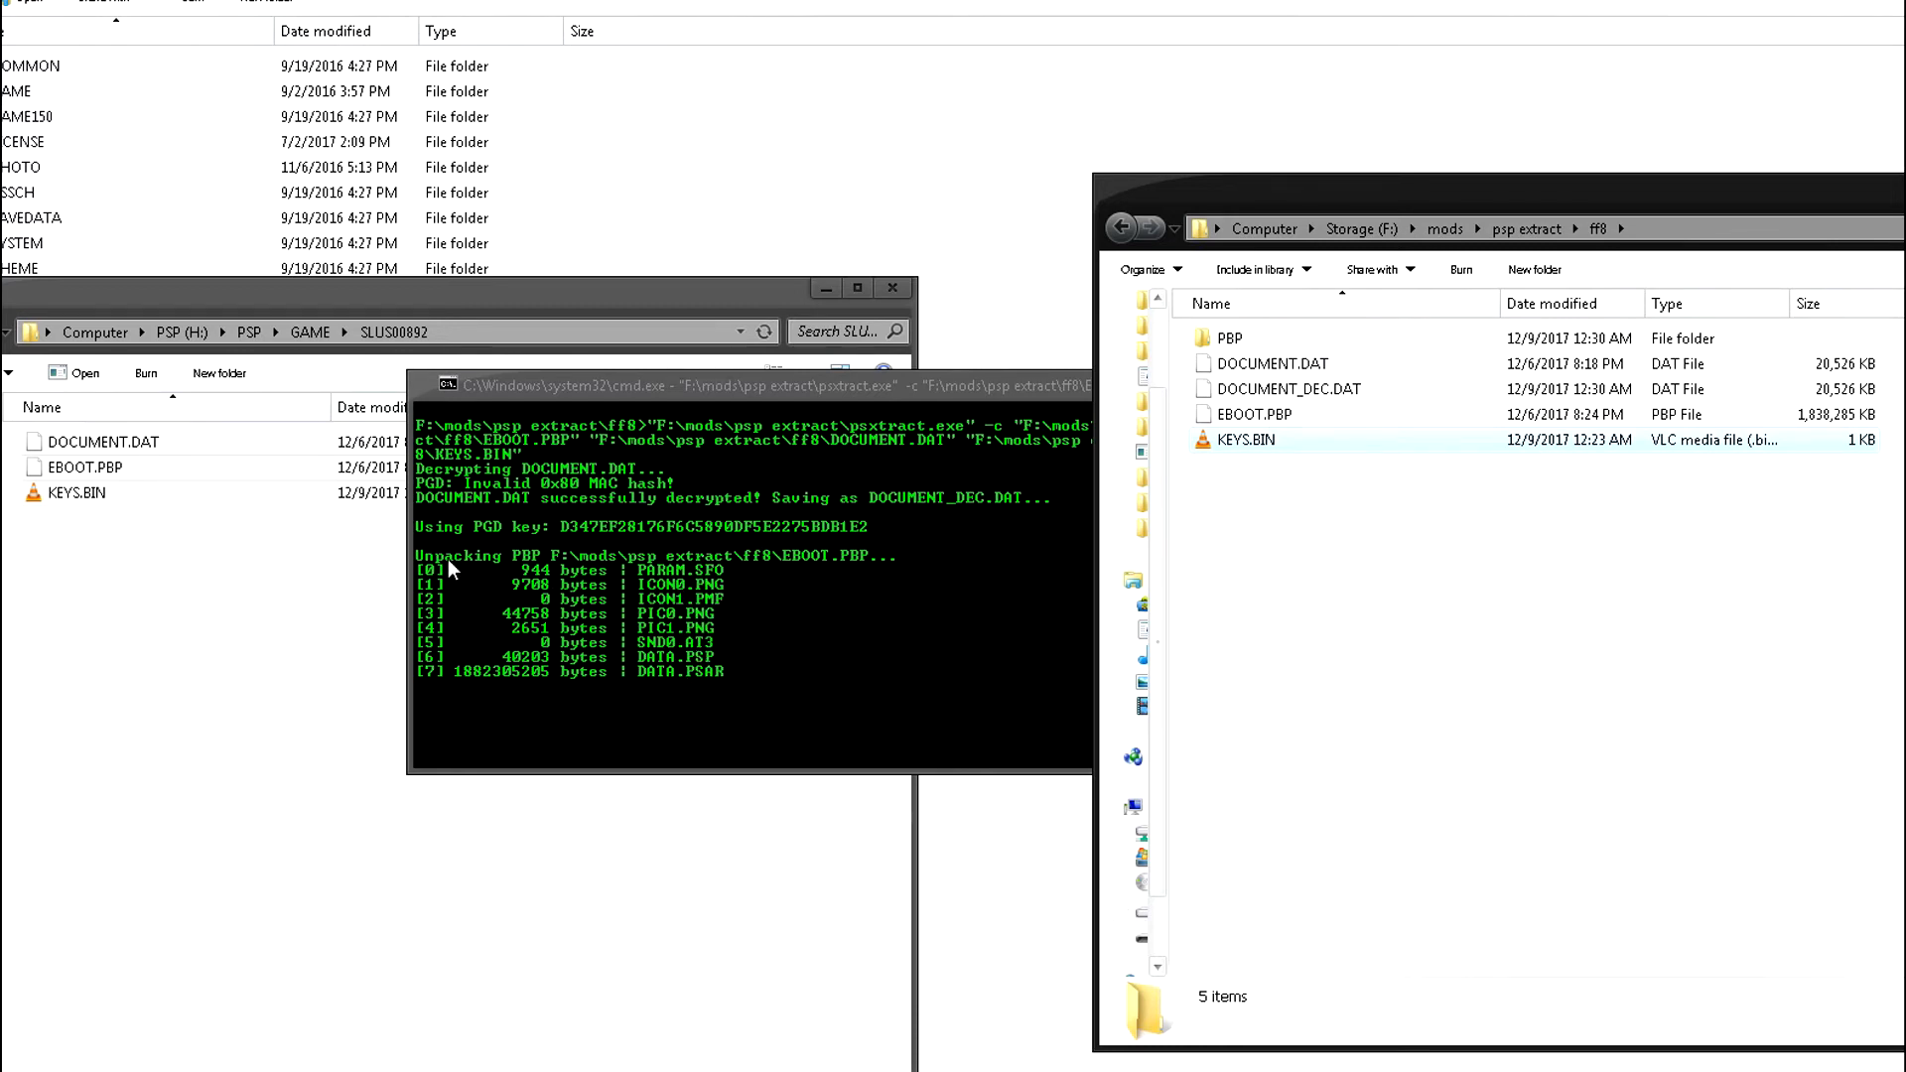
mouse_move(780, 580)
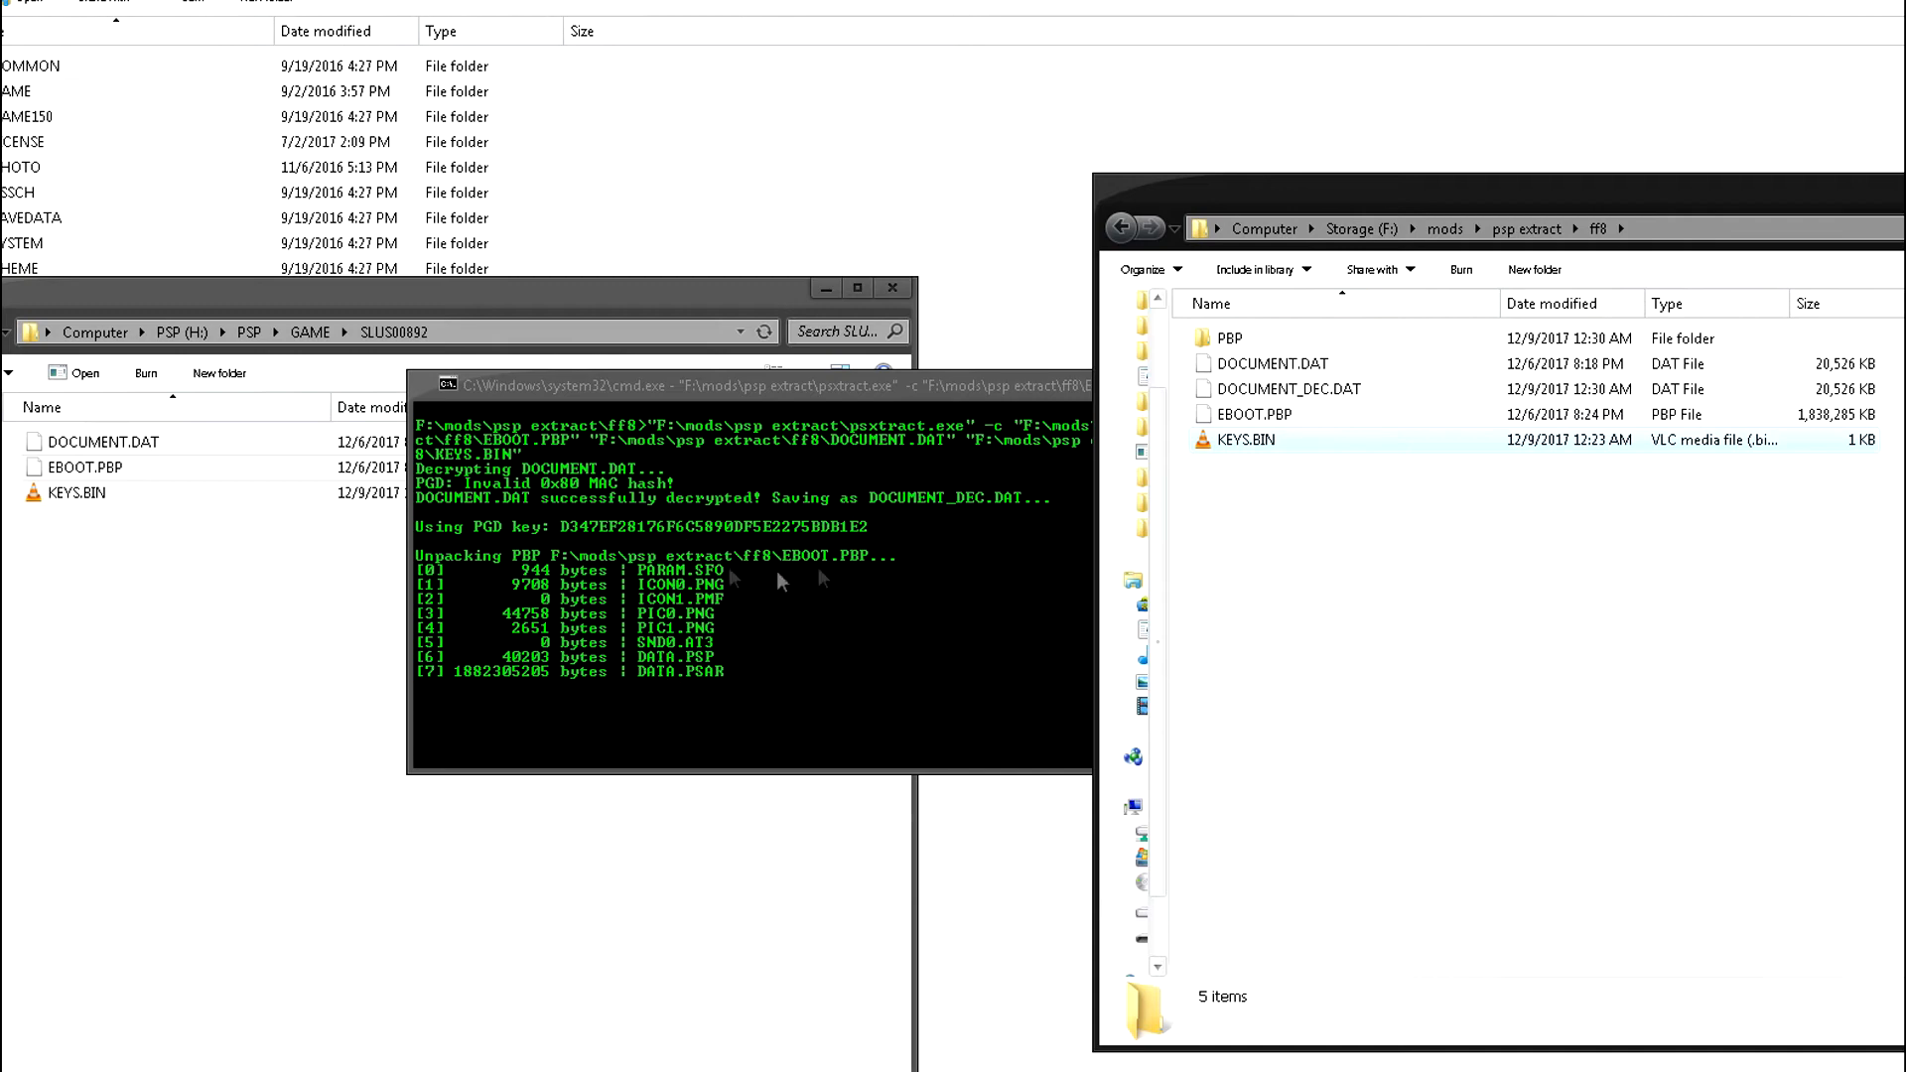
mouse_move(747, 395)
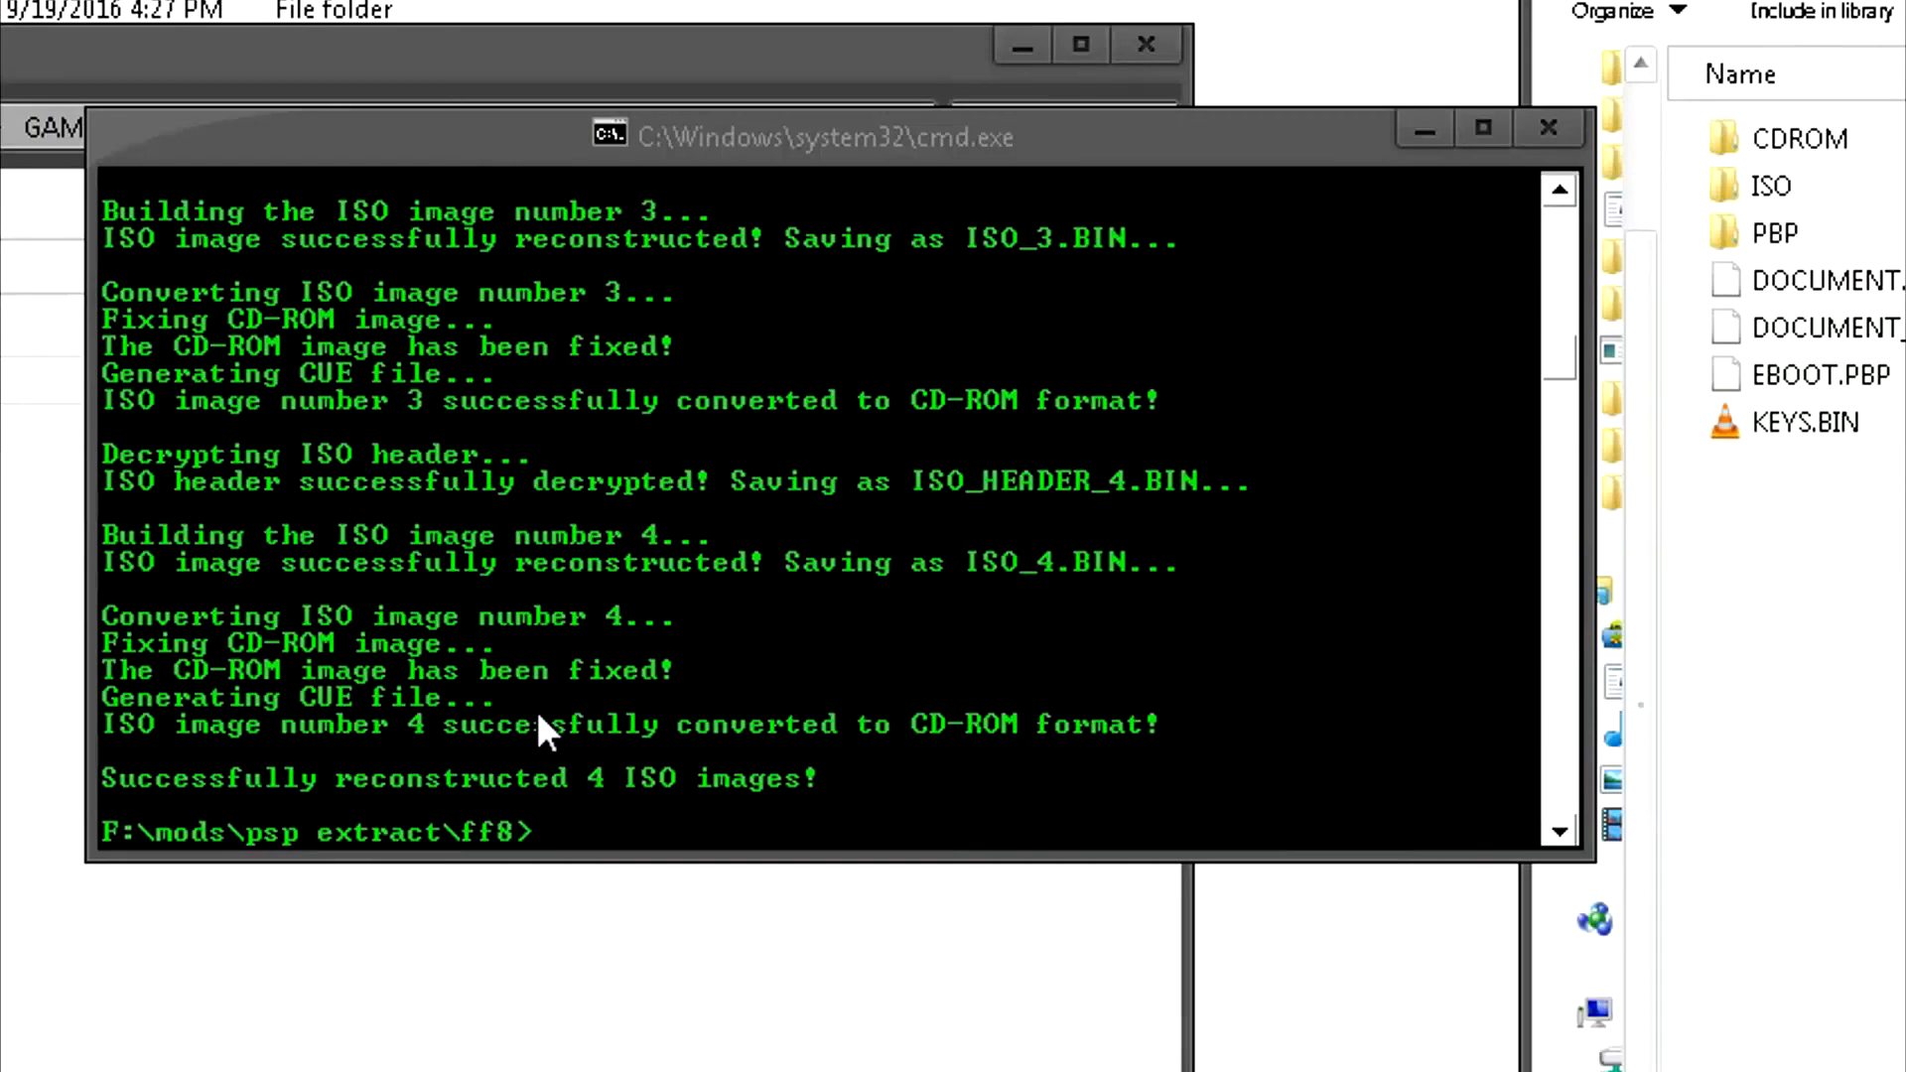
mouse_move(1240, 833)
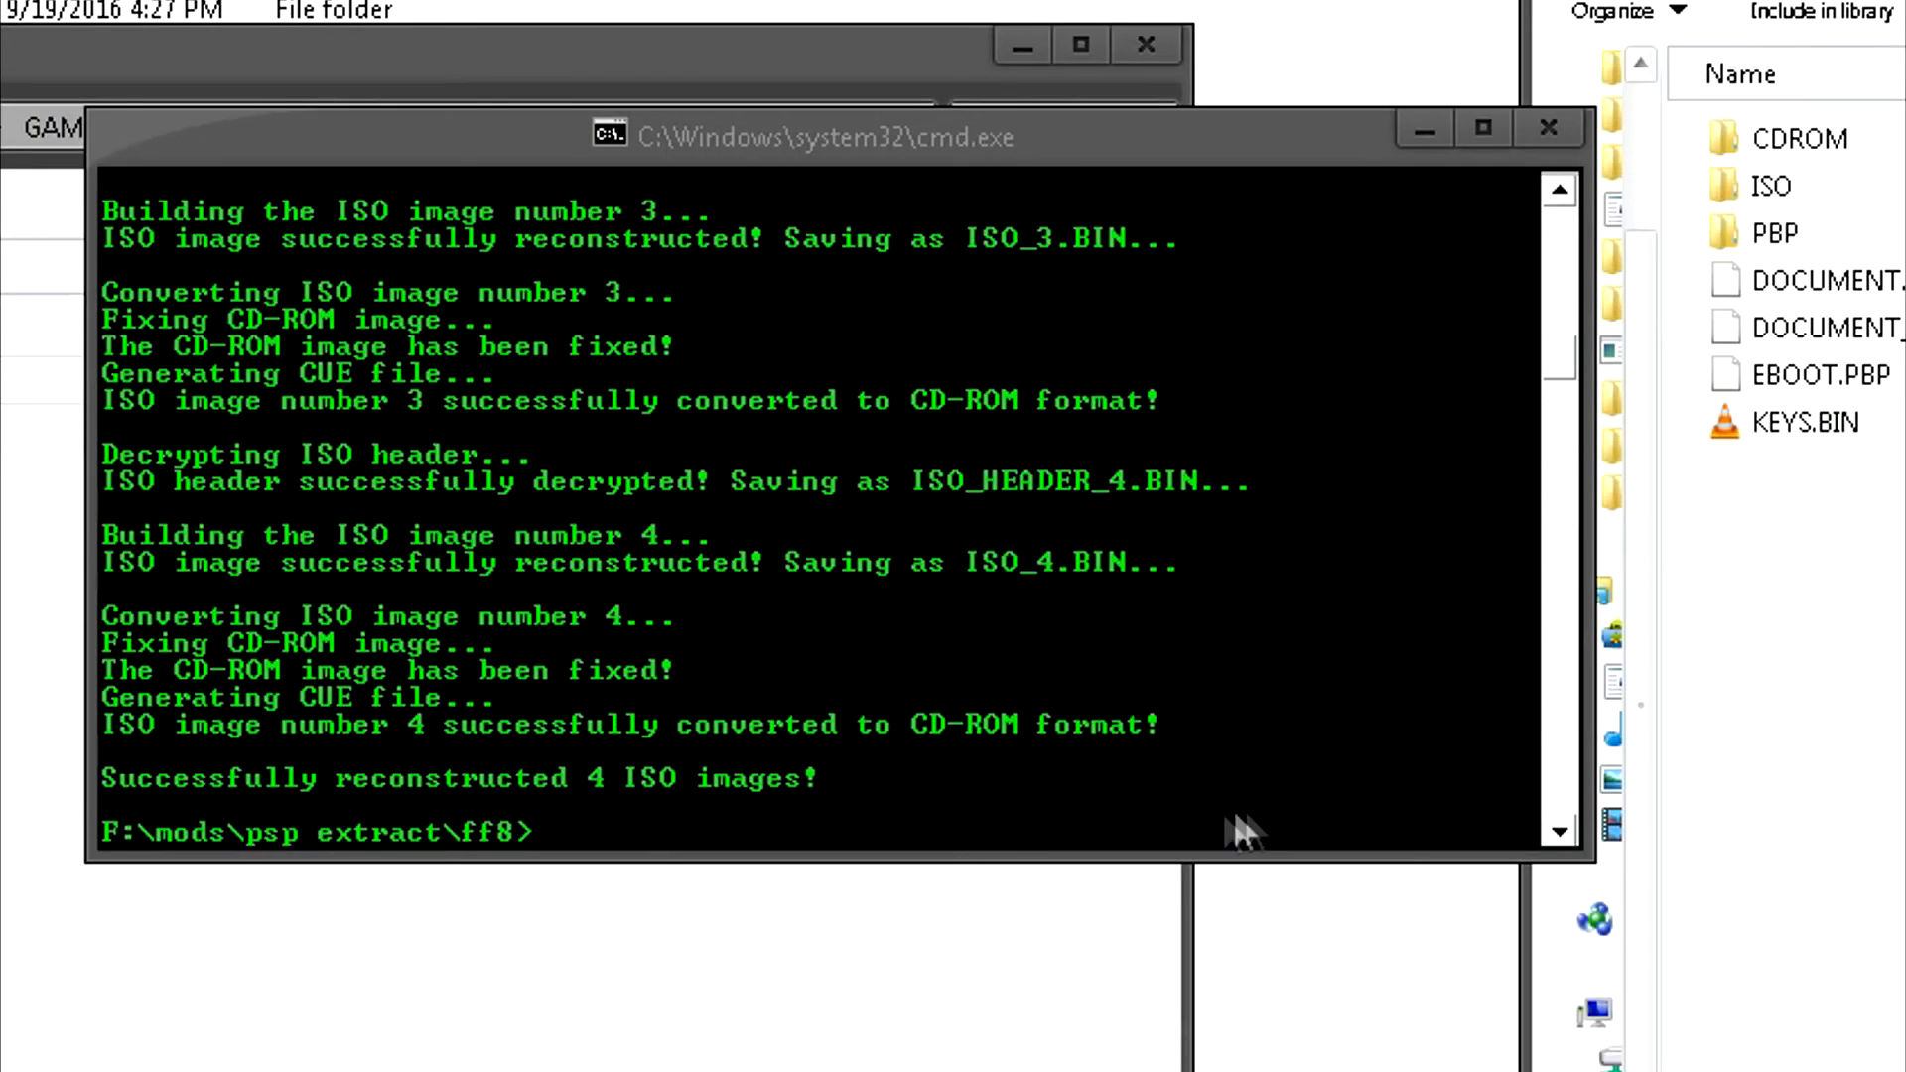
mouse_move(1458, 648)
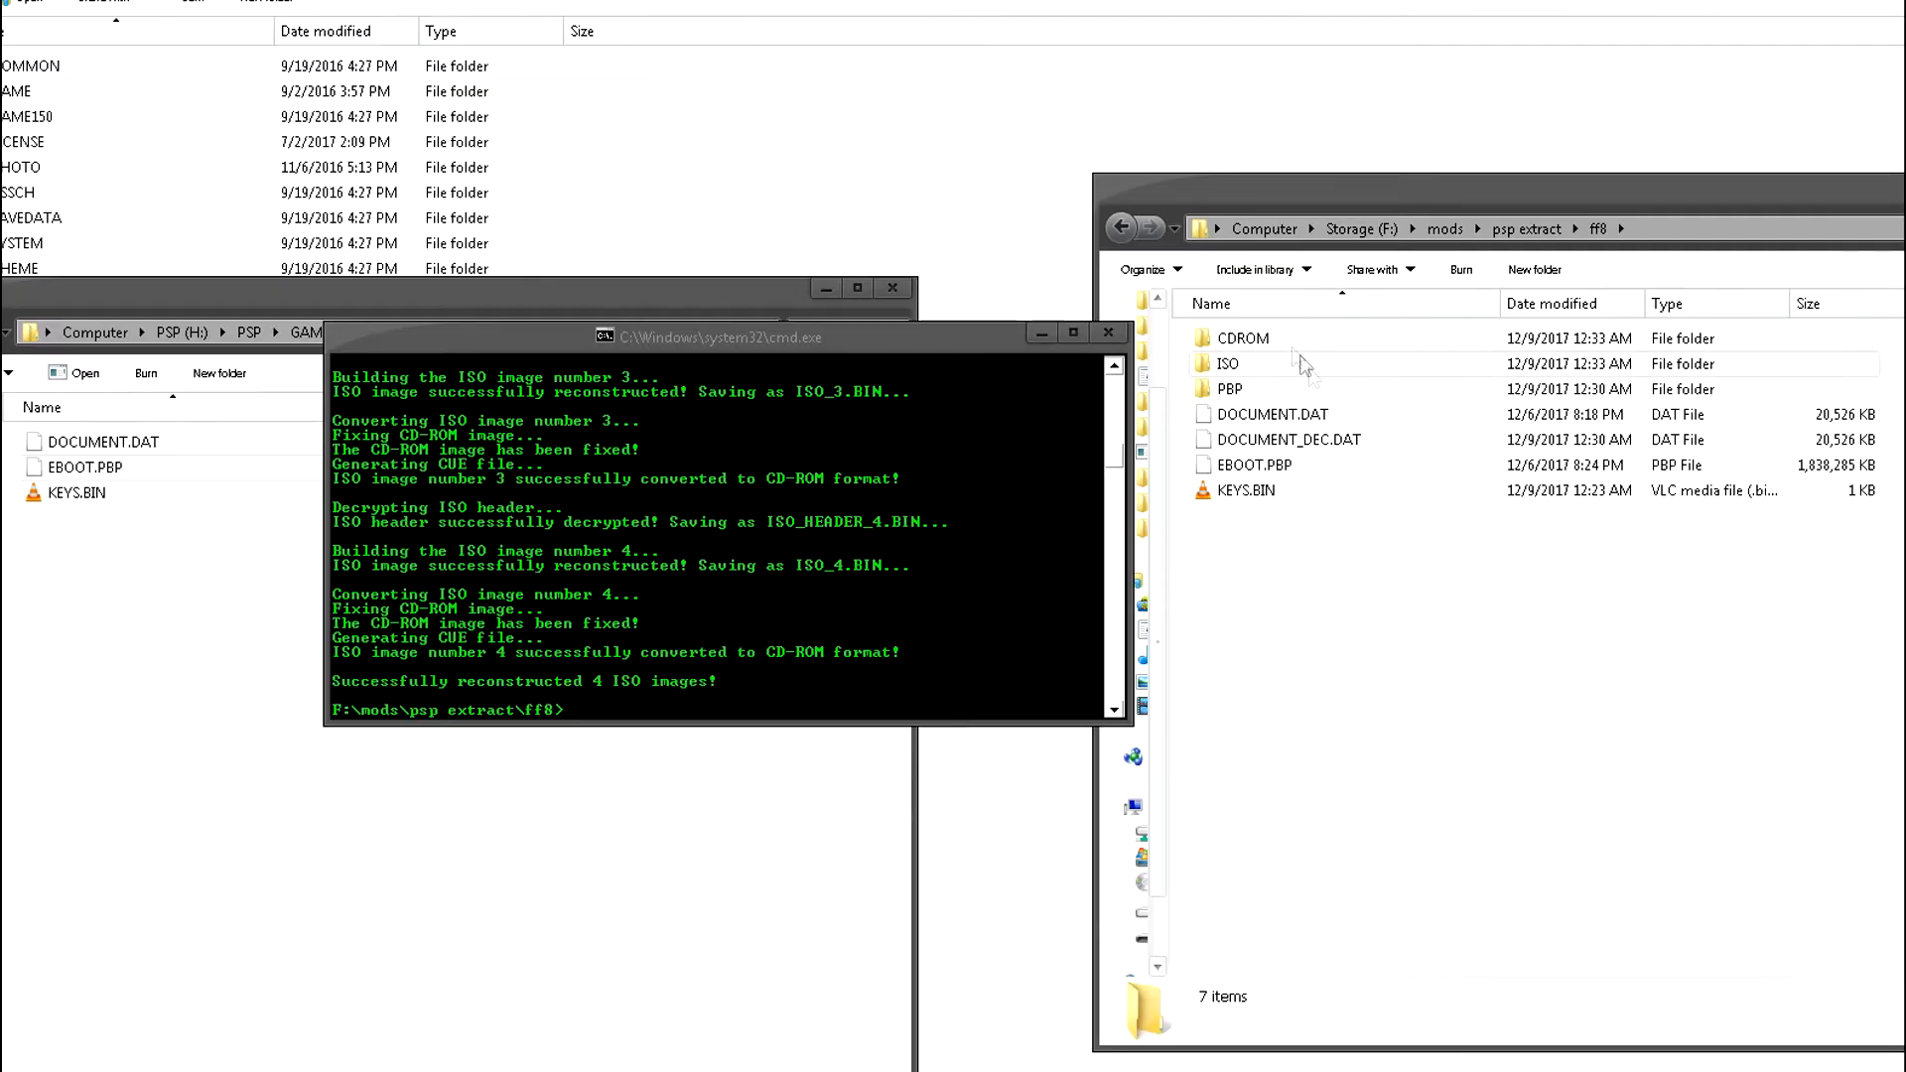
Open the CDROM folder inside ff8 and select CDROM_1.CUE
click(1240, 489)
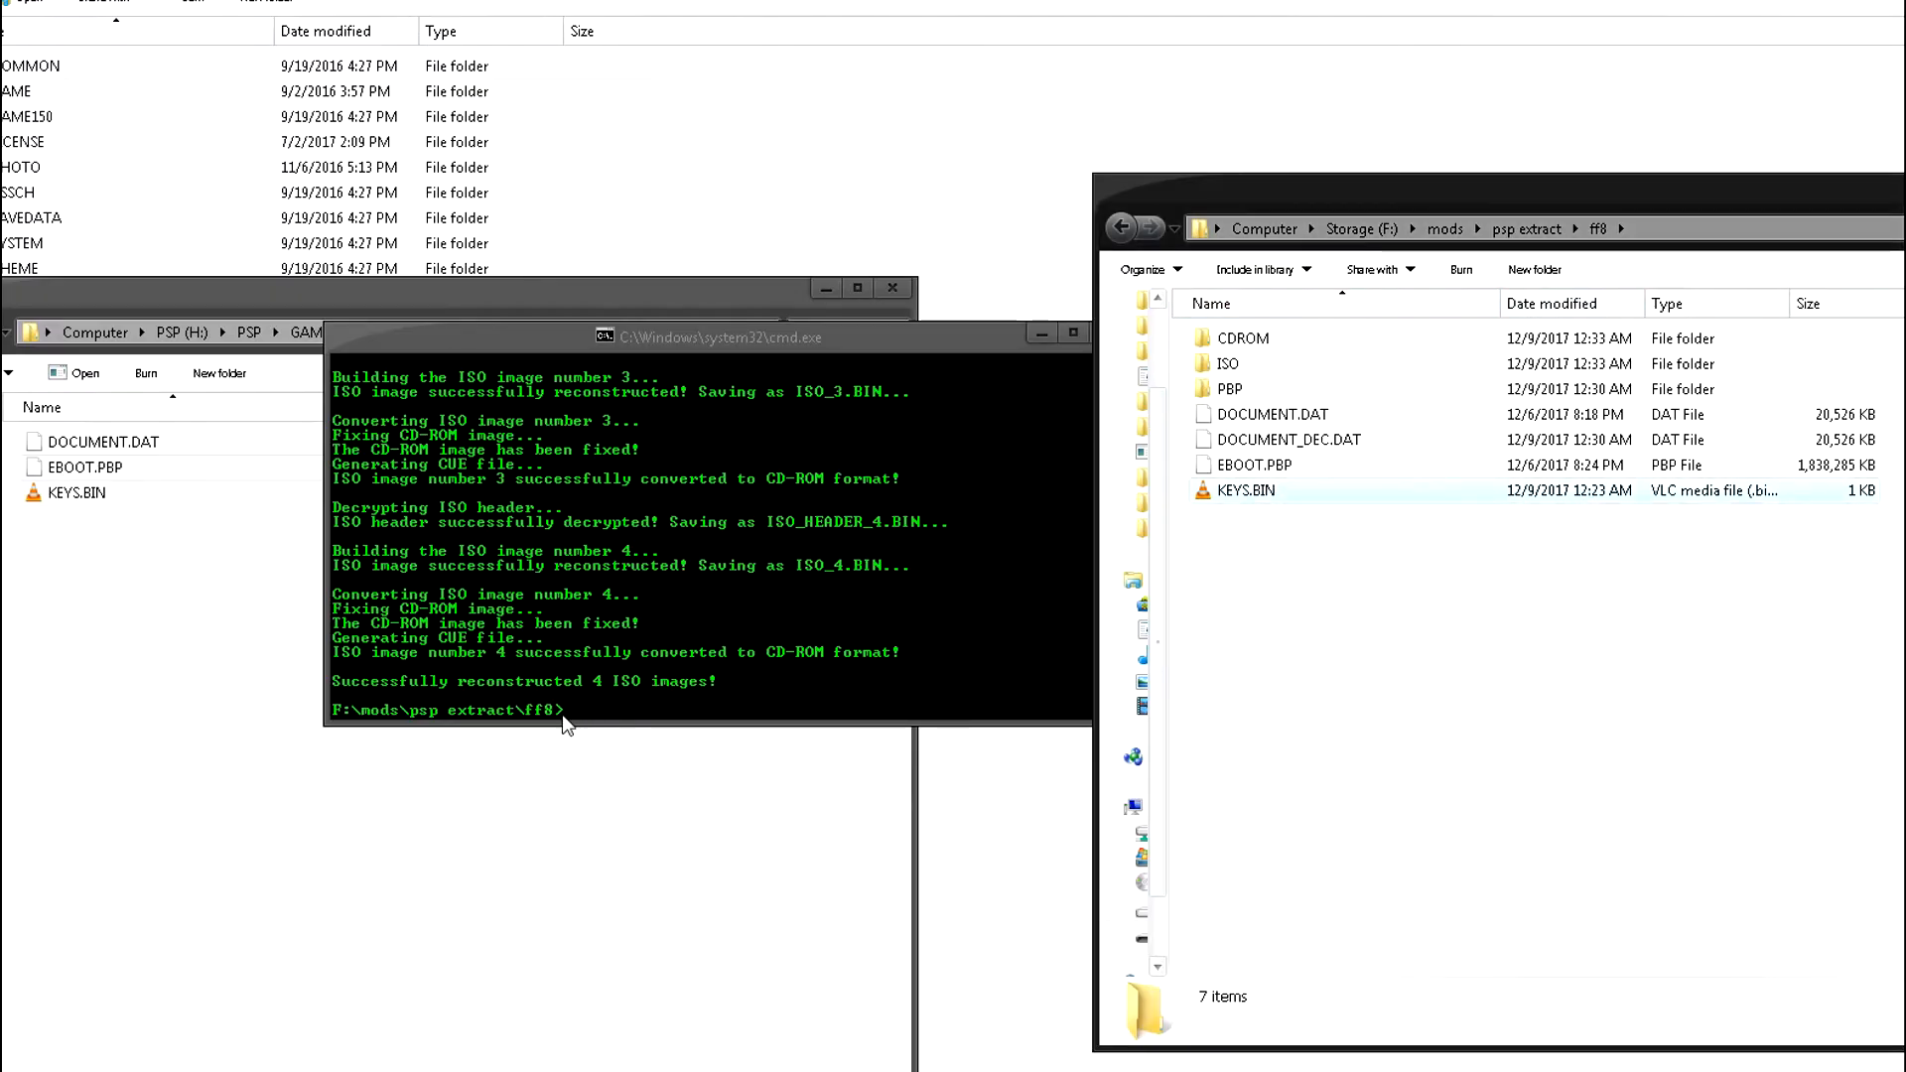
mouse_move(1588, 109)
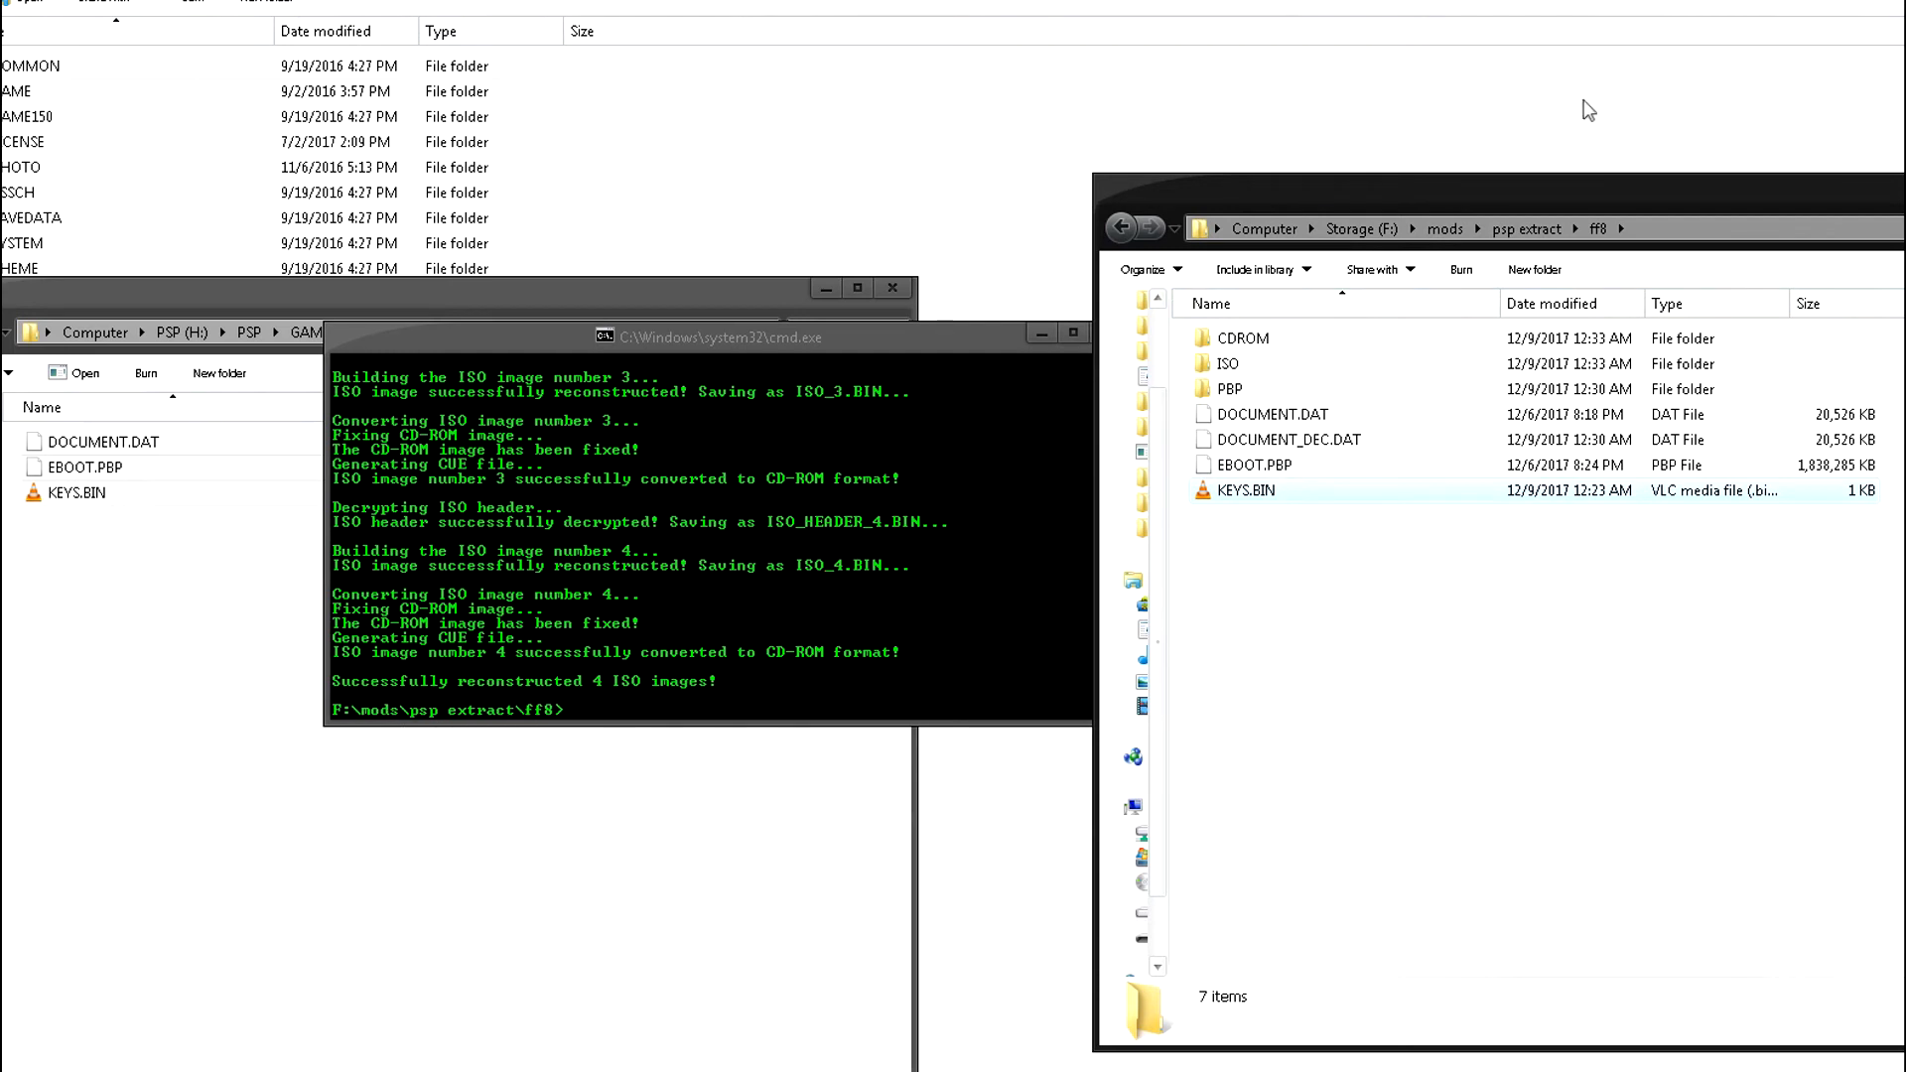
click(1242, 338)
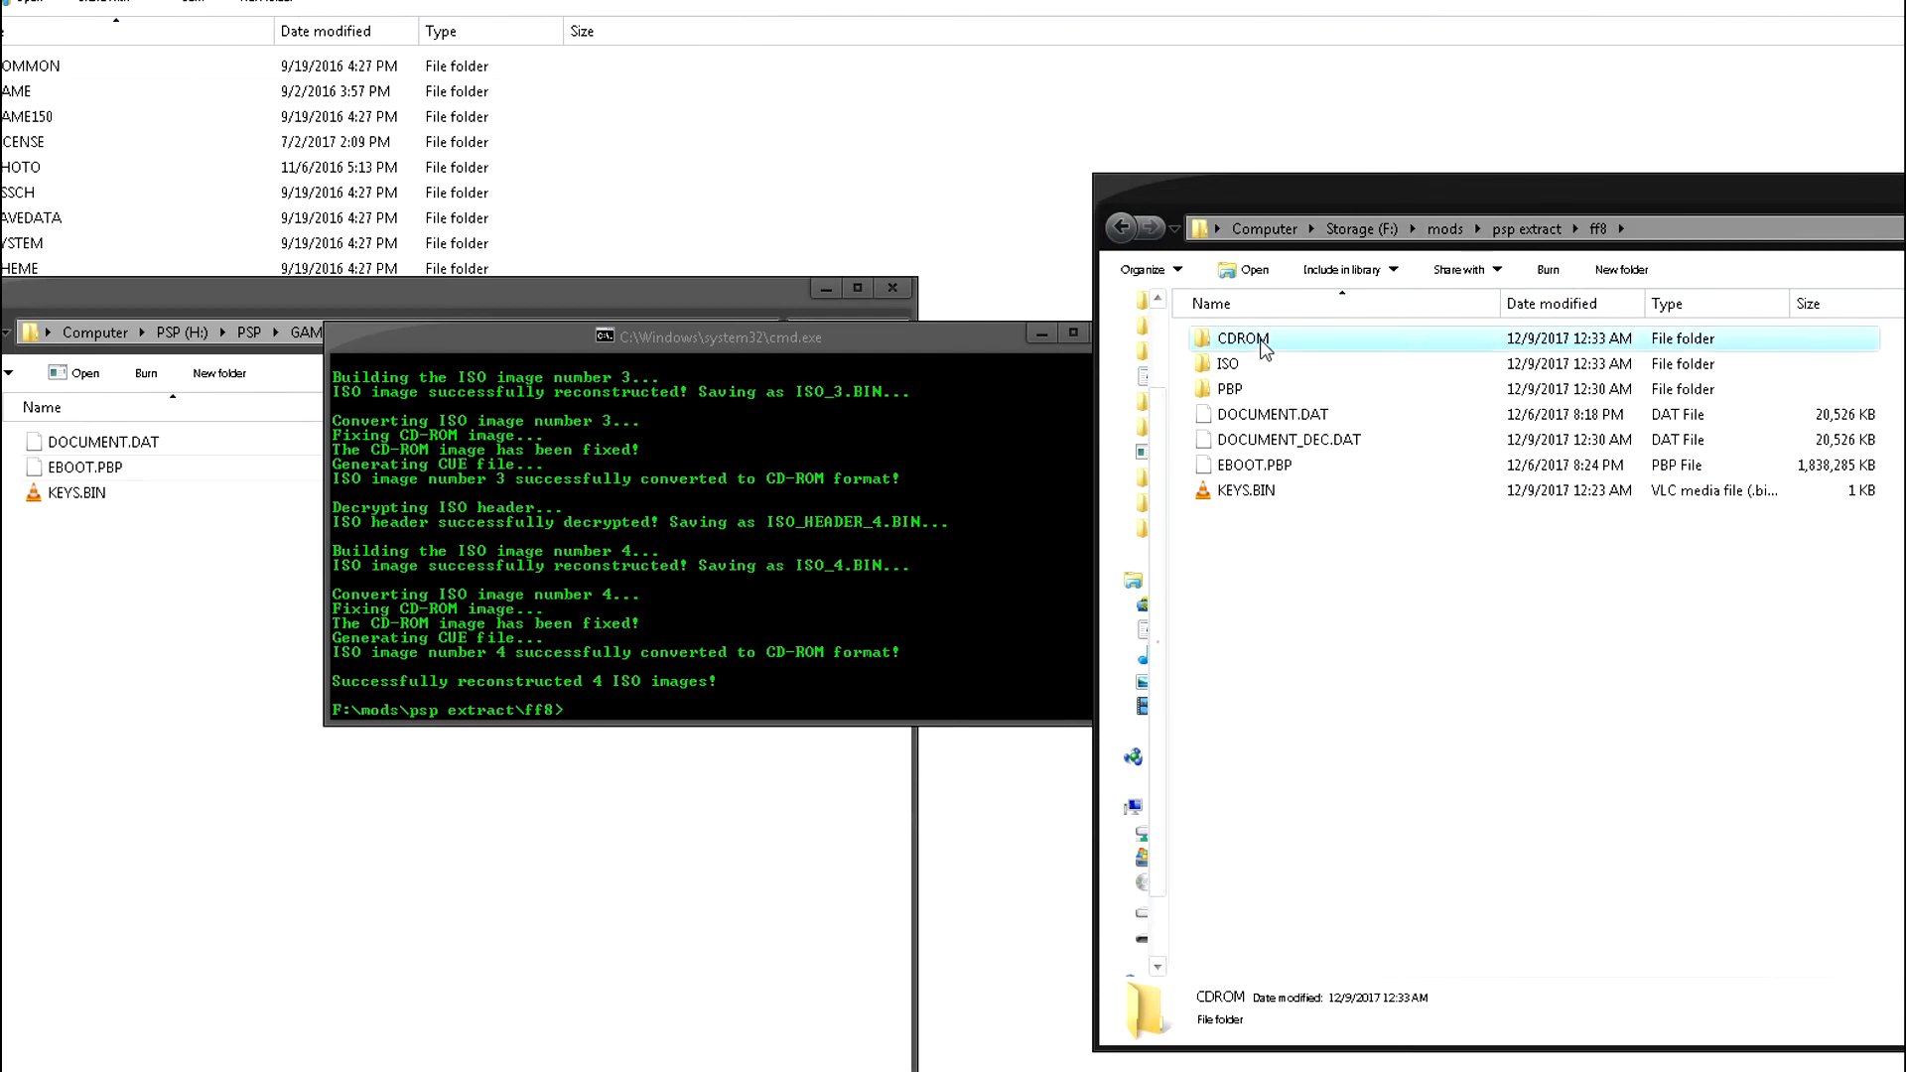
double_click(1241, 338)
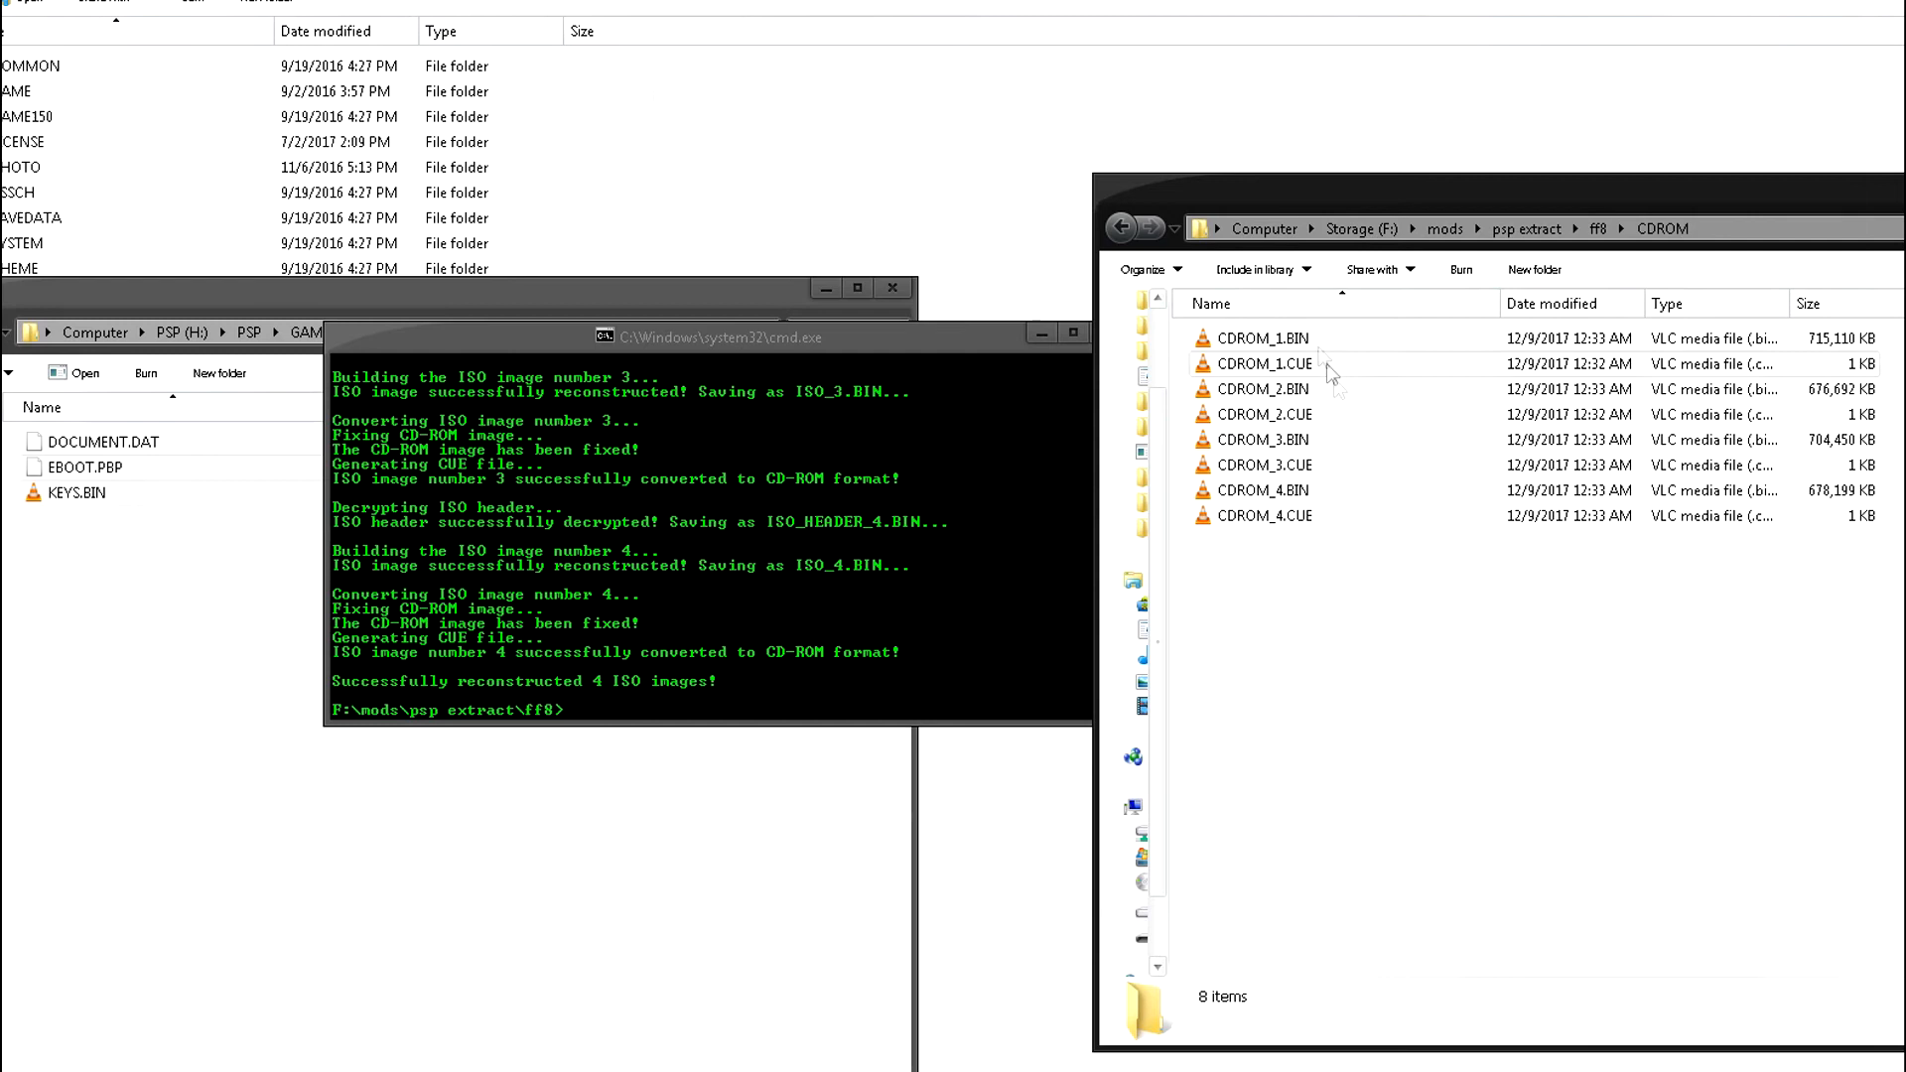
mouse_move(1533, 547)
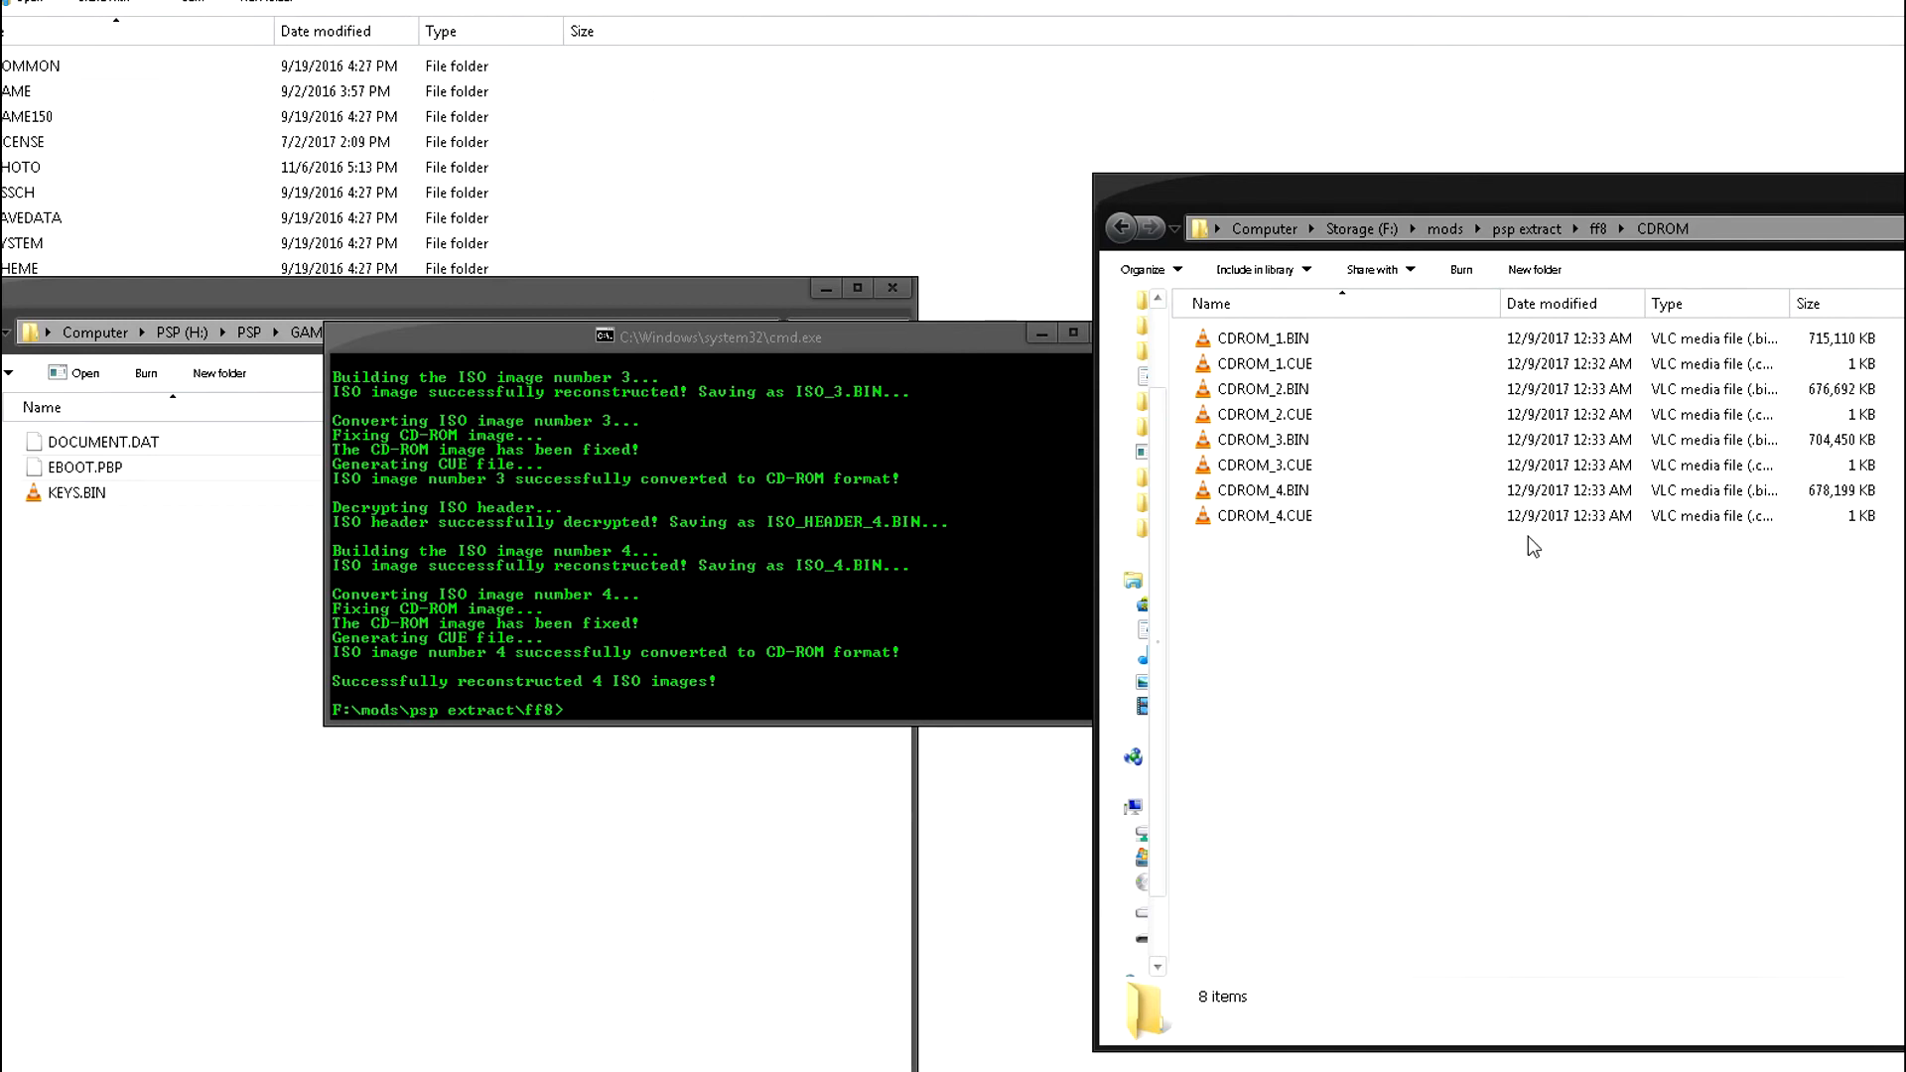
mouse_move(1344, 351)
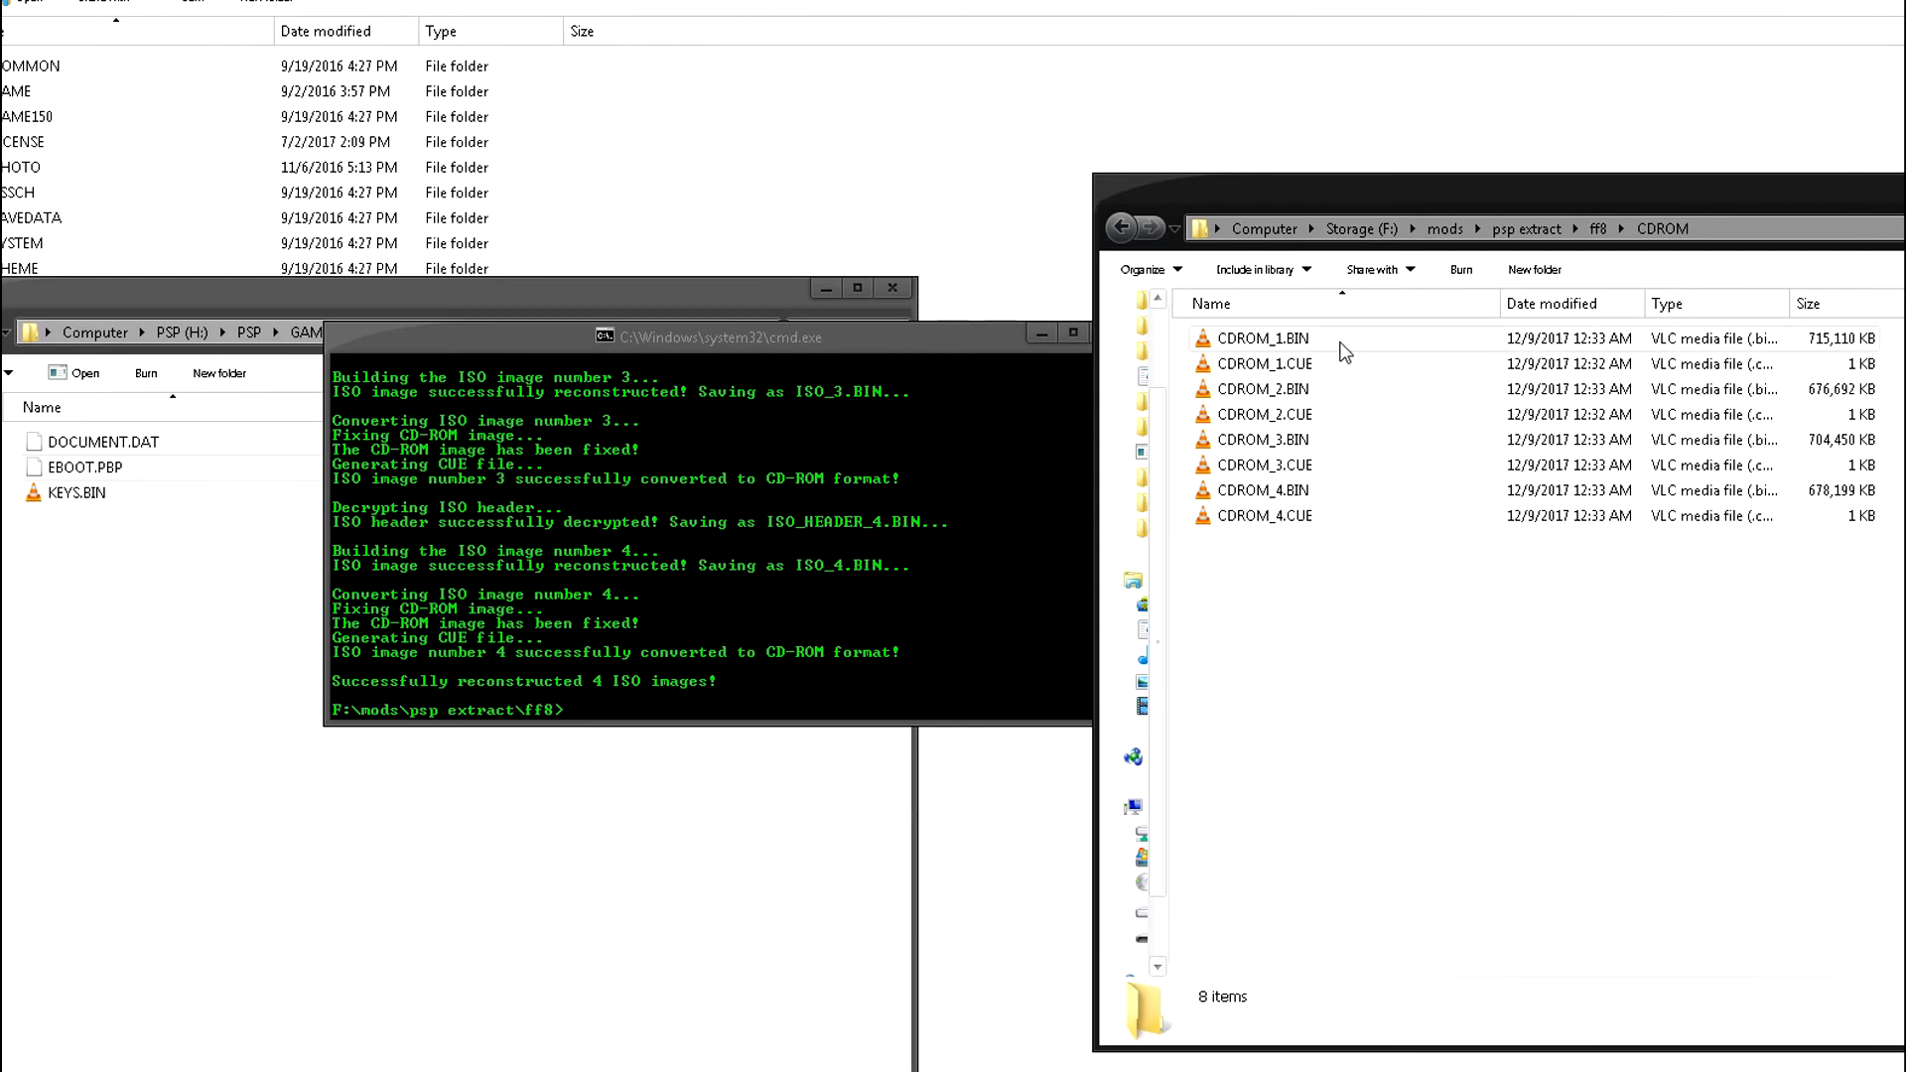
click(1260, 364)
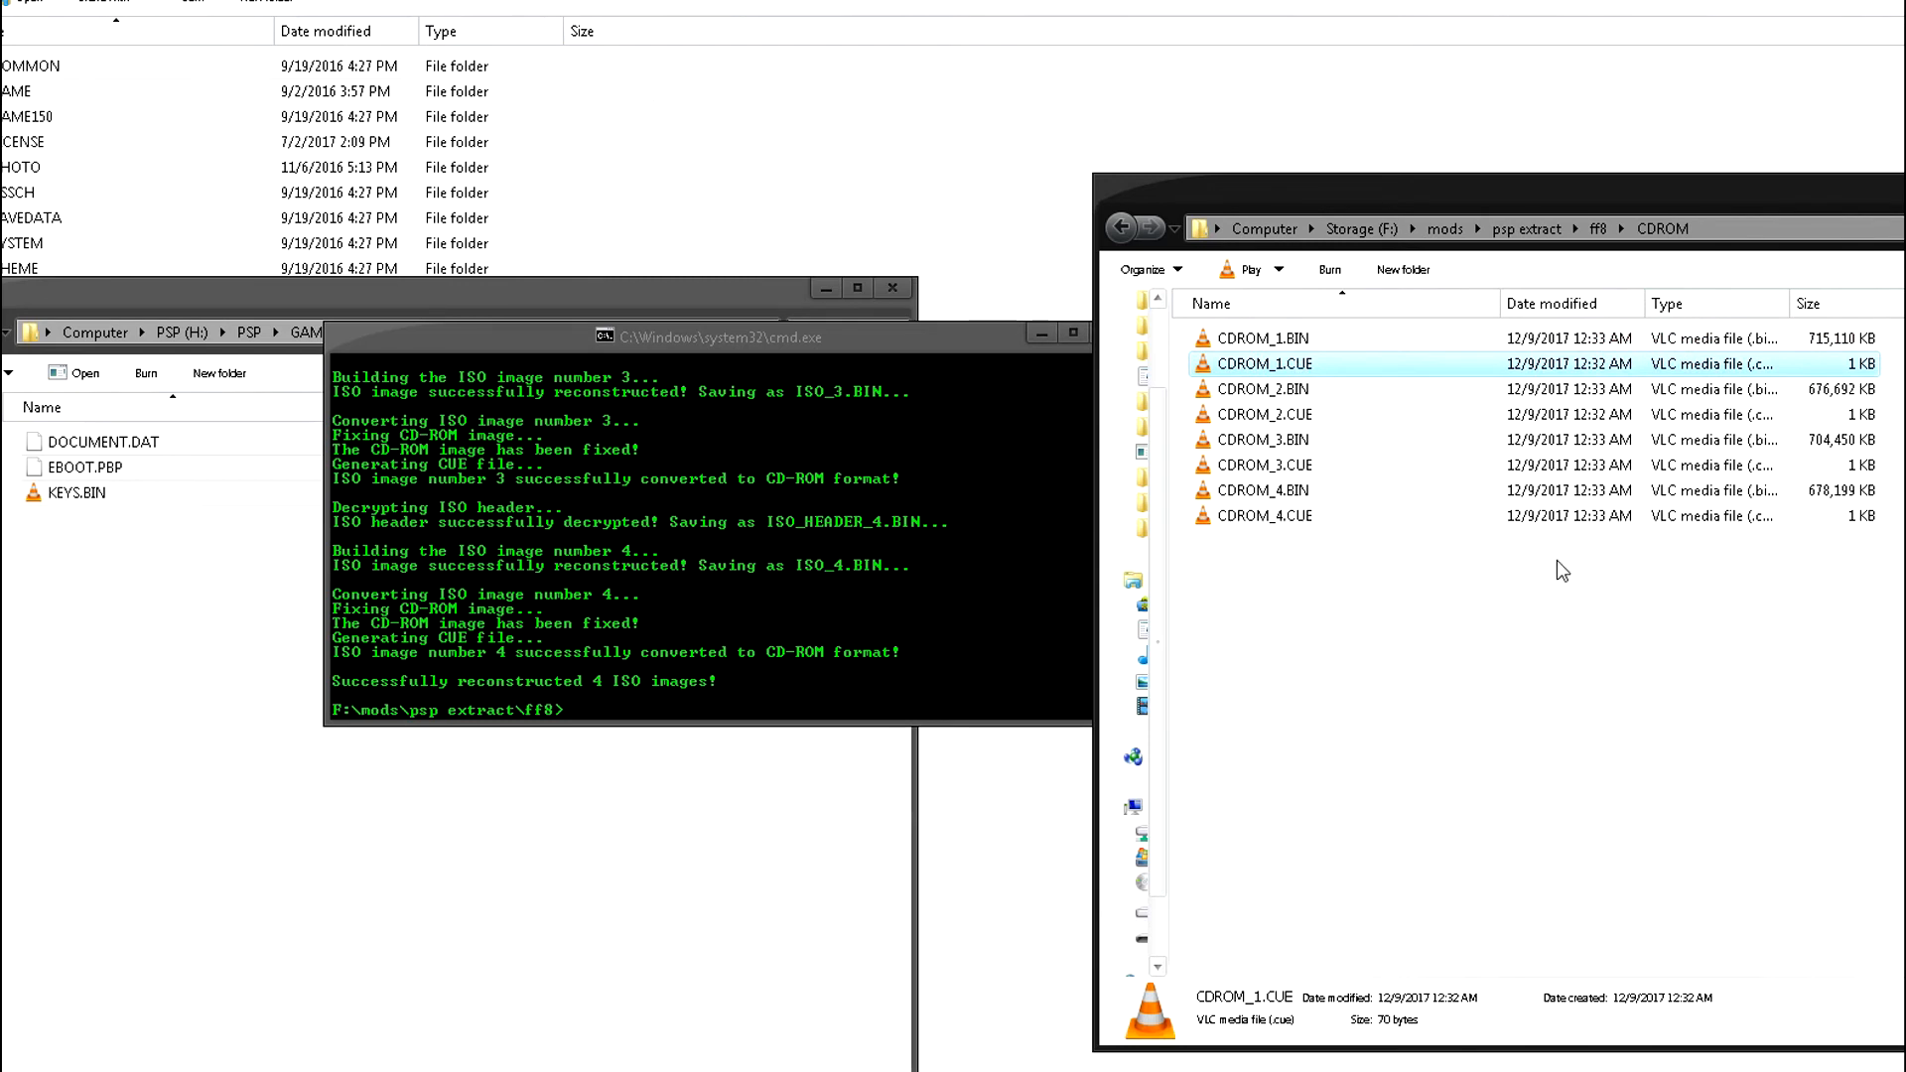
mouse_move(1467, 434)
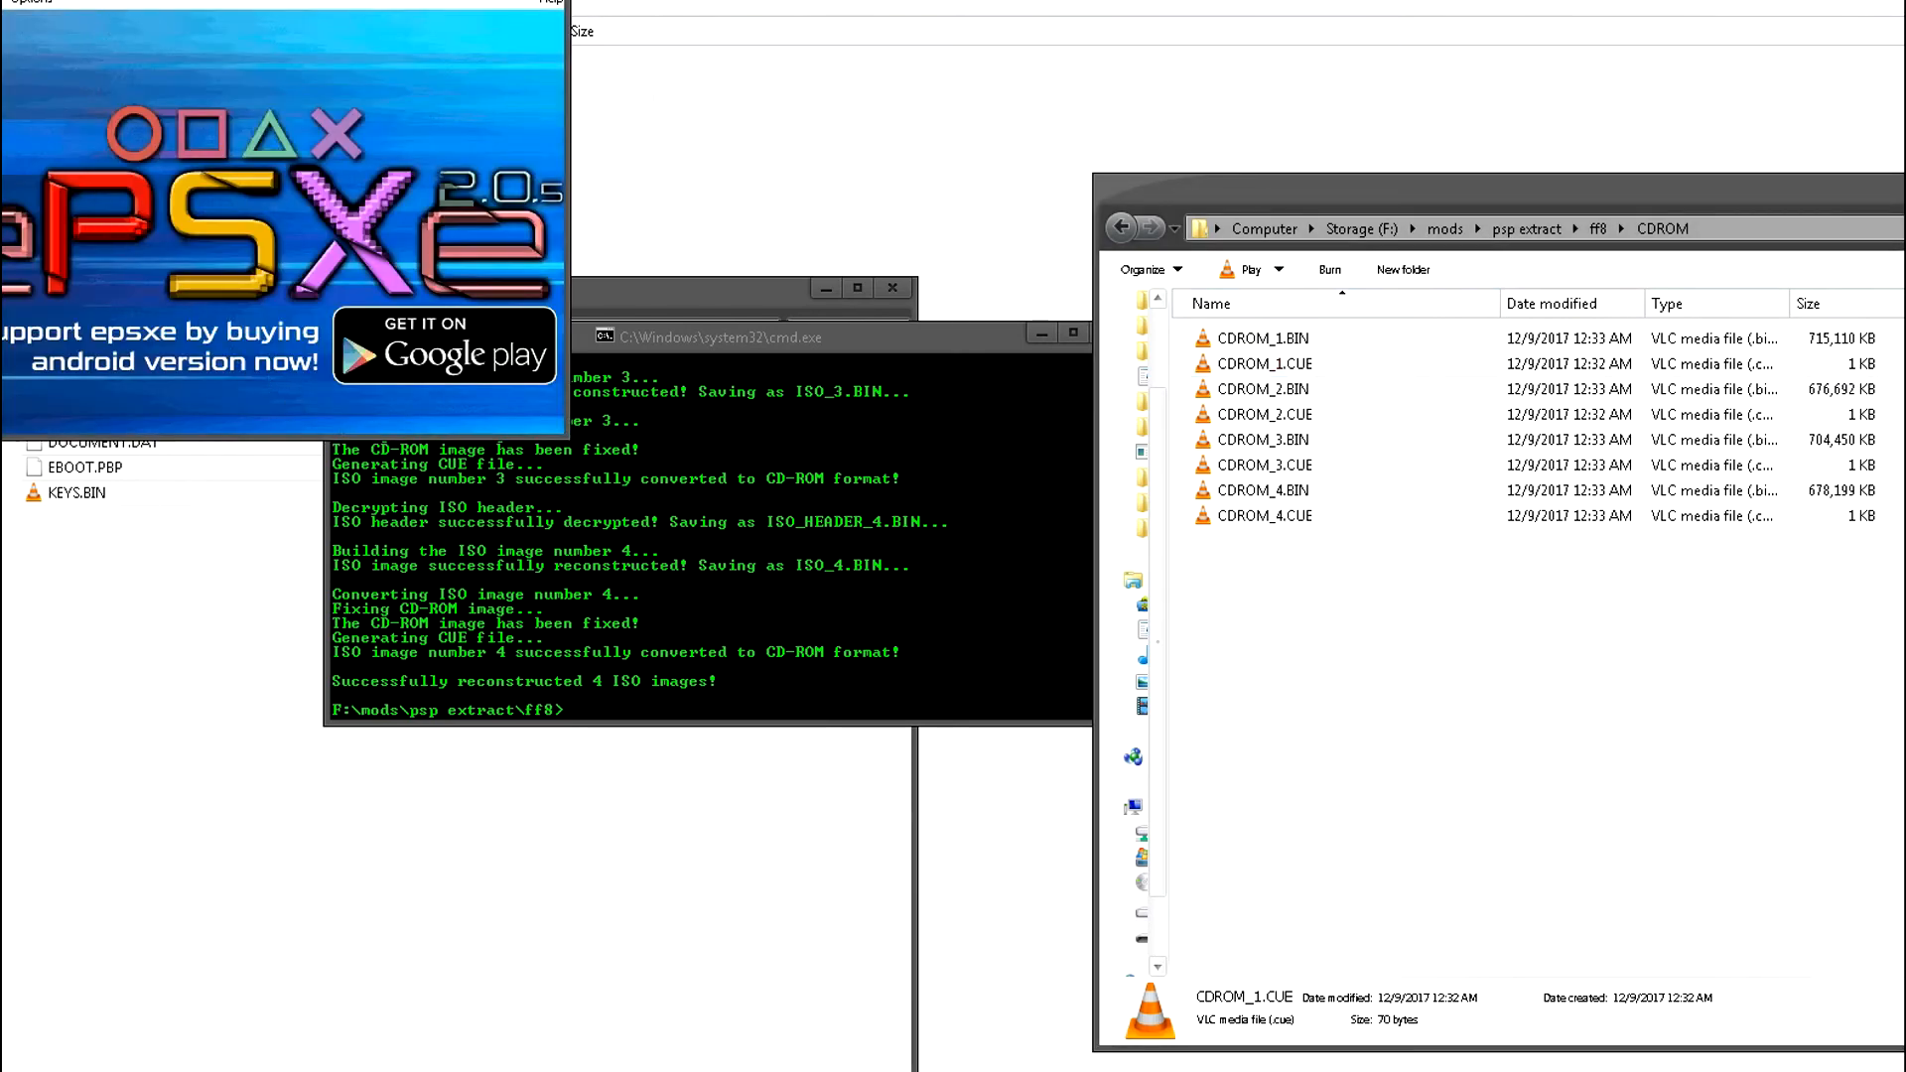
mouse_move(477, 134)
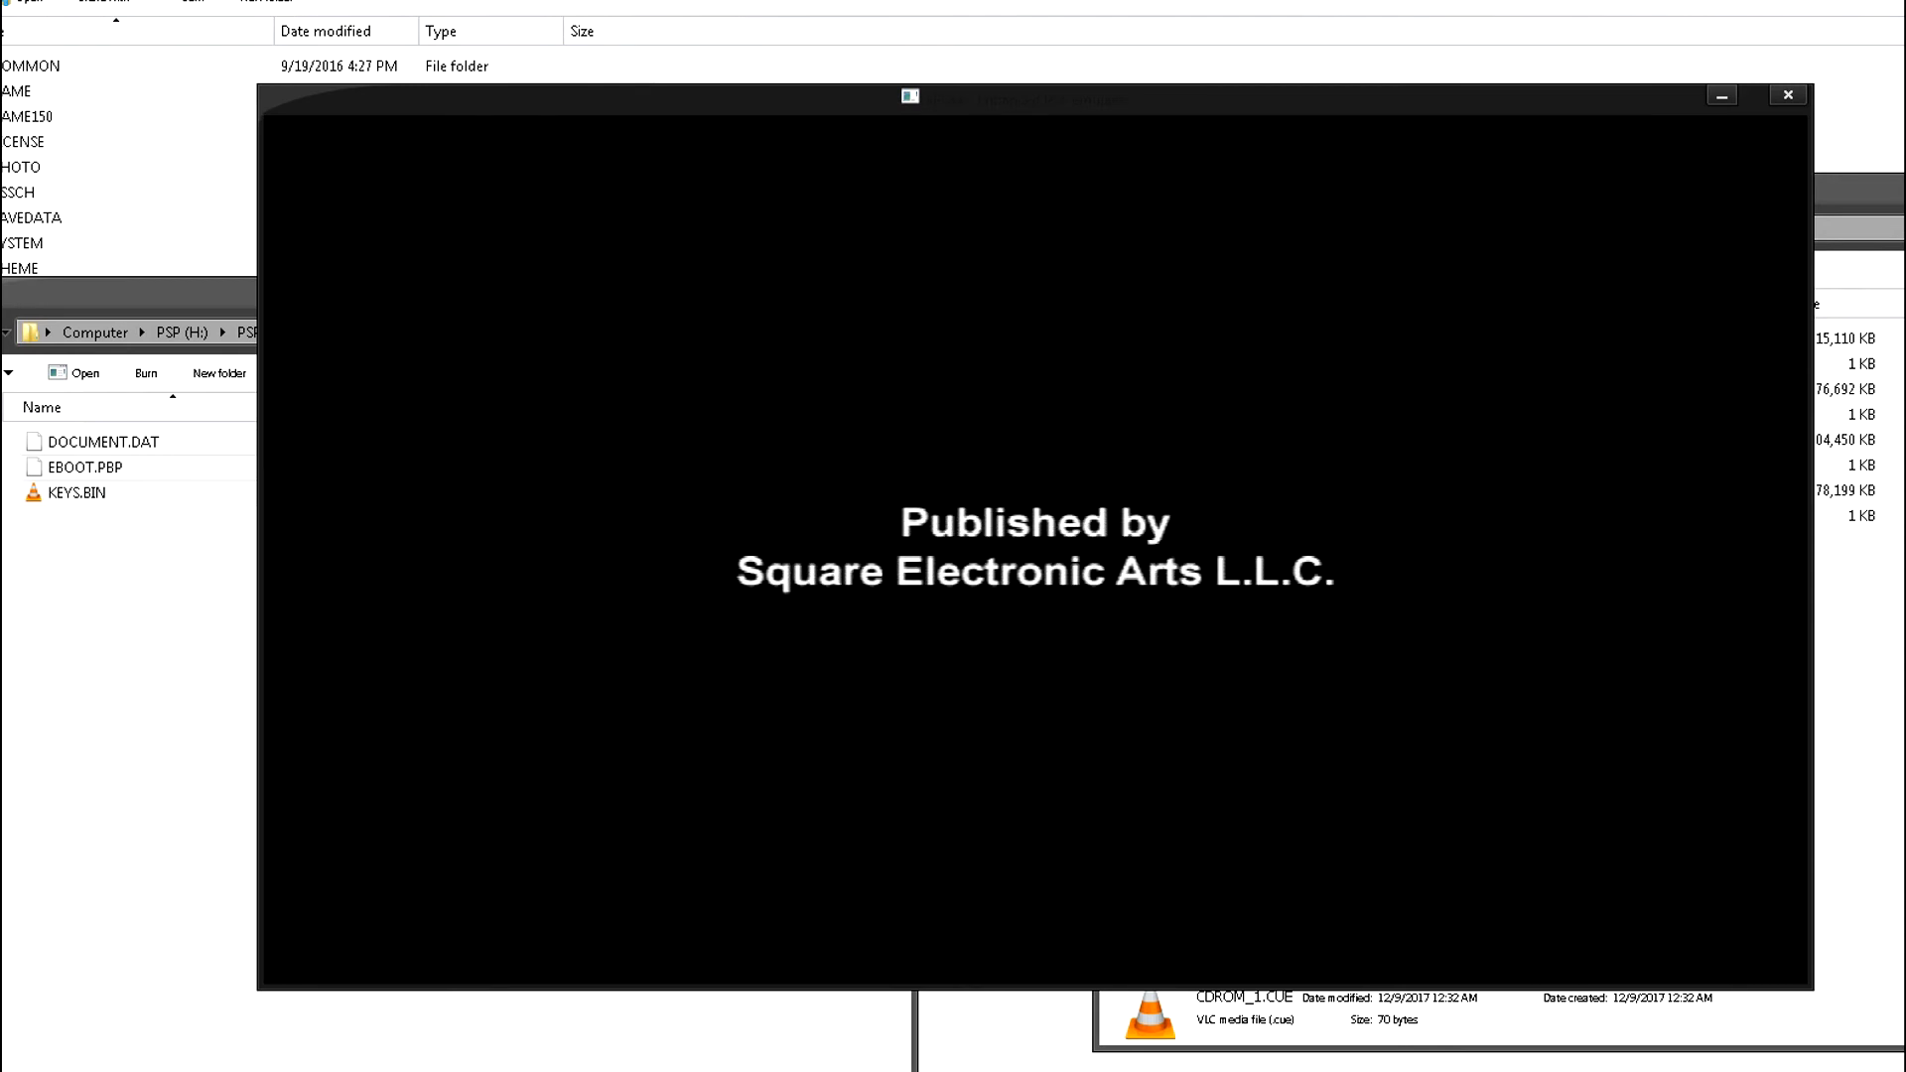
mouse_move(1858, 187)
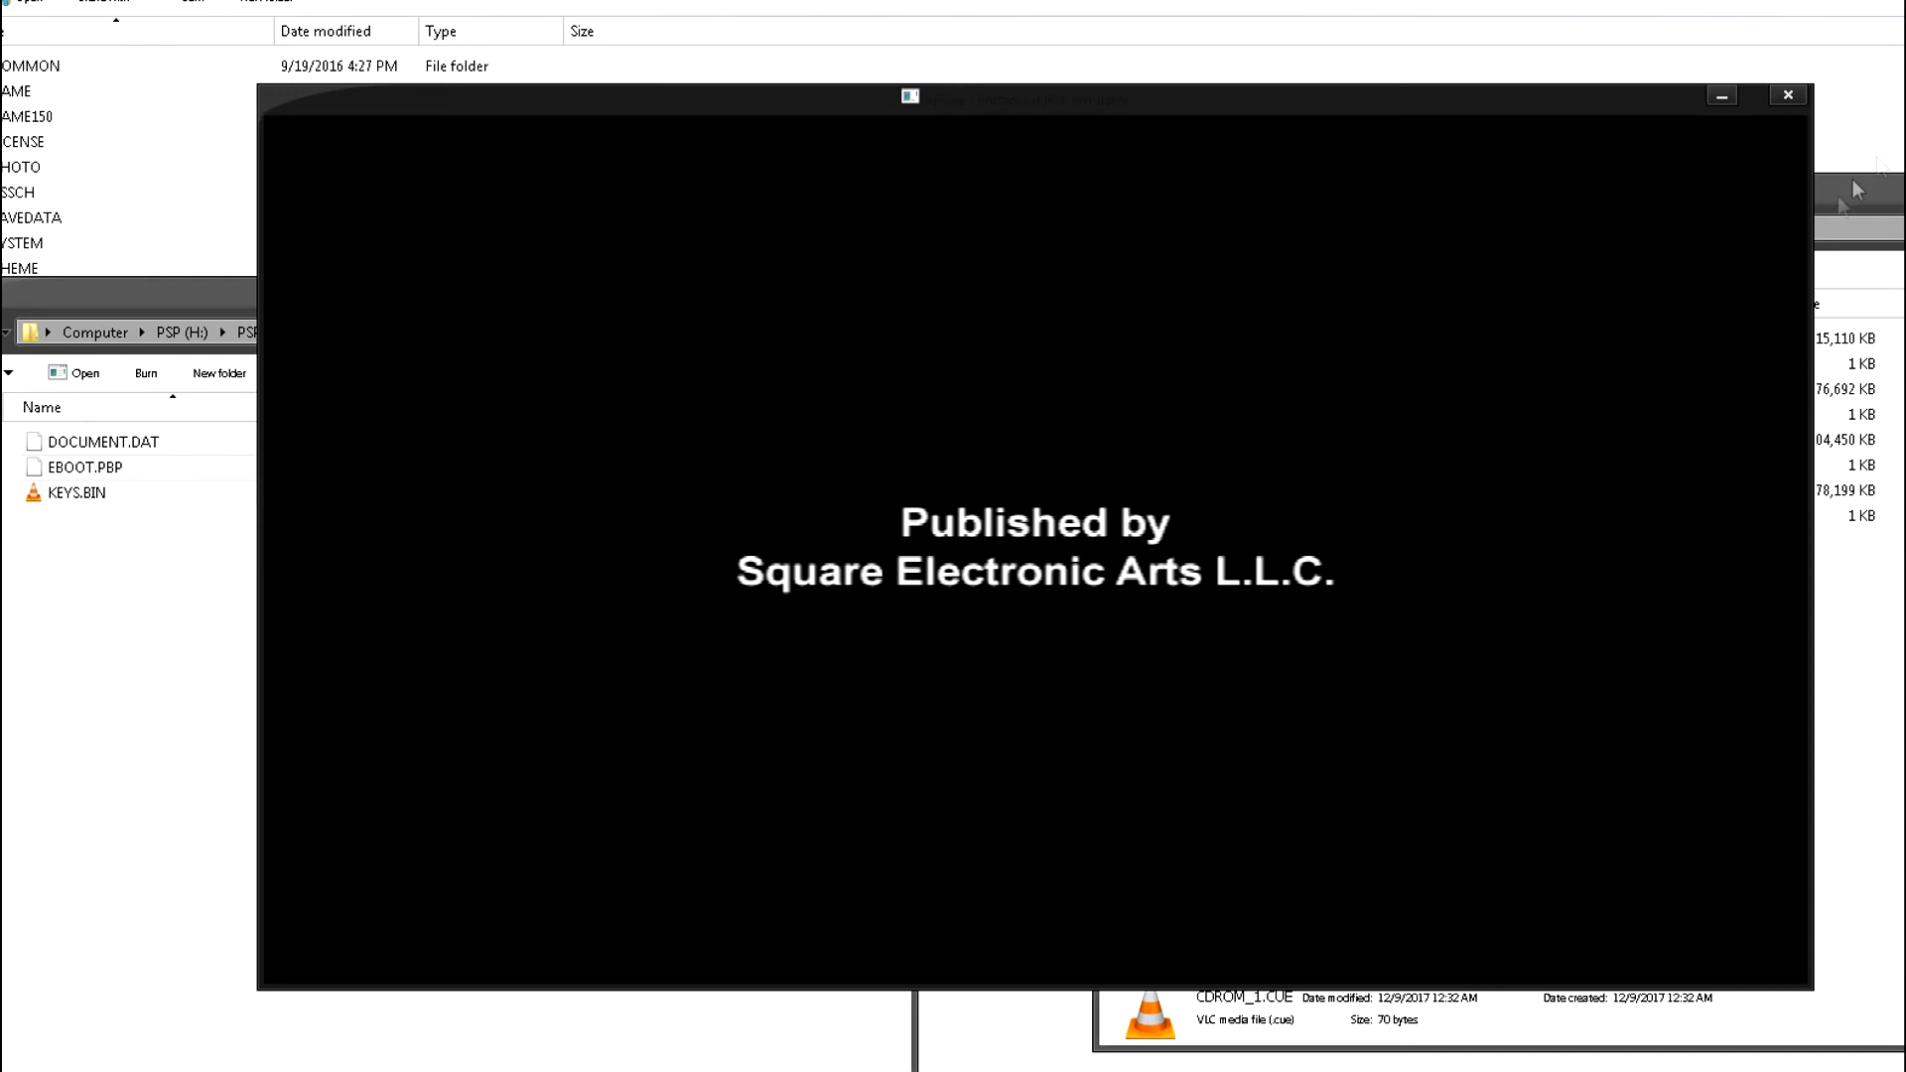
mouse_move(1239, 65)
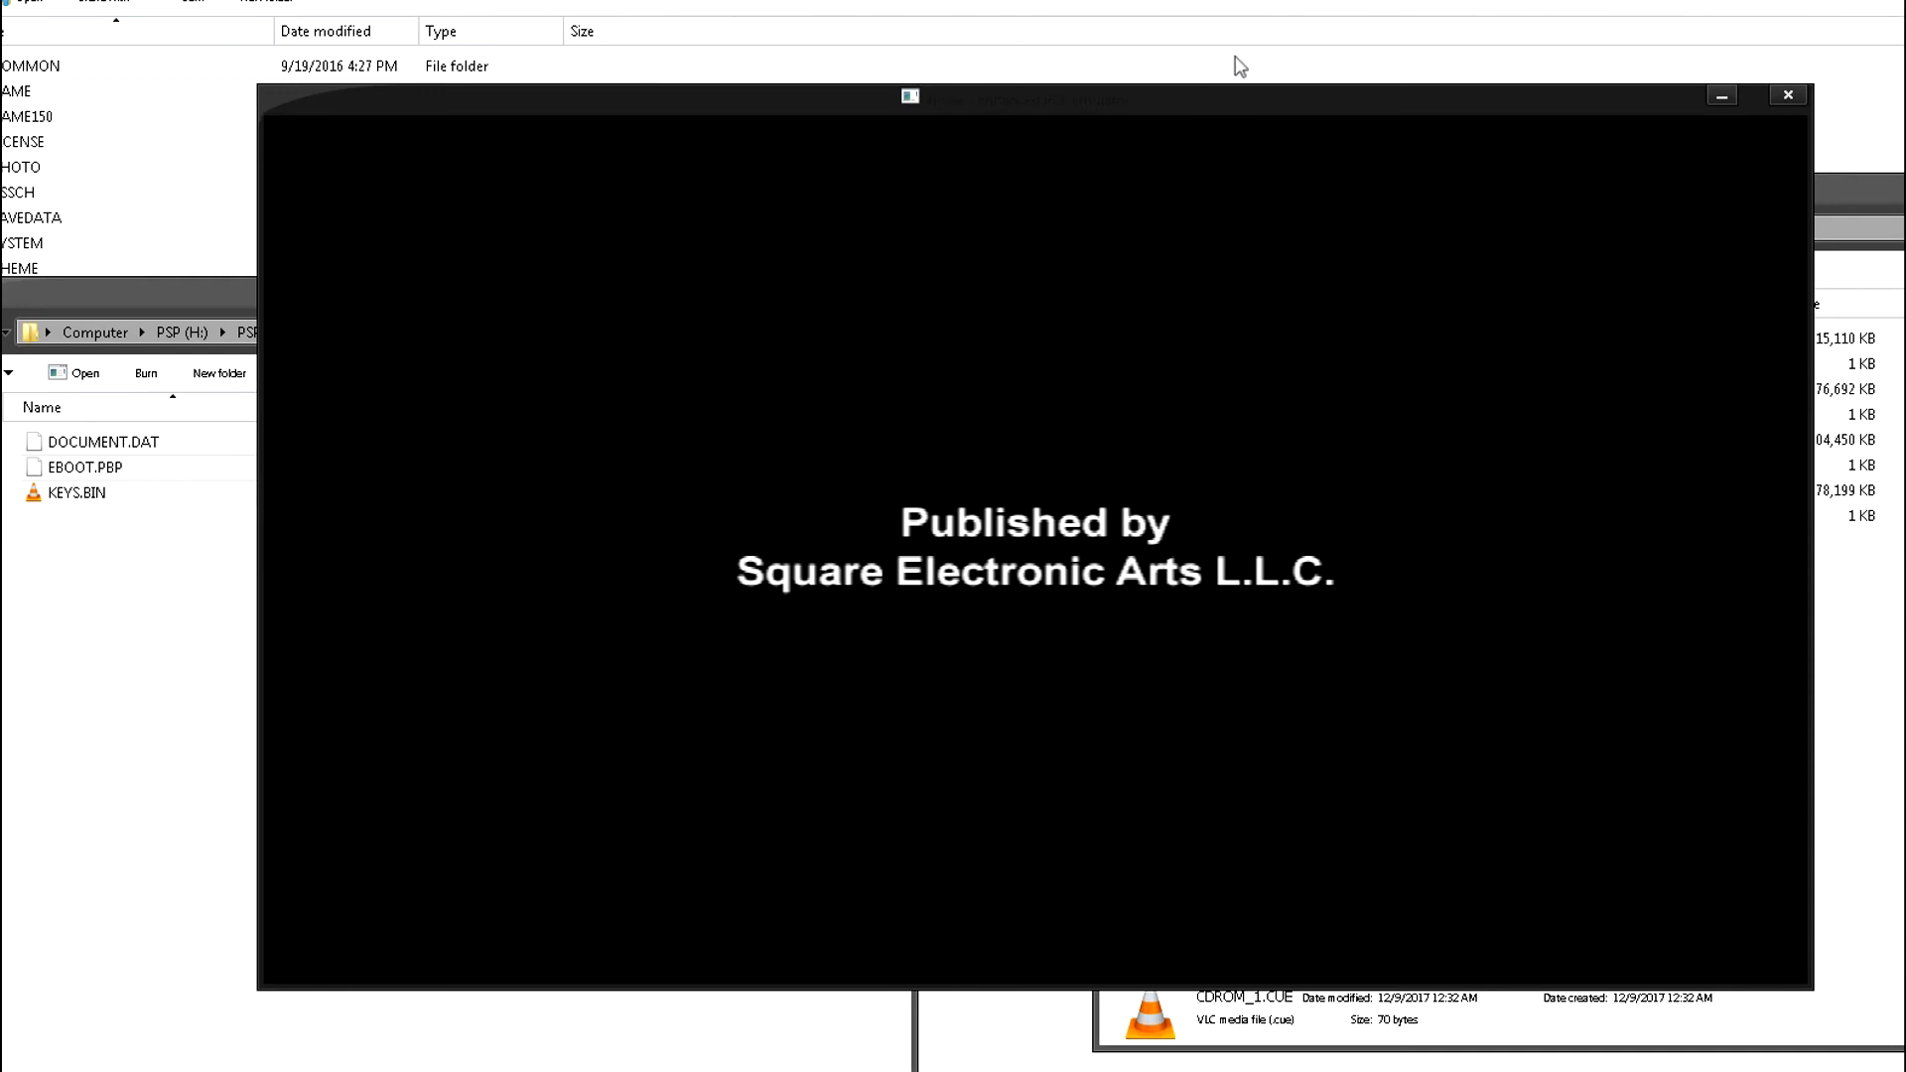
mouse_move(1606, 57)
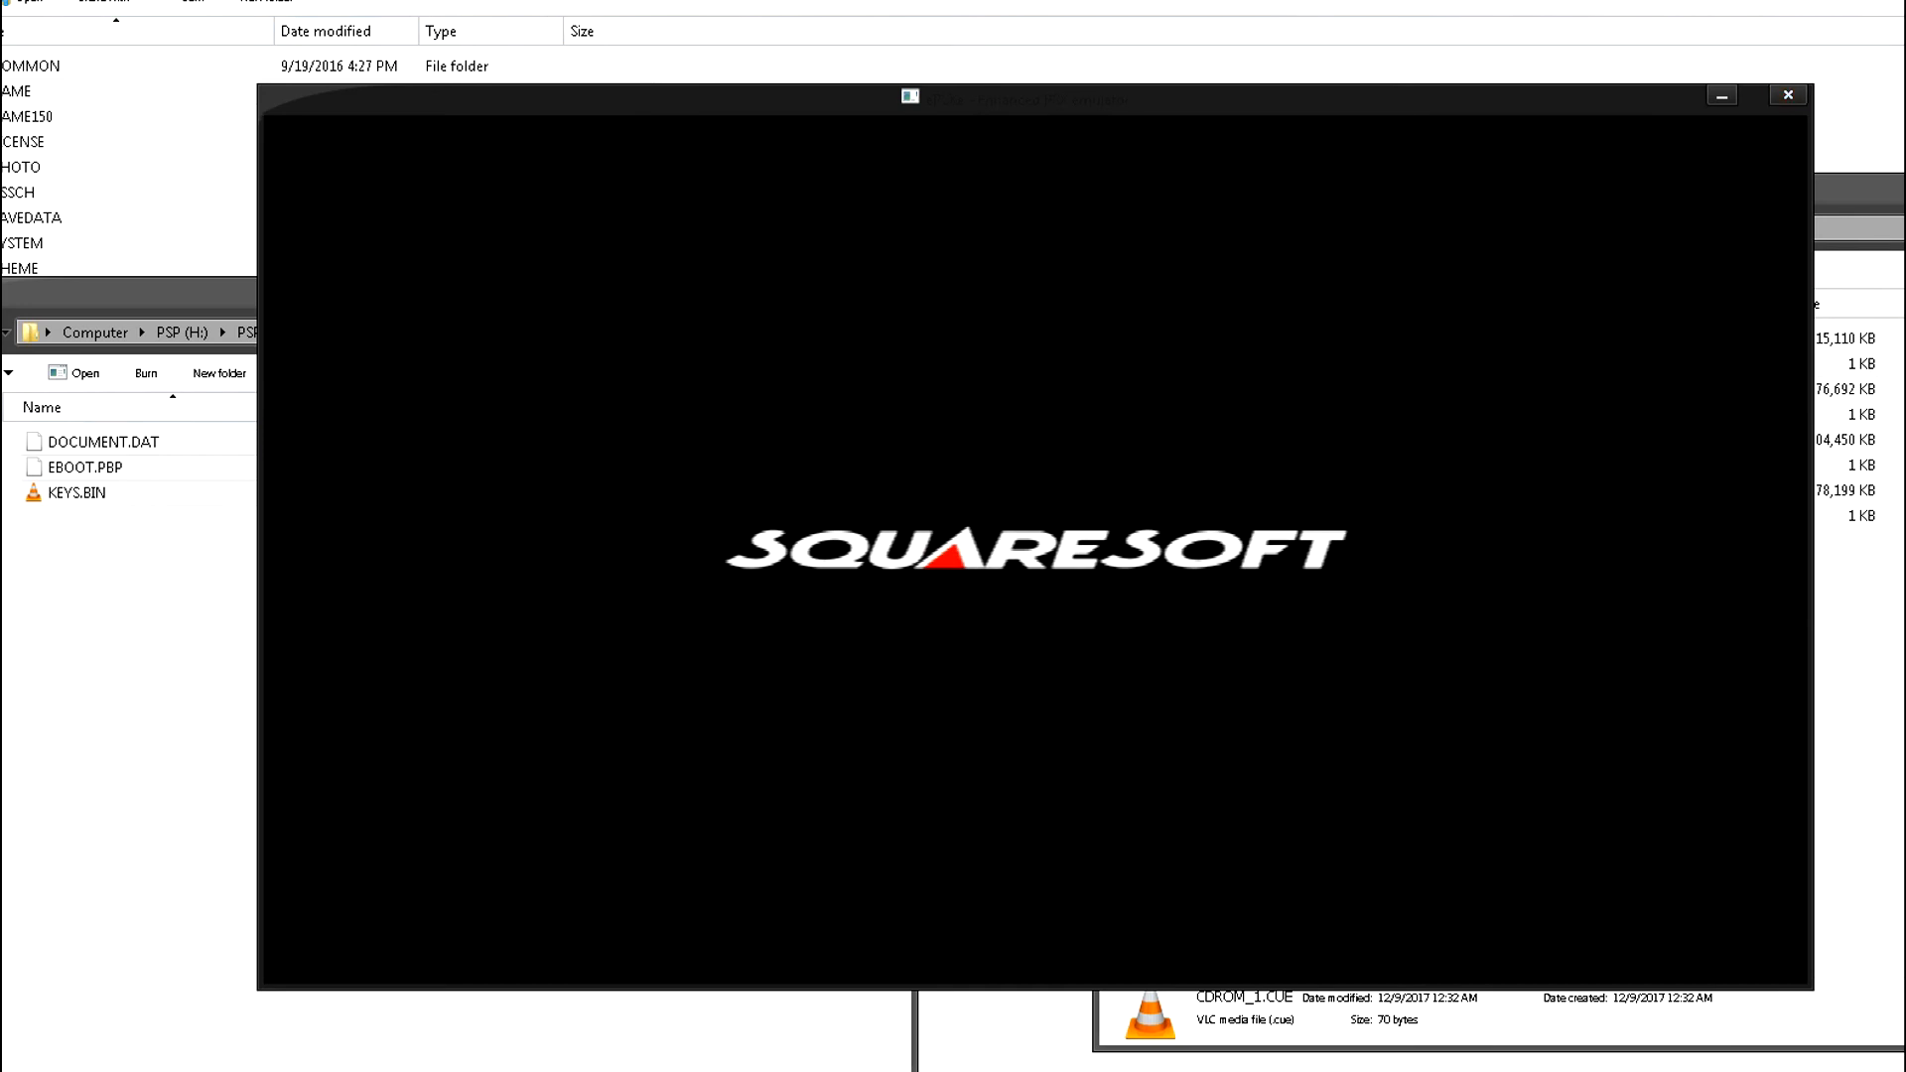
Quit the running first disc in ePSXe, confirming 'Really quit?'
click(1787, 96)
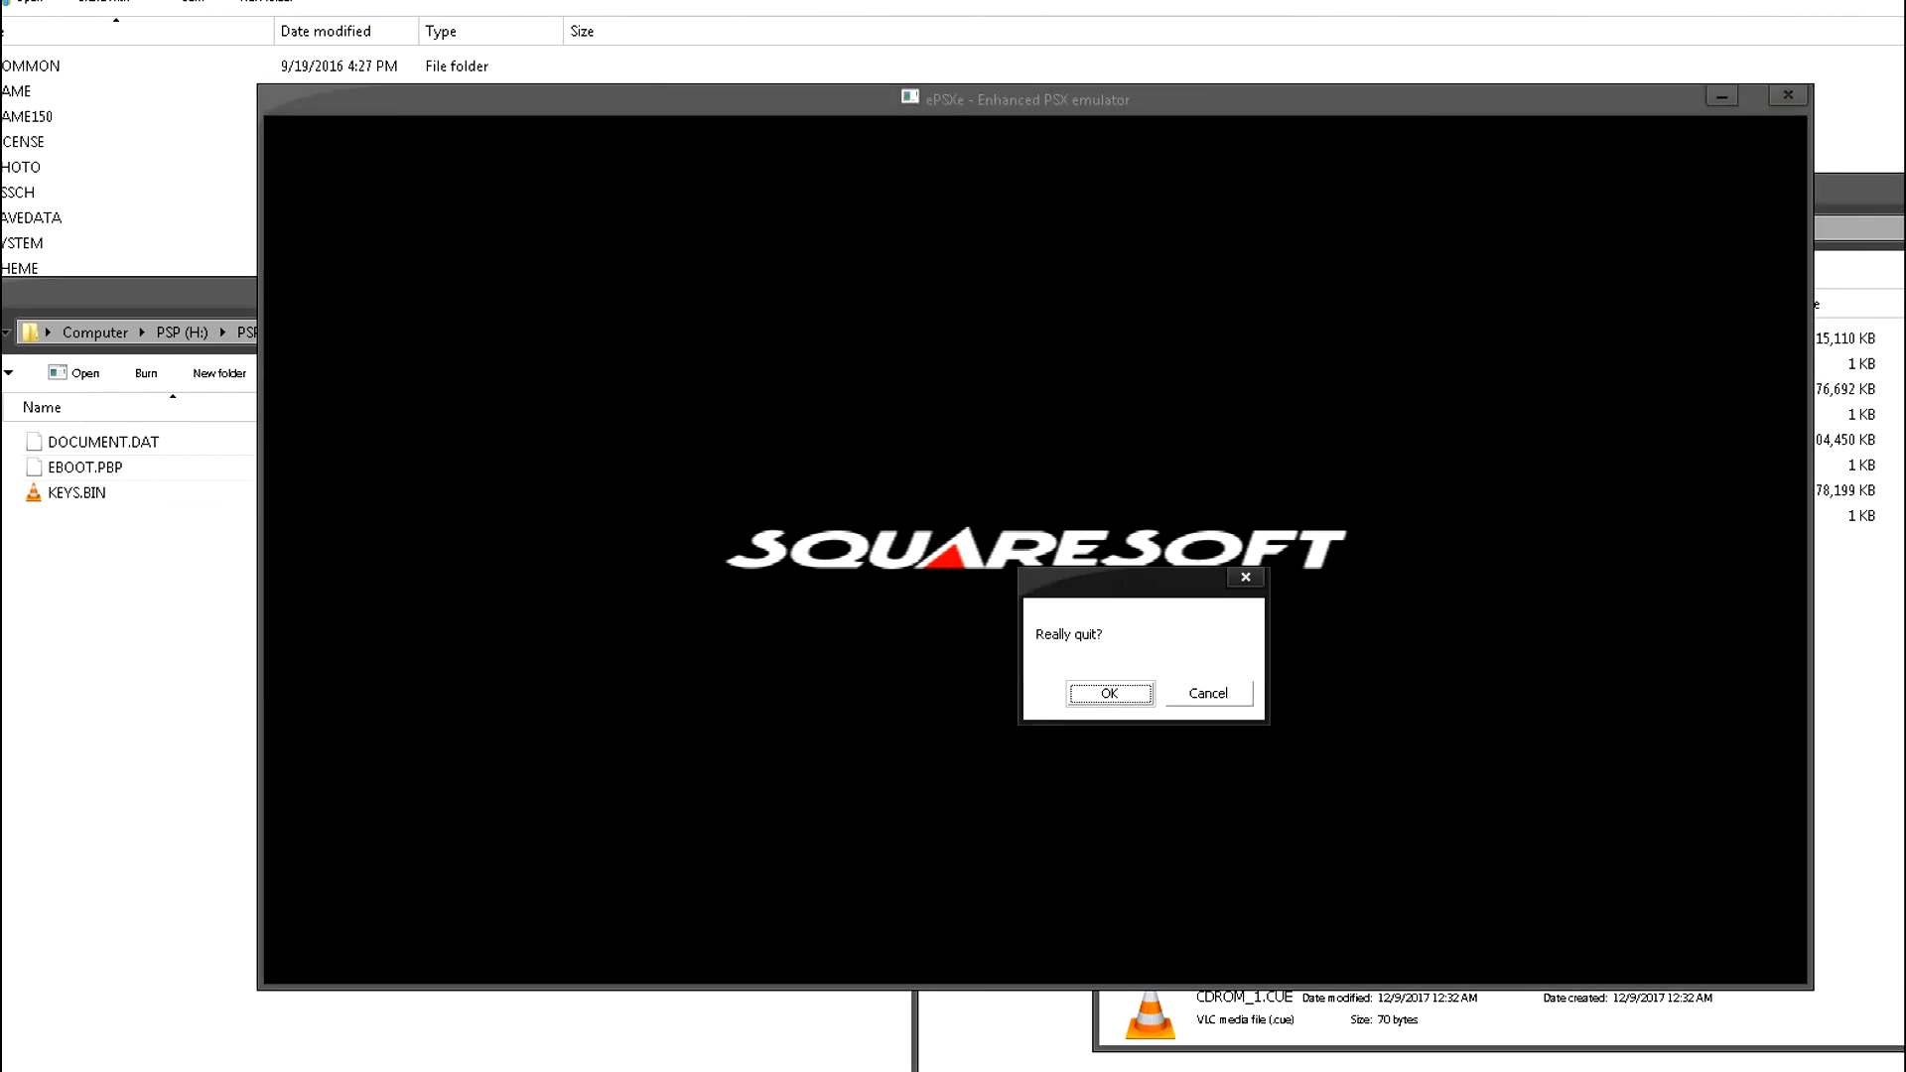
click(1108, 693)
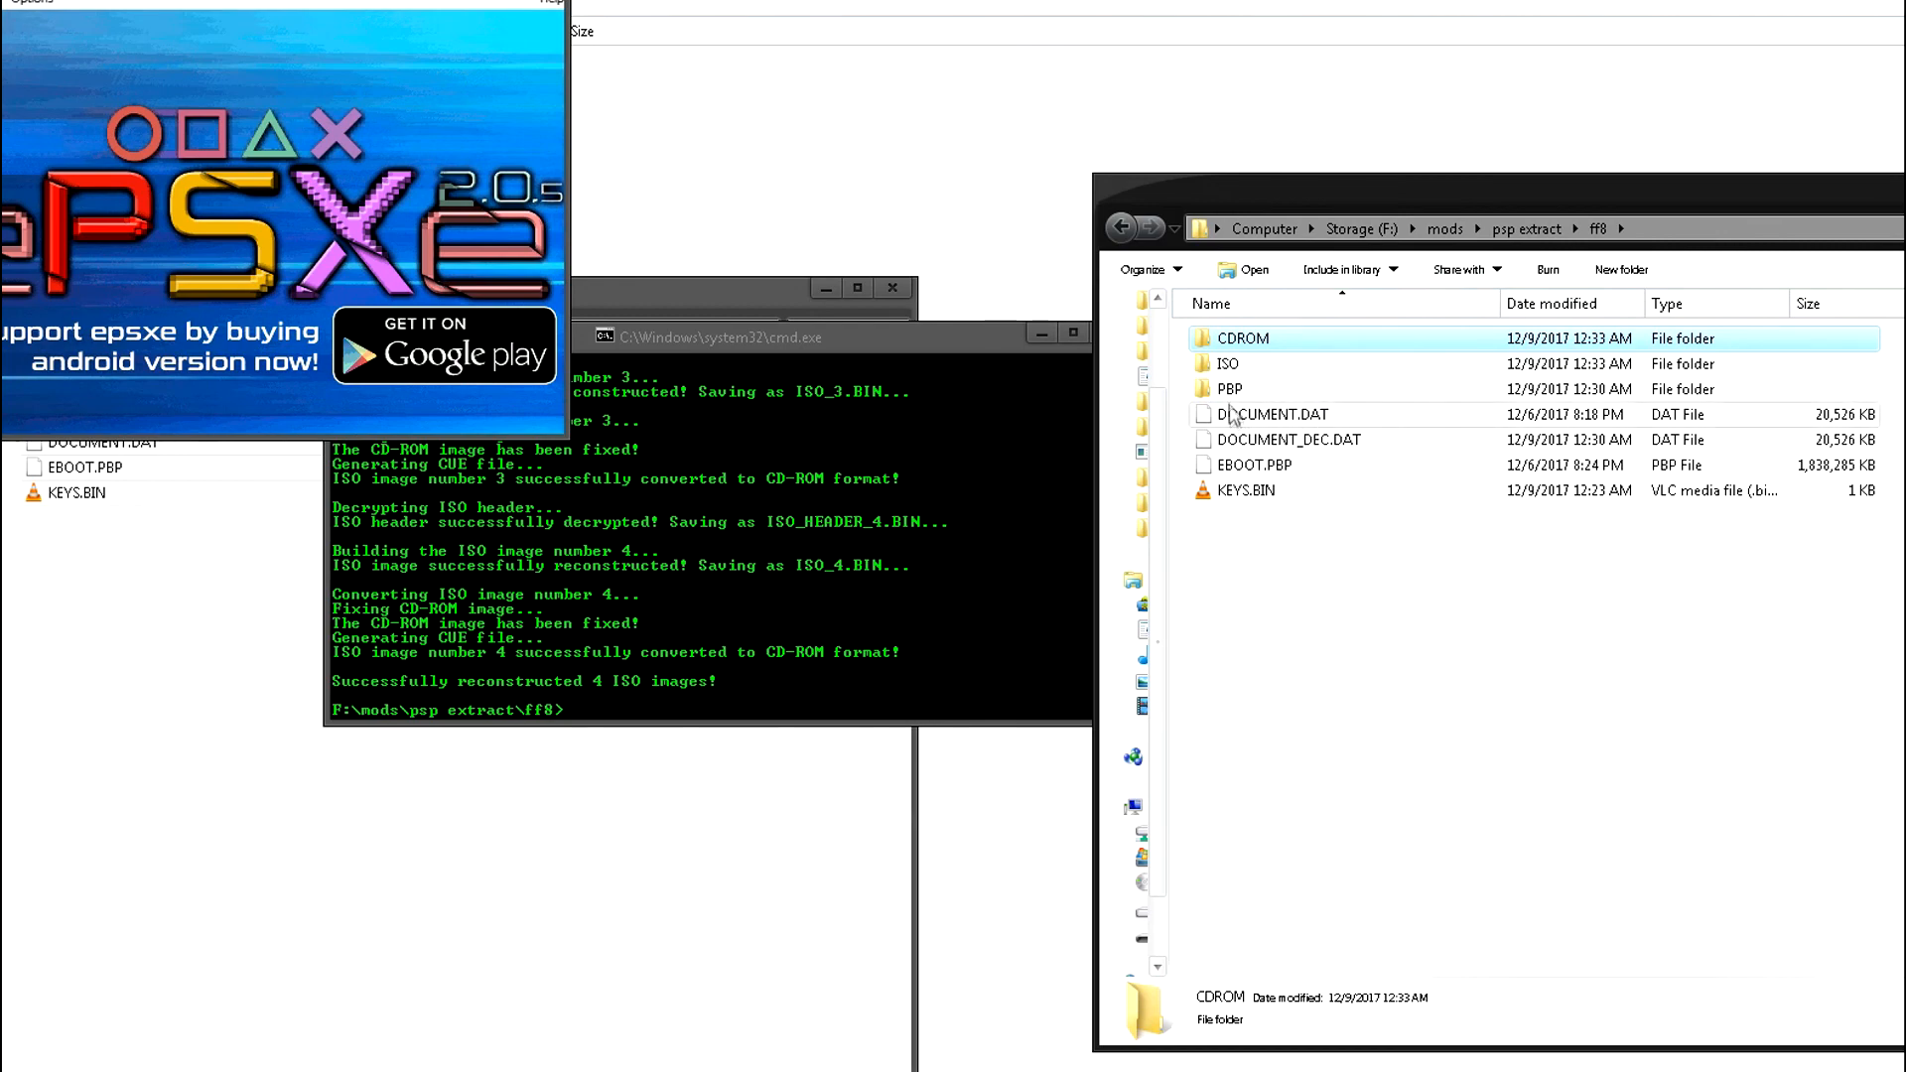
double_click(1229, 389)
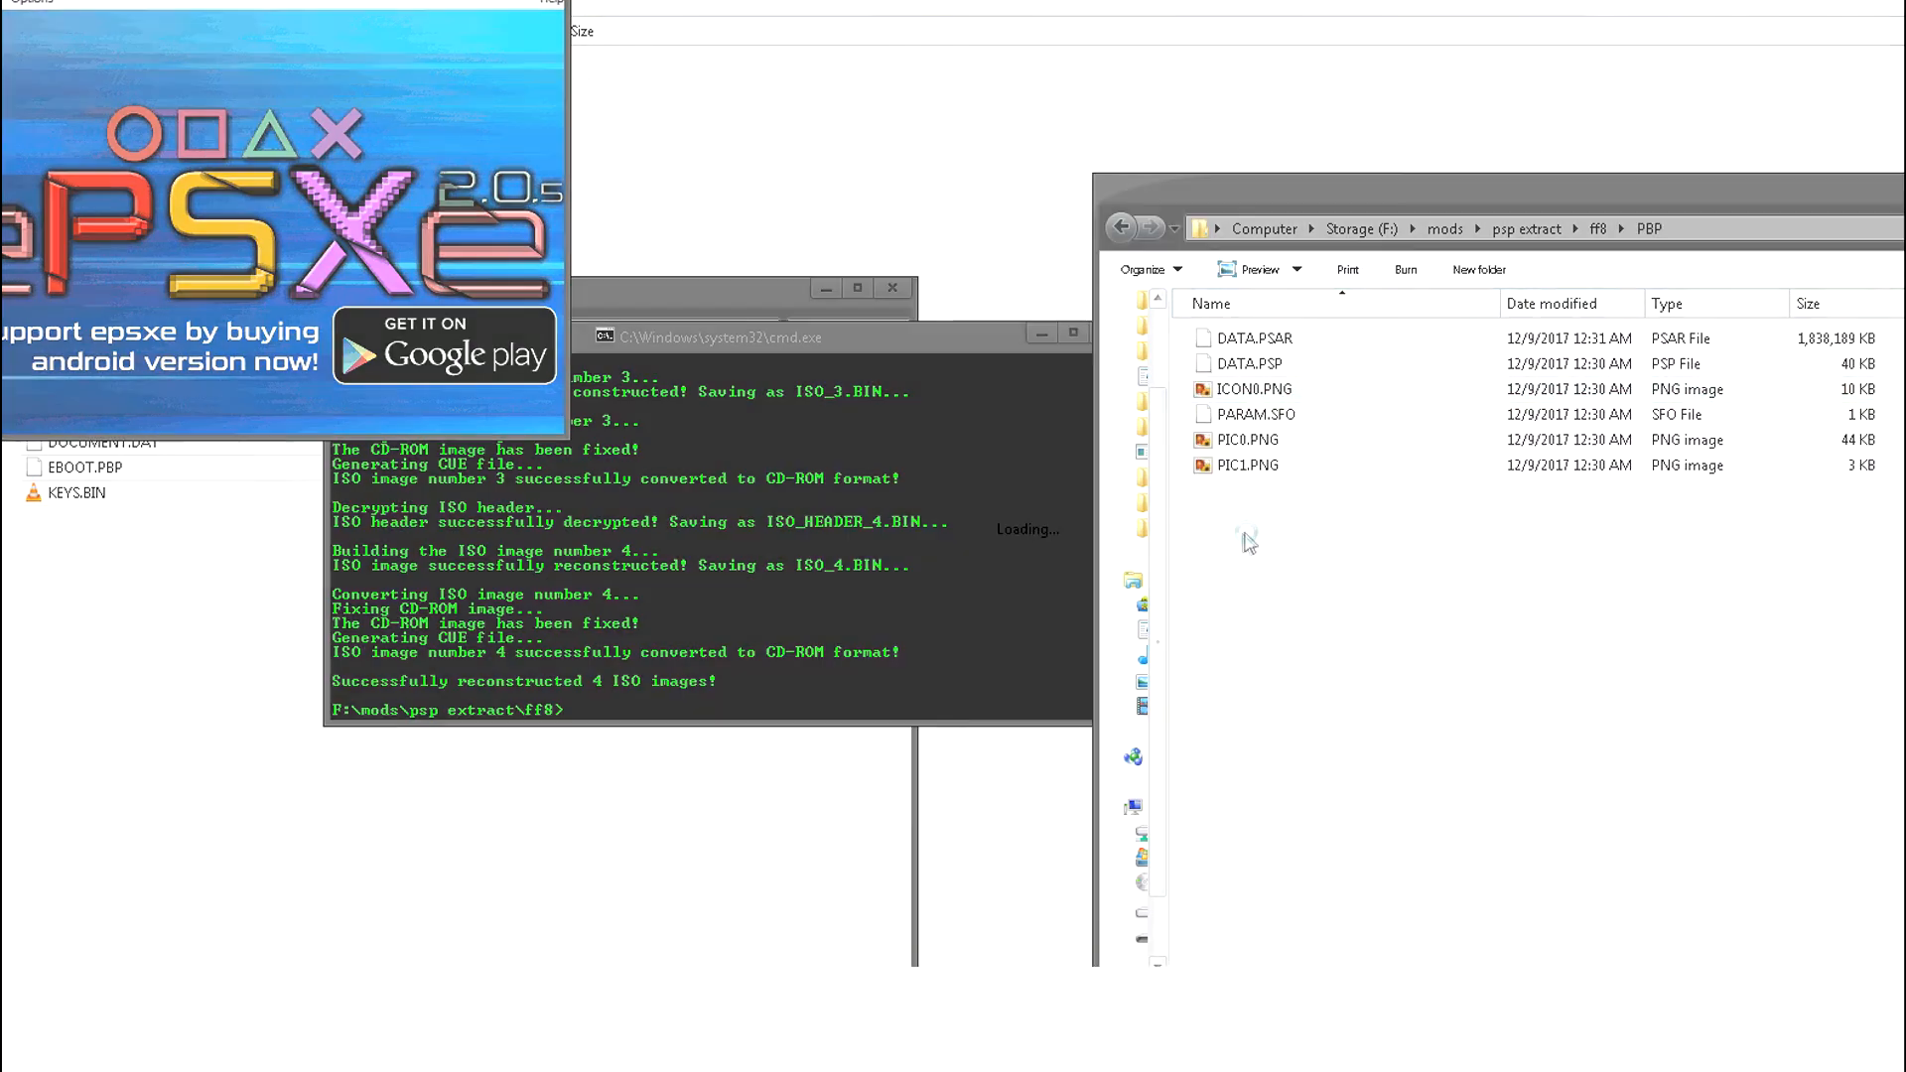
click(1255, 388)
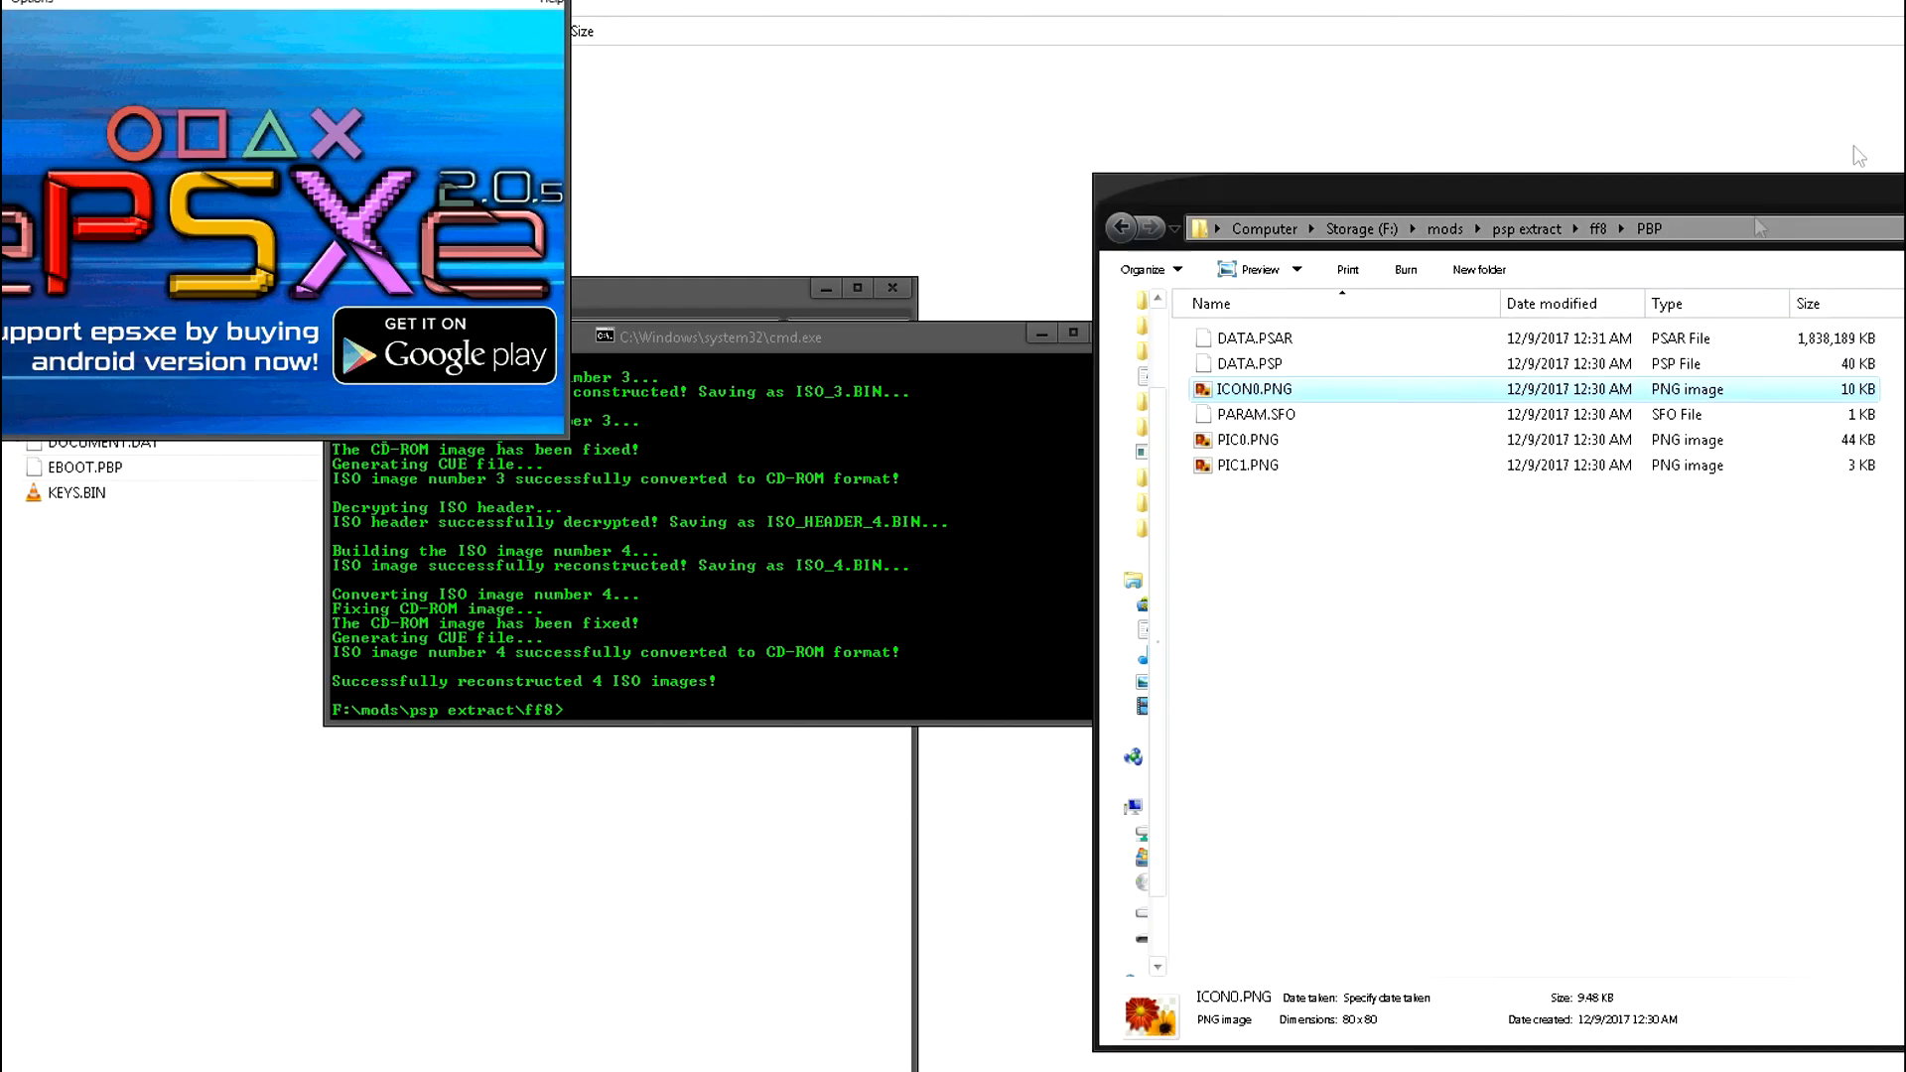
click(1249, 439)
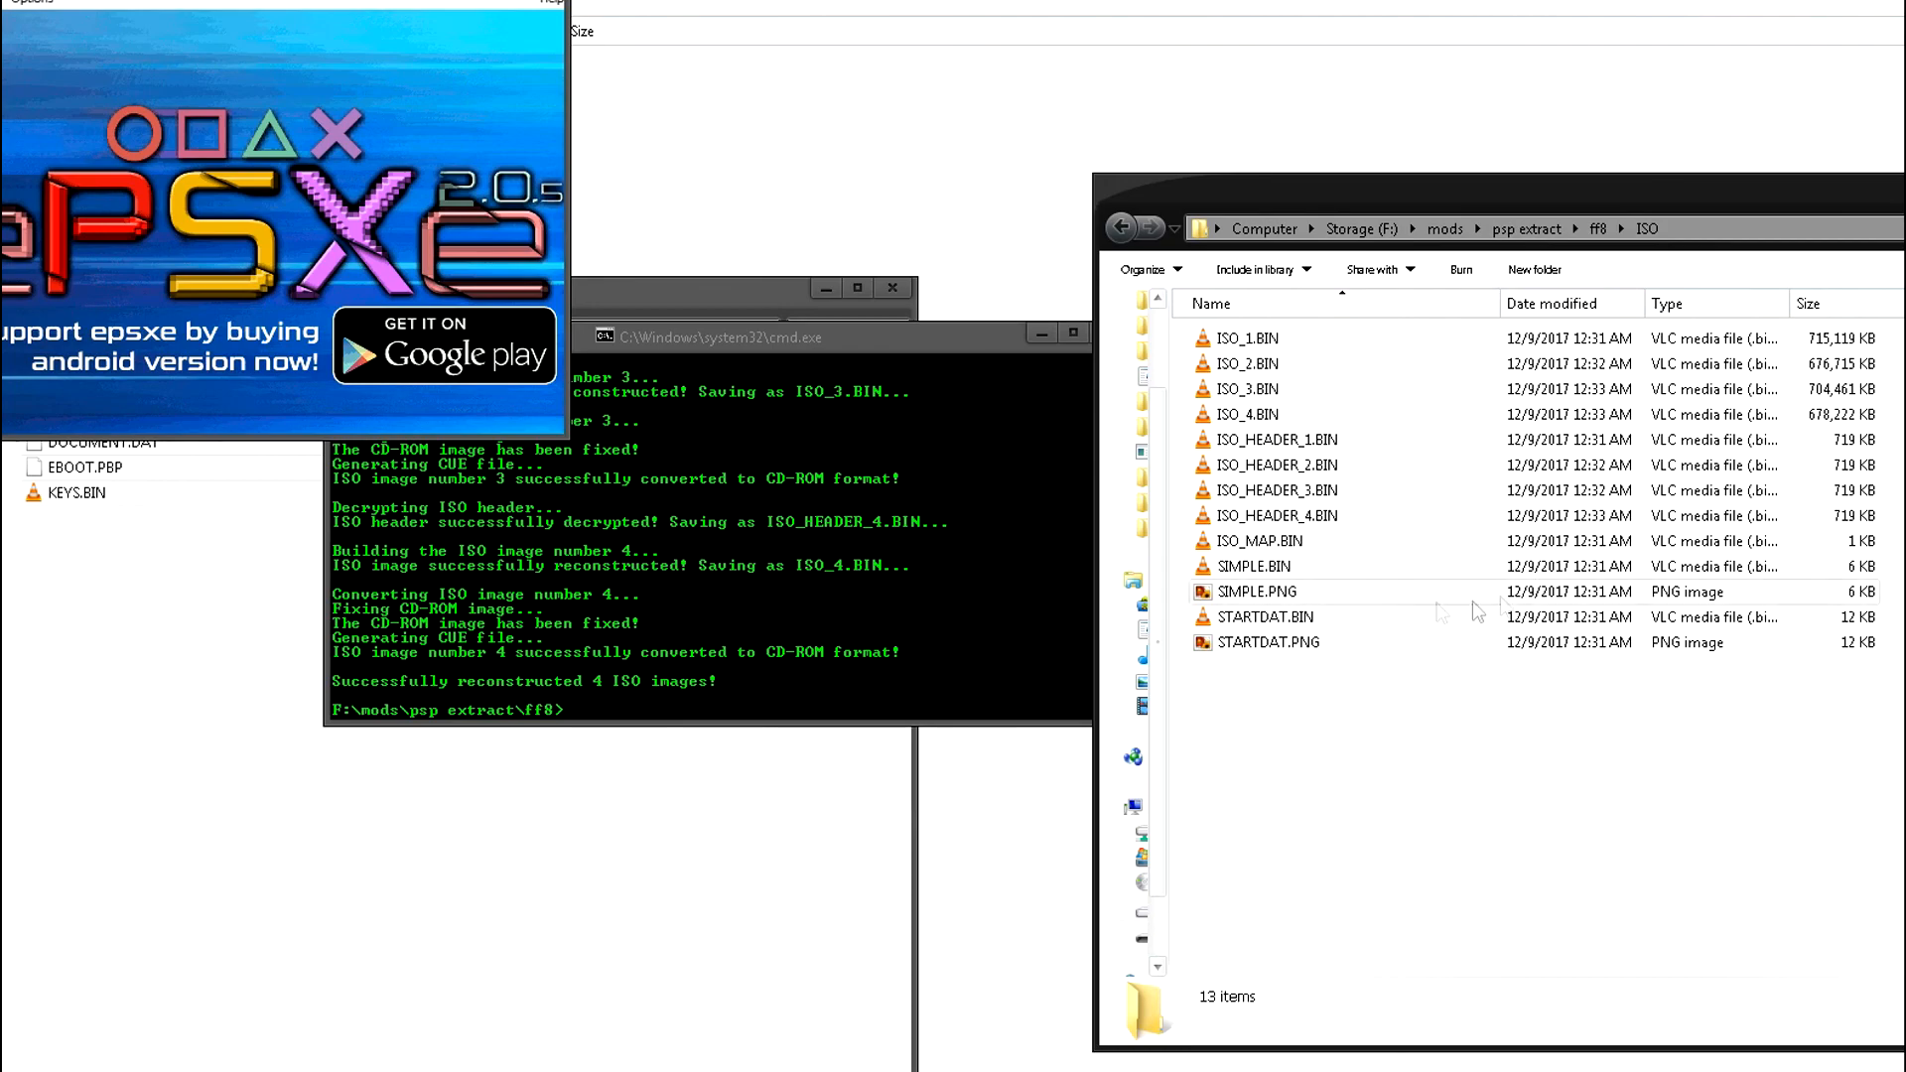
click(1257, 590)
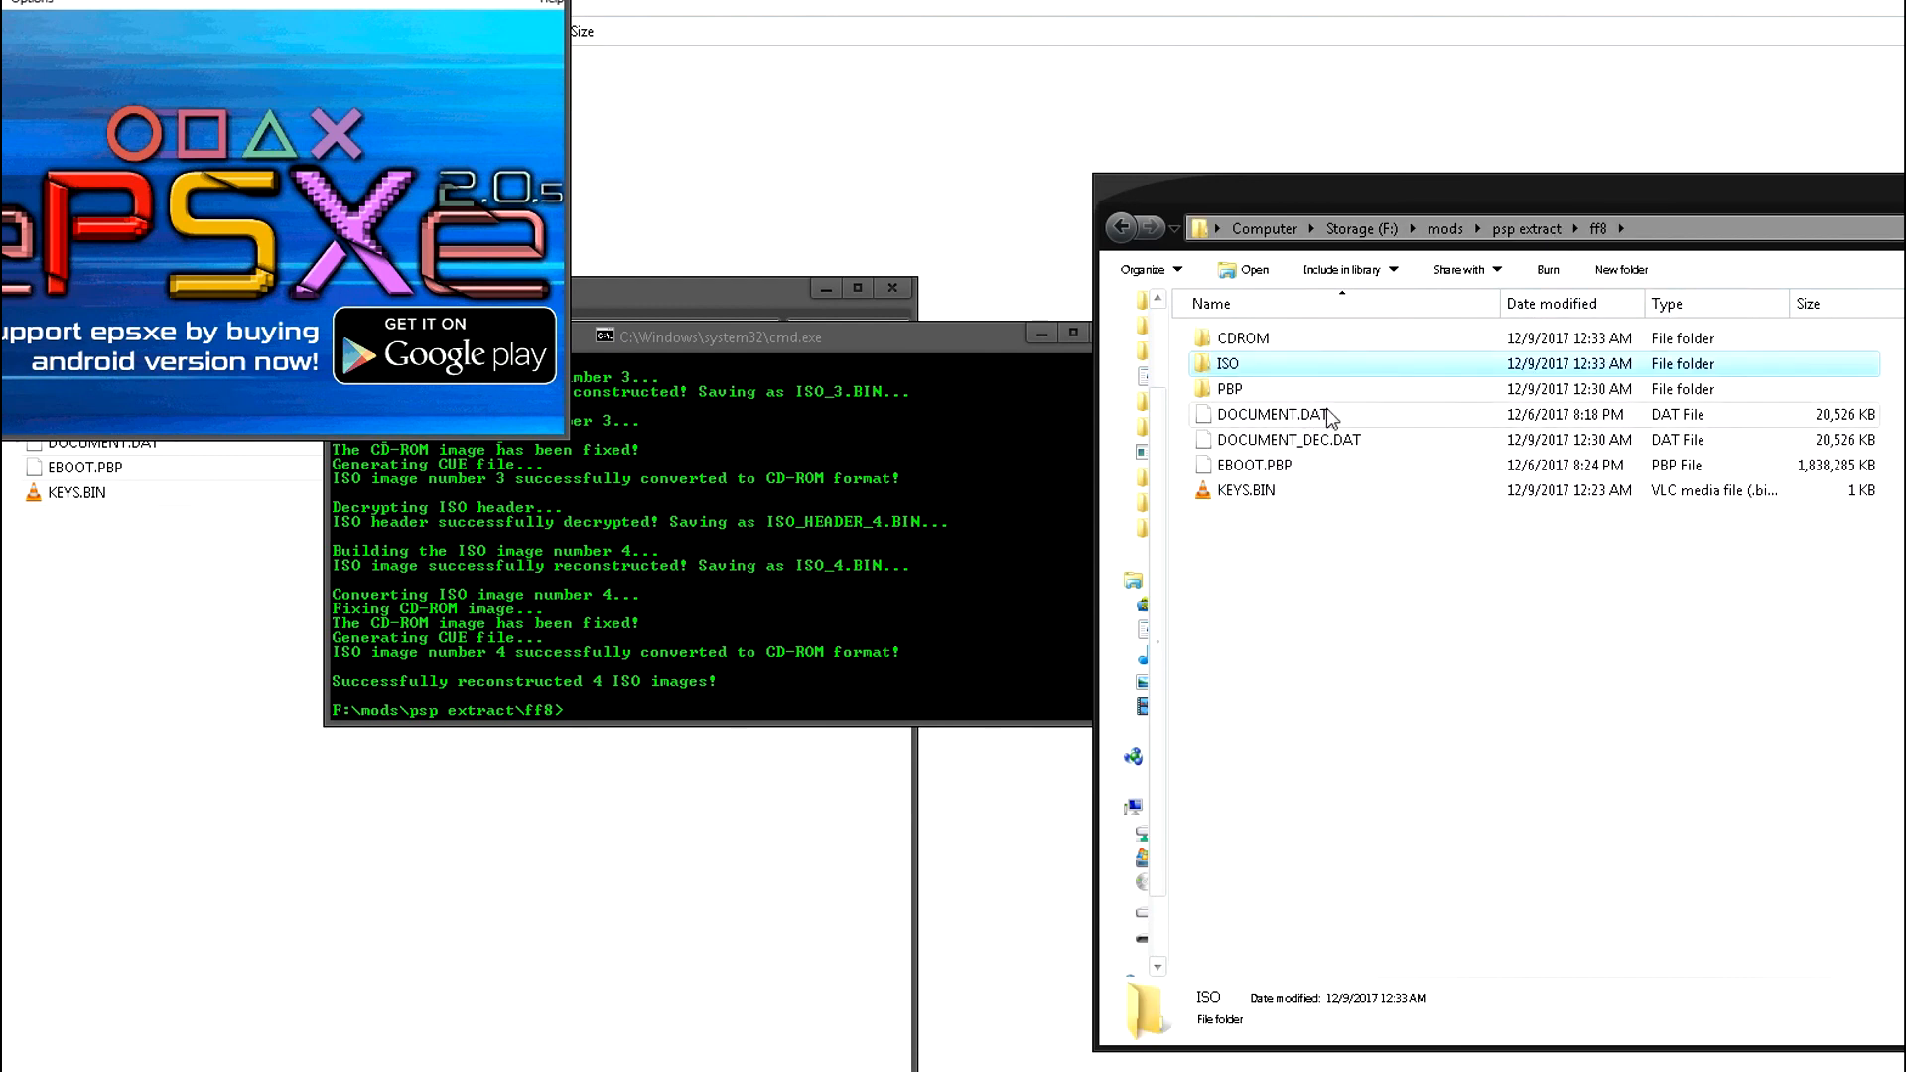
mouse_move(1315, 472)
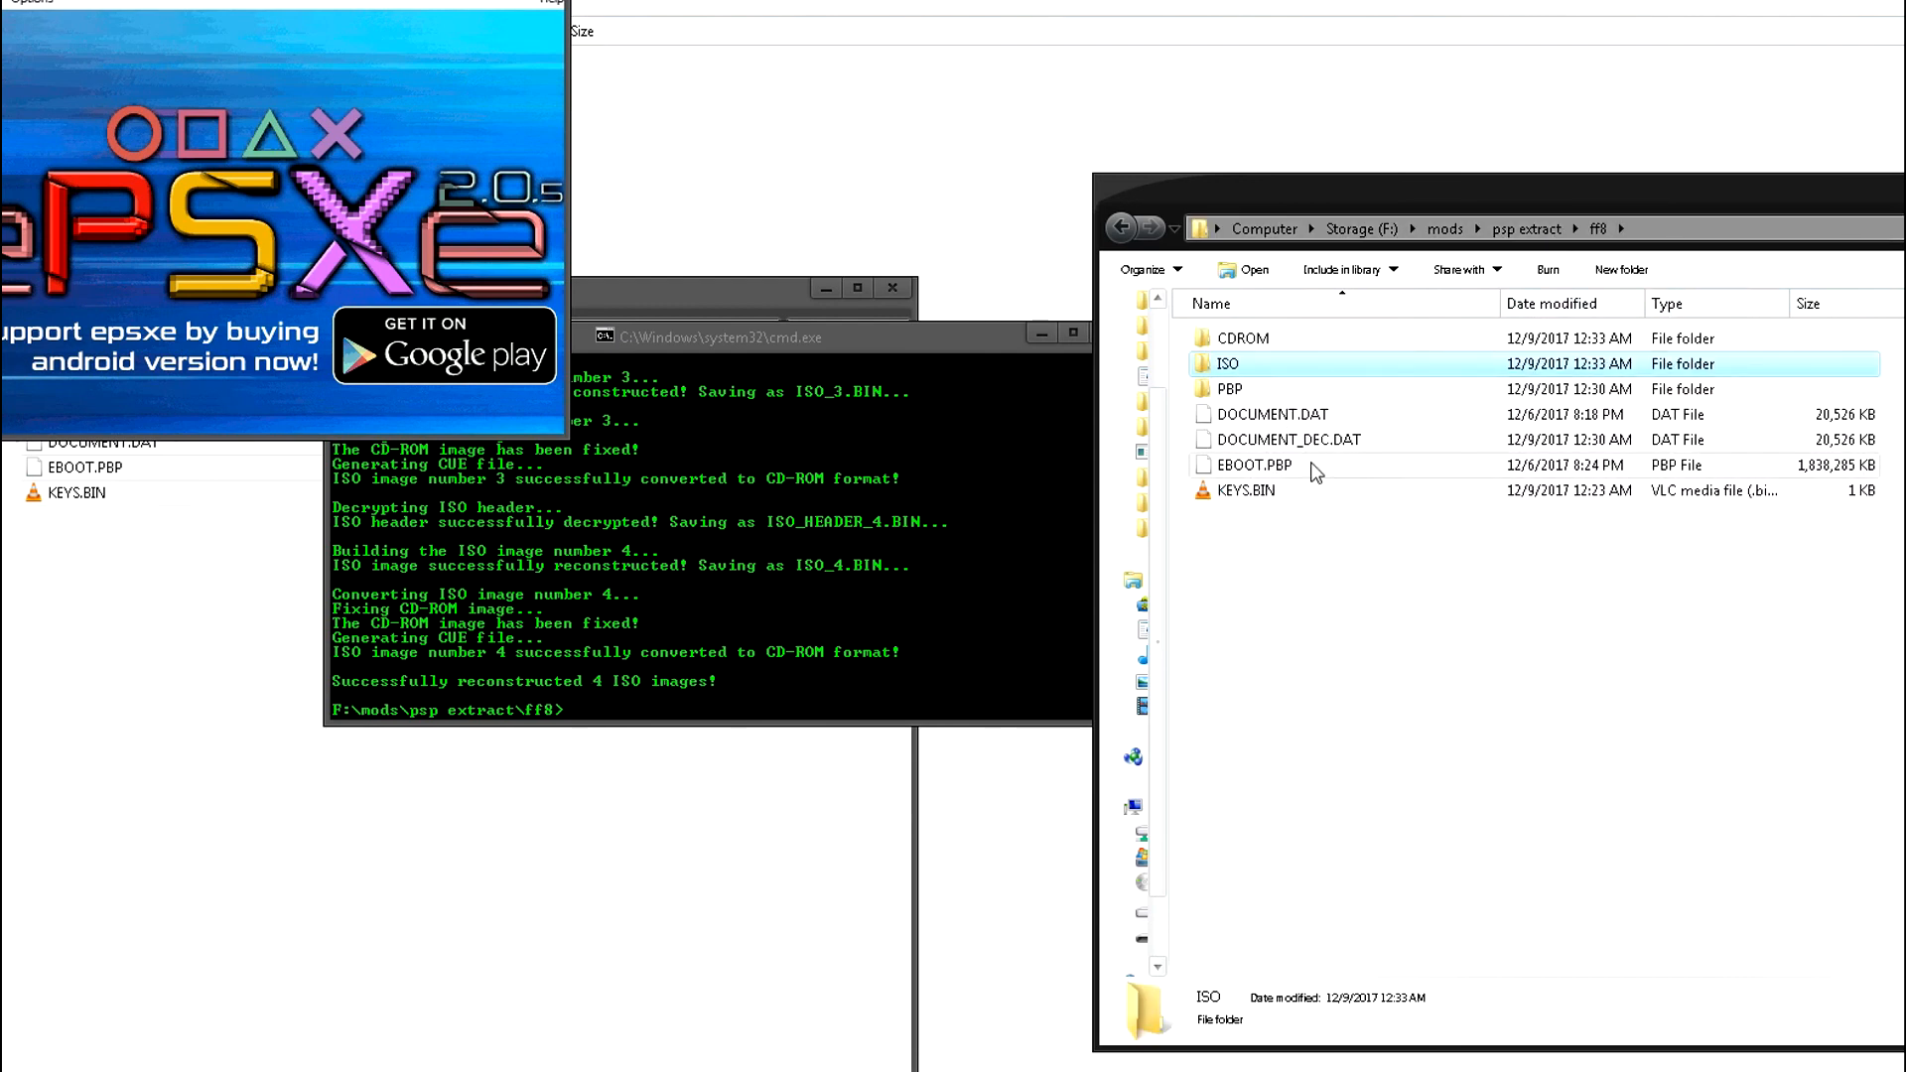
click(1288, 439)
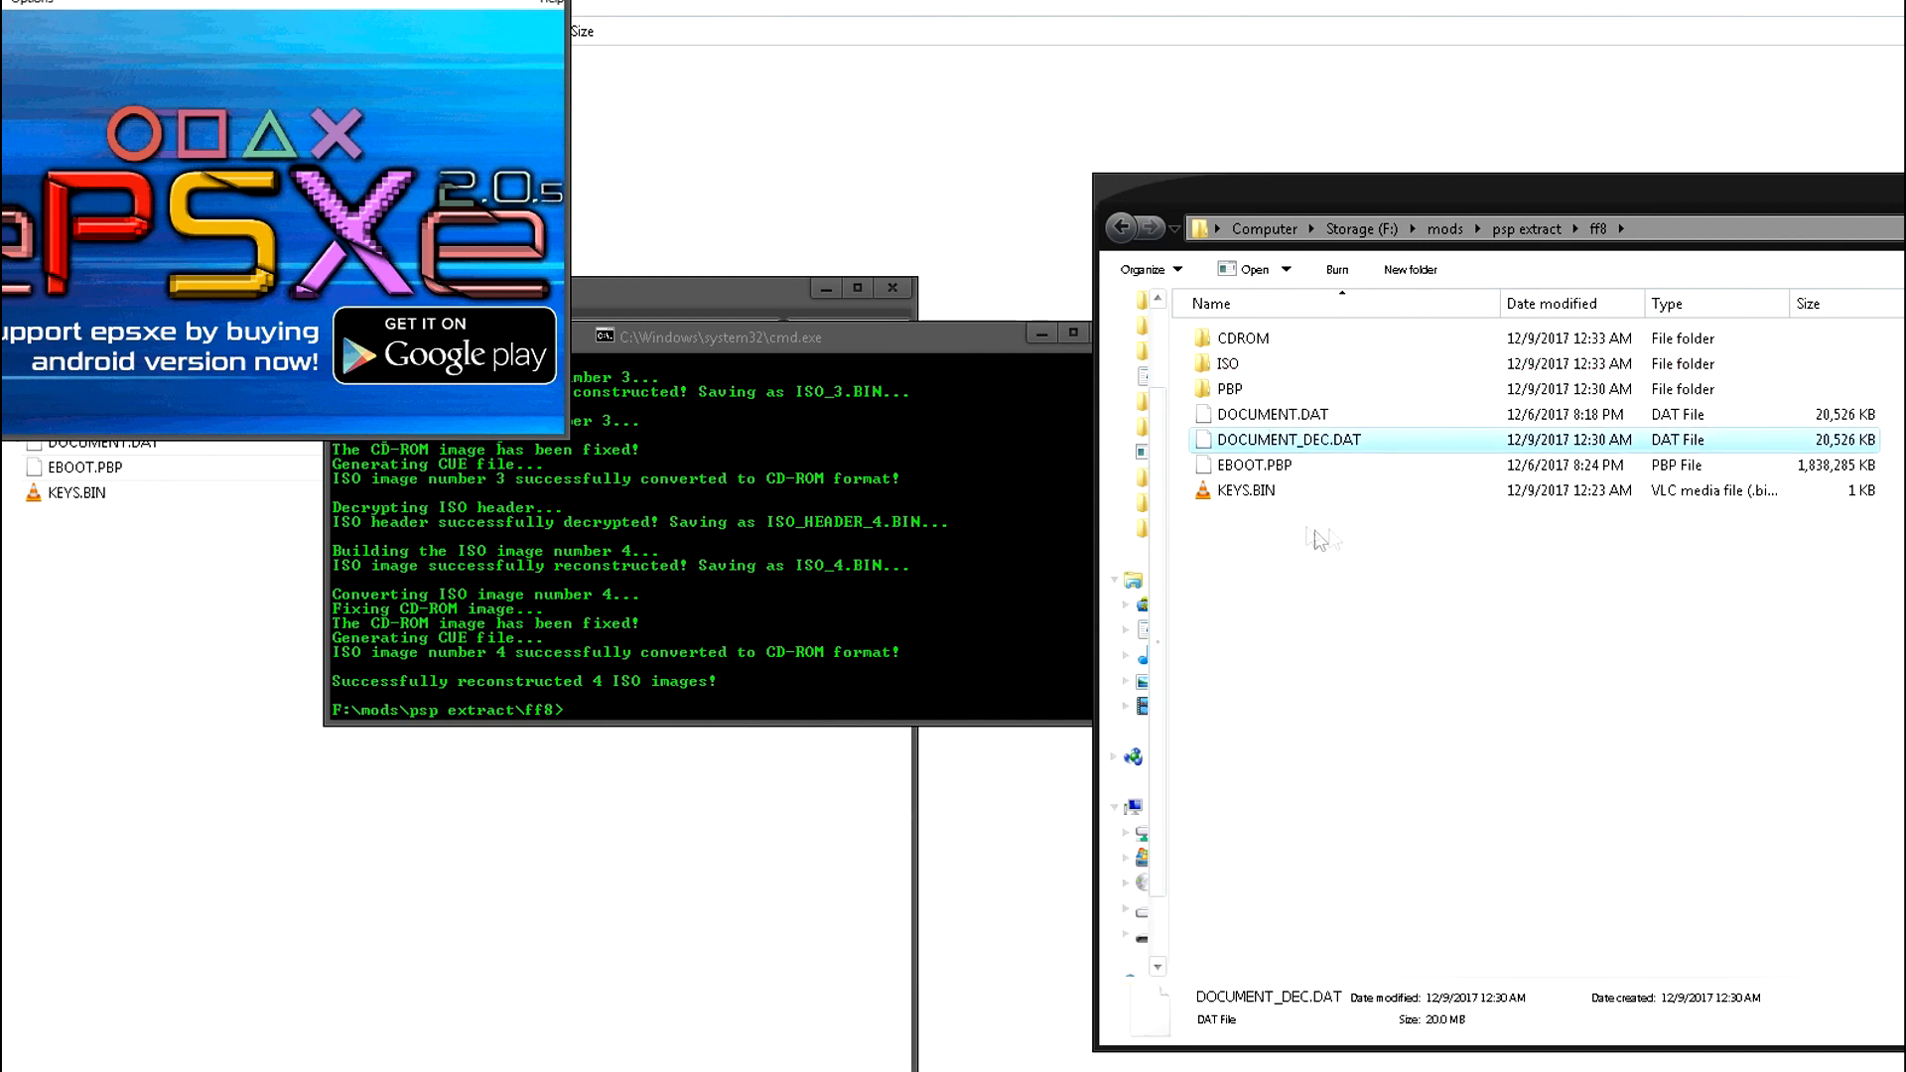
mouse_move(1081, 426)
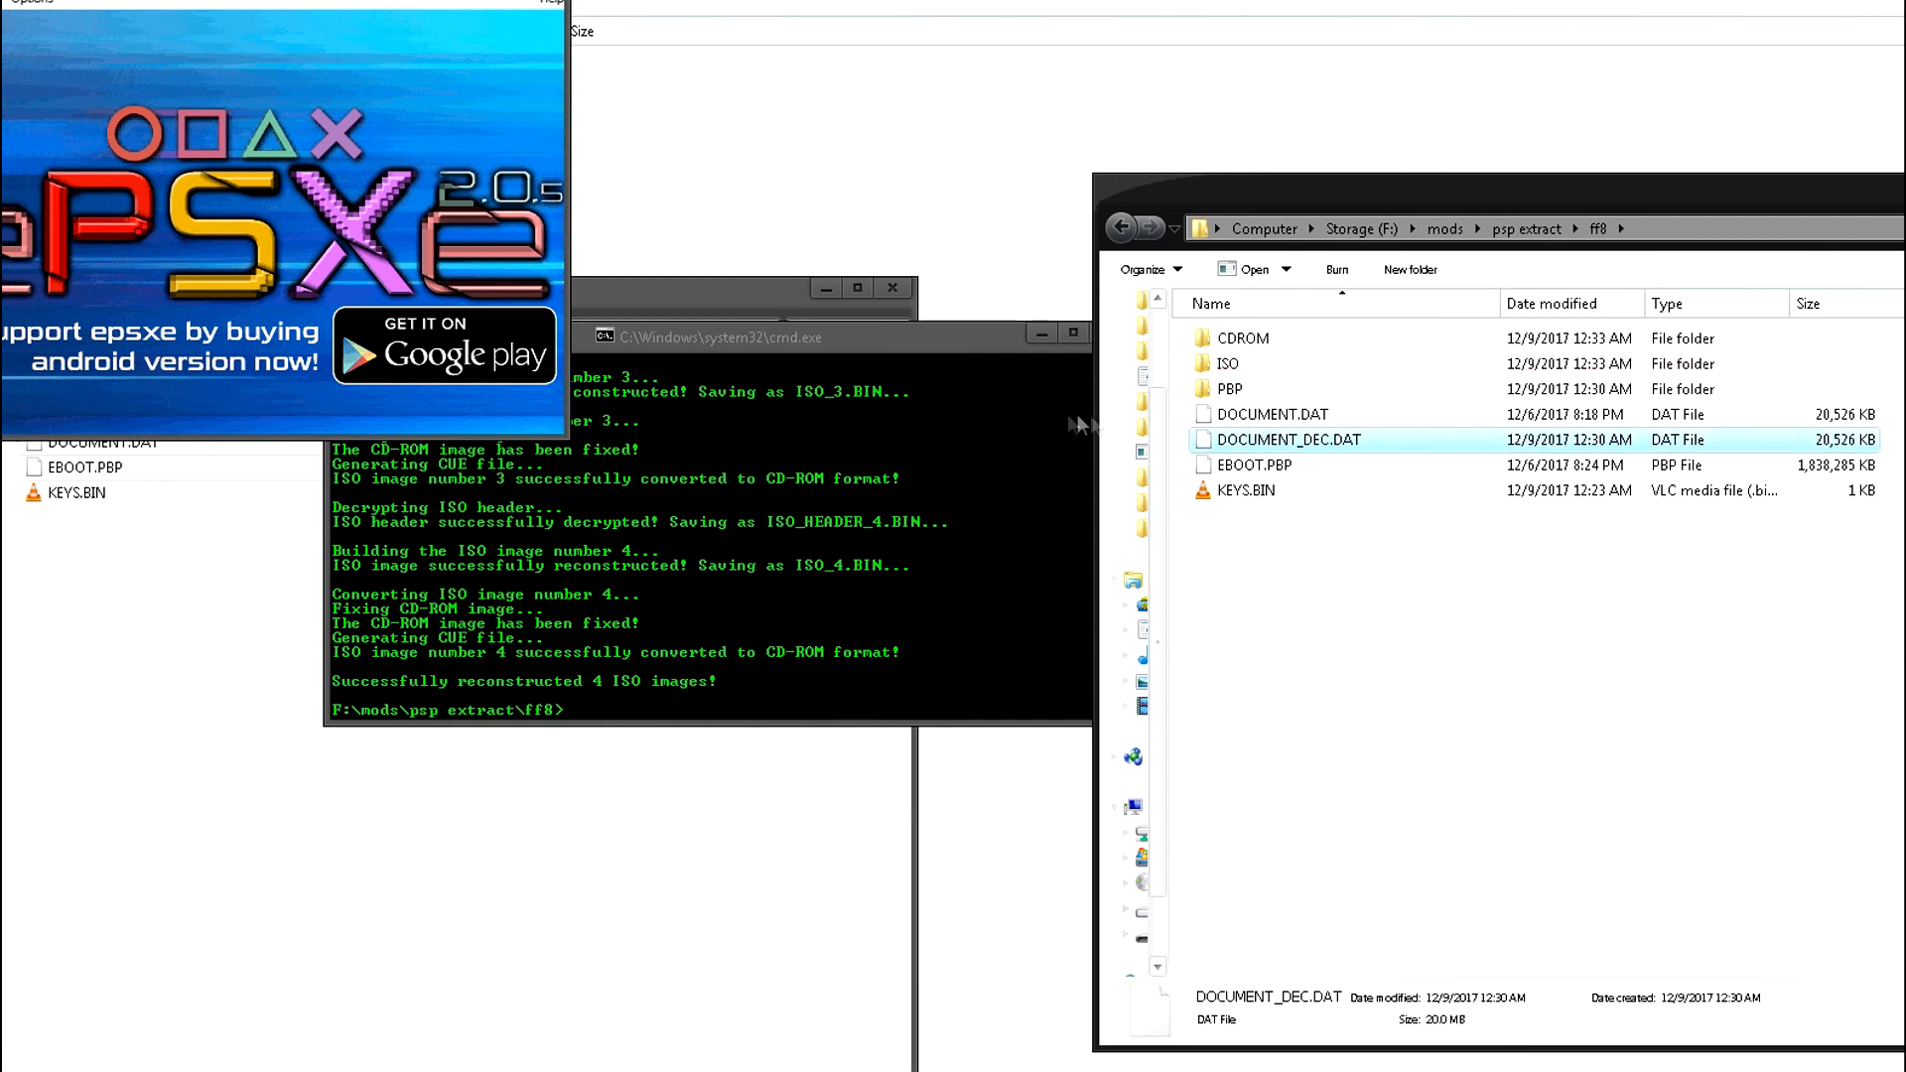